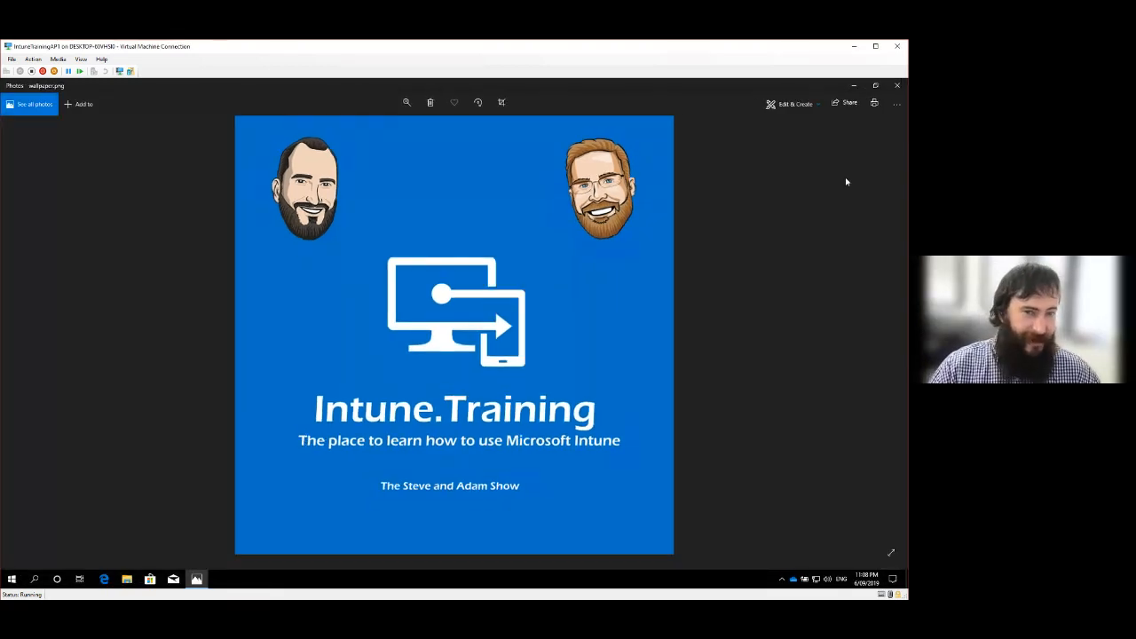
- Close the wallpaper.png picture and bring up the Azure portal home page
click(896, 85)
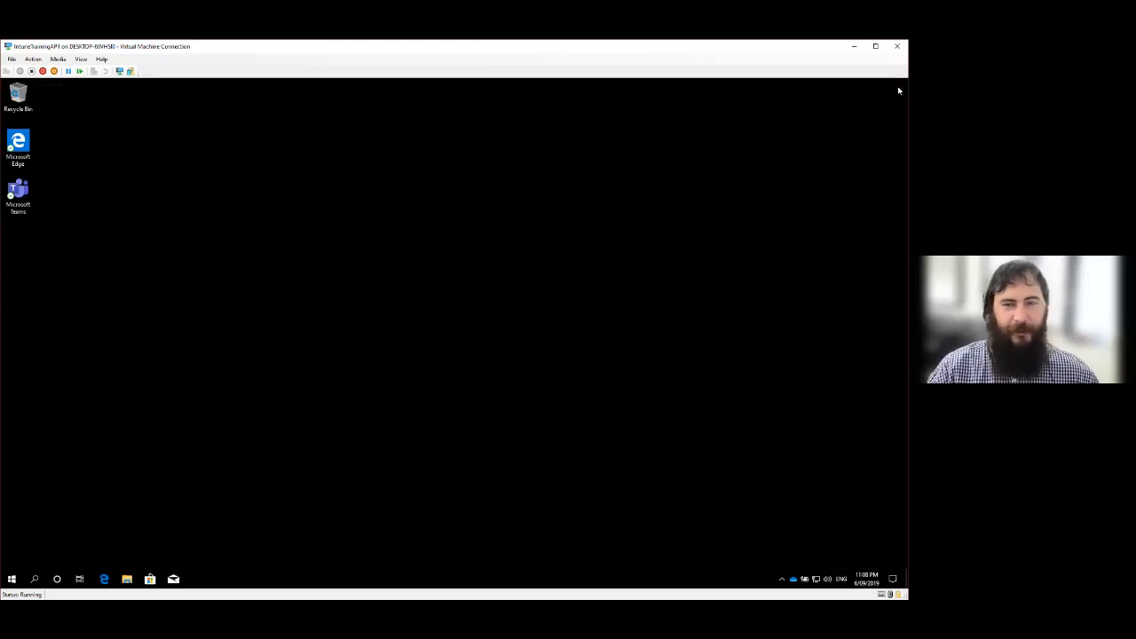
mouse_move(196, 536)
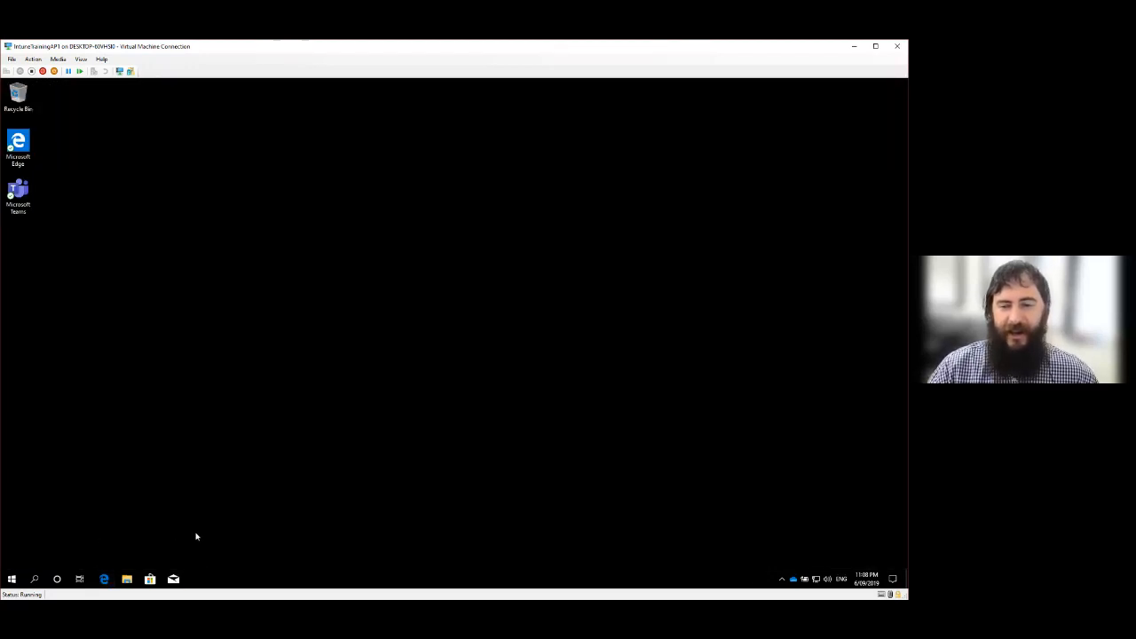
click(103, 579)
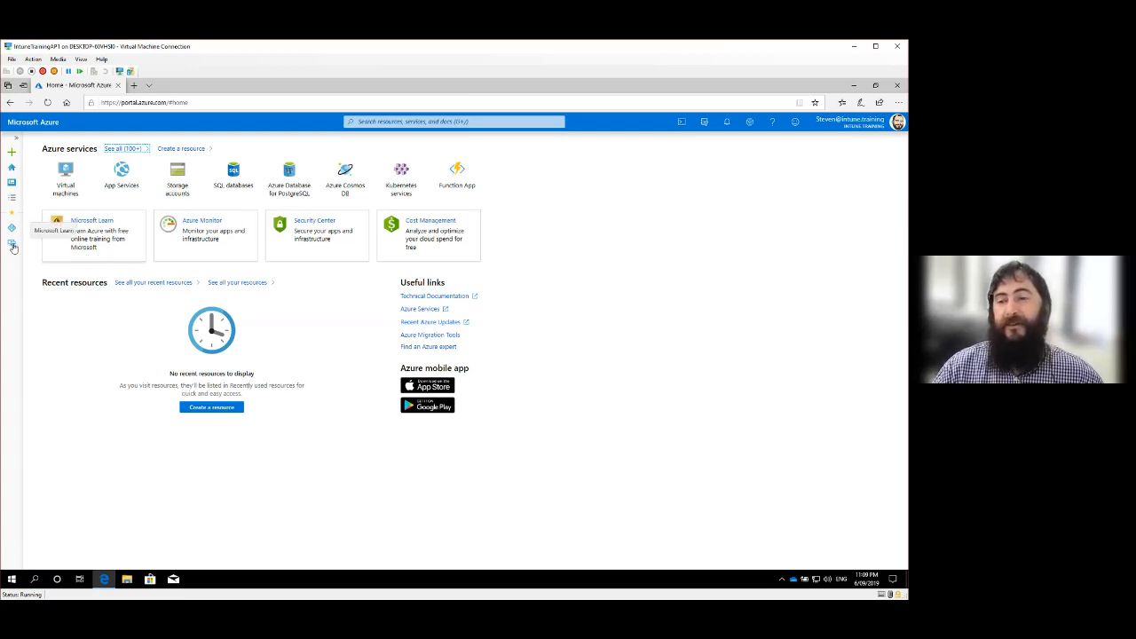
mouse_move(12, 246)
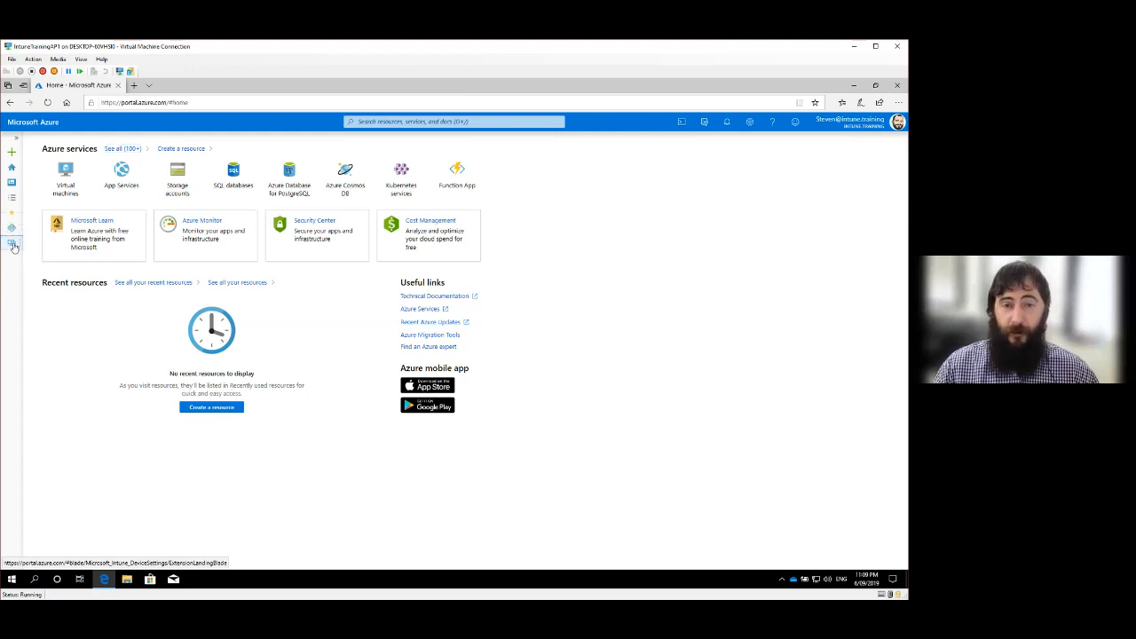
- Navigate to Intune > Devices > TeamViewer Connector, which shows setup is required
click(13, 247)
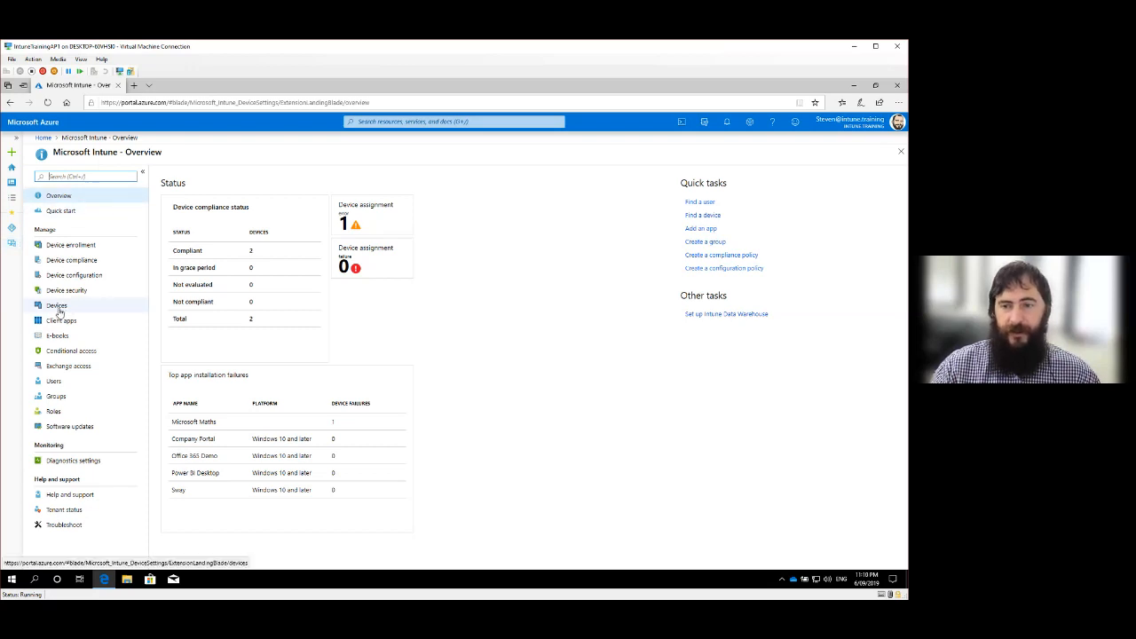
click(56, 304)
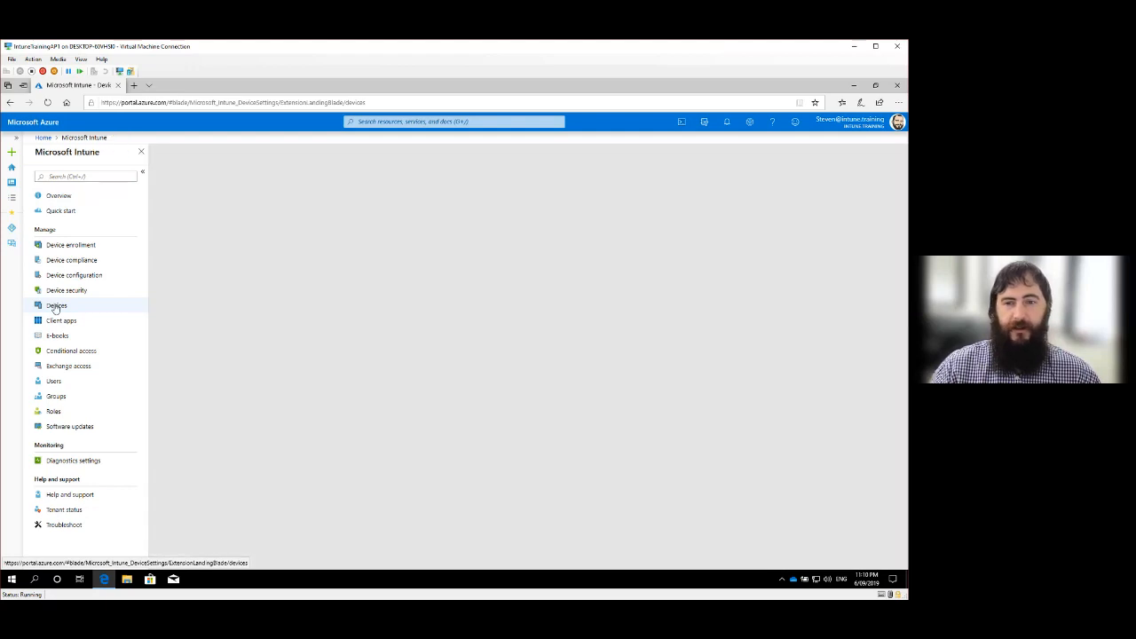
click(56, 305)
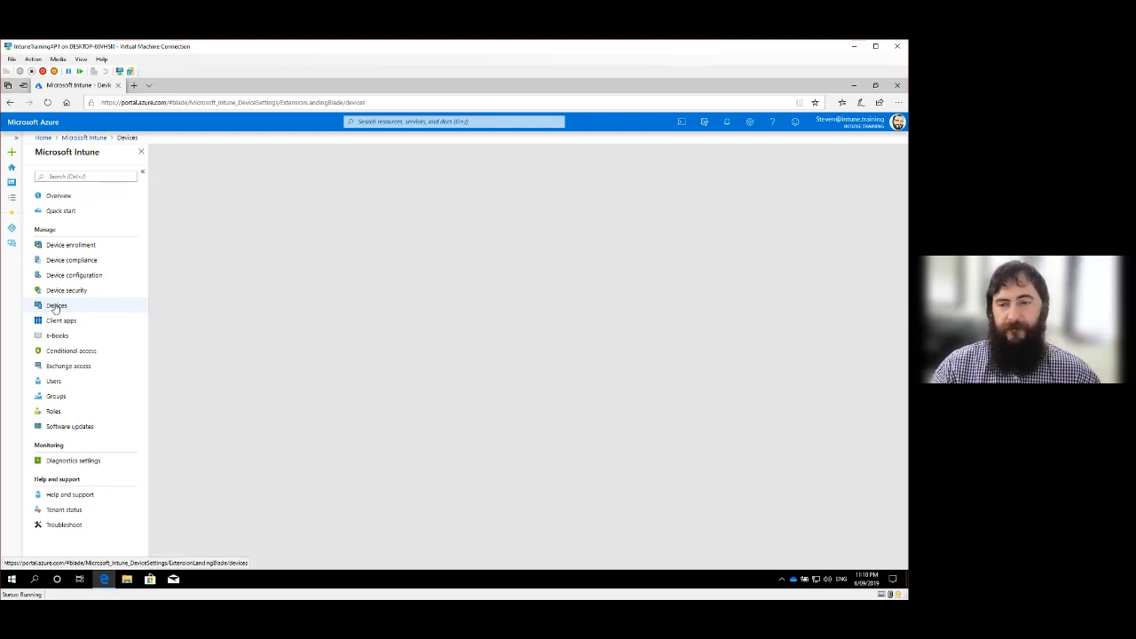
click(56, 305)
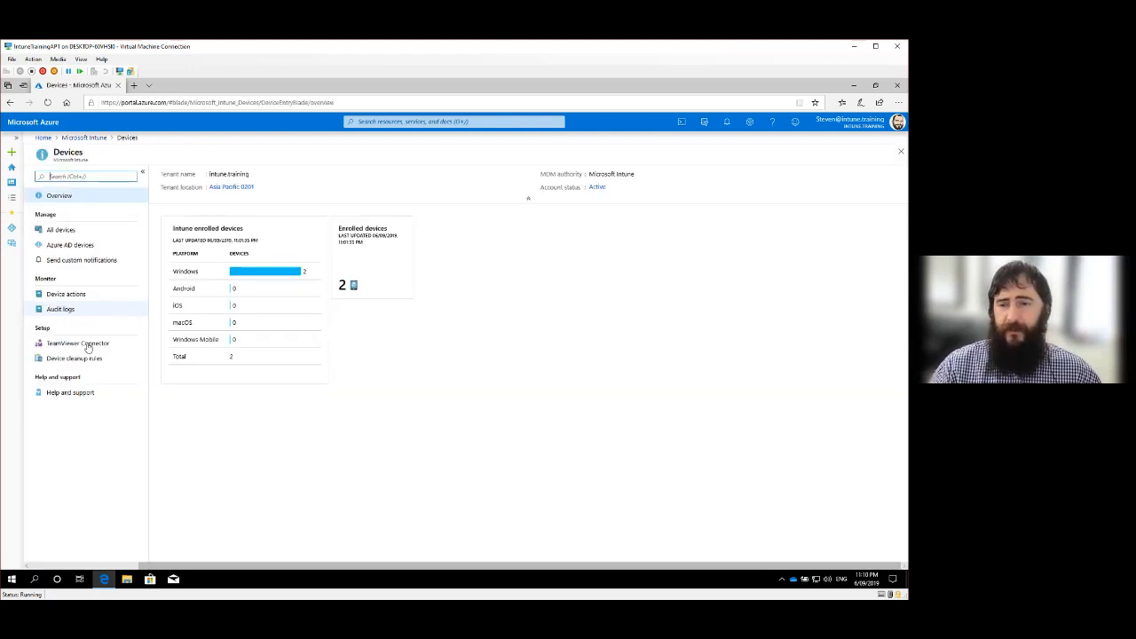
mouse_move(77, 343)
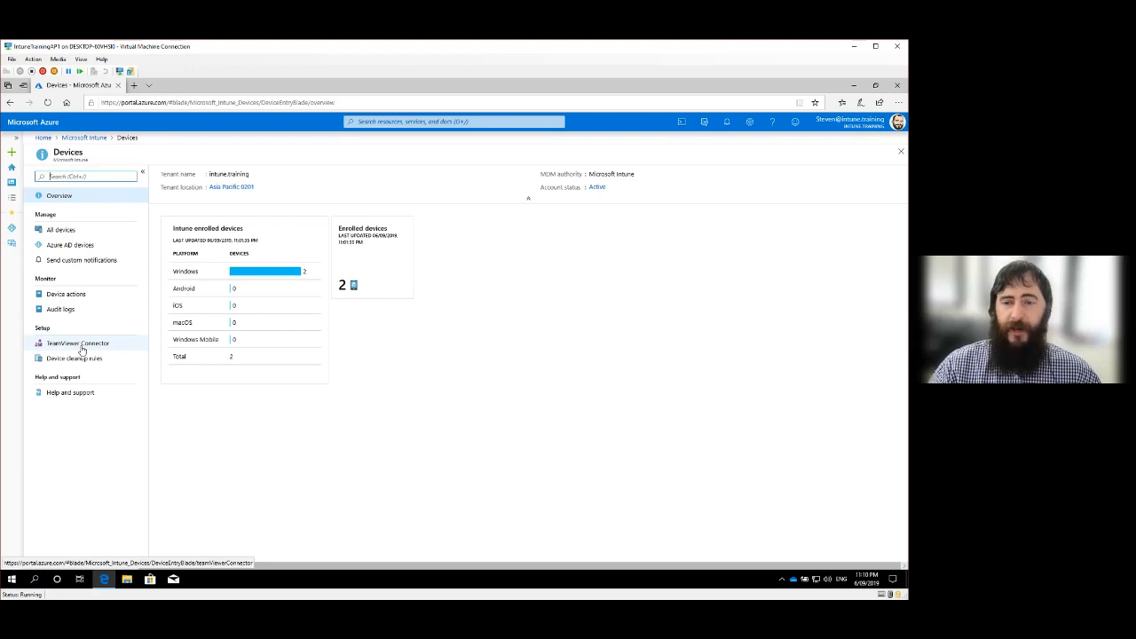
click(77, 343)
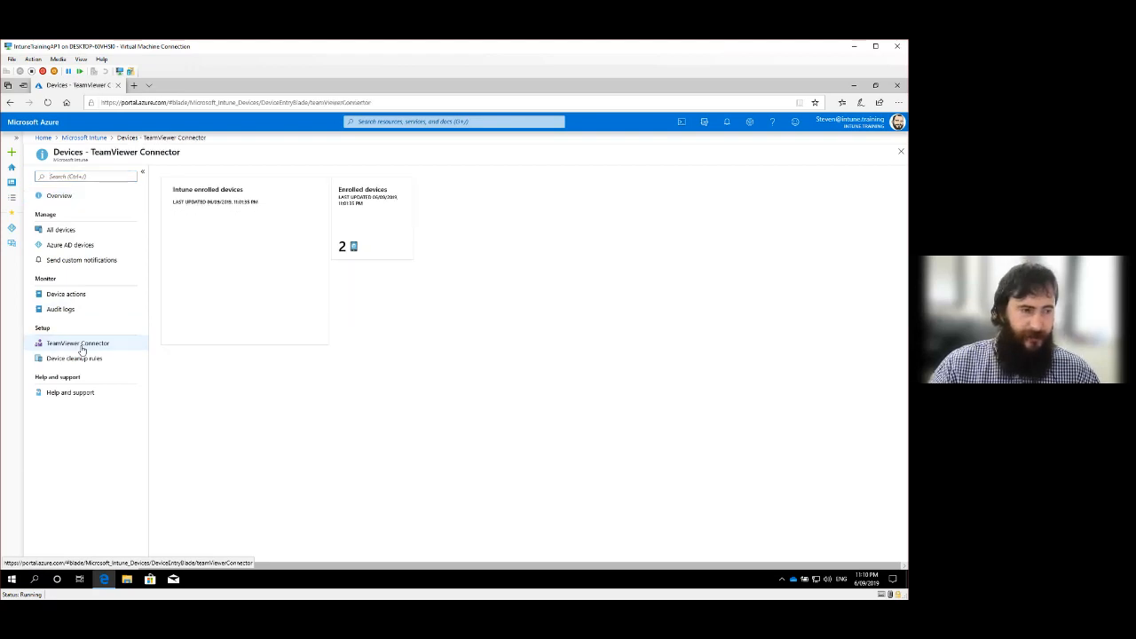
click(78, 343)
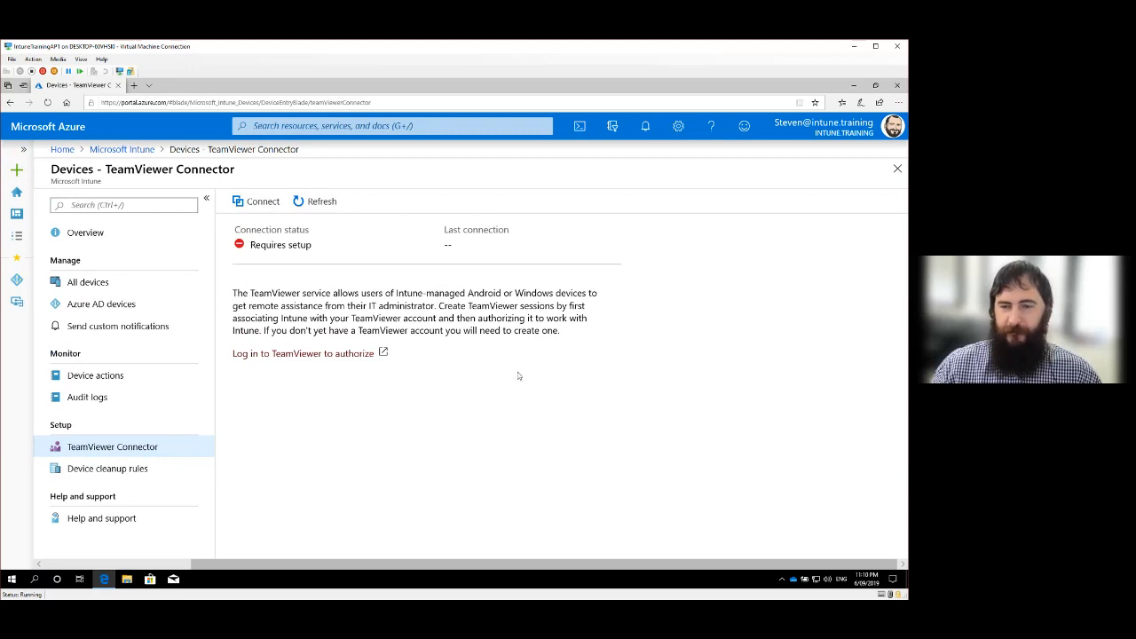
mouse_move(562, 374)
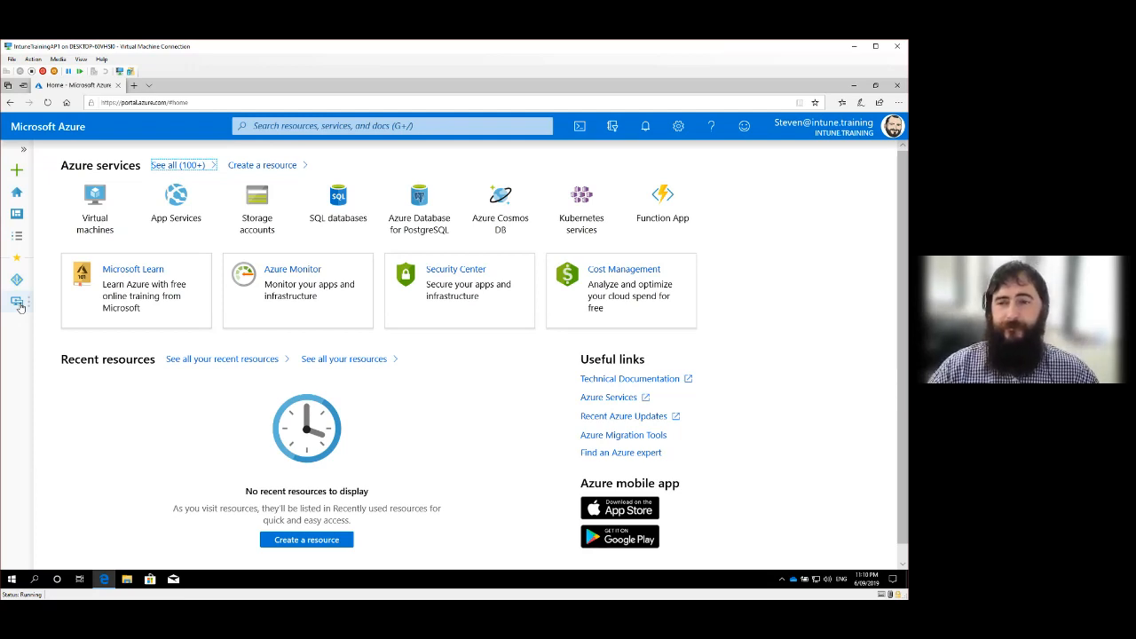
- Return from the Azure home page to Intune's Devices TeamViewer Connector page
click(17, 301)
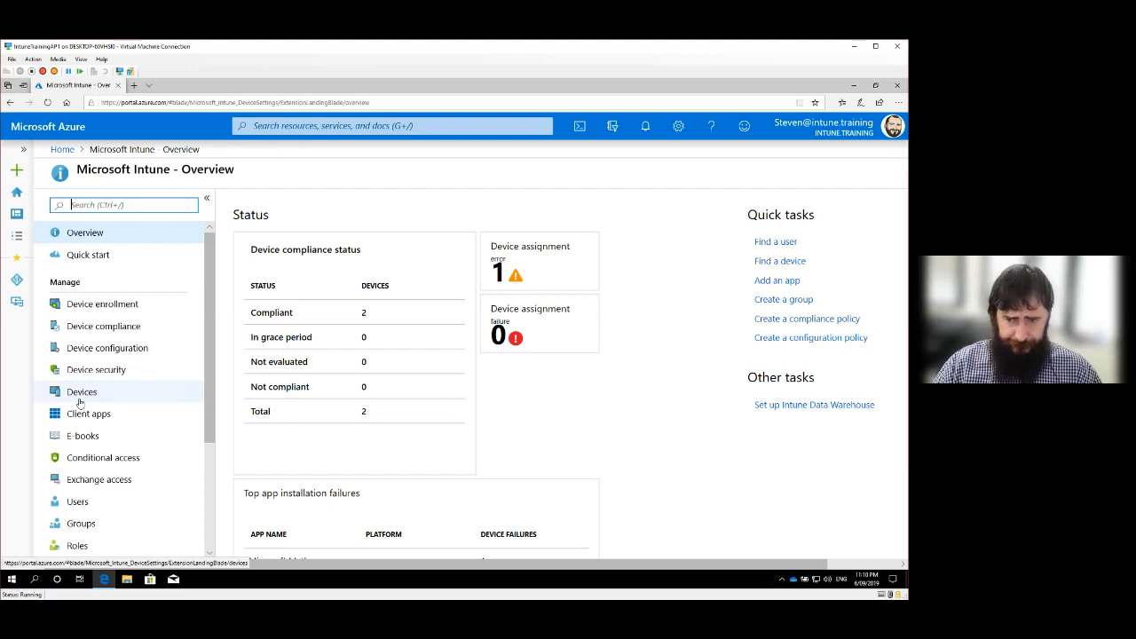
click(82, 392)
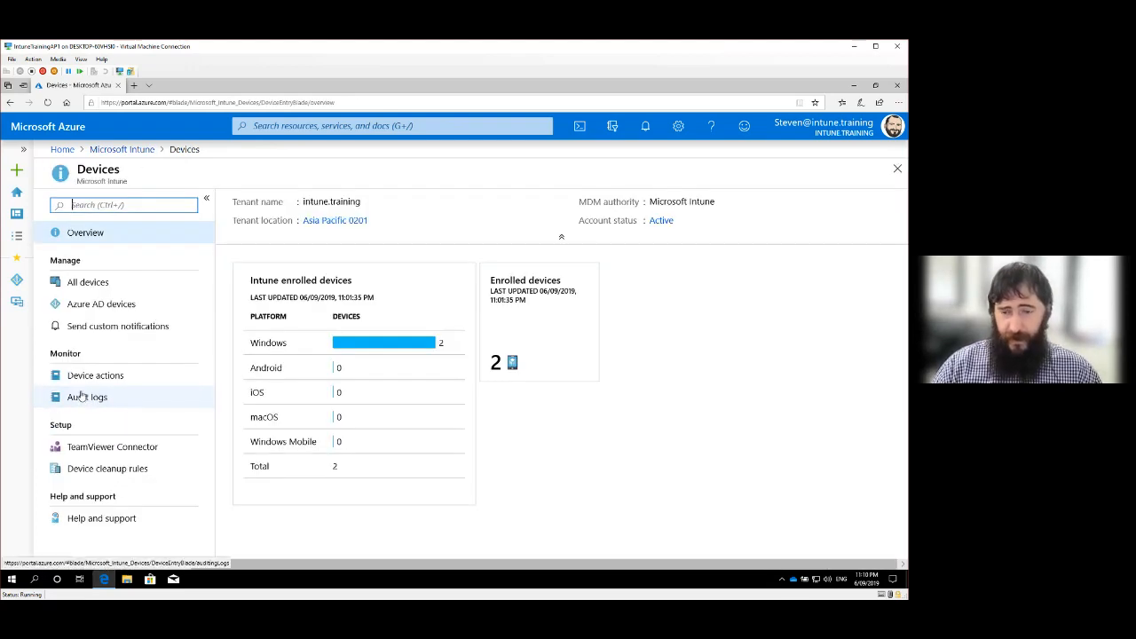
mouse_move(107, 450)
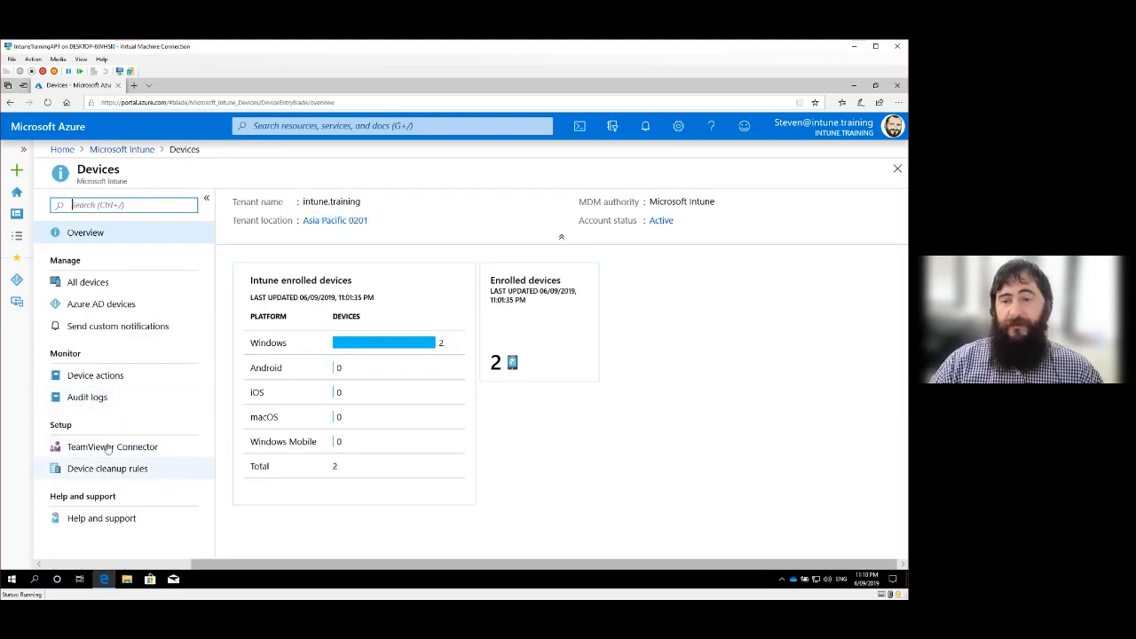
mouse_move(112, 446)
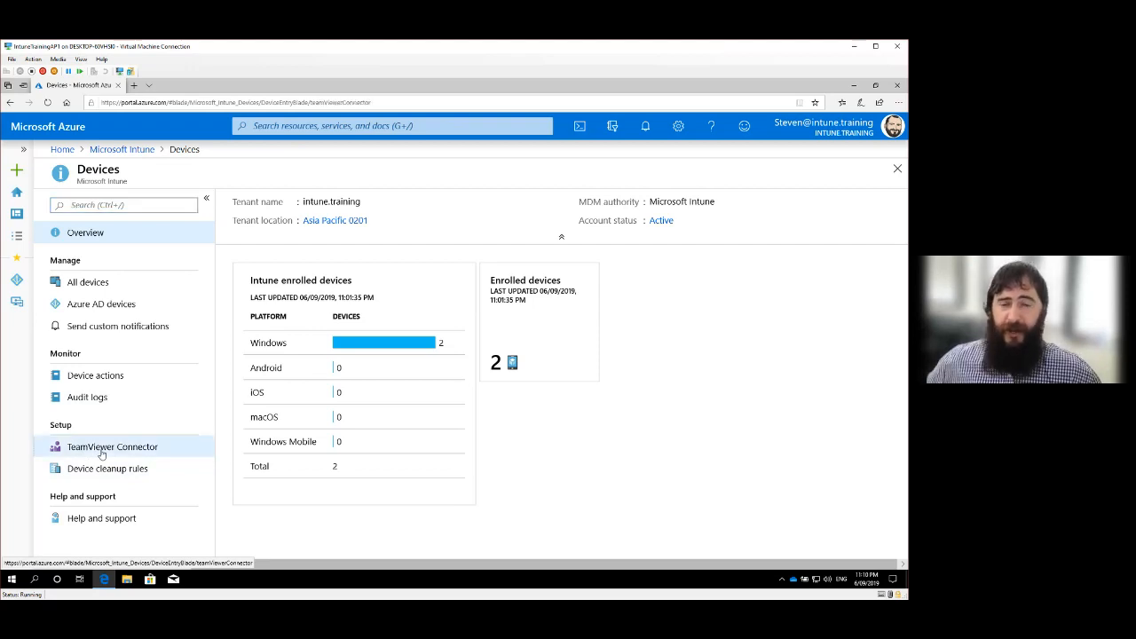
click(112, 447)
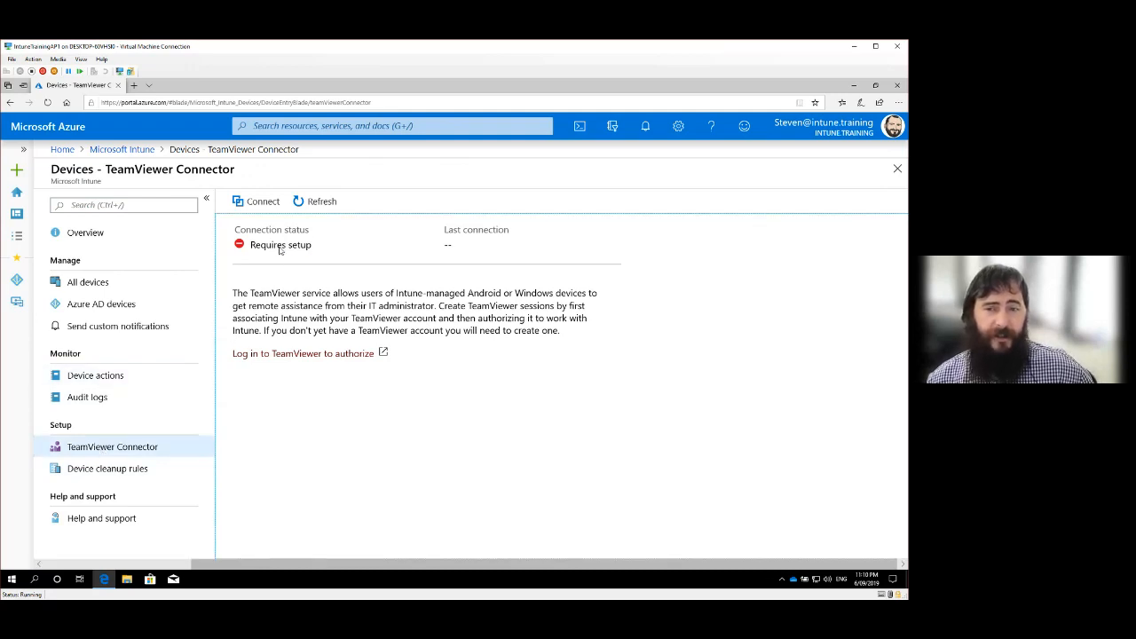
double_click(280, 245)
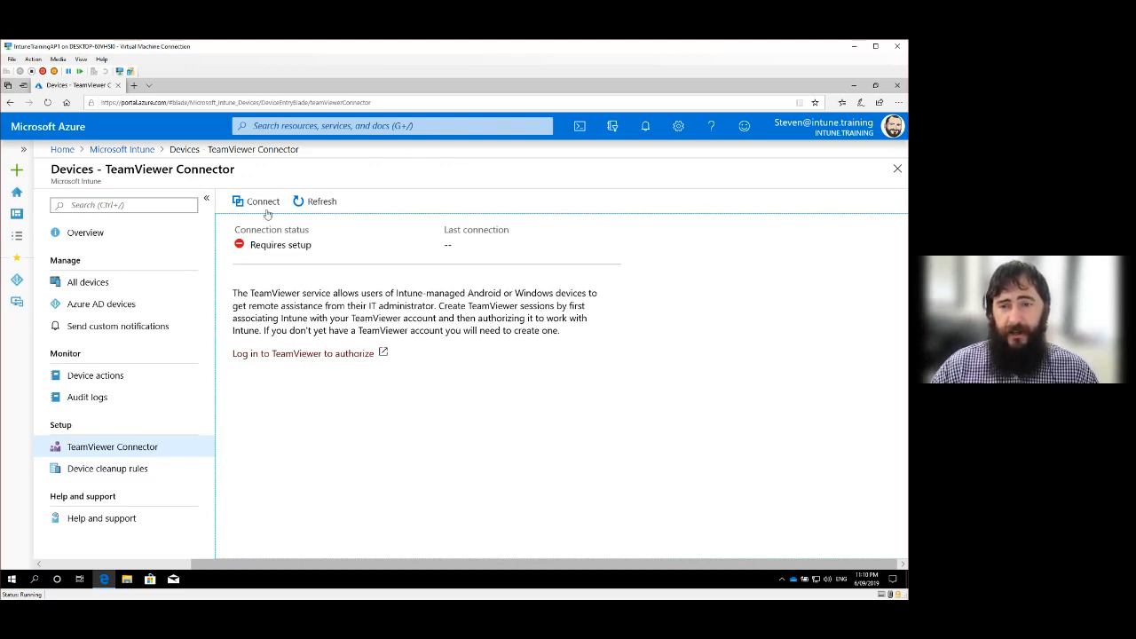
- Connect the TeamViewer connector, accept its permissions, and start the TeamViewer authorization login
click(261, 200)
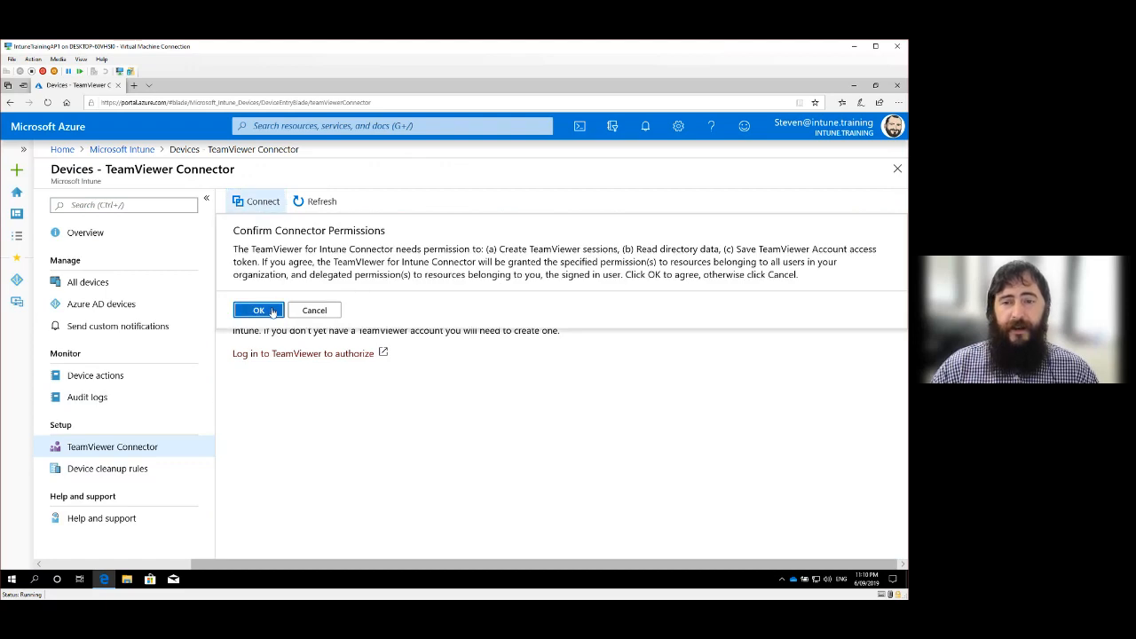
click(258, 310)
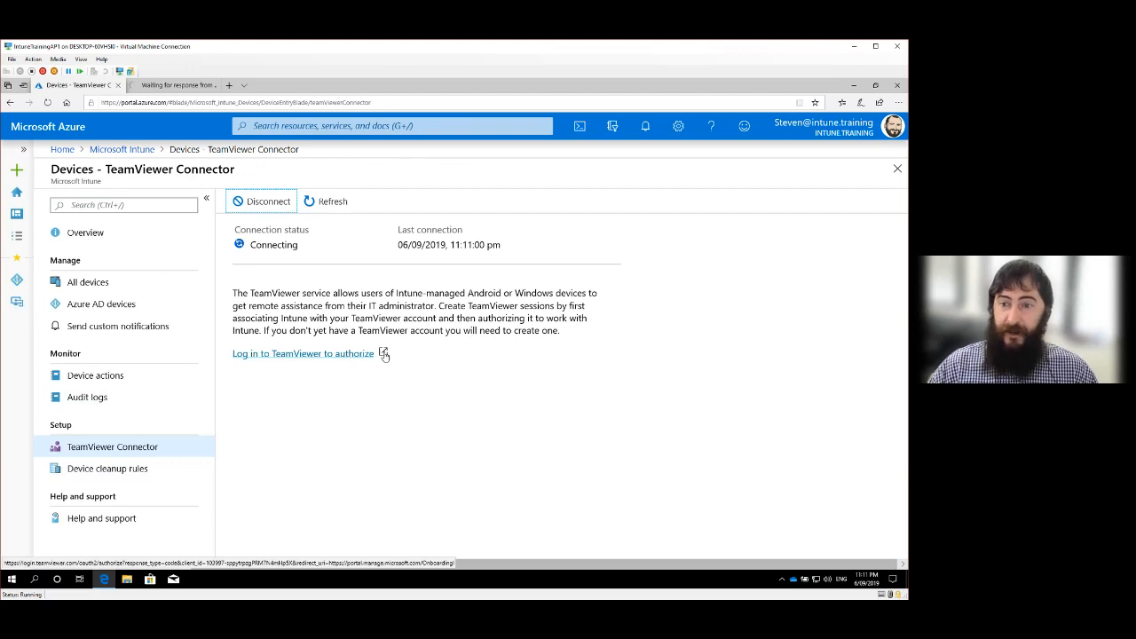
click(302, 353)
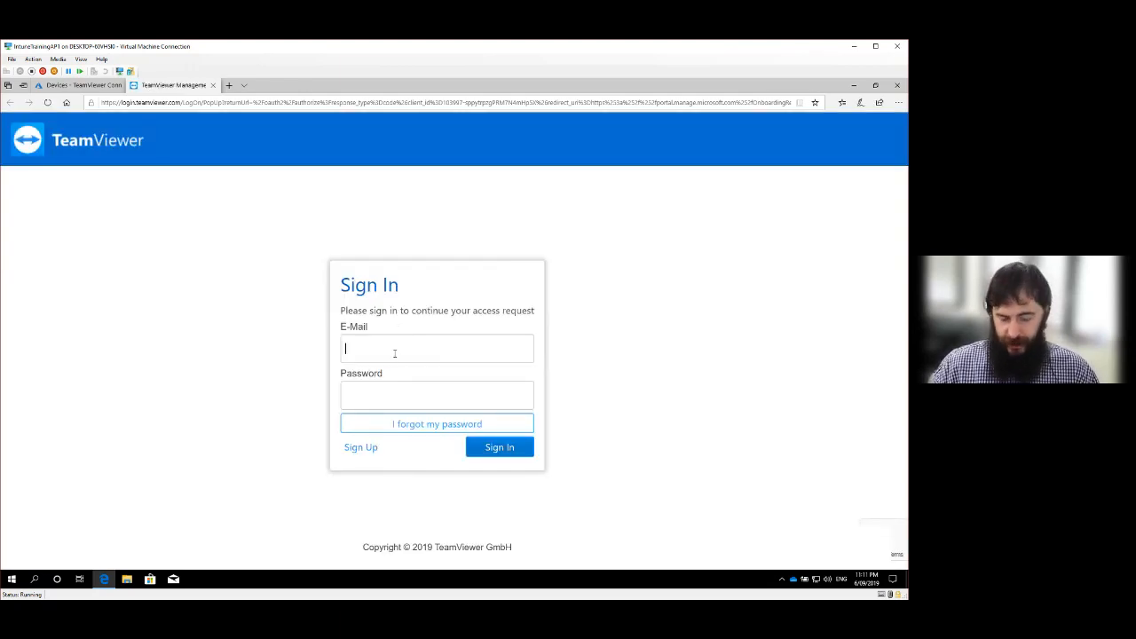
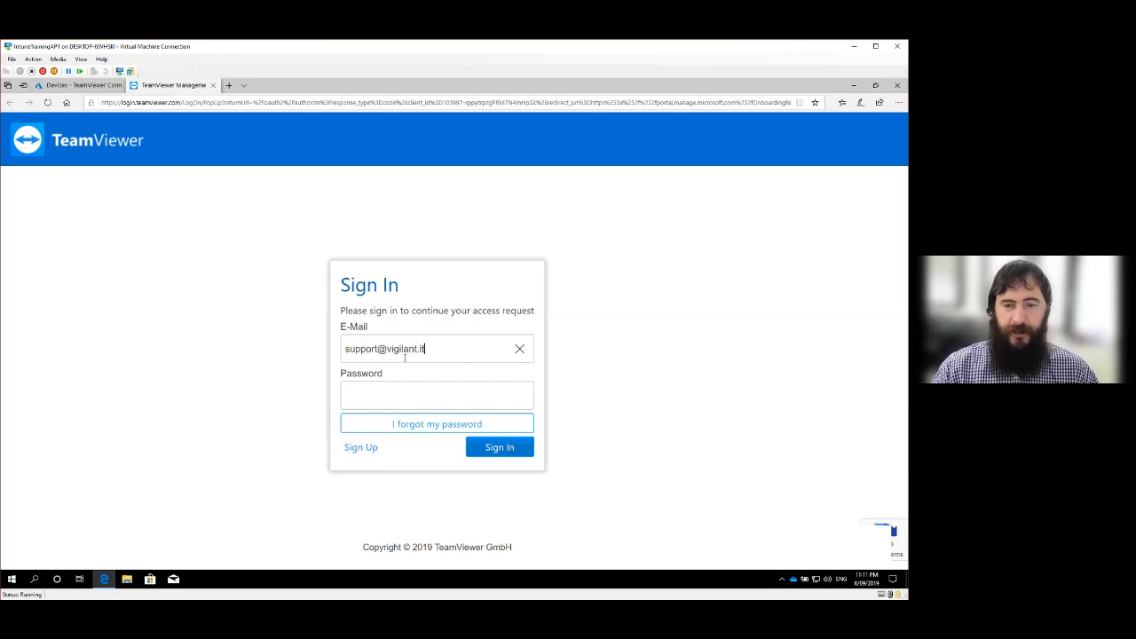
click(436, 395)
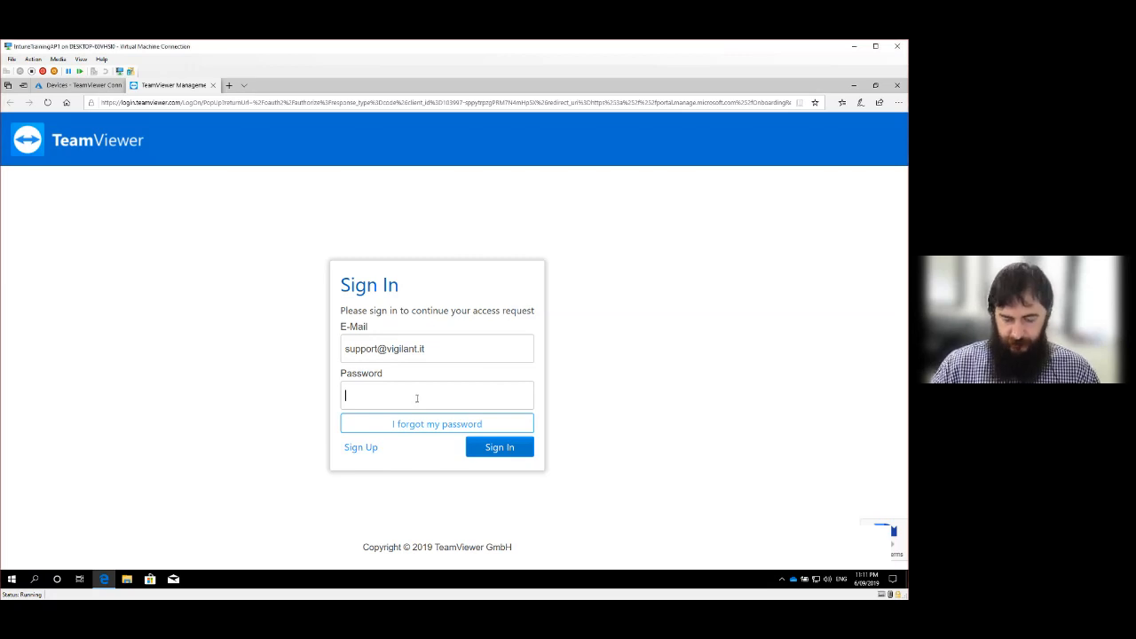
text(password)
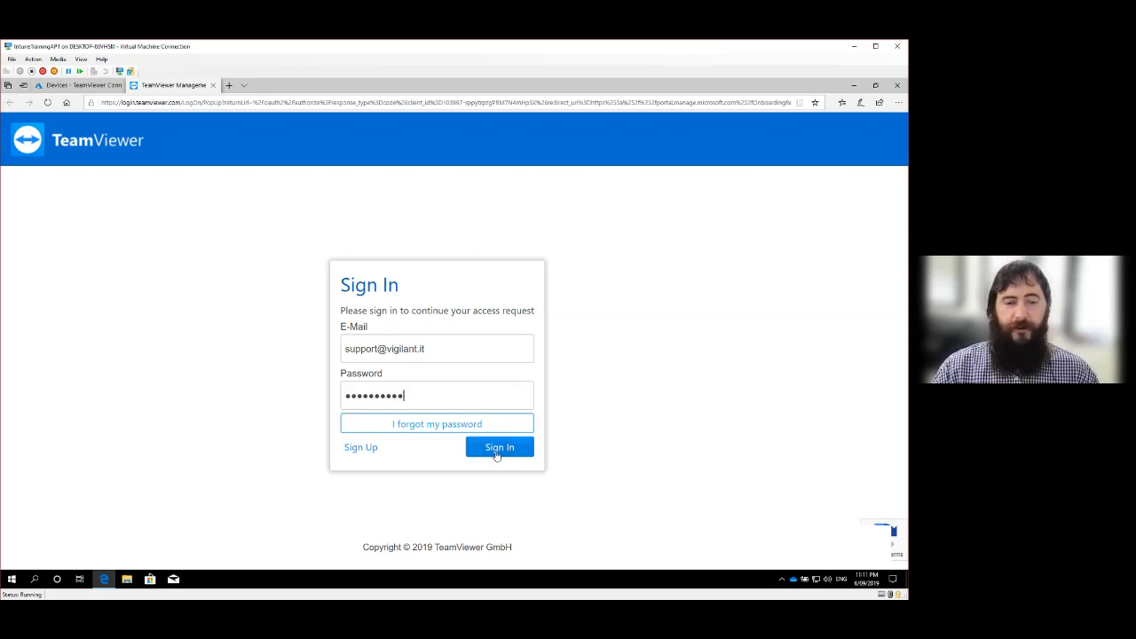
click(498, 447)
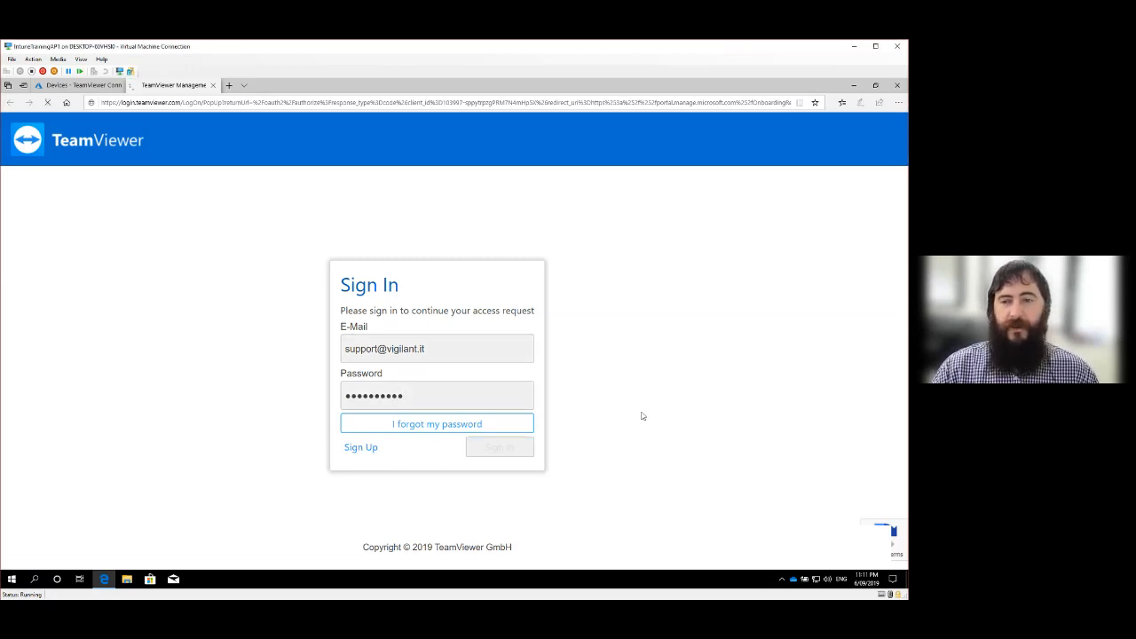
click(498, 447)
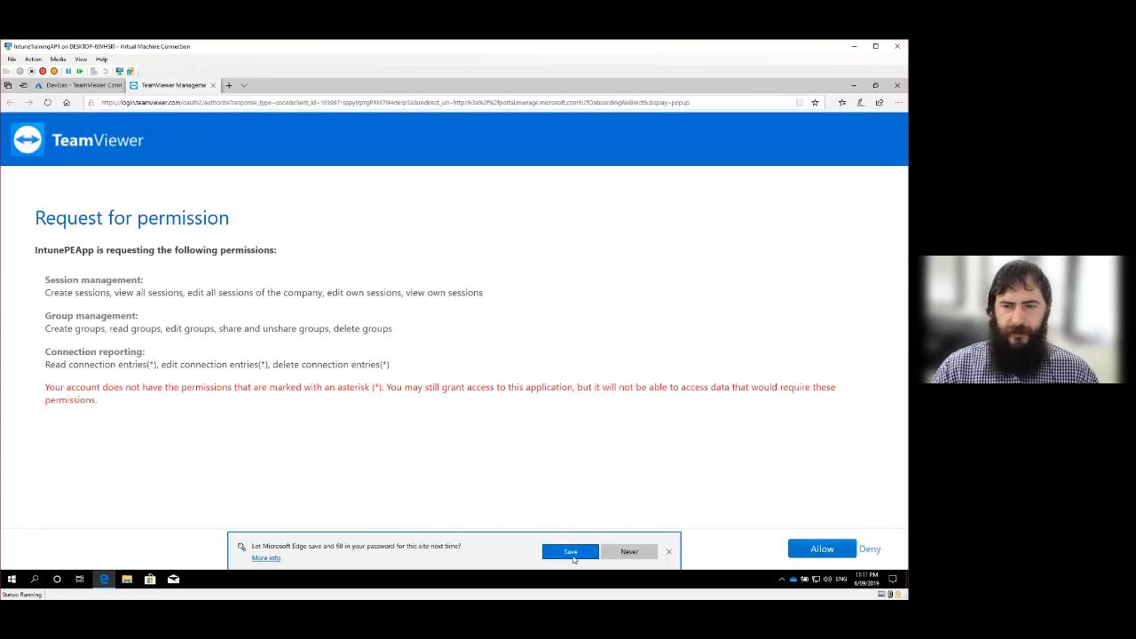
click(569, 551)
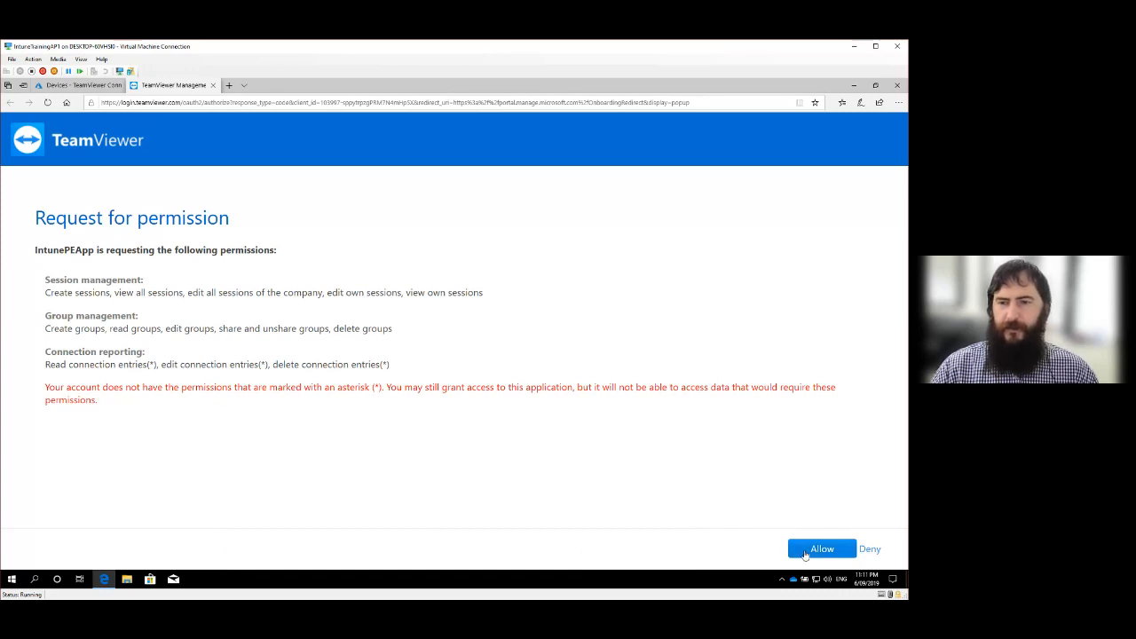
click(821, 548)
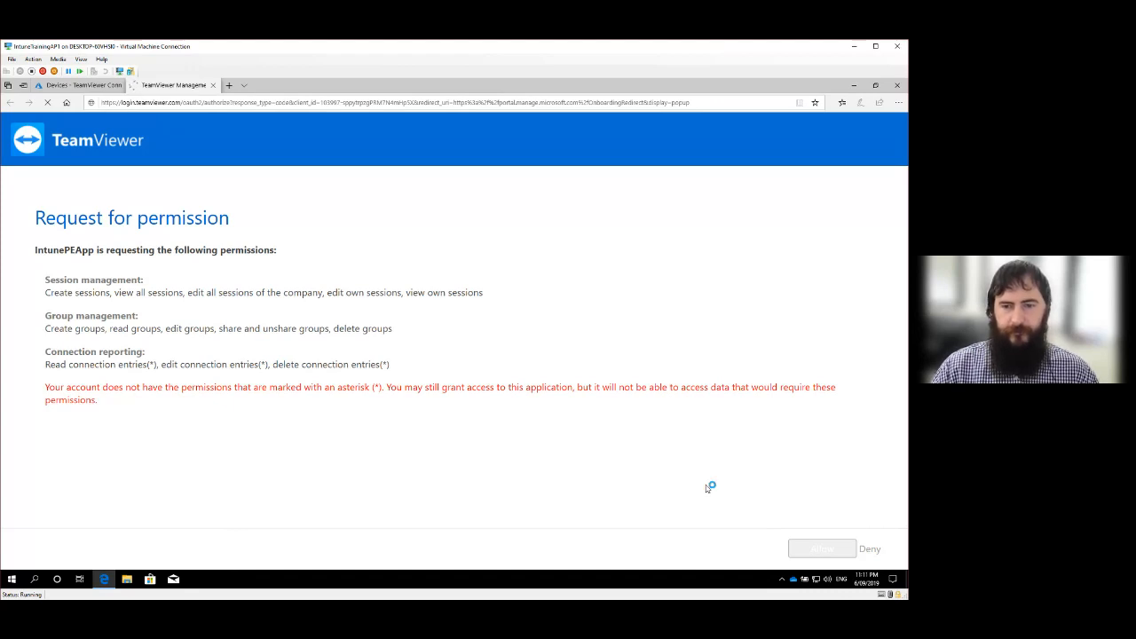
mouse_move(707, 488)
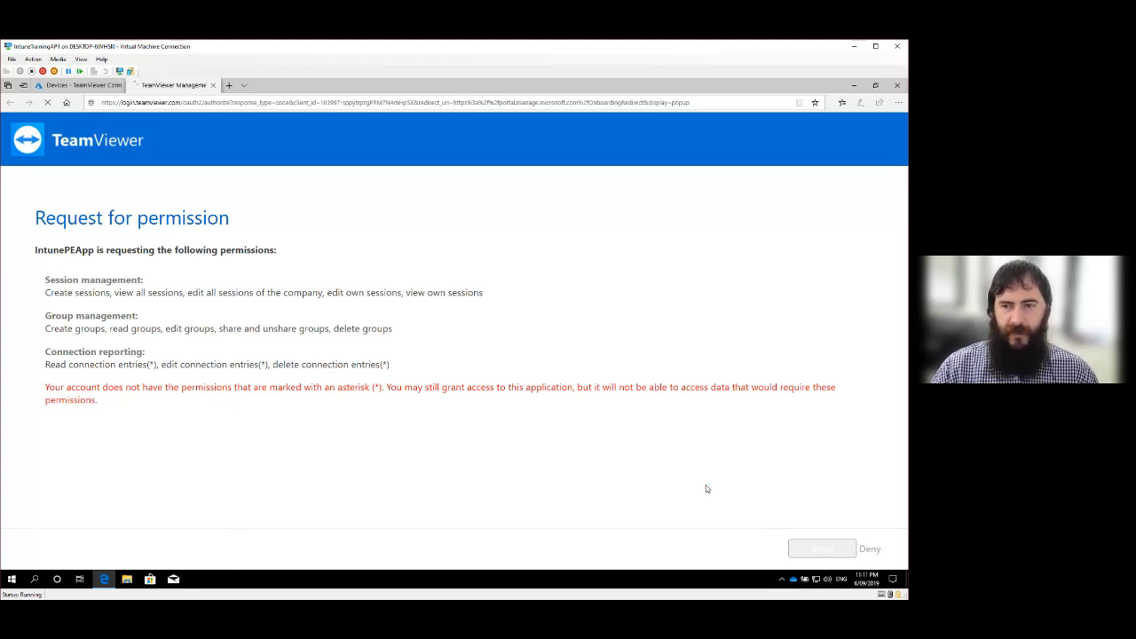
- Allow the Intune app access and sign in with the Windows-connected Microsoft account
click(821, 548)
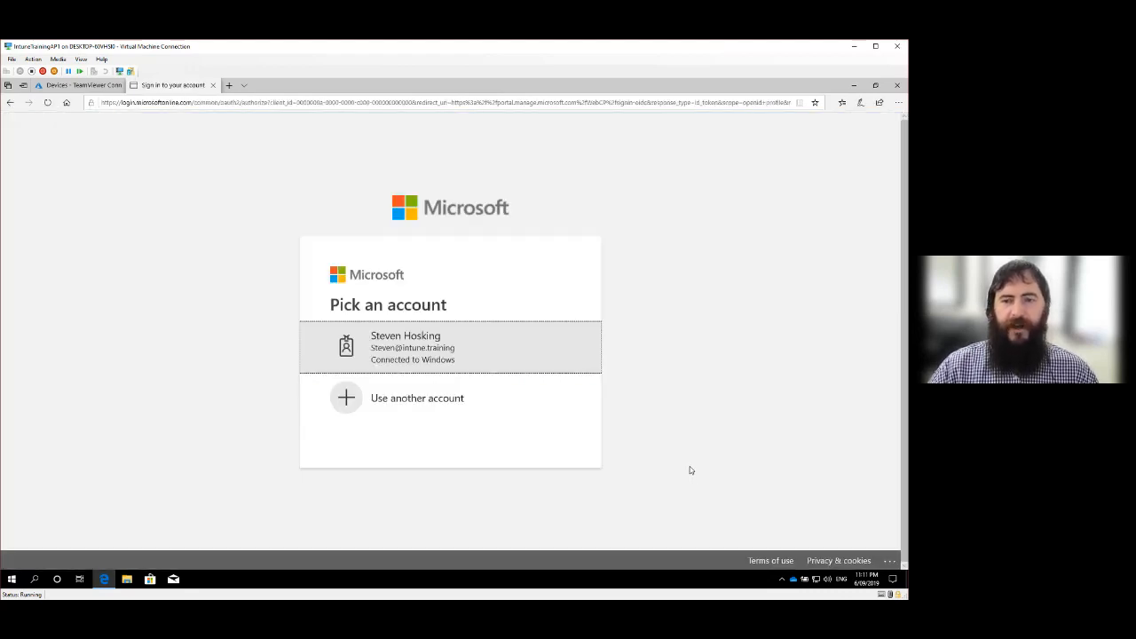
click(450, 346)
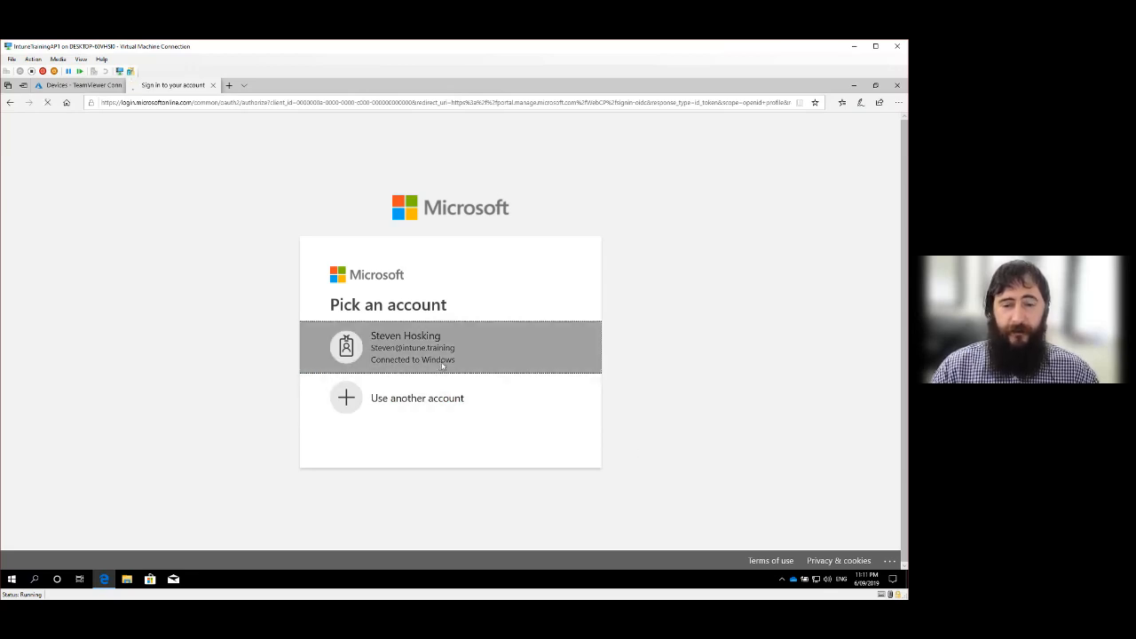
click(450, 346)
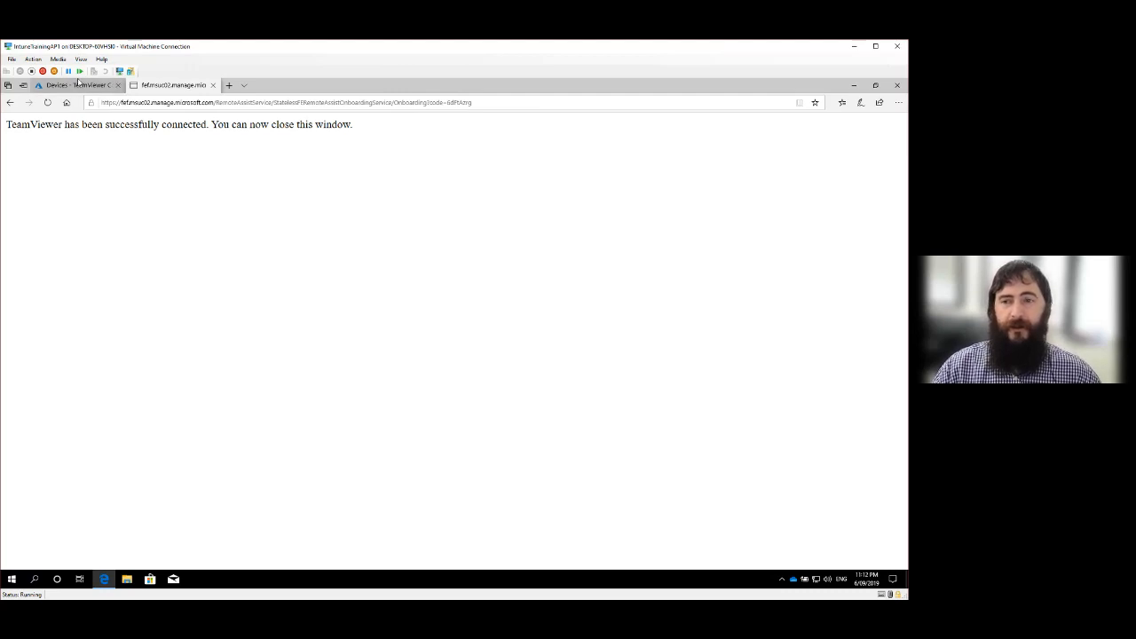
- Refresh the Intune connector status to Active and close the TeamViewer success tab
click(71, 85)
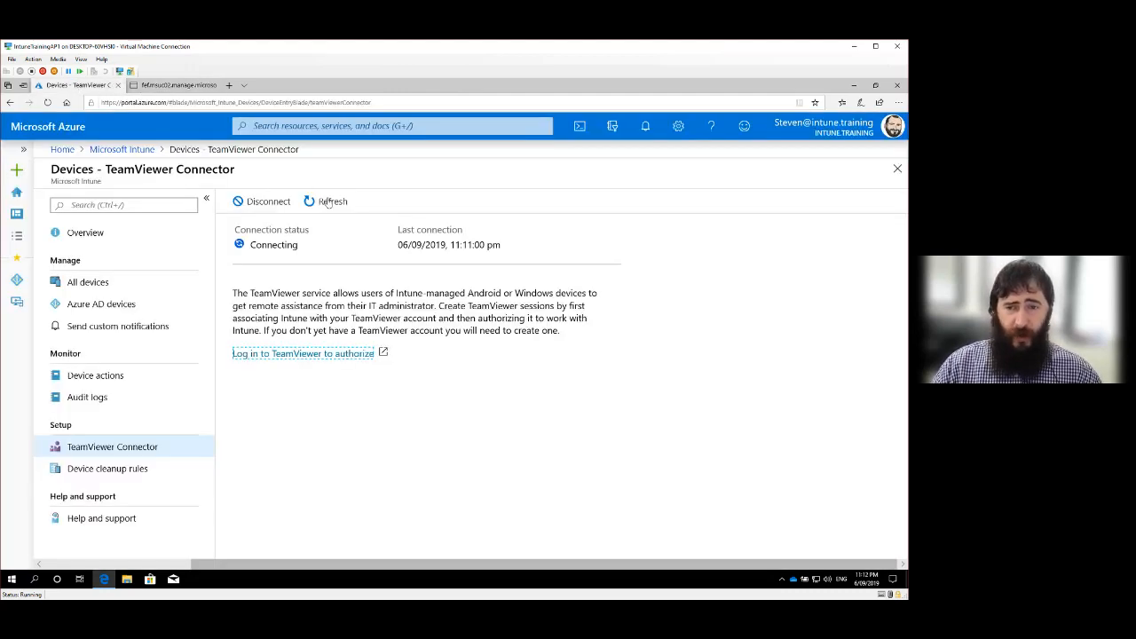
click(332, 202)
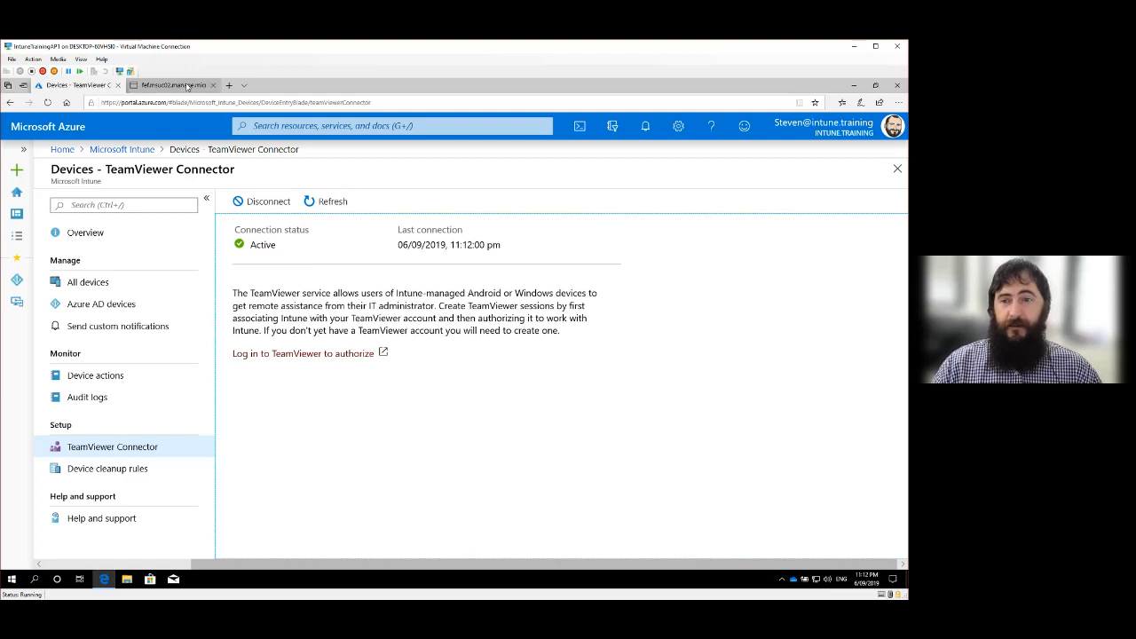
click(173, 85)
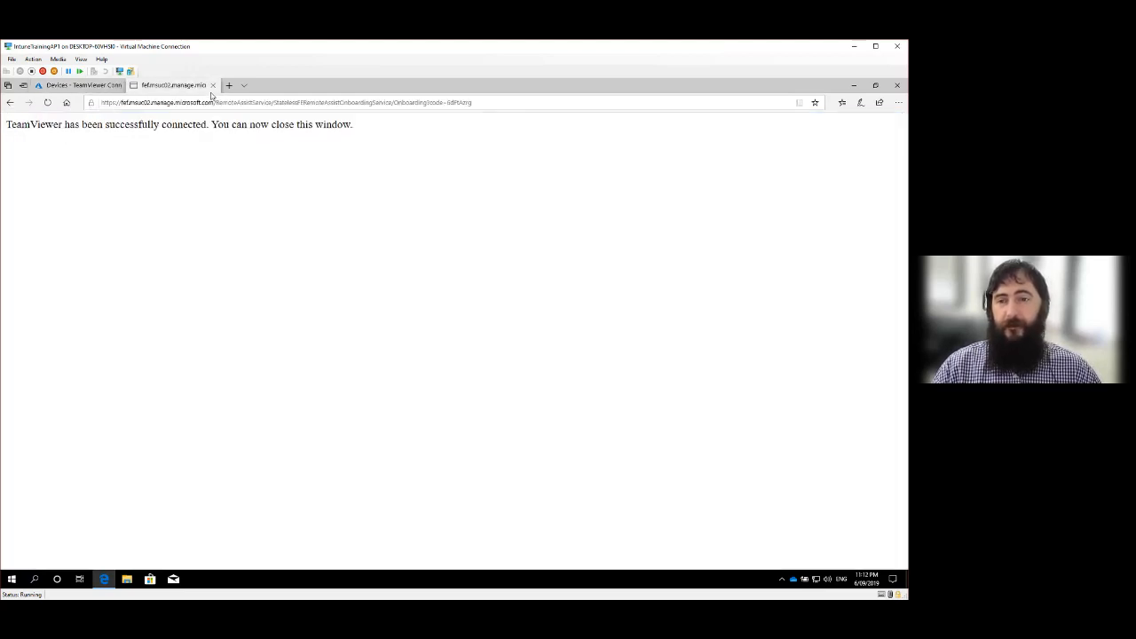
click(80, 85)
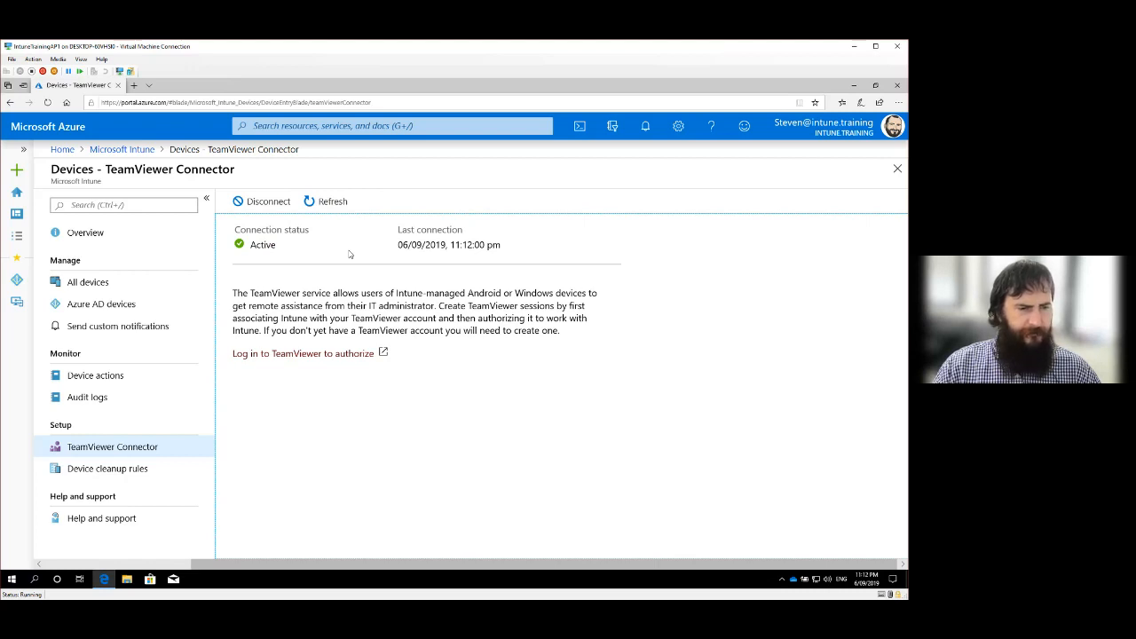
mouse_move(327, 239)
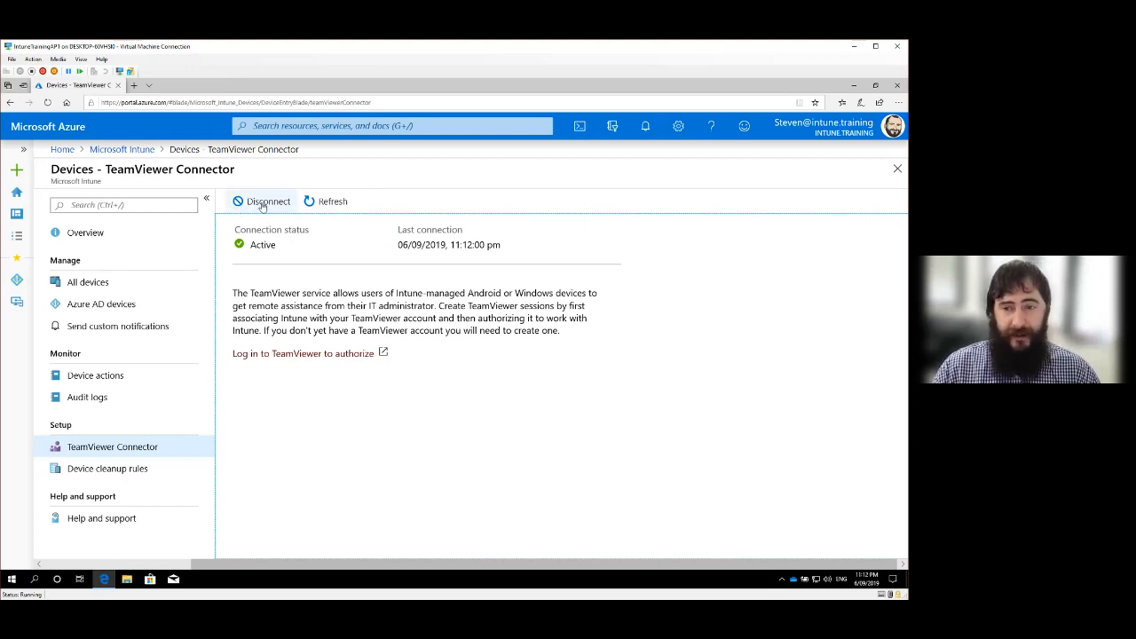
mouse_move(268, 200)
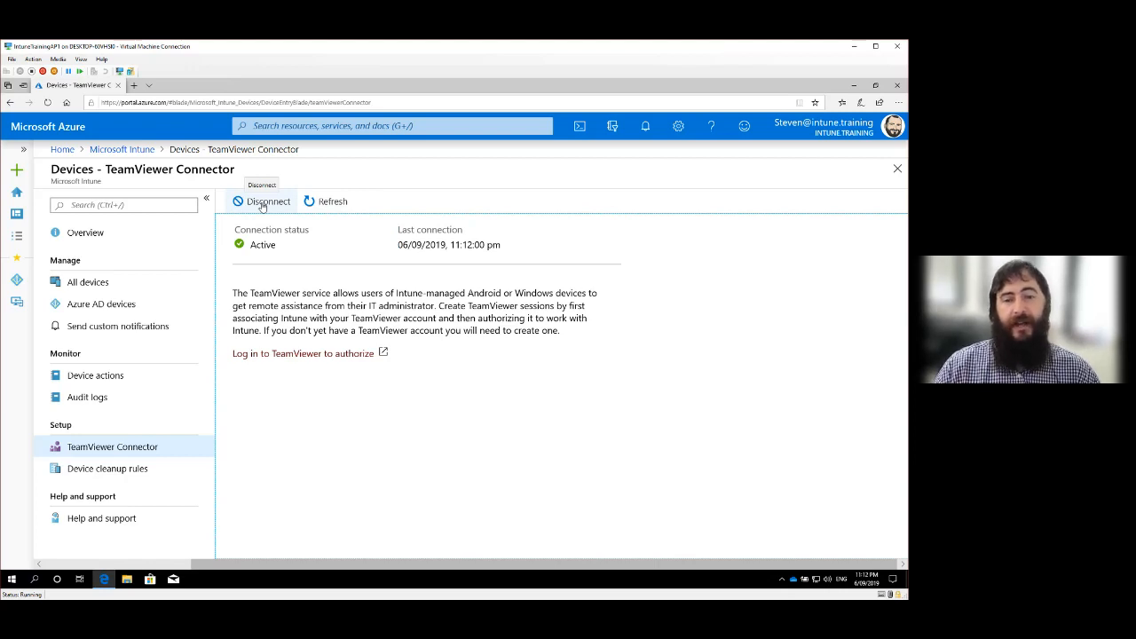
mouse_move(334, 263)
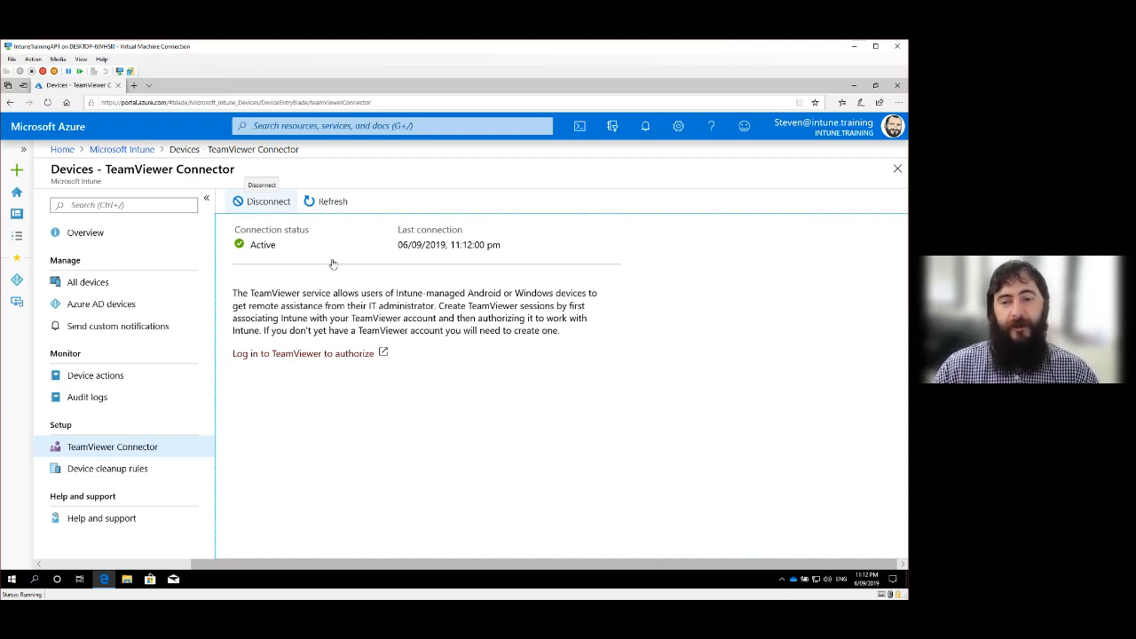
mouse_move(405, 355)
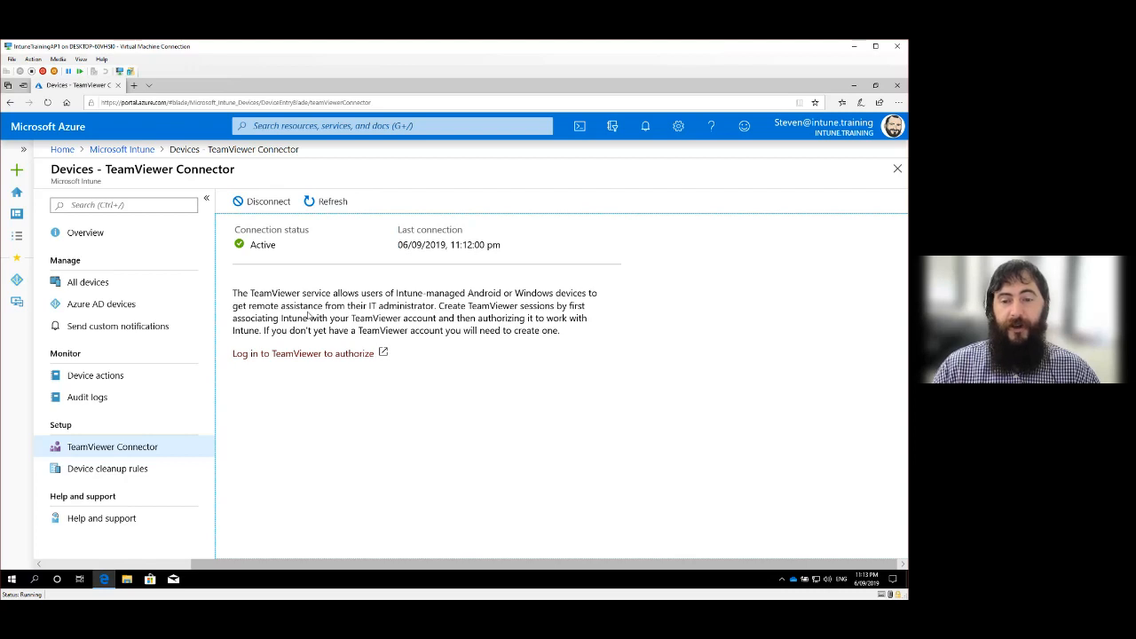
mouse_move(541, 344)
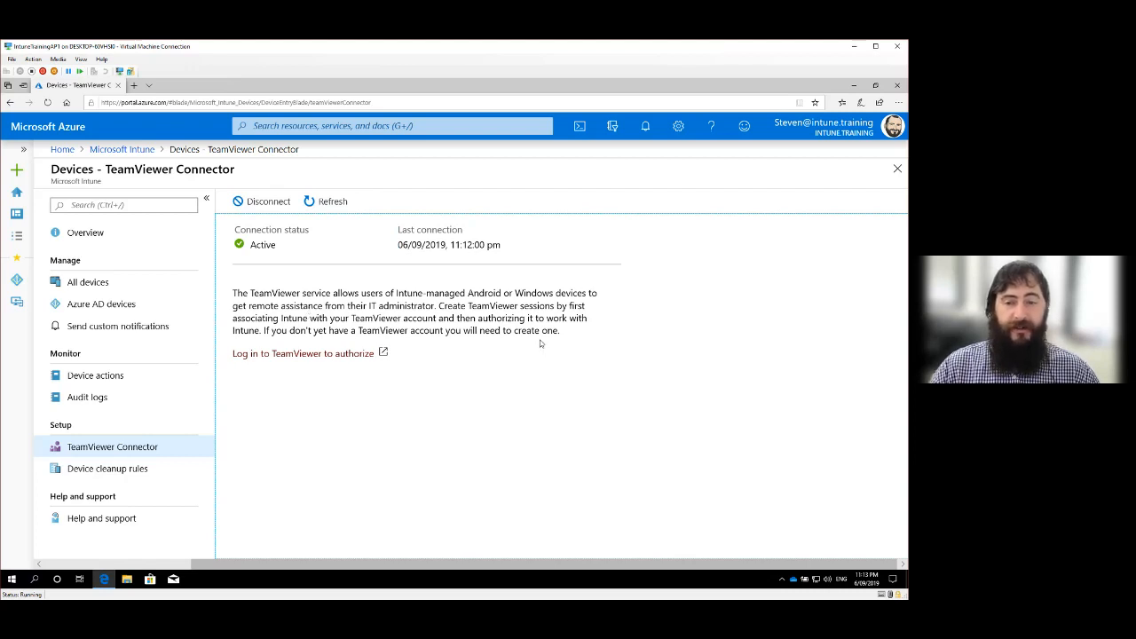
mouse_move(553, 381)
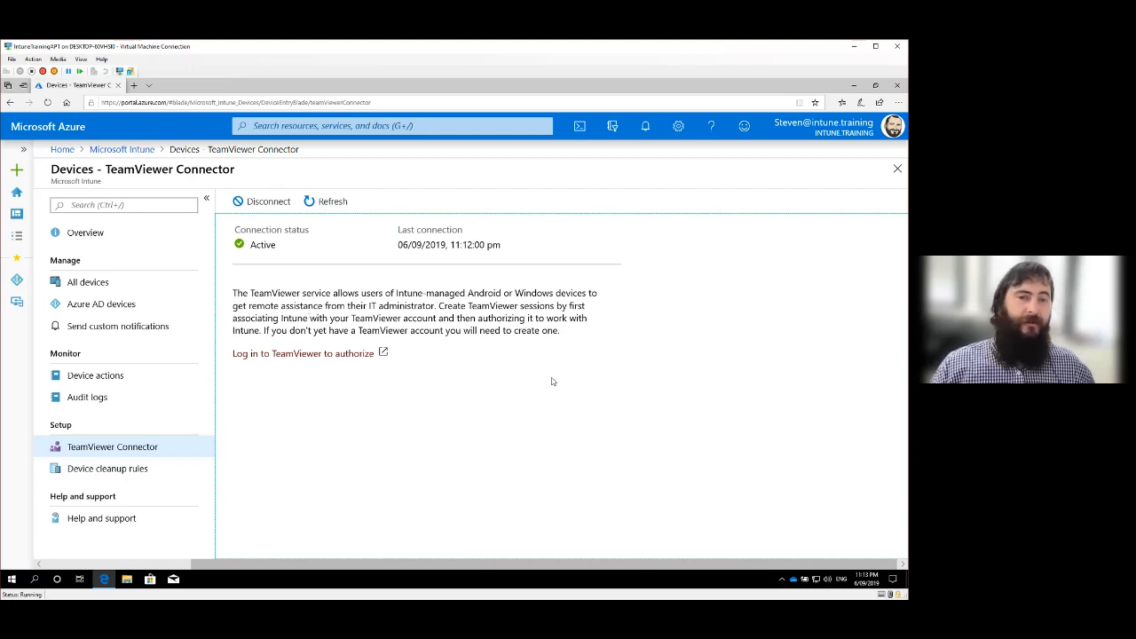
mouse_move(461, 267)
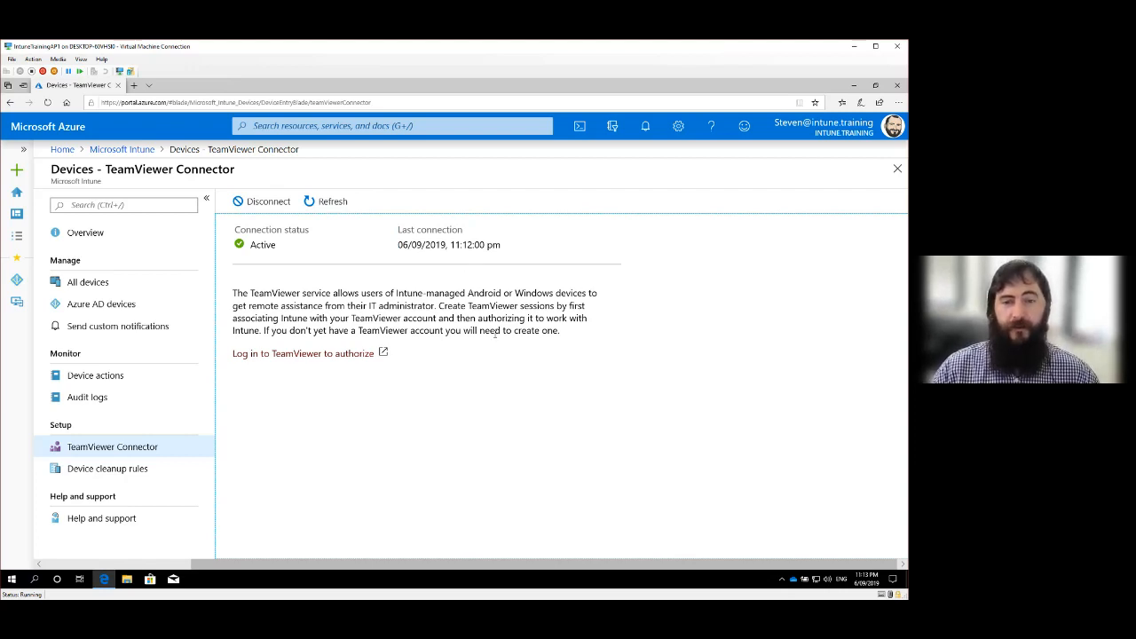
mouse_move(308, 259)
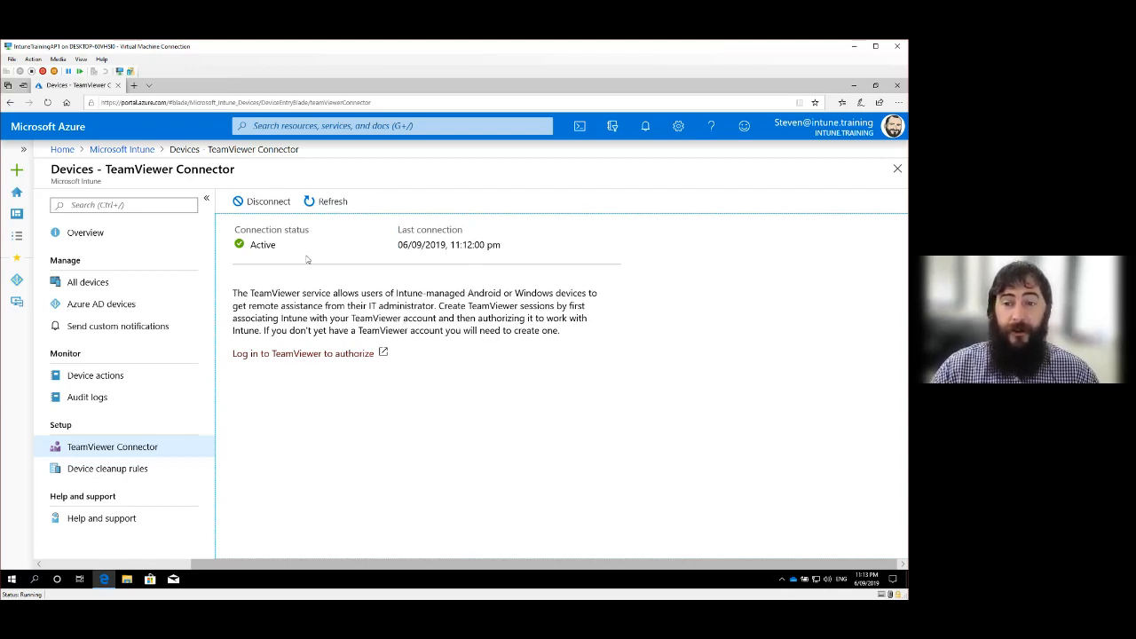
mouse_move(283, 251)
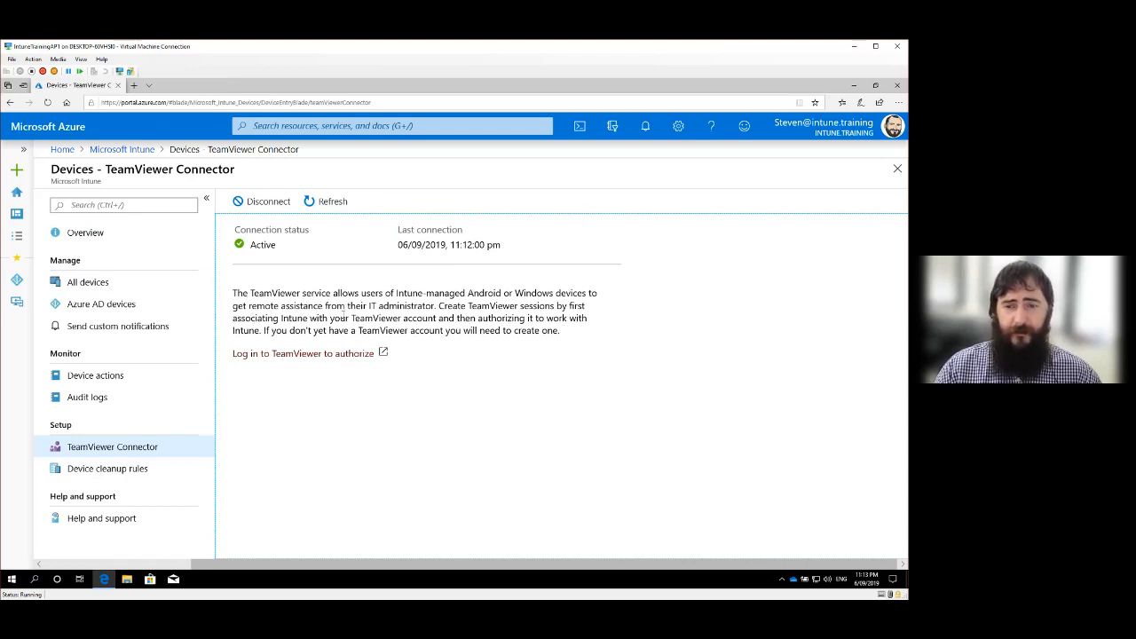
mouse_move(165, 522)
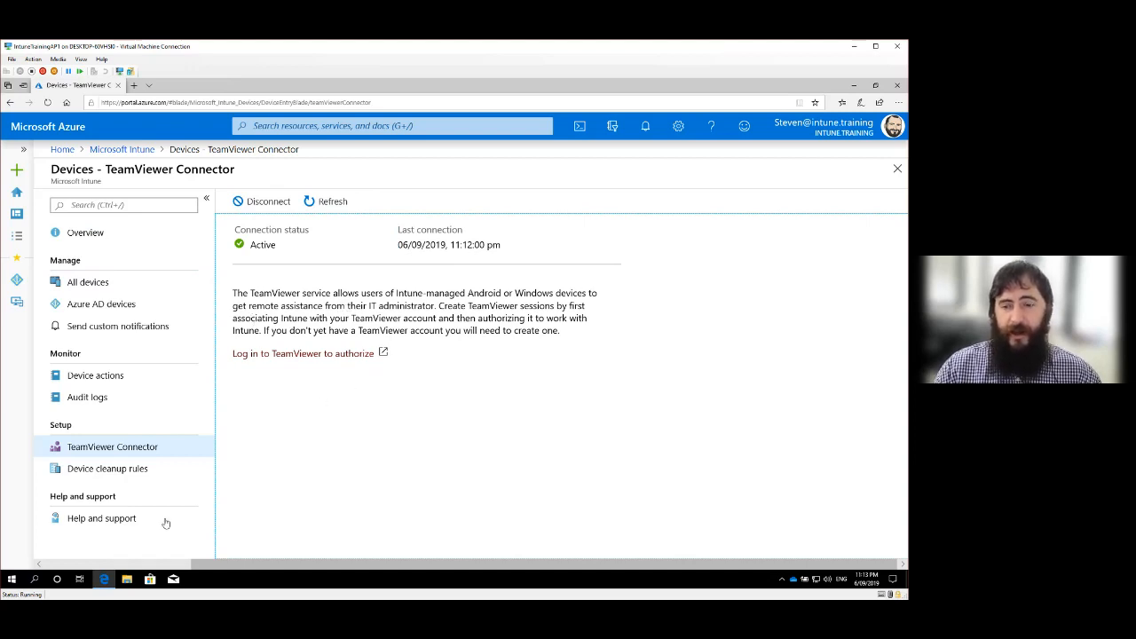
mouse_move(124, 555)
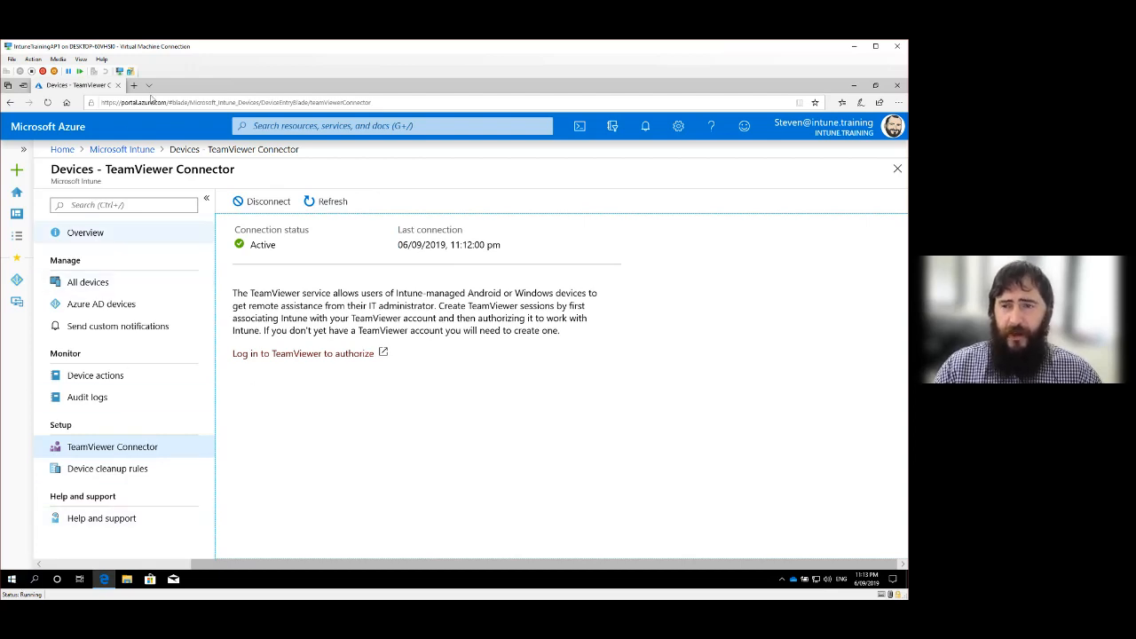
- Open teamviewer.com in a new tab and go to the Management Console login
click(133, 85)
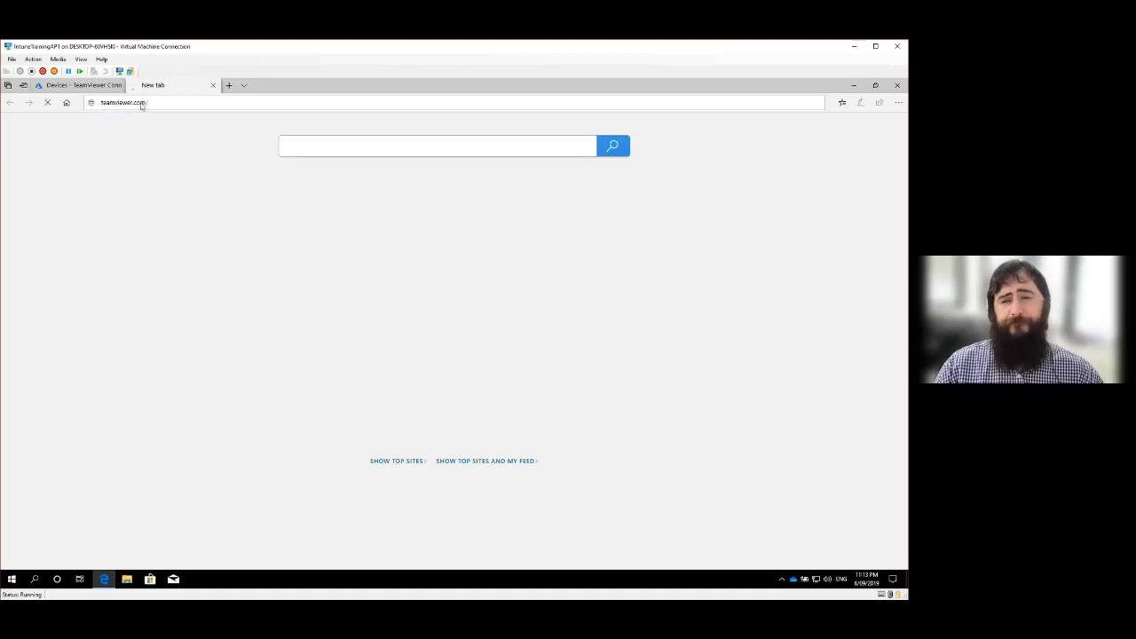
mouse_move(155, 266)
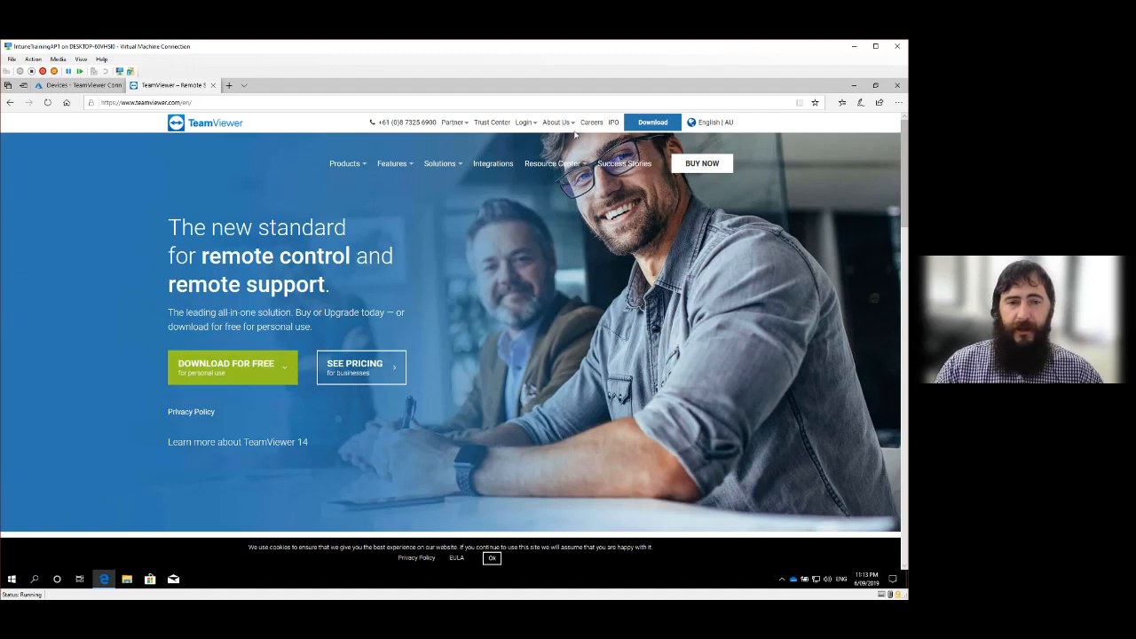
click(524, 121)
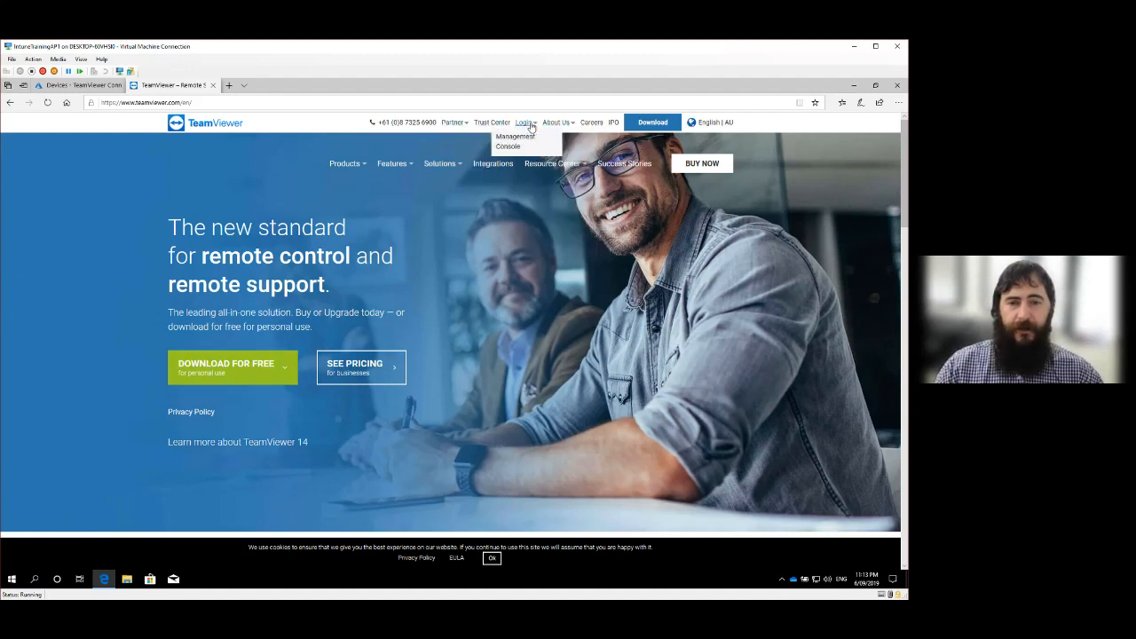
click(515, 136)
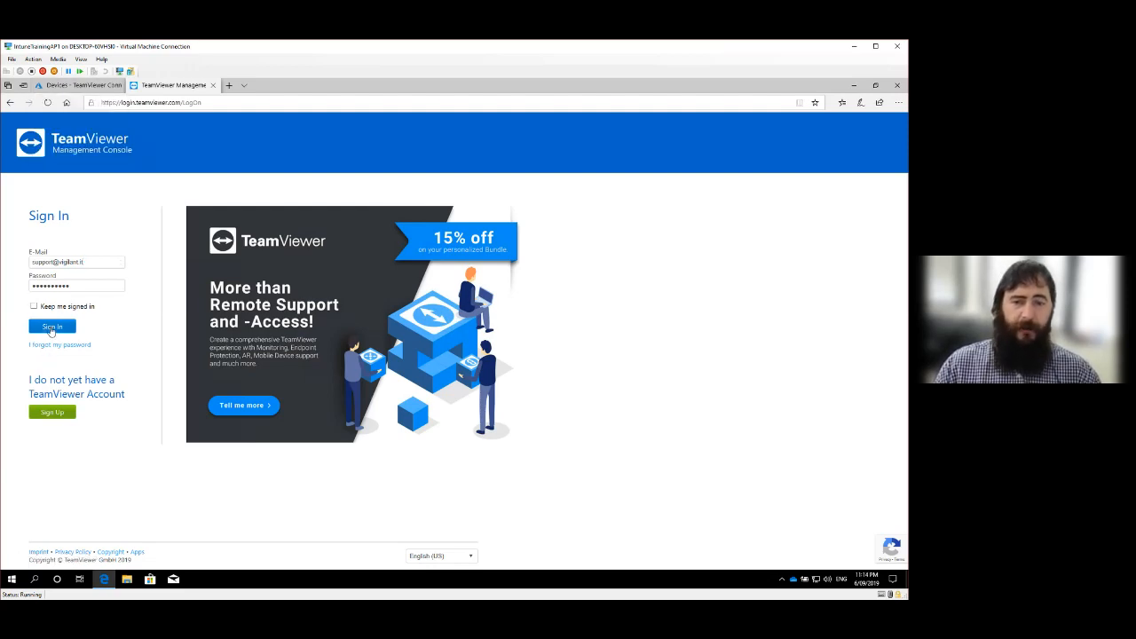
- Sign in to the Management Console and show Design & Deploy's installer and custom module options
click(51, 327)
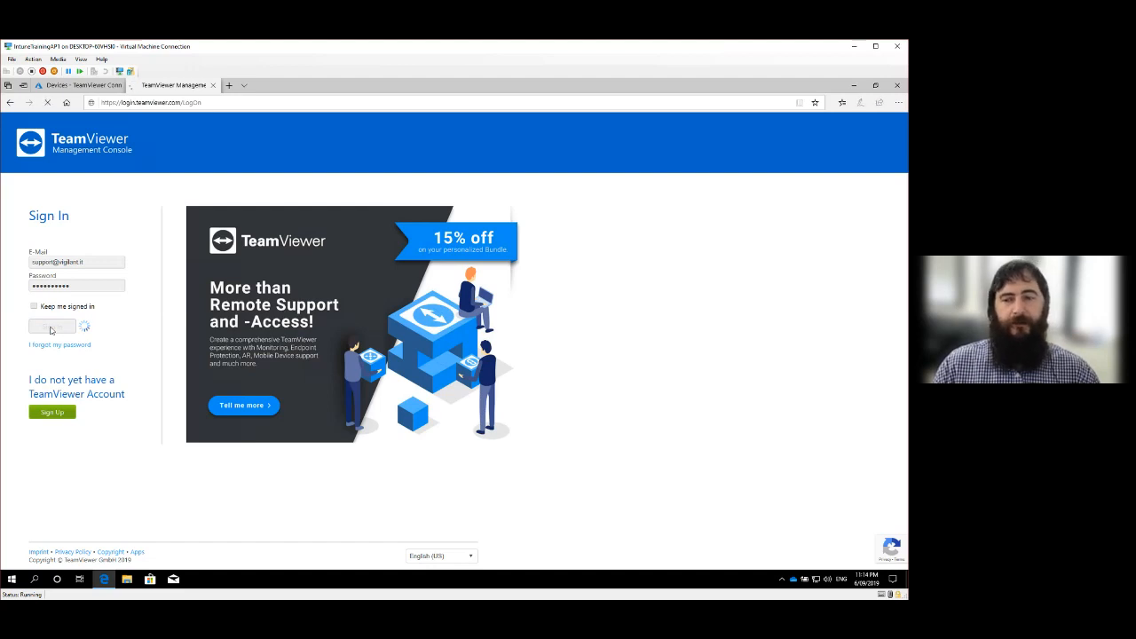
click(51, 326)
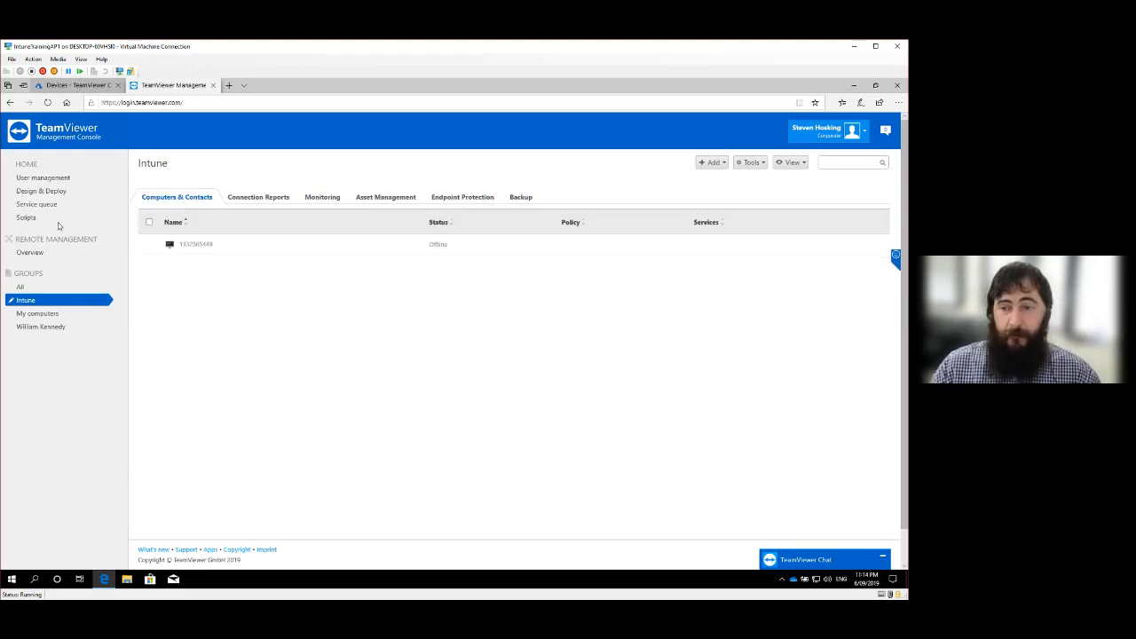
click(21, 286)
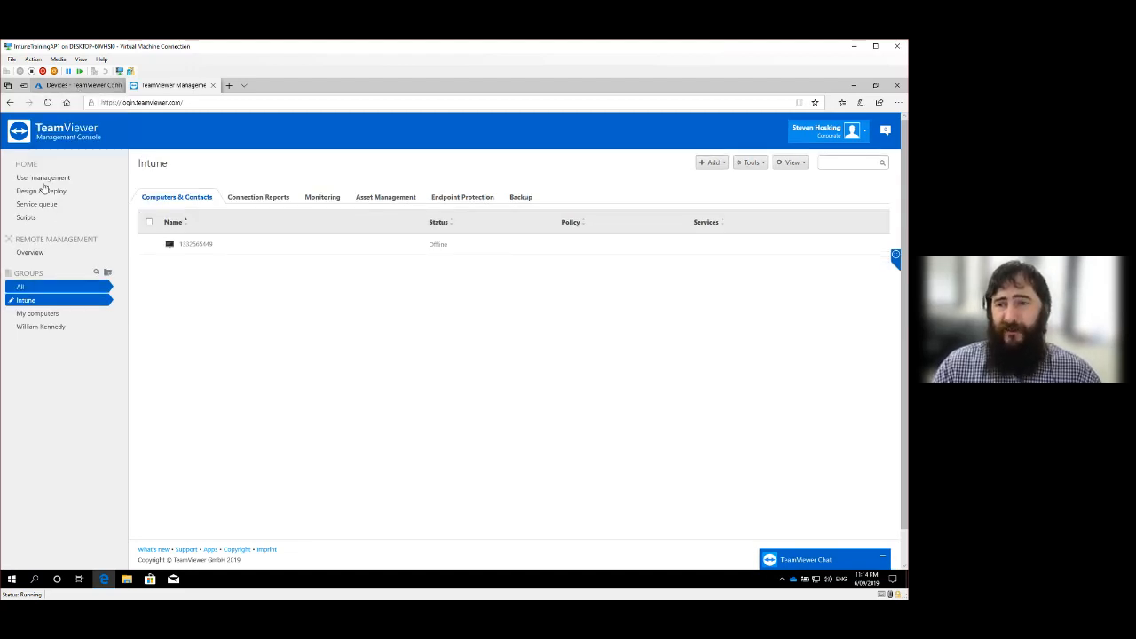
click(42, 178)
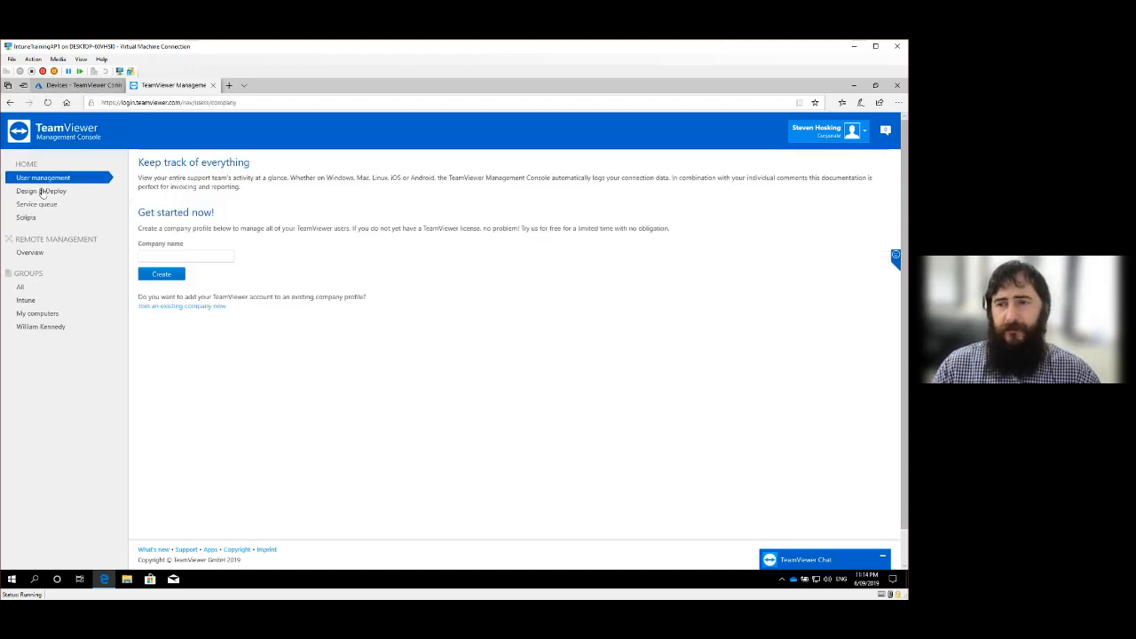
mouse_move(41, 191)
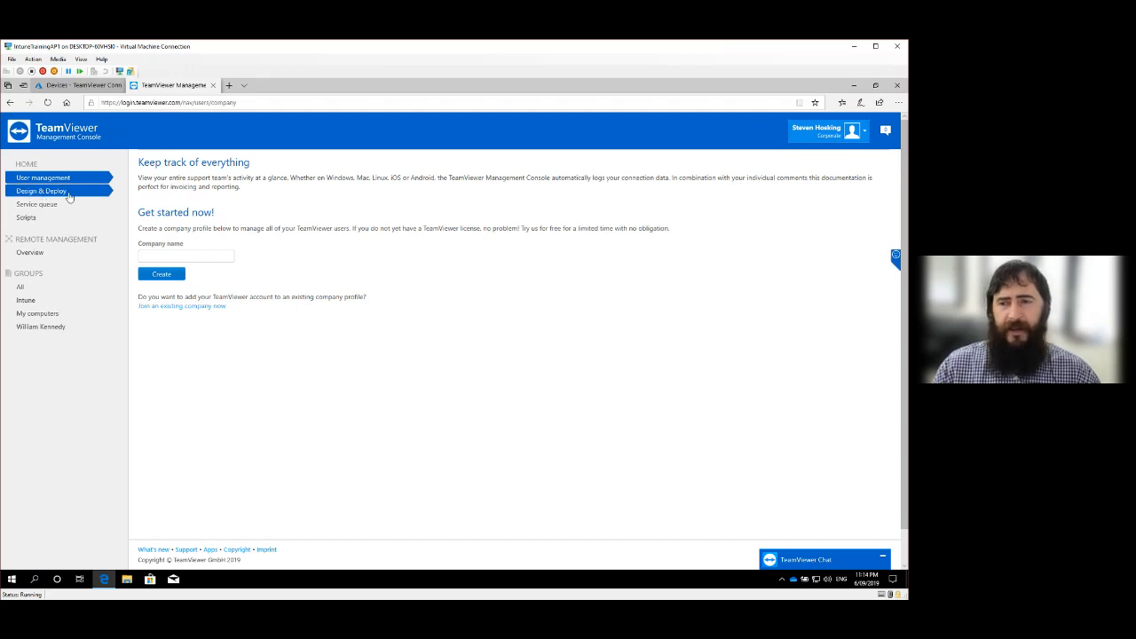
click(40, 191)
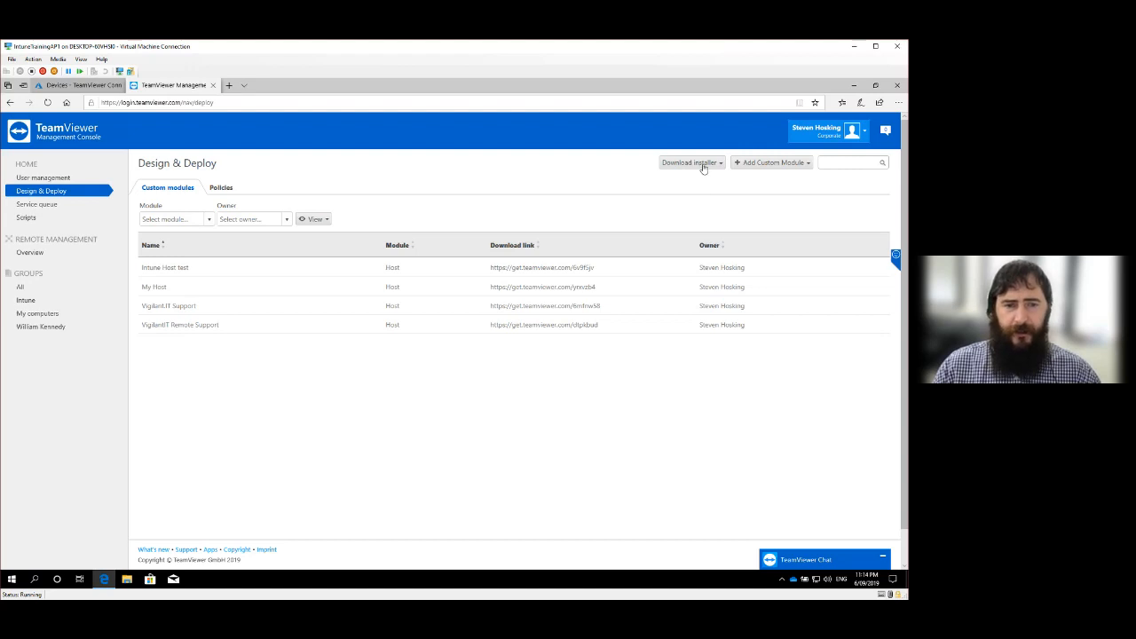
click(690, 163)
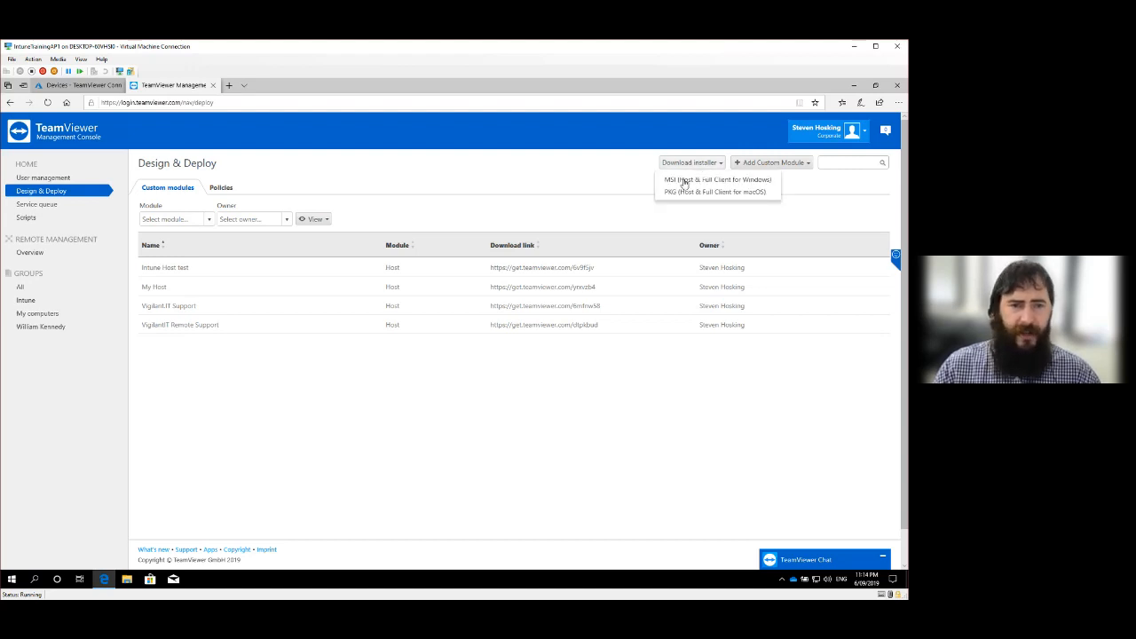
mouse_move(714, 192)
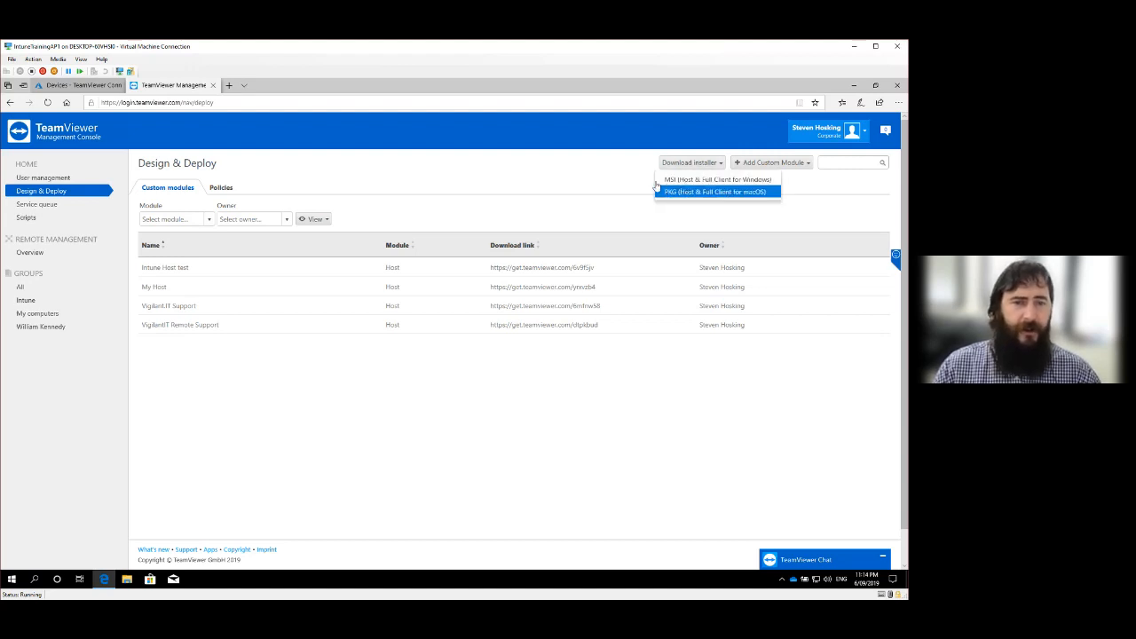
mouse_move(677, 200)
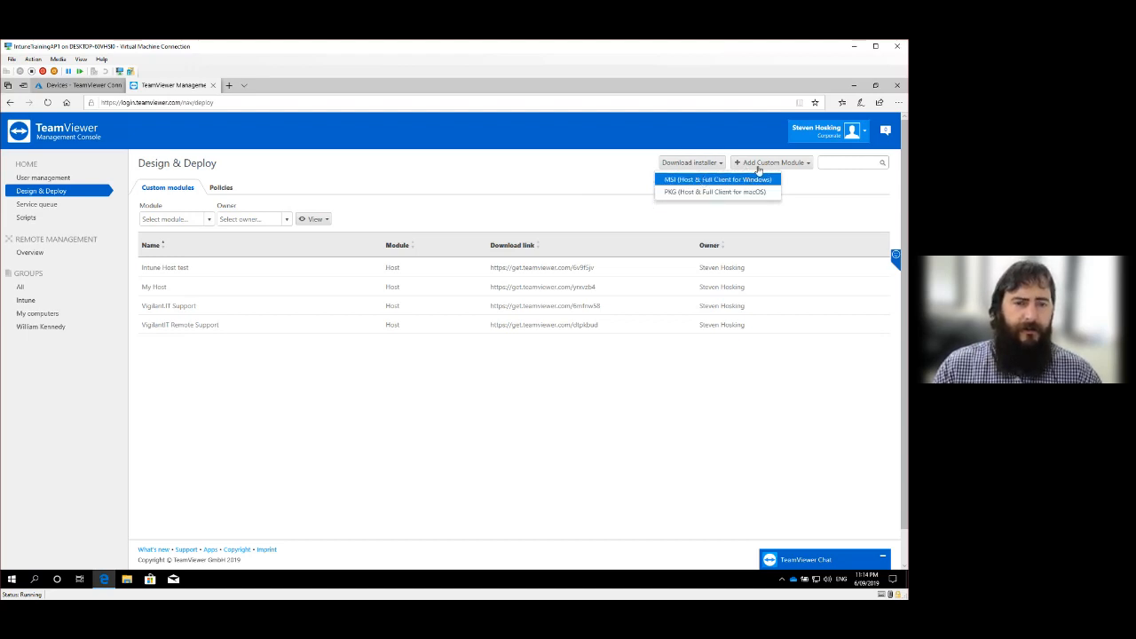
click(771, 162)
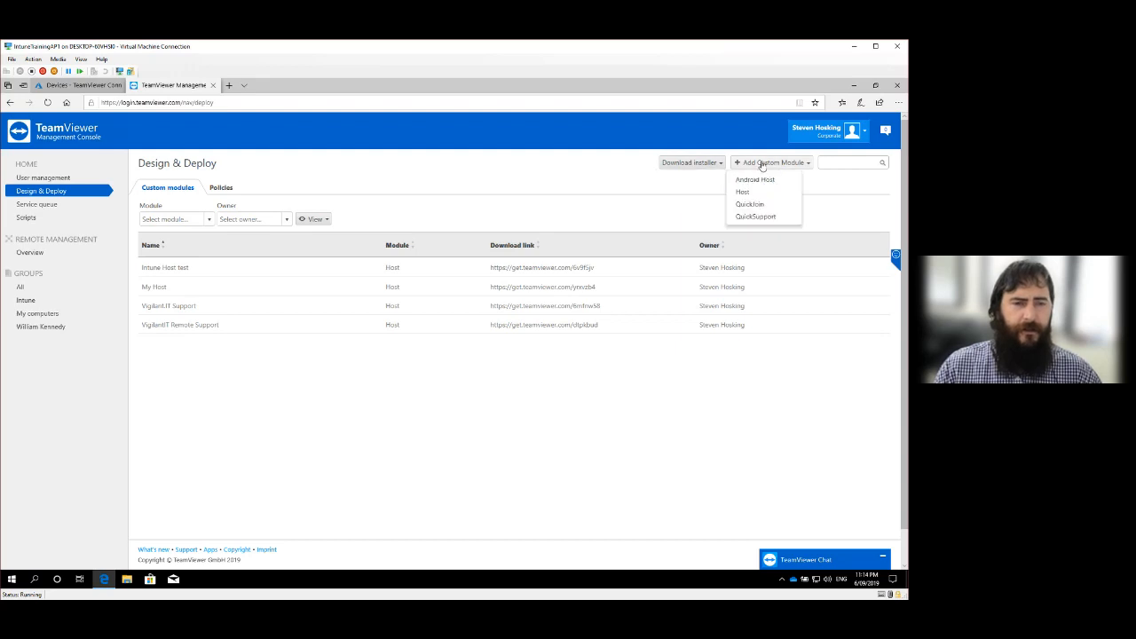
mouse_move(743, 192)
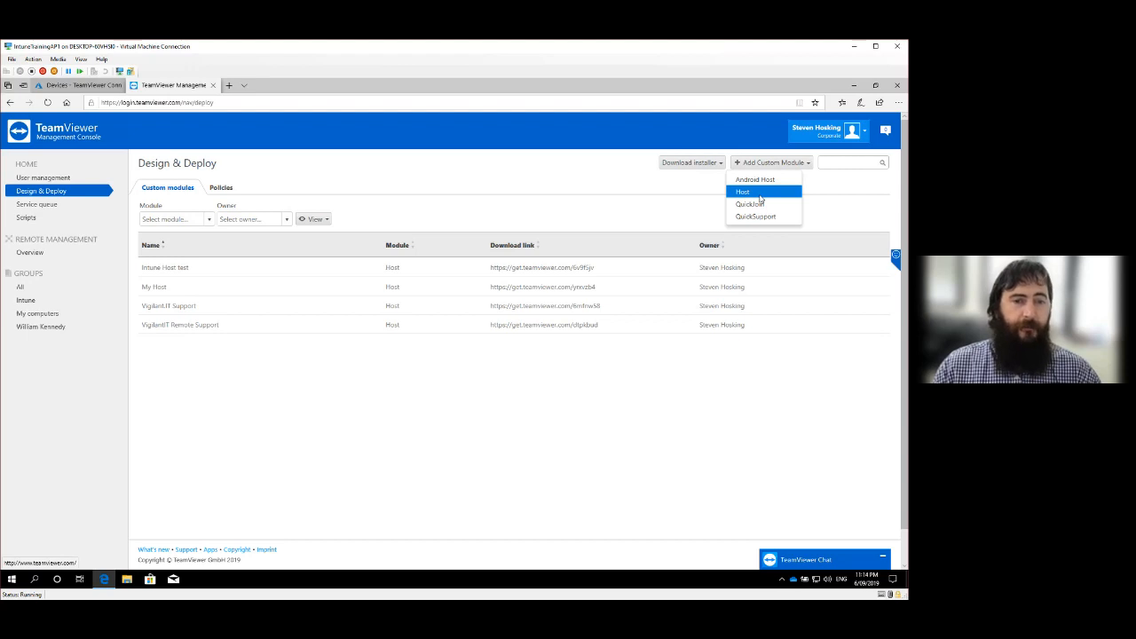
- Create a Host module named Intune.Training Demo with automatic grouping and service cases off
click(743, 192)
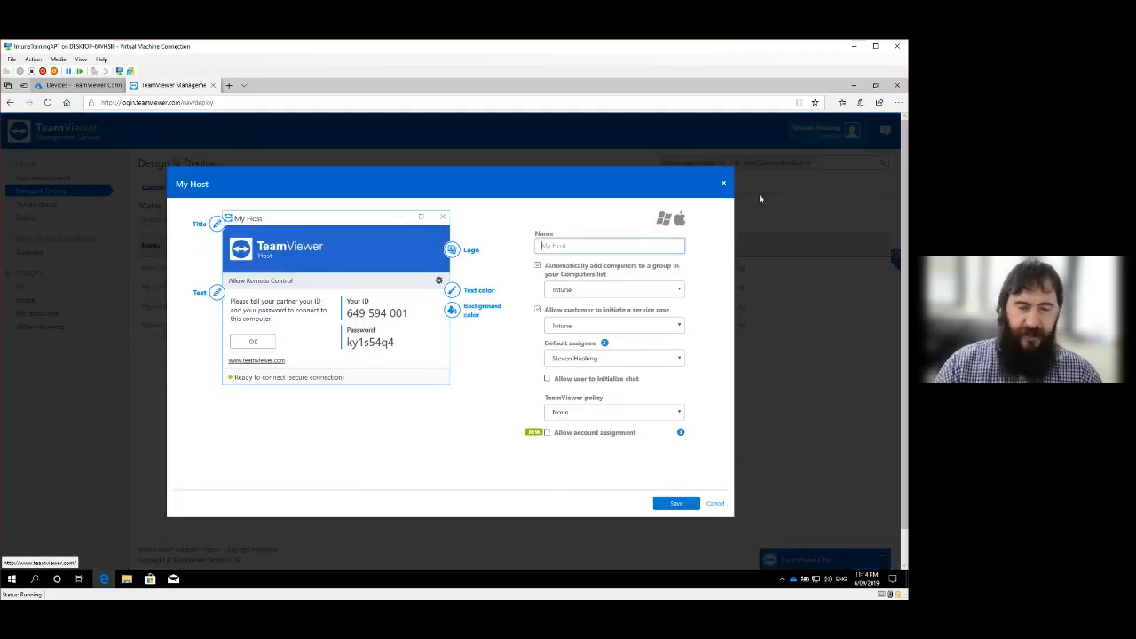
mouse_move(346, 316)
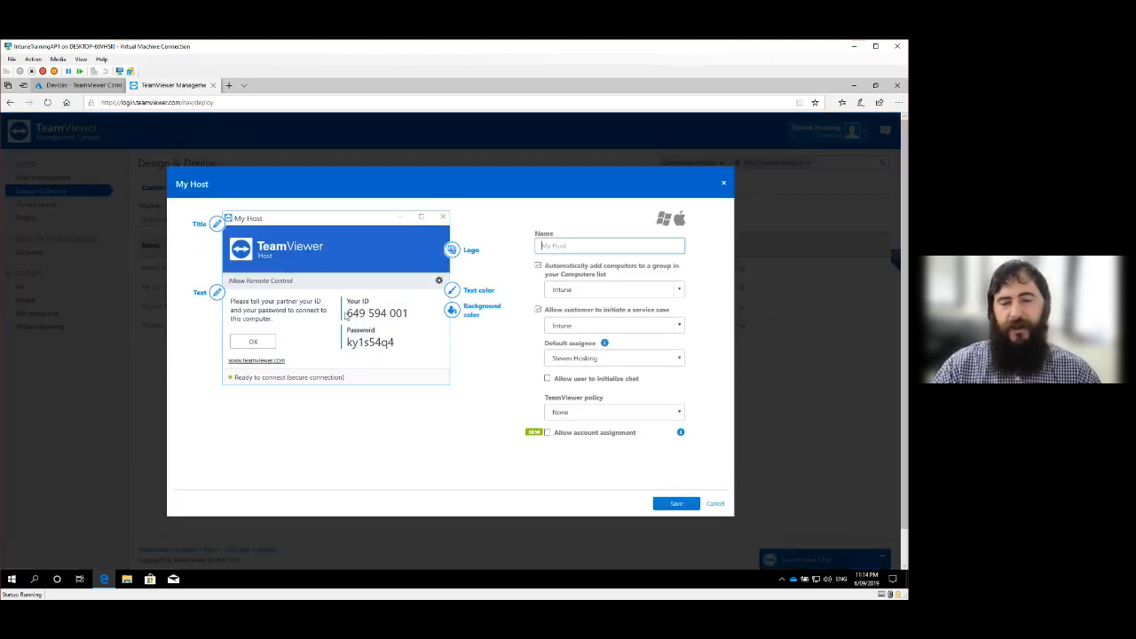
click(609, 246)
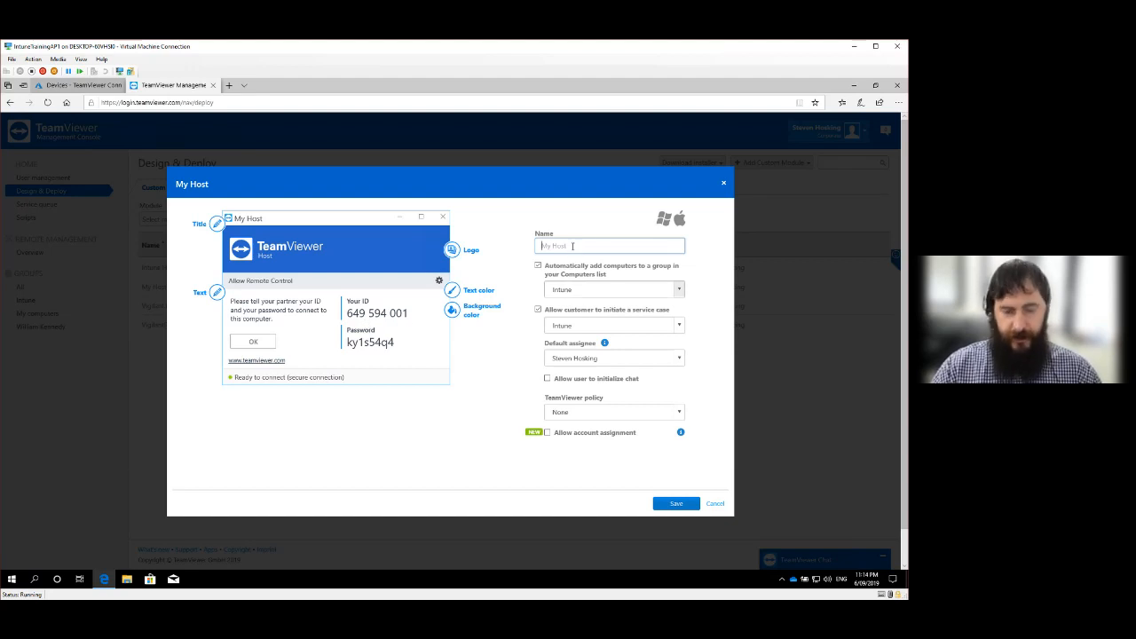
text(Intune)
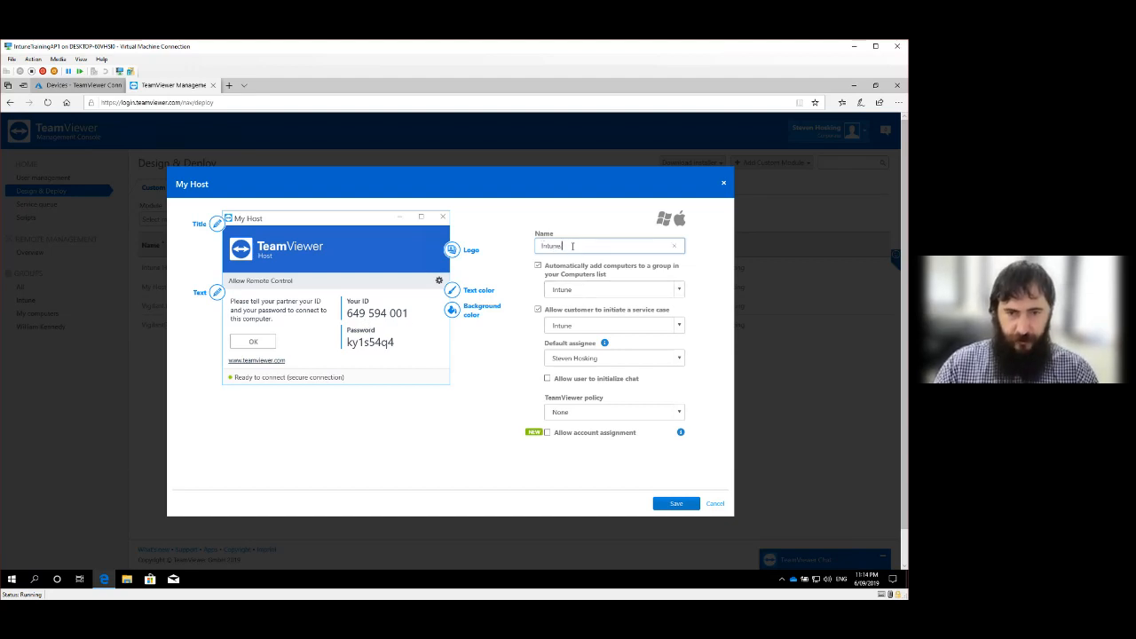
text(Training Demo)
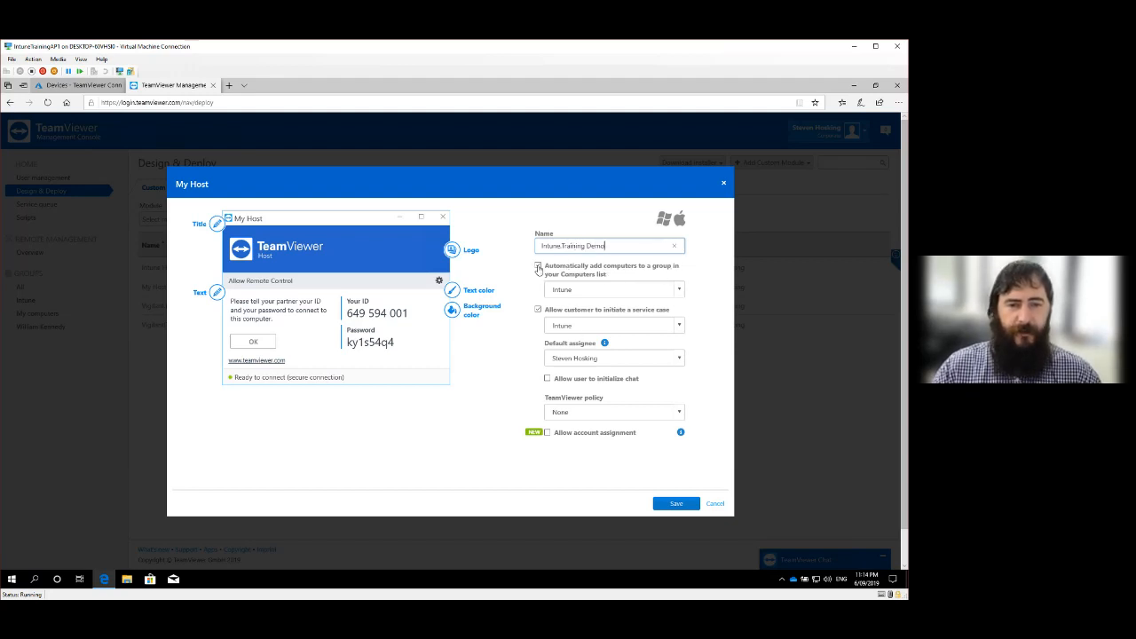
click(538, 267)
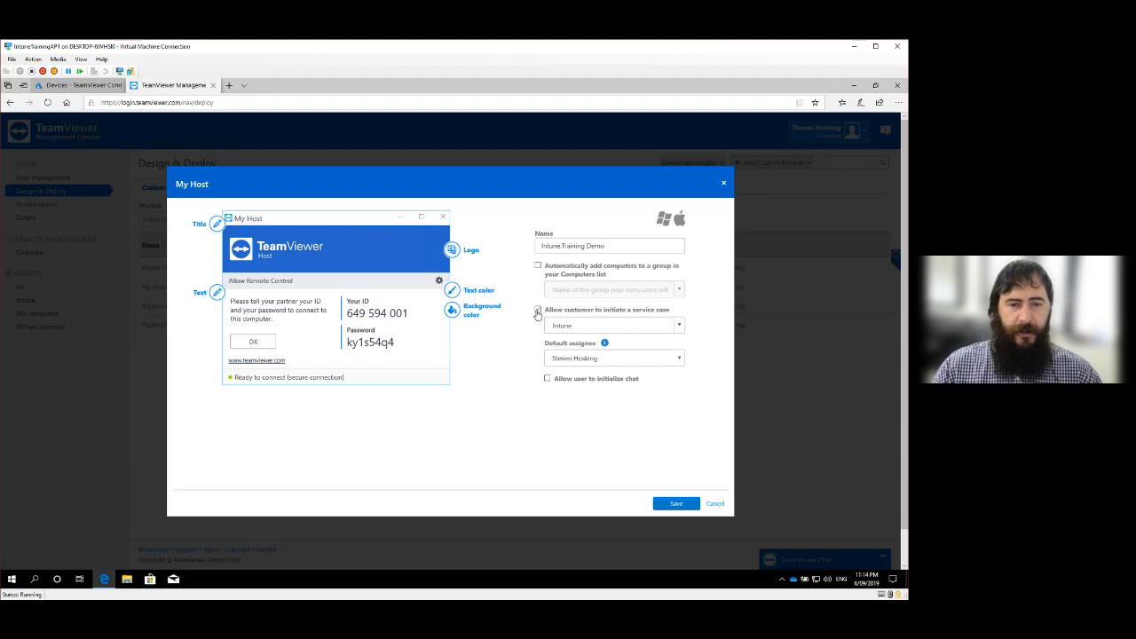
click(538, 310)
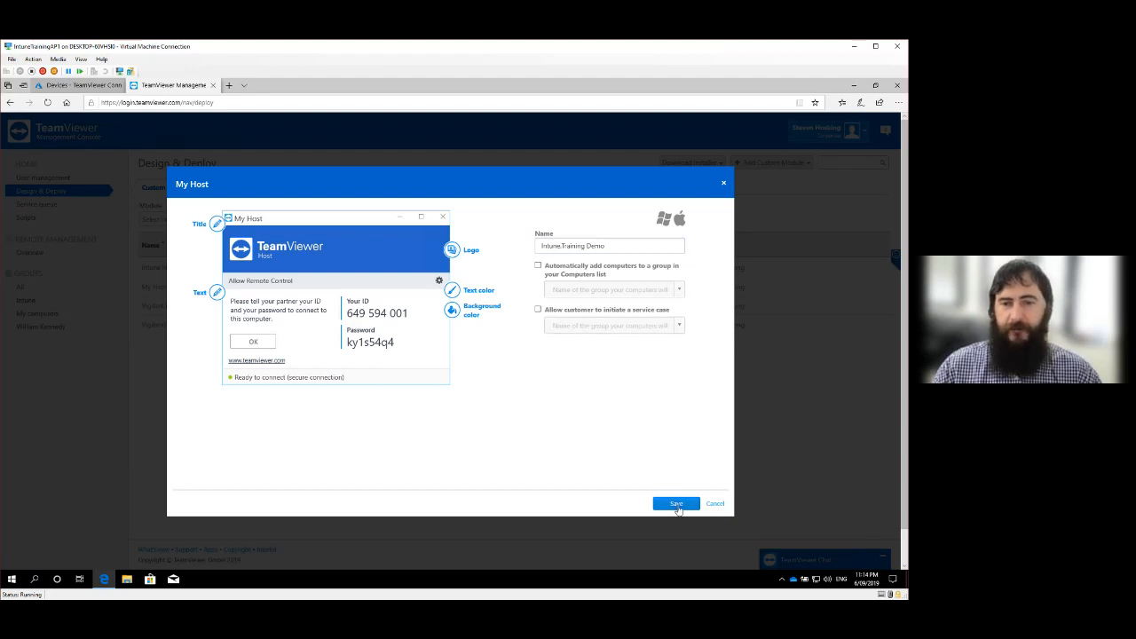
mouse_move(452, 250)
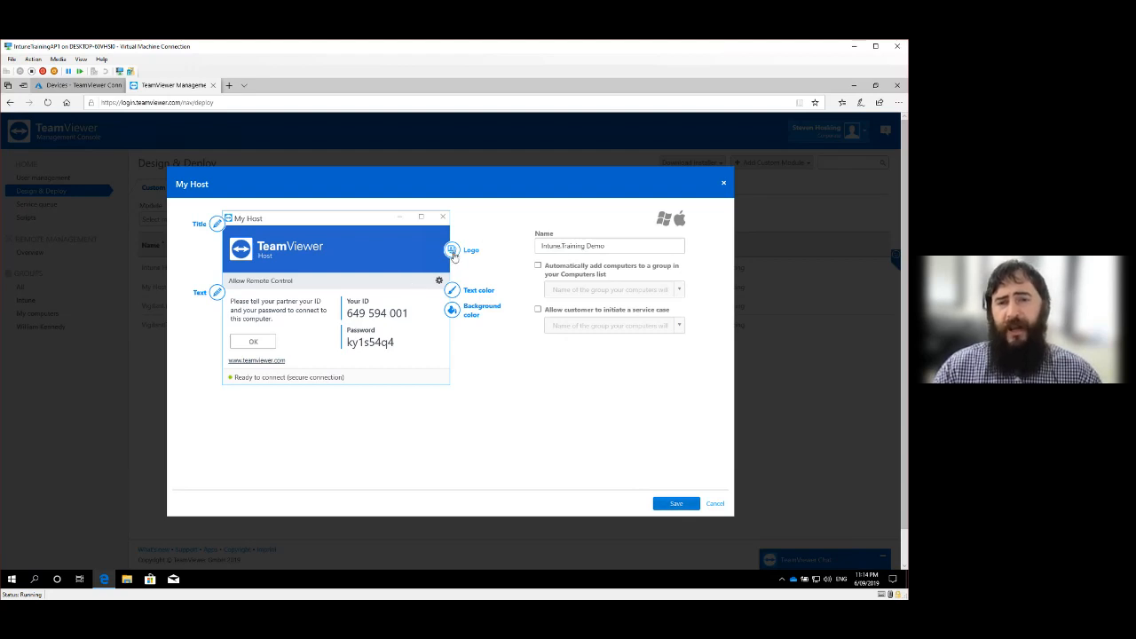
- Set the host window title to Intune.Training and save it
click(451, 250)
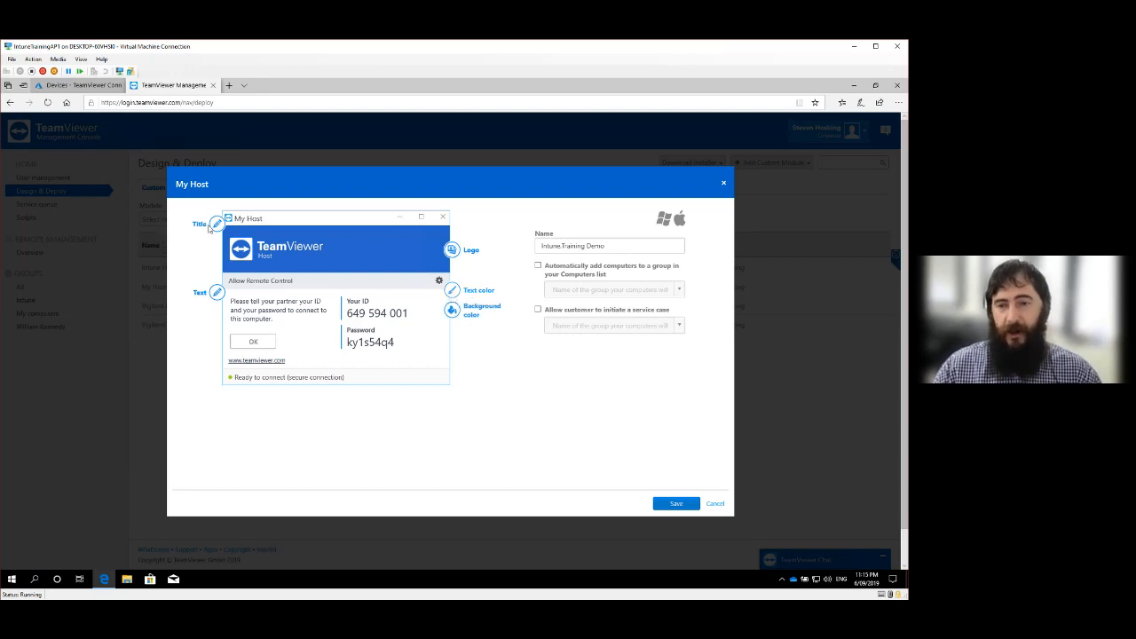
click(216, 223)
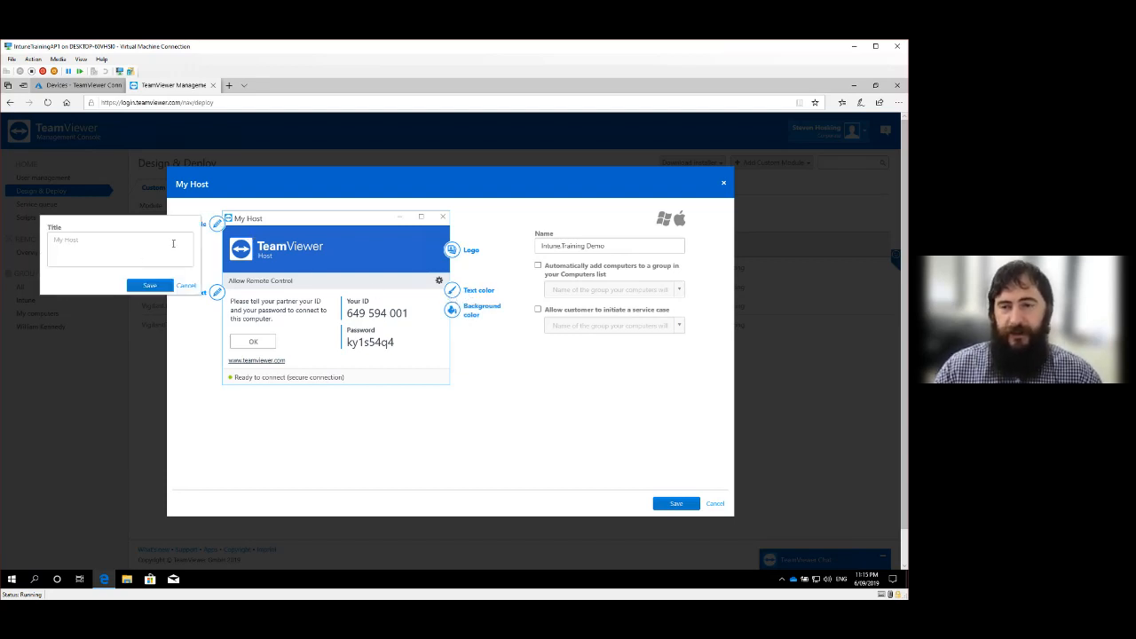
text(Intune.Training)
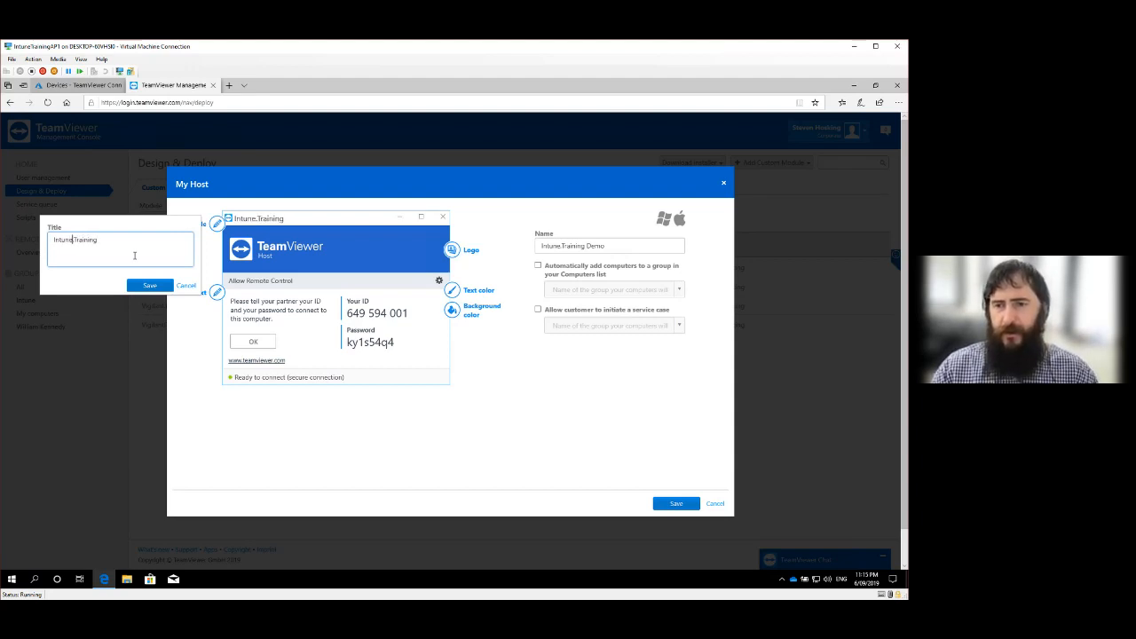
click(149, 285)
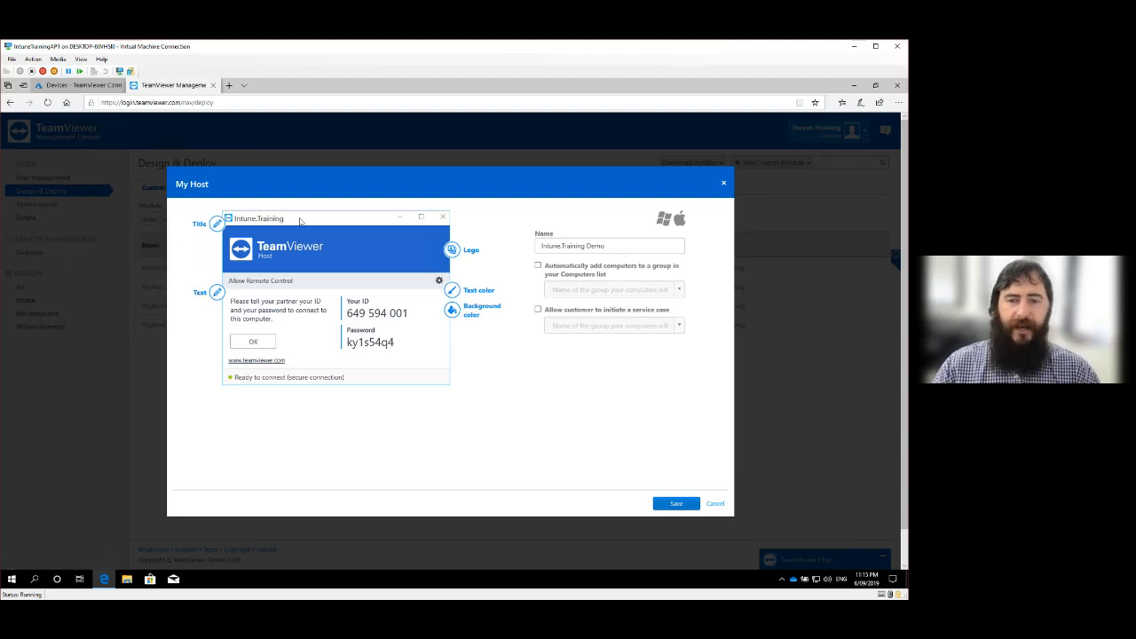
mouse_move(353, 316)
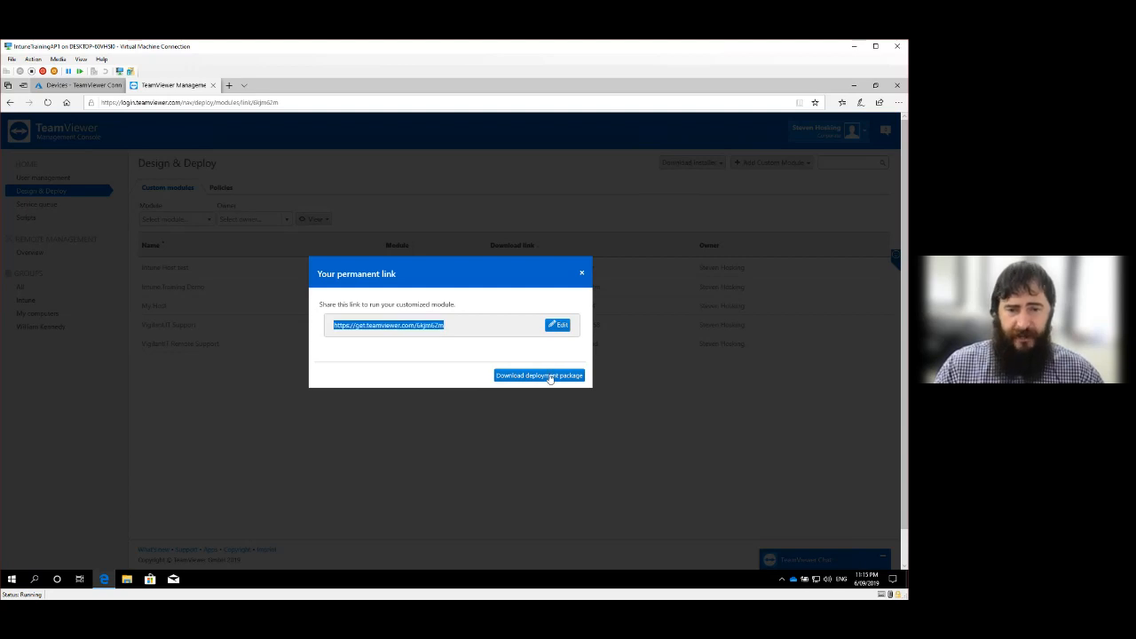
- Download and save the Intune.Training Demo host package TeamViewer_Host_Setup.exe
click(539, 375)
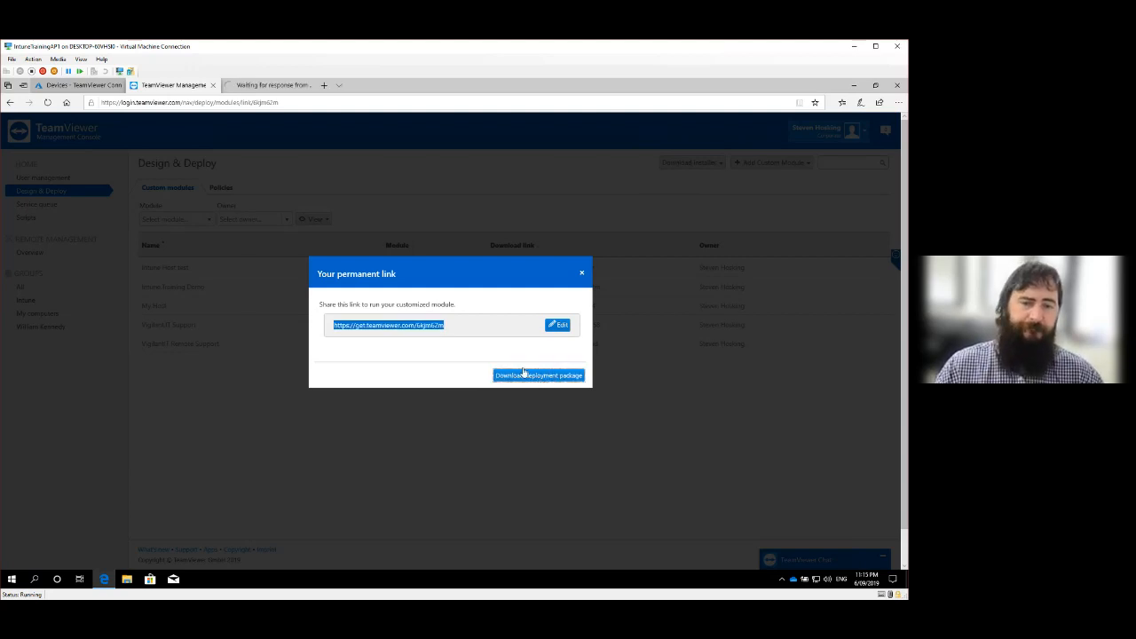
mouse_move(447, 367)
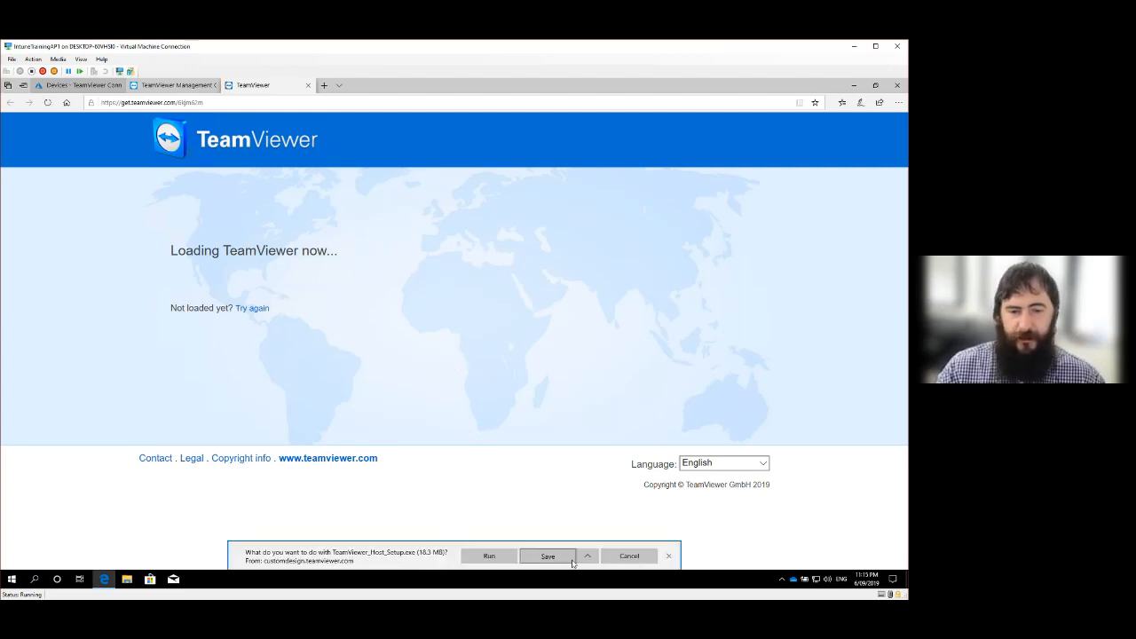
click(548, 556)
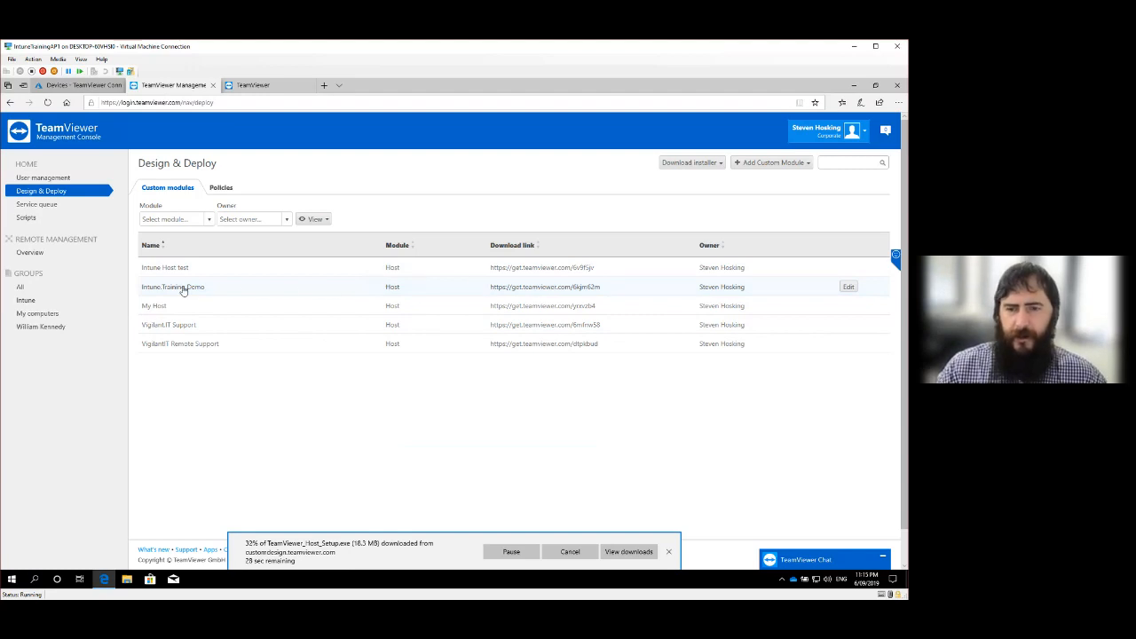
click(848, 285)
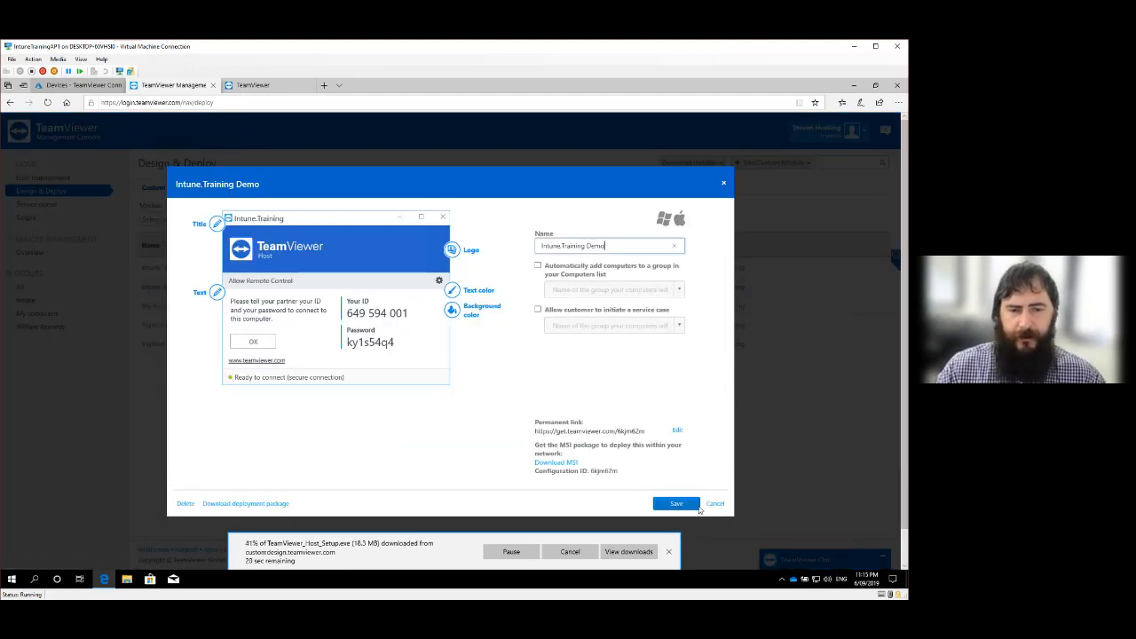
click(675, 503)
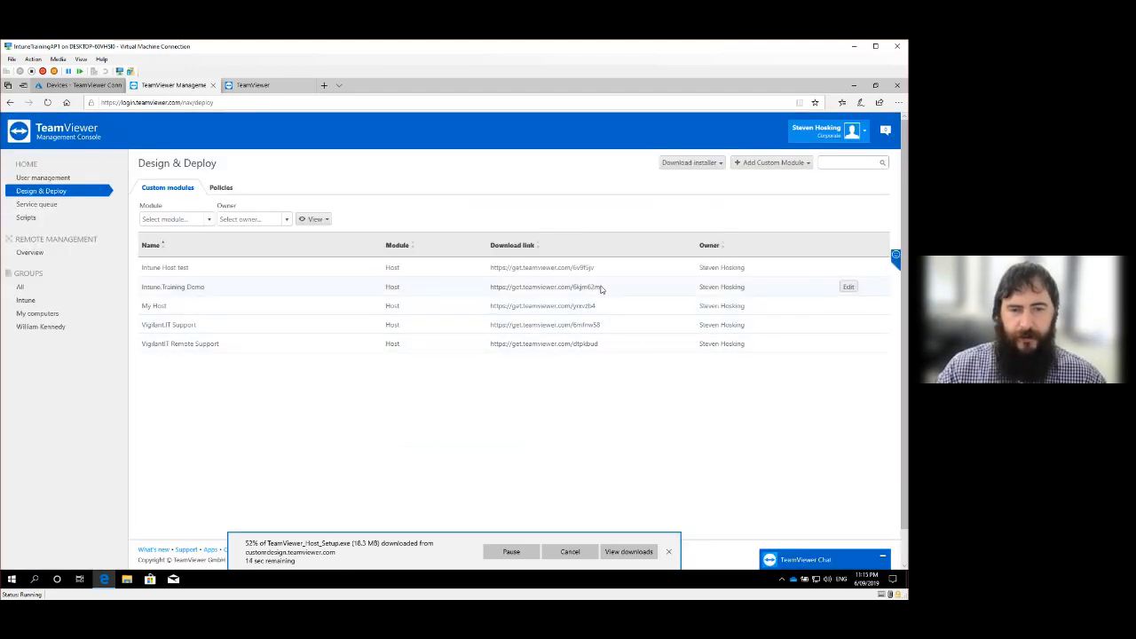
- Copy the module's permanent download link and dismiss the finished download bar
double_click(543, 286)
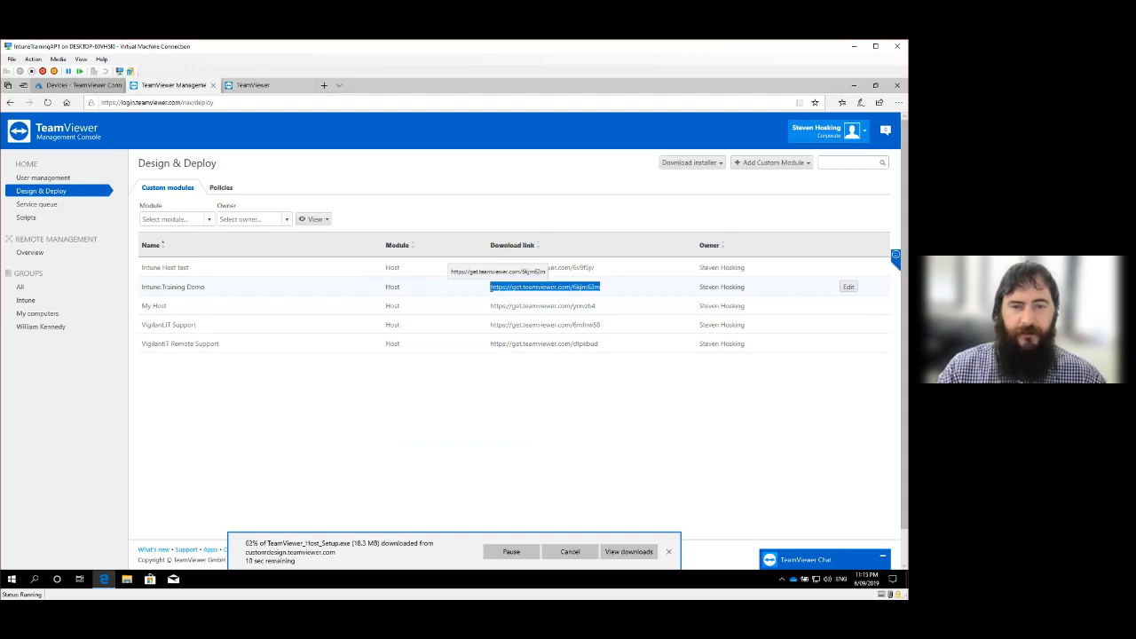
right_click(543, 286)
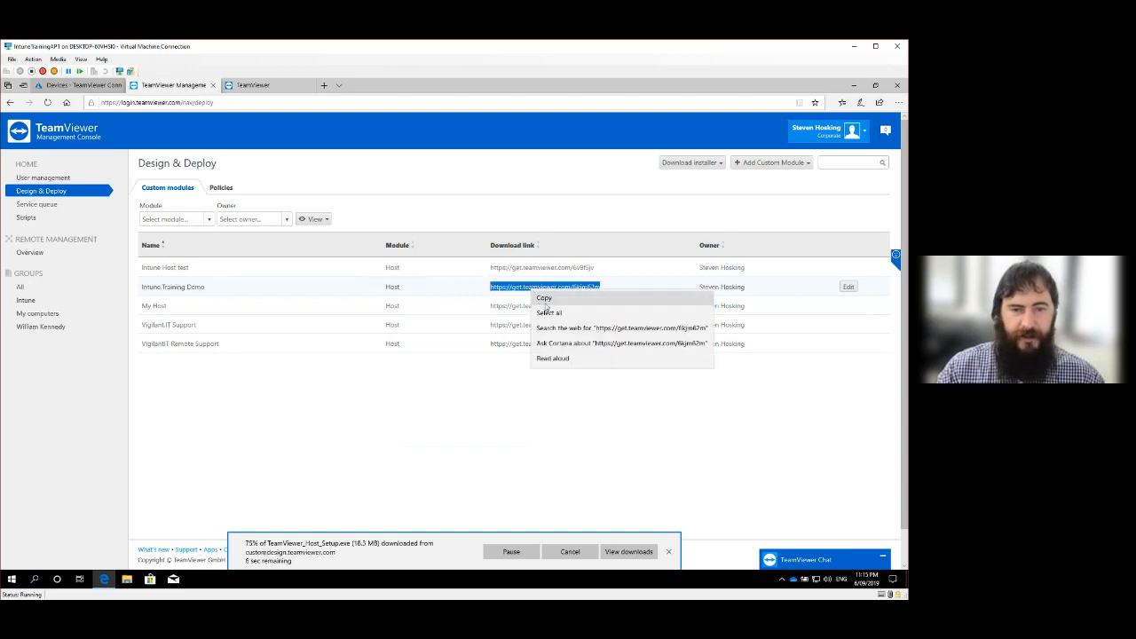
click(544, 297)
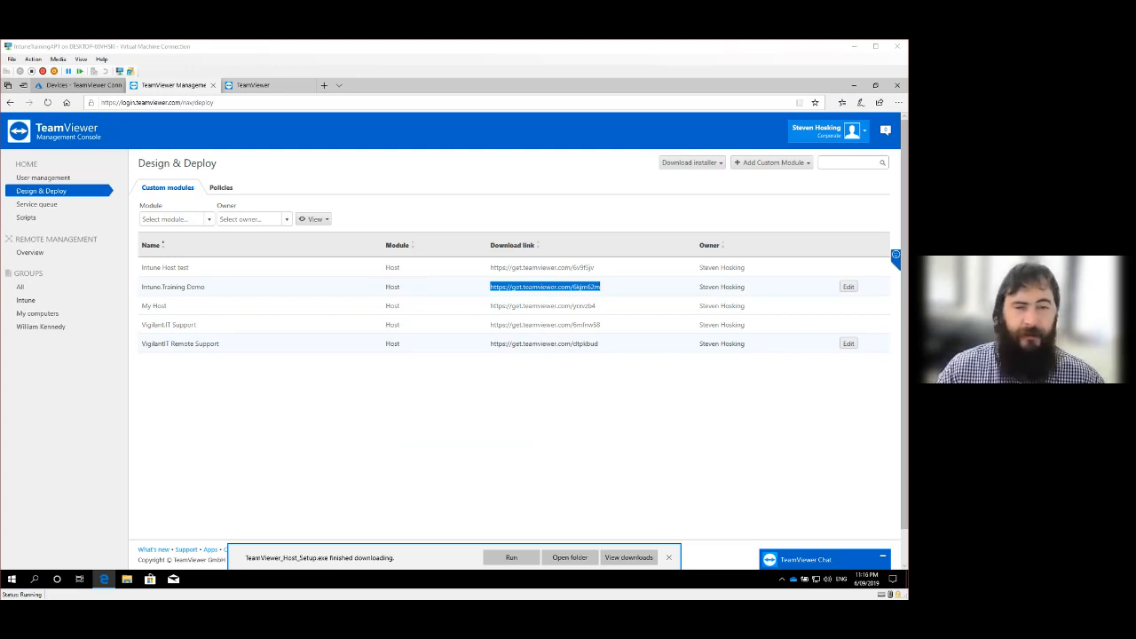
mouse_move(629, 490)
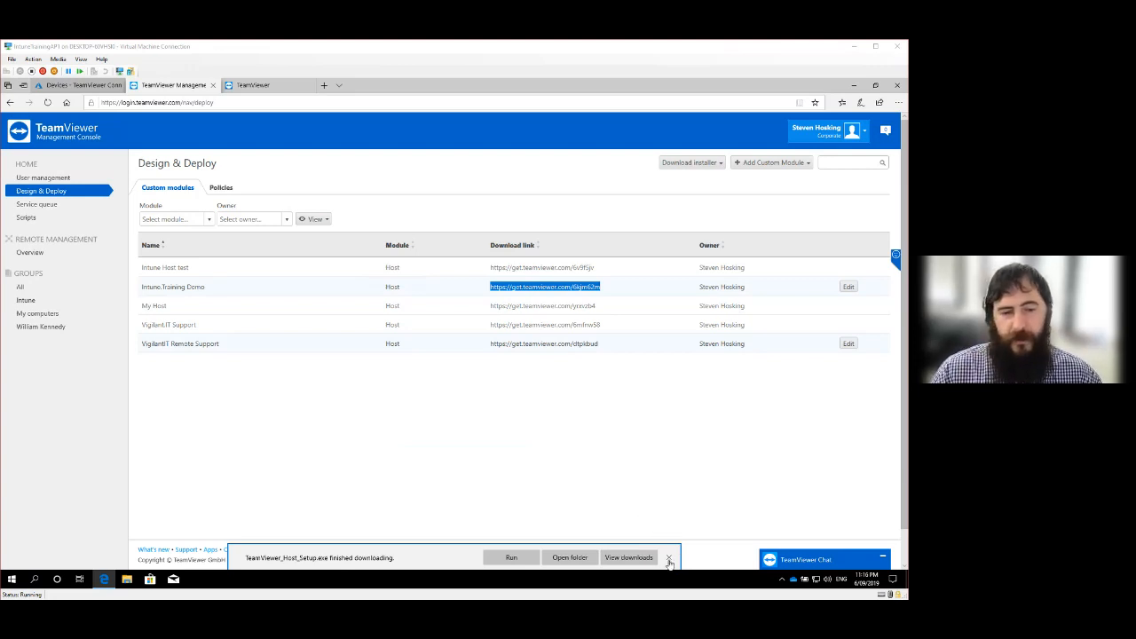
click(669, 559)
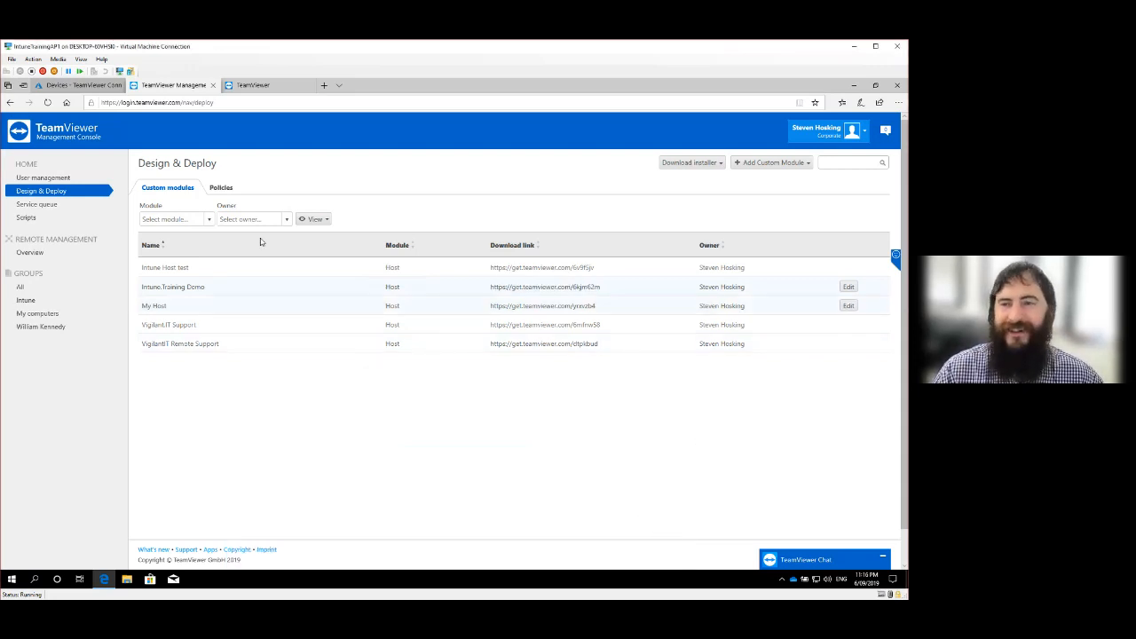
mouse_move(253, 85)
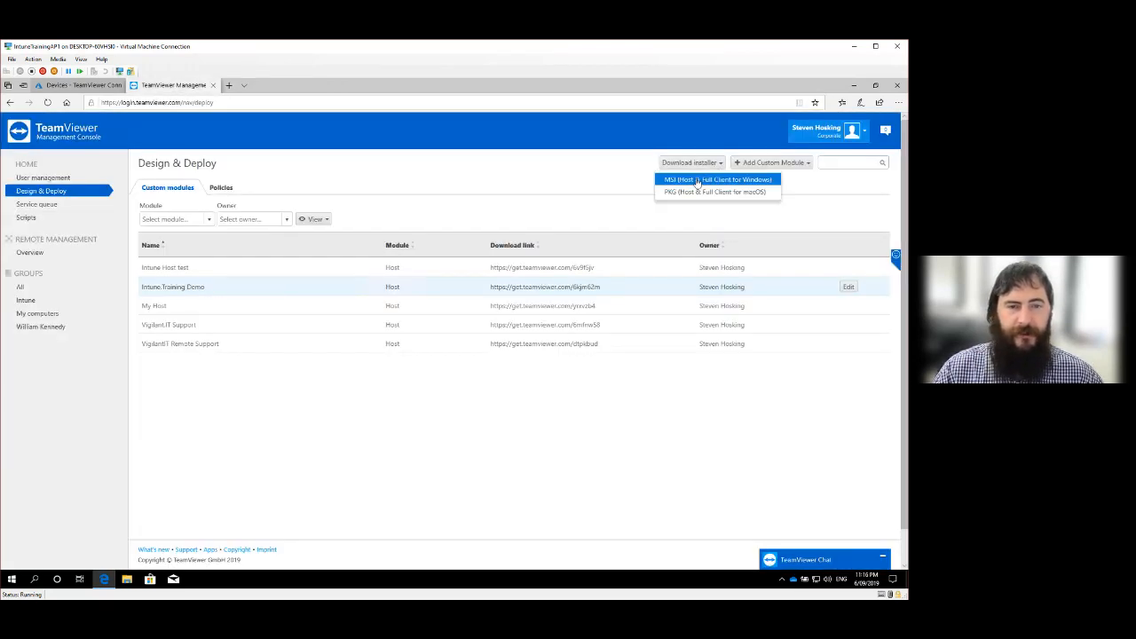
- Download the Windows TeamViewerMSI.zip and open it to show its Full and Host folders
click(717, 179)
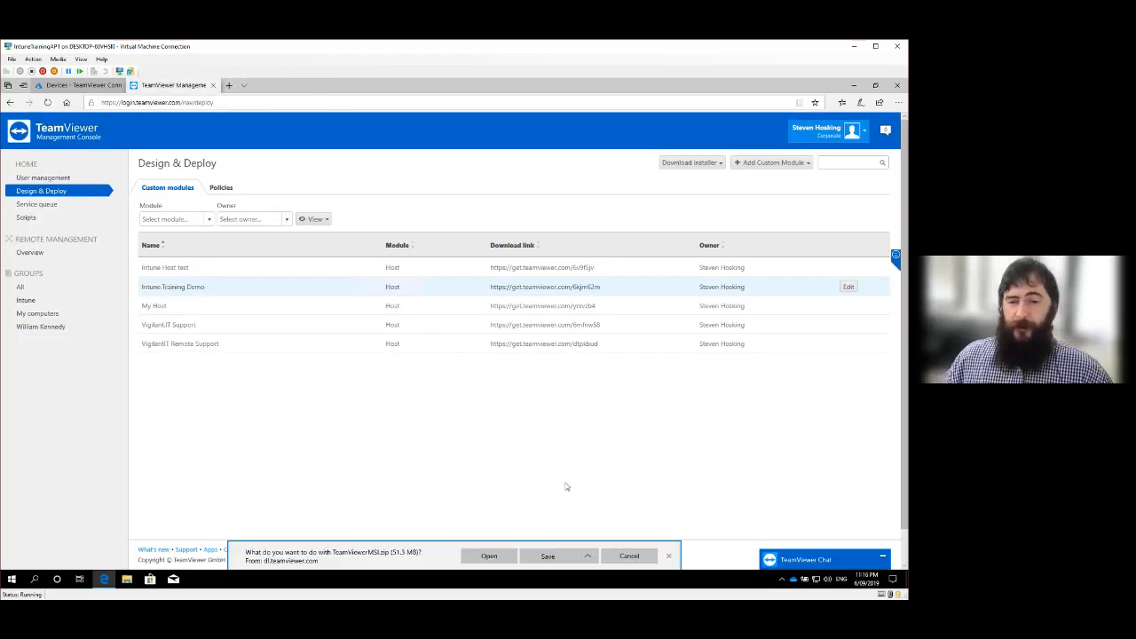
click(547, 555)
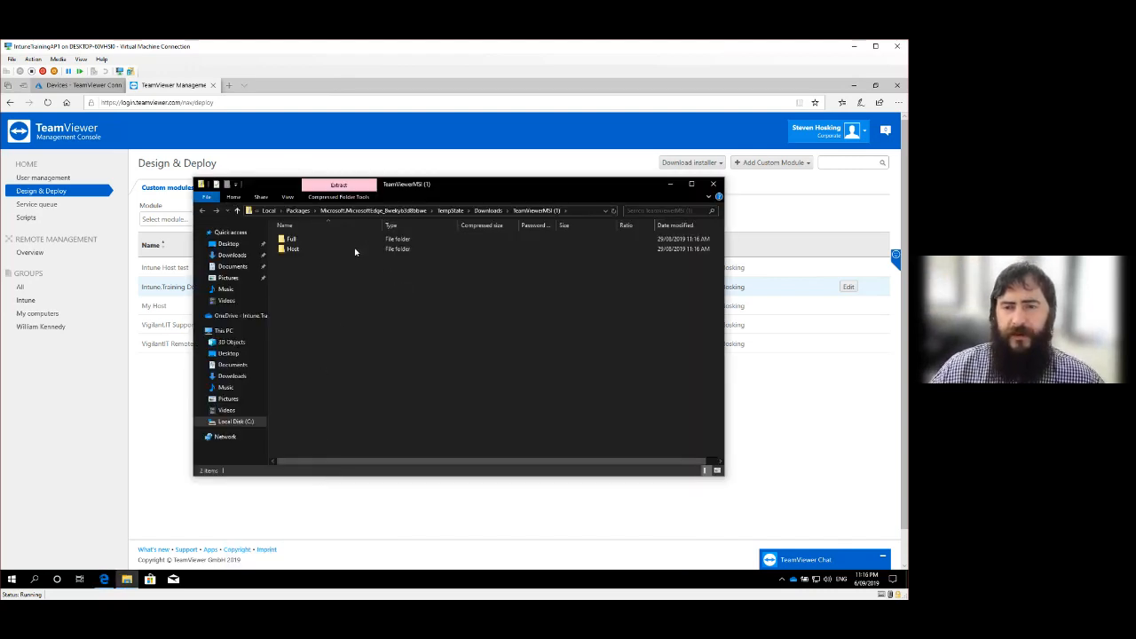
- Run TeamViewer_Full.msi from the Full folder, accepting the license and default features, through Finish
double_click(291, 239)
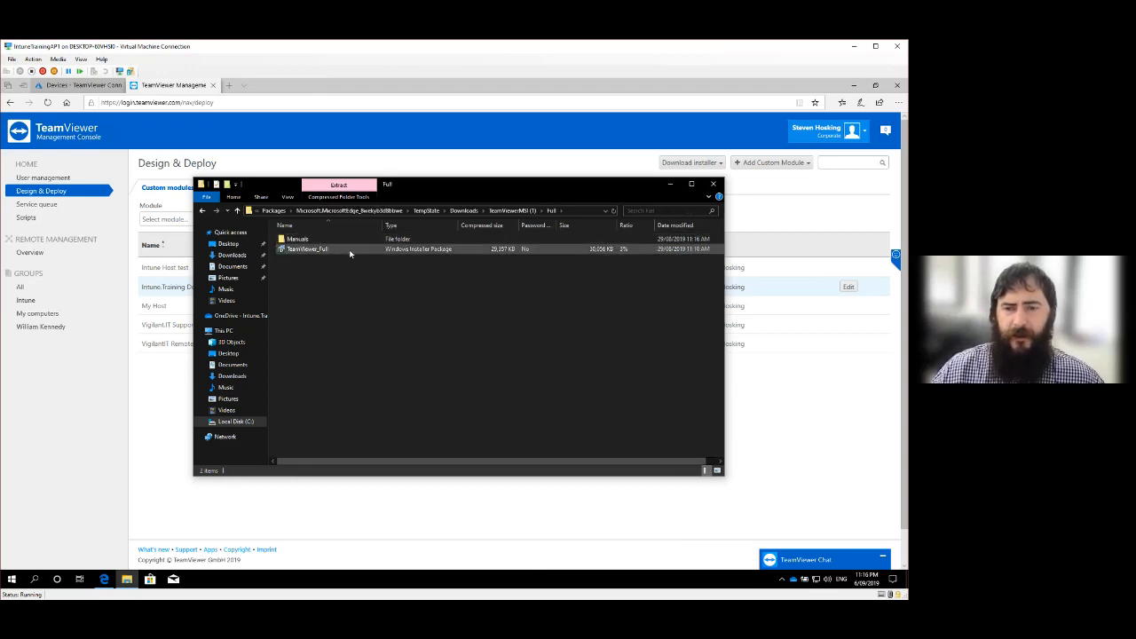
click(307, 249)
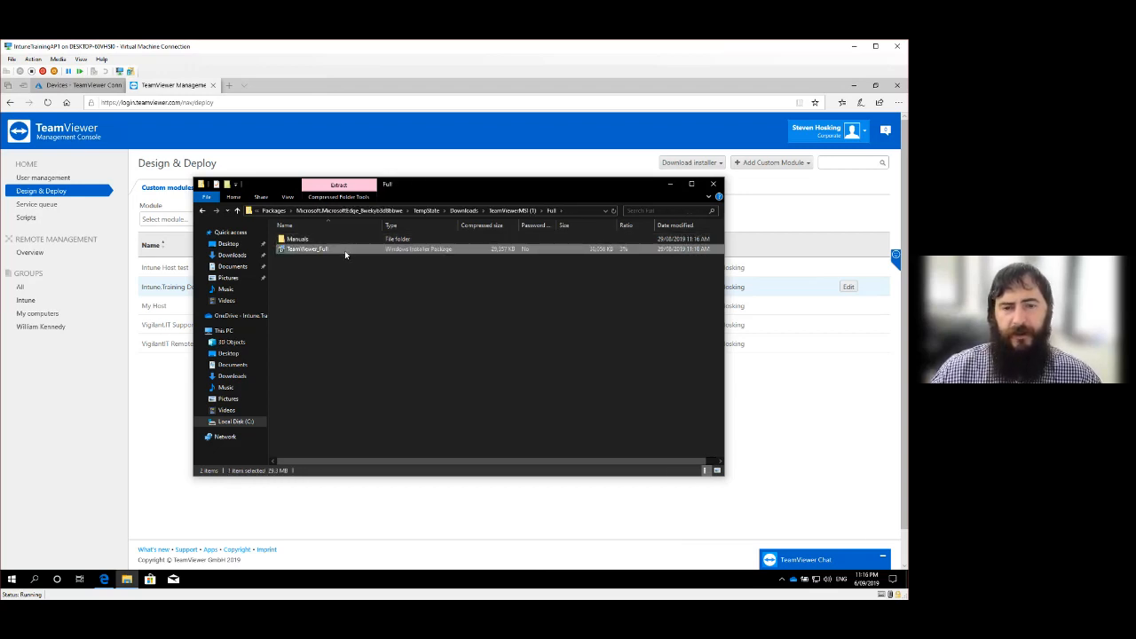
click(357, 287)
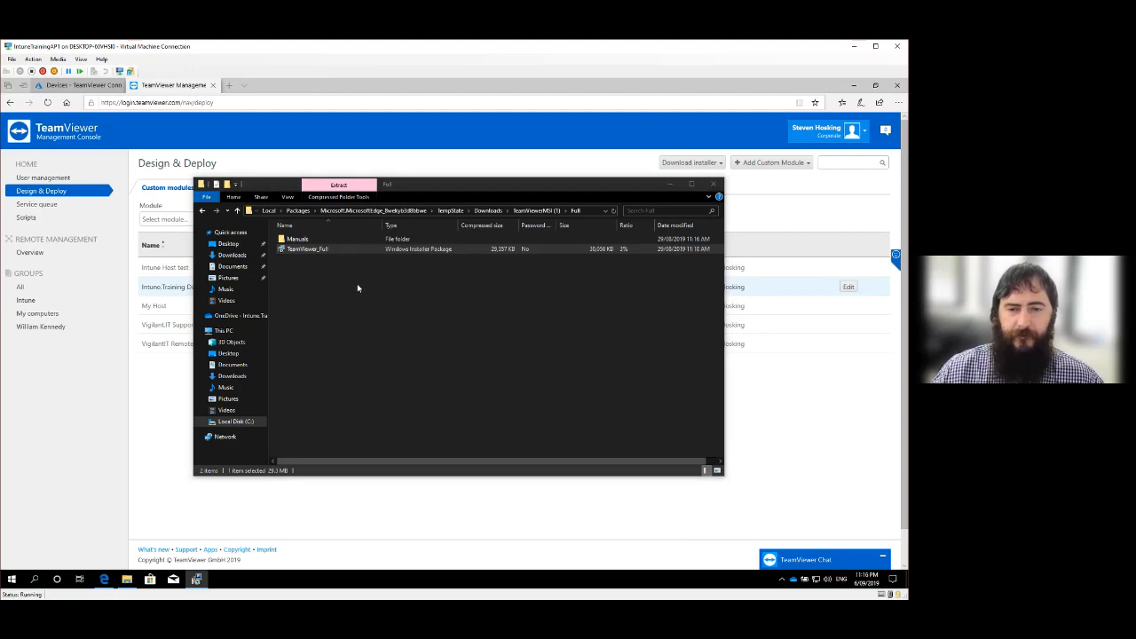
double_click(306, 248)
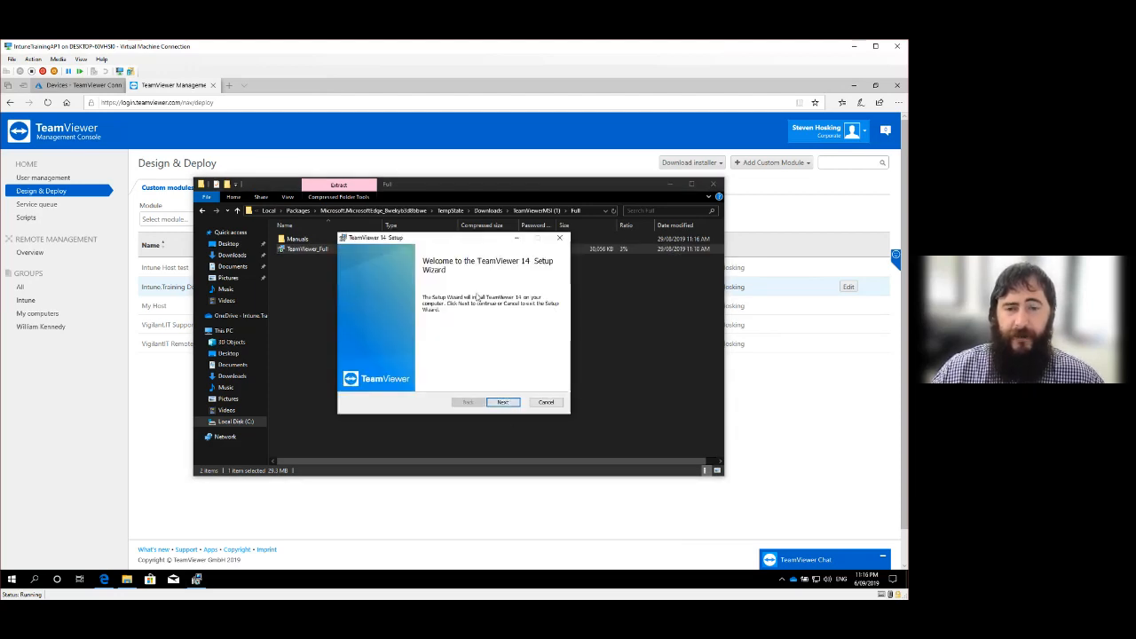
mouse_move(510, 427)
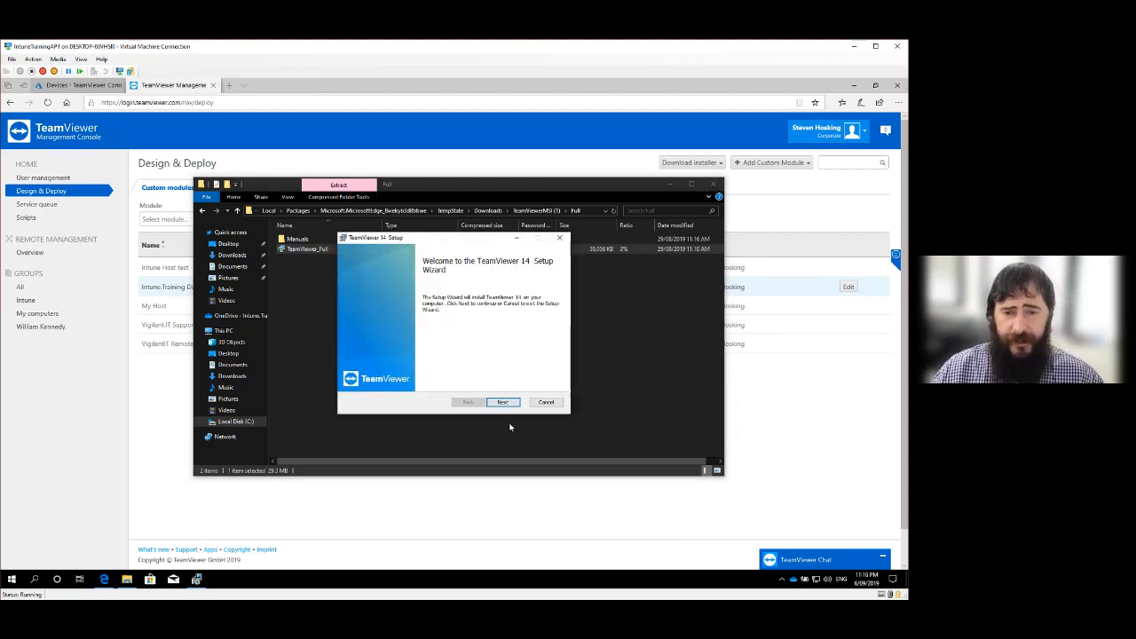
click(502, 402)
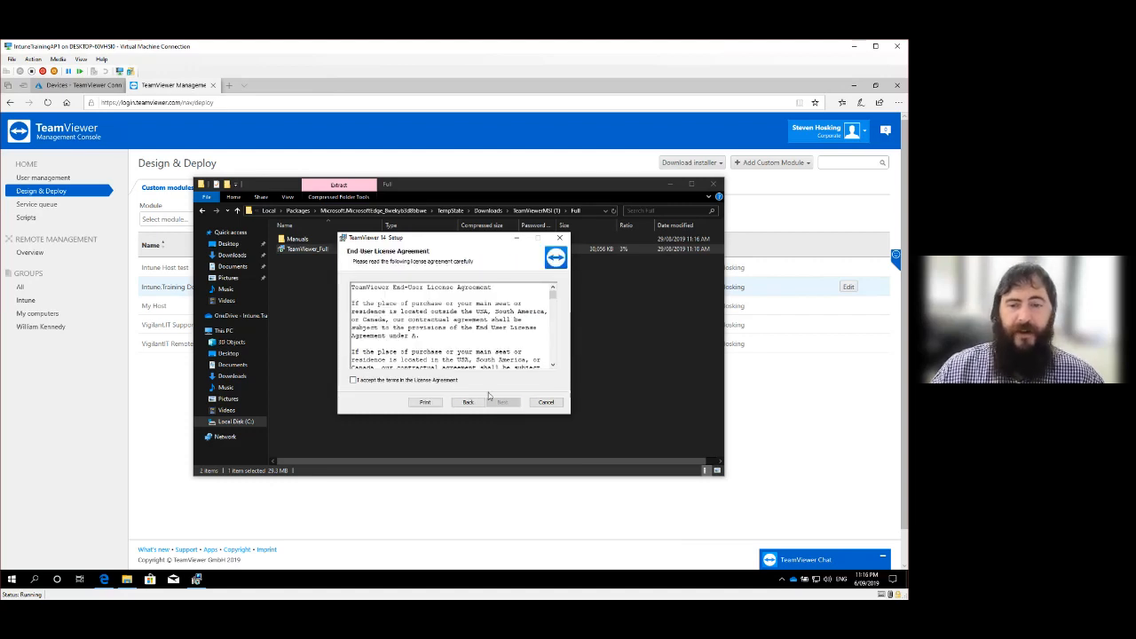
click(502, 401)
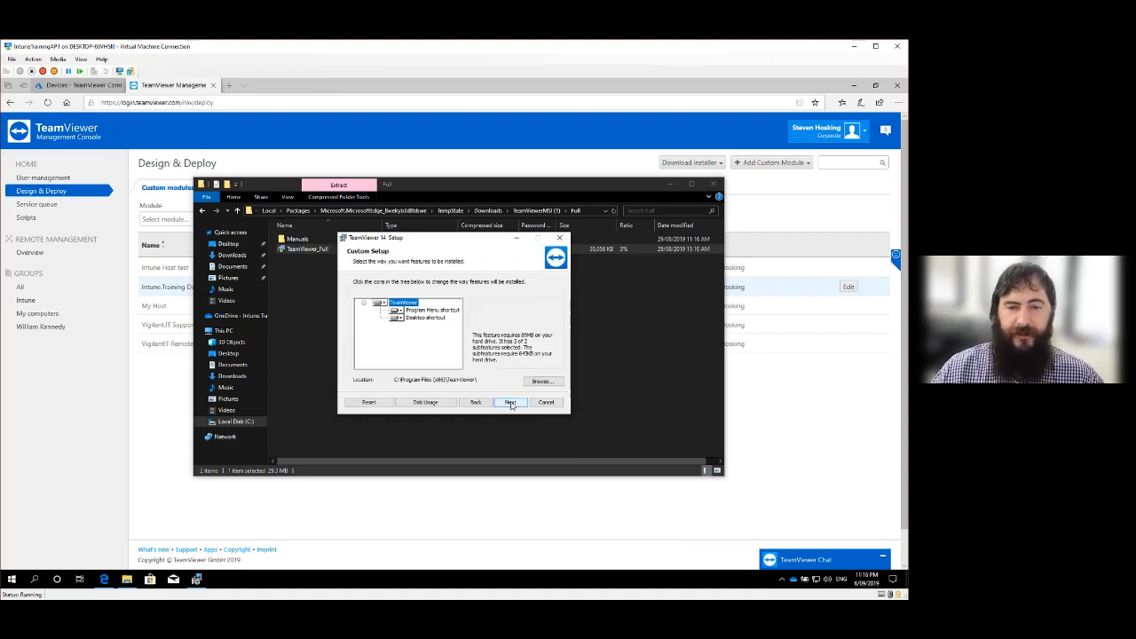
click(510, 402)
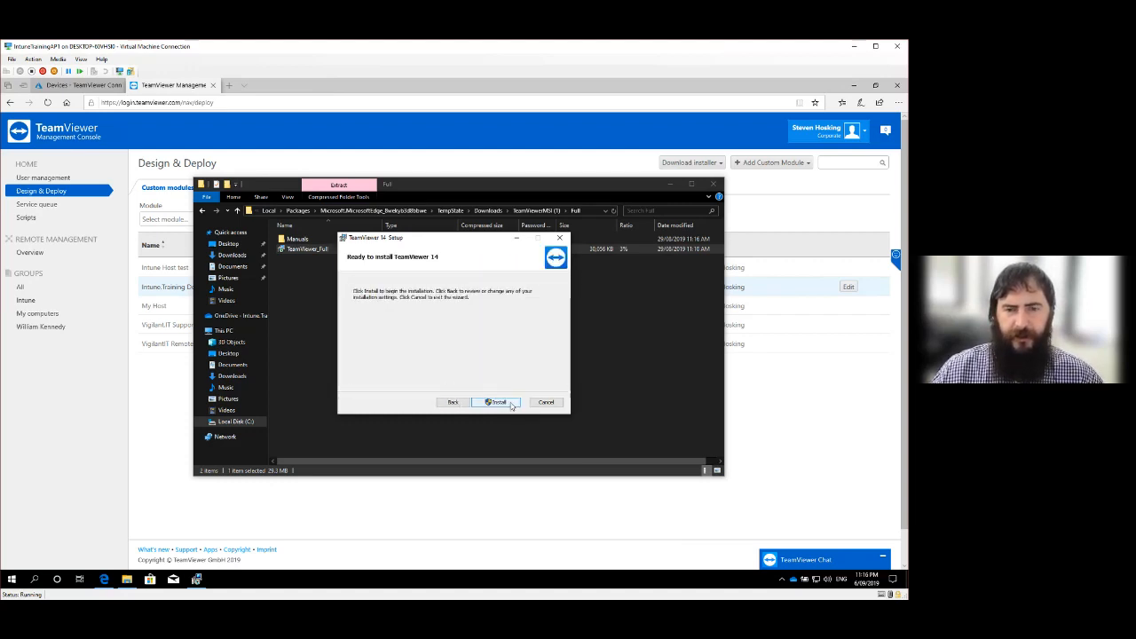
click(496, 402)
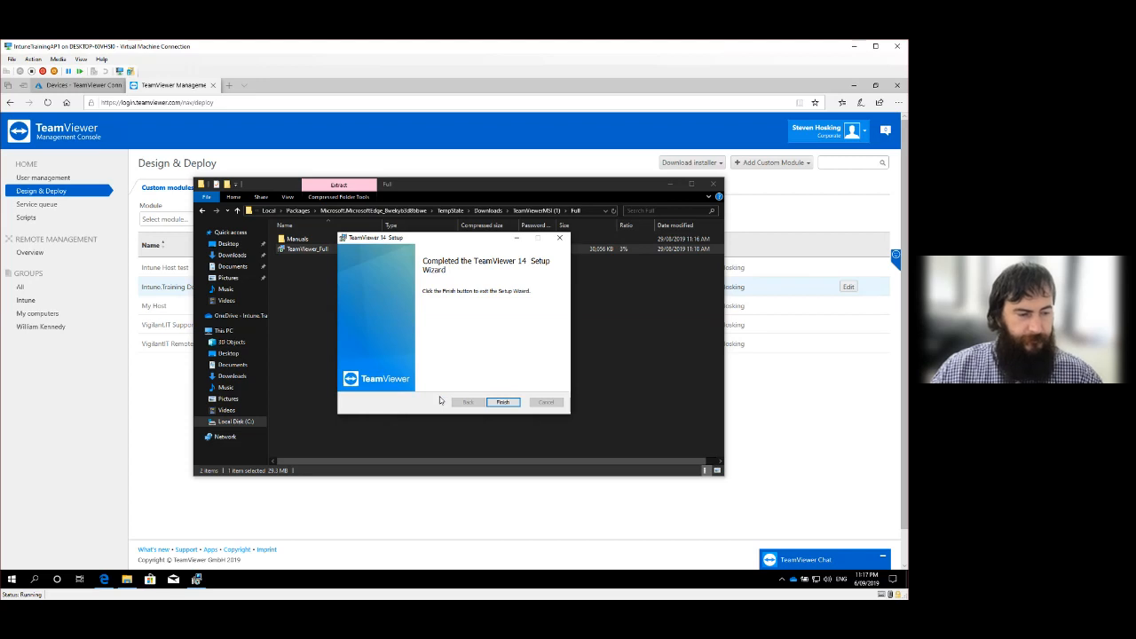
mouse_move(453, 399)
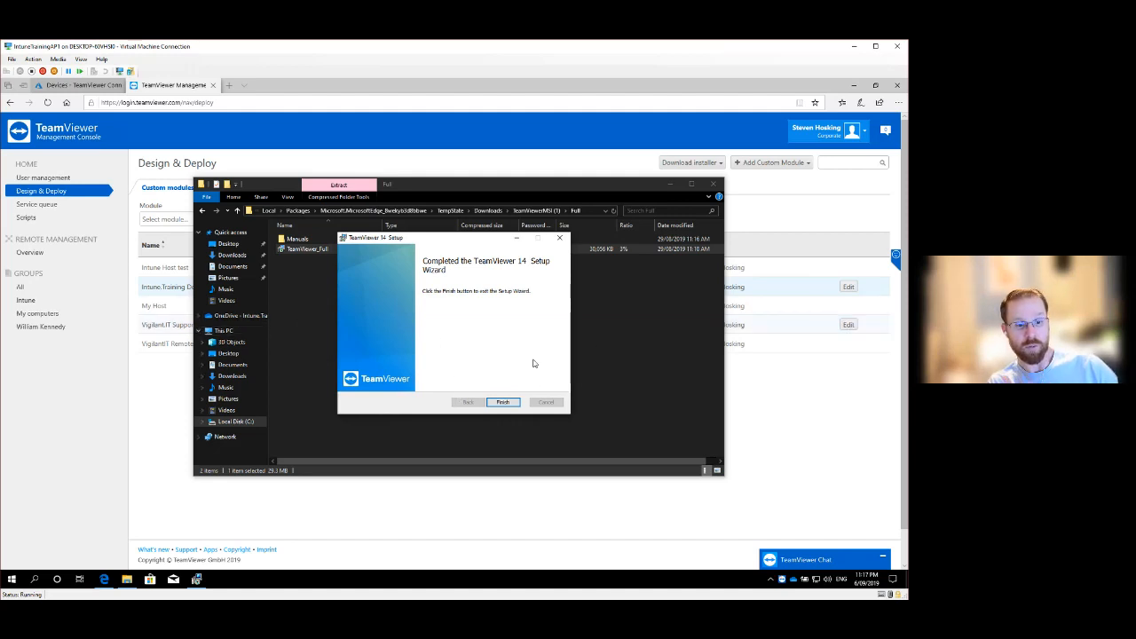
click(502, 402)
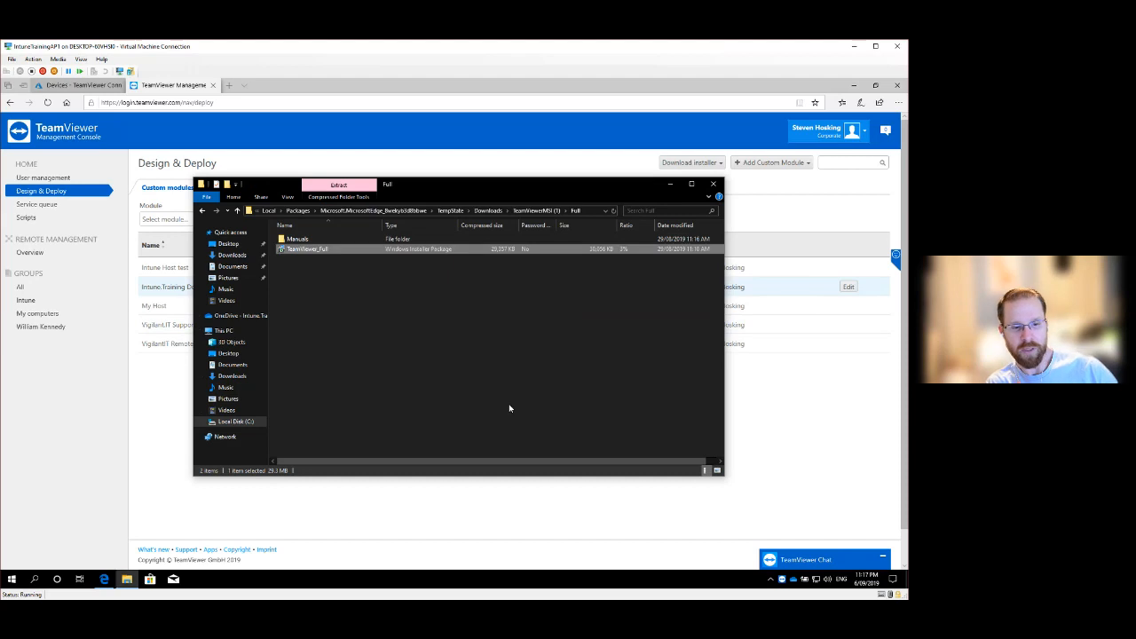
mouse_move(713, 184)
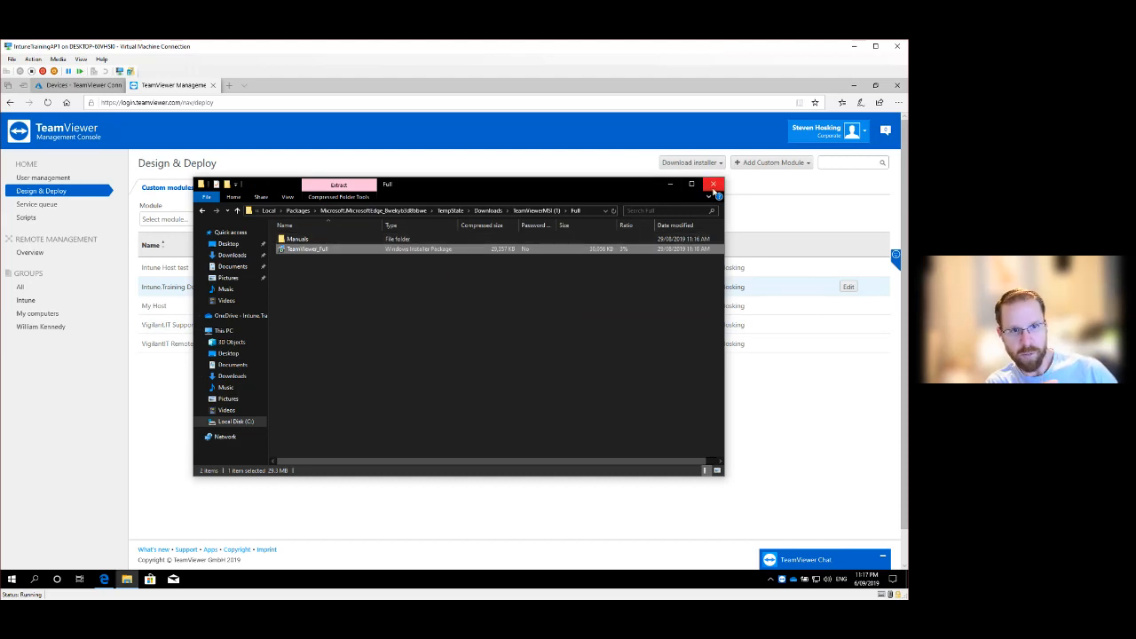
- Close the archive folder window and launch TeamViewer from the Start menu
click(713, 184)
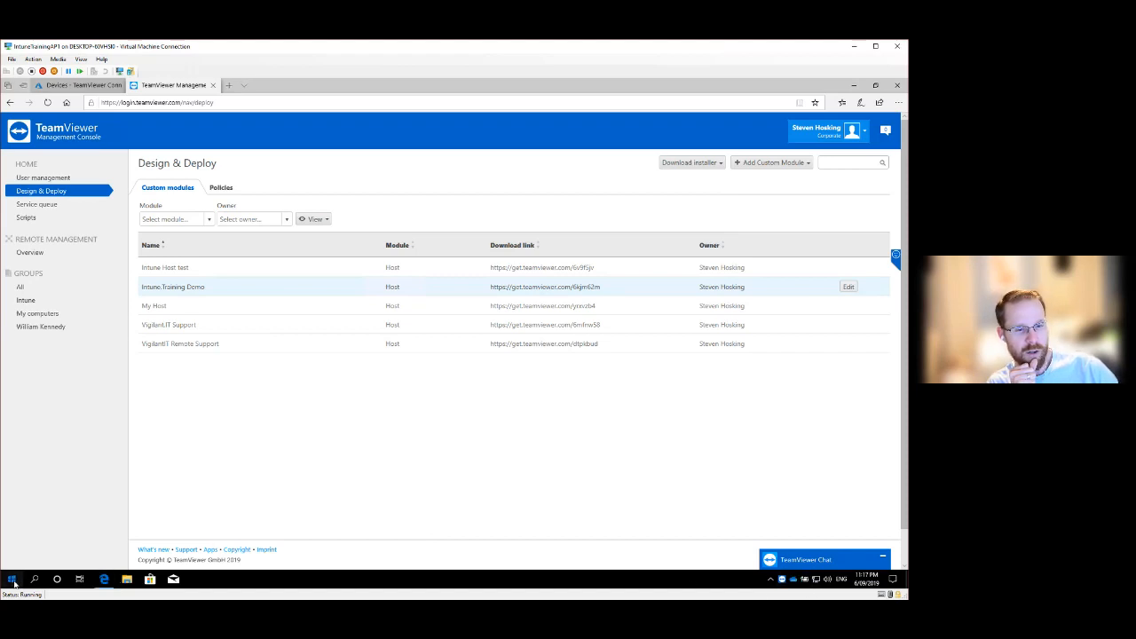
click(12, 579)
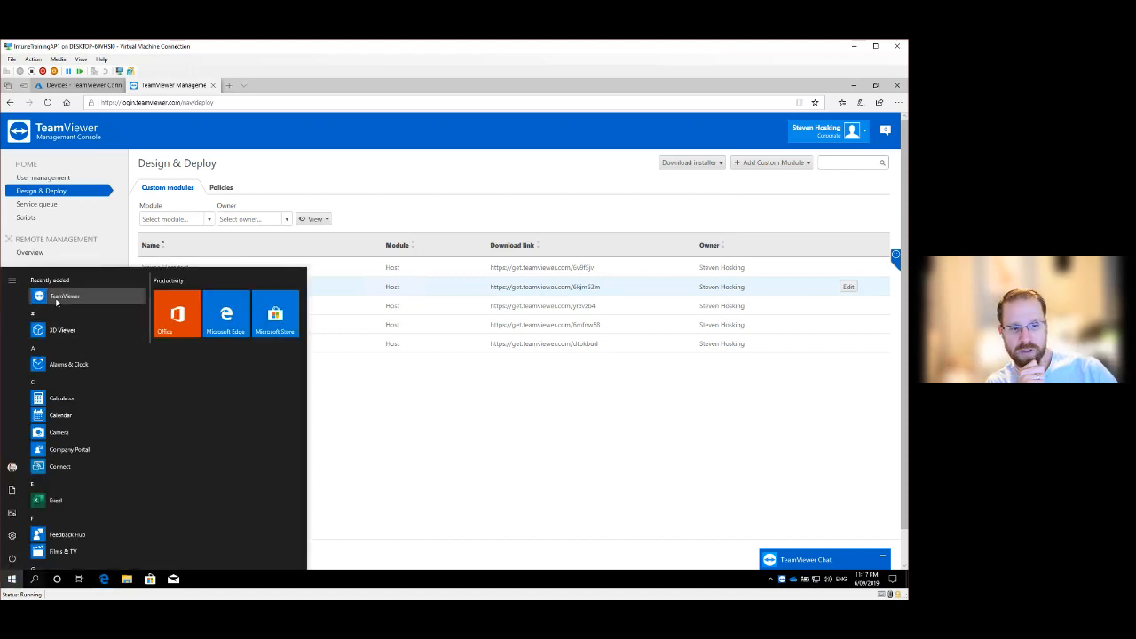
click(65, 296)
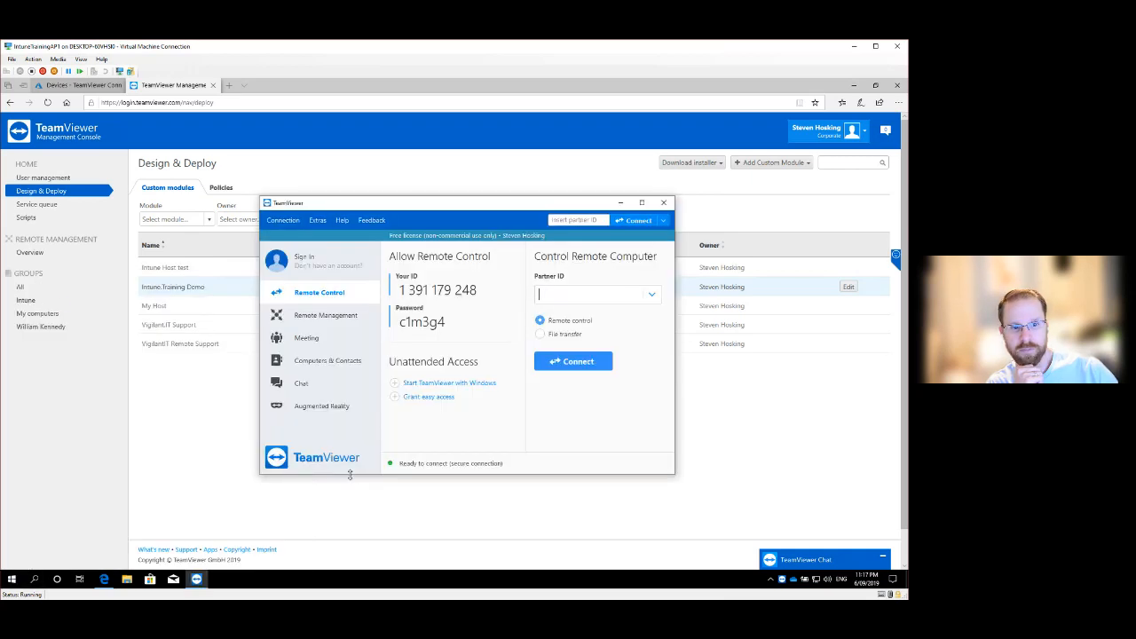
mouse_move(383, 273)
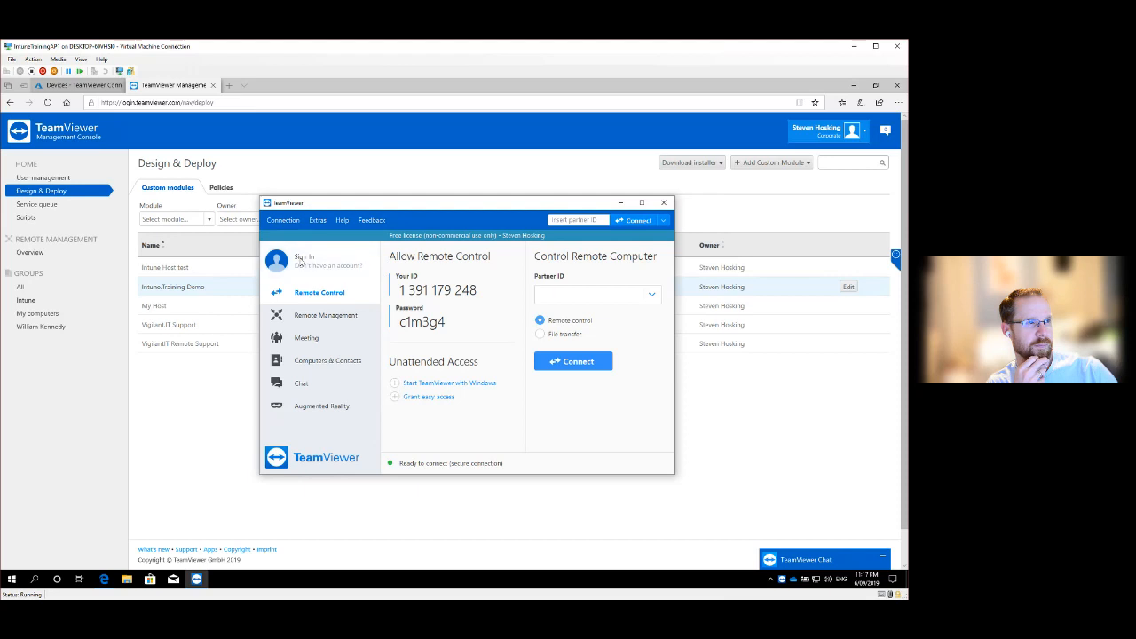
click(305, 260)
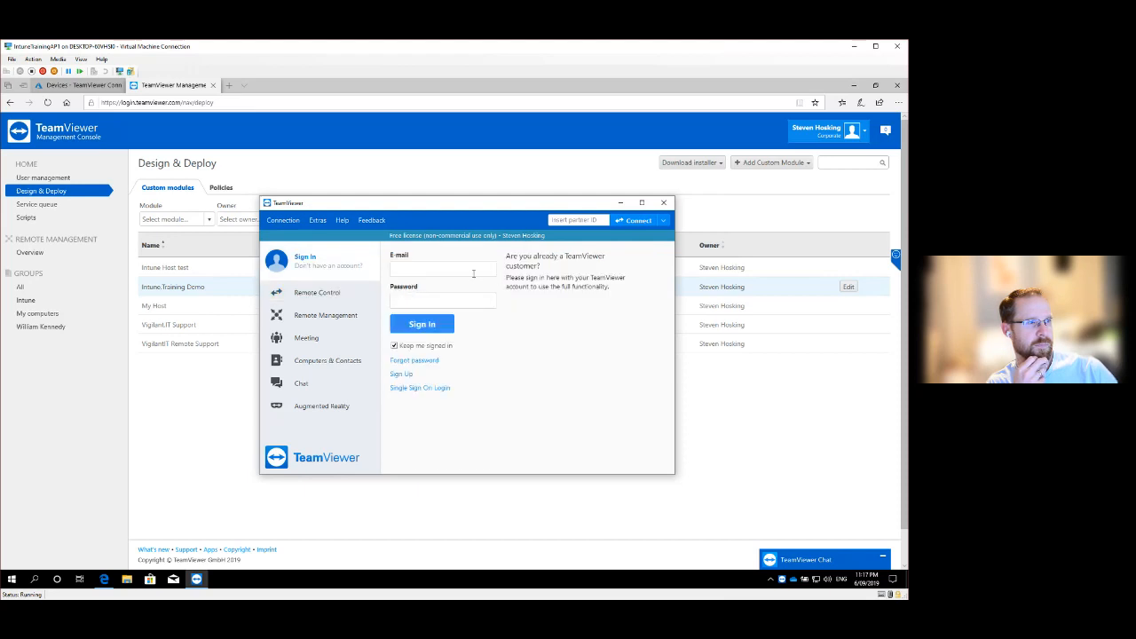
click(441, 269)
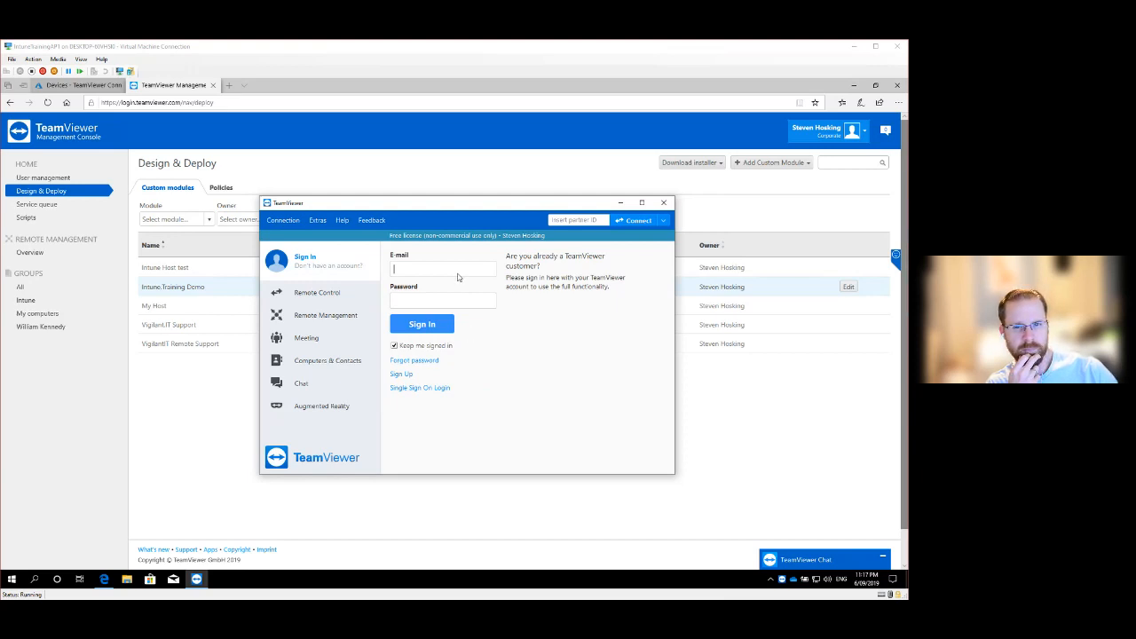
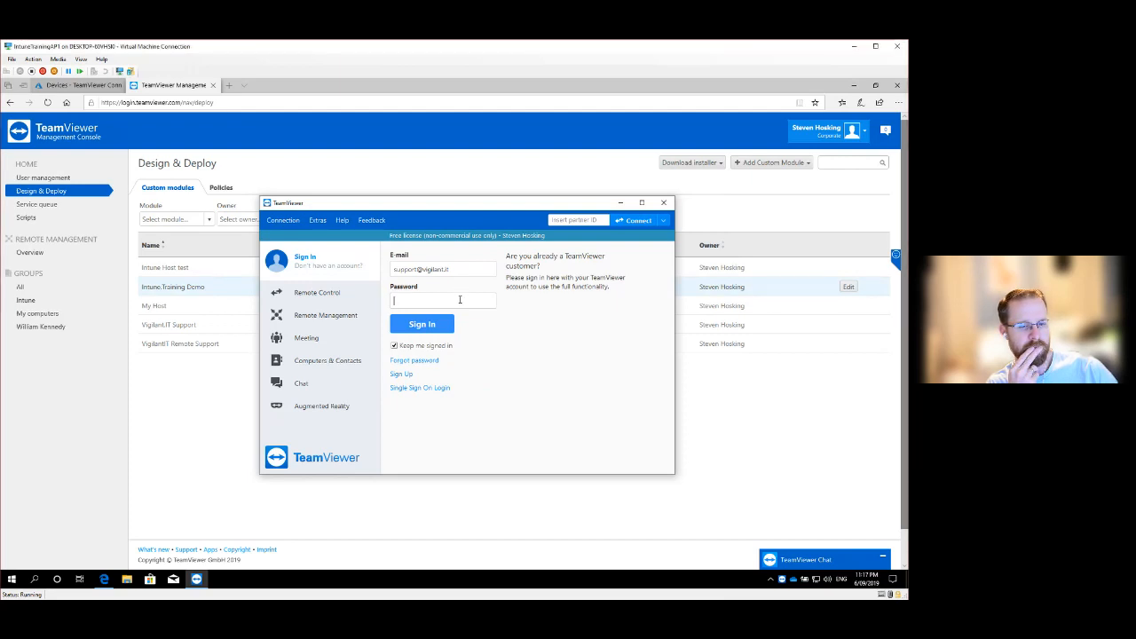
text(password)
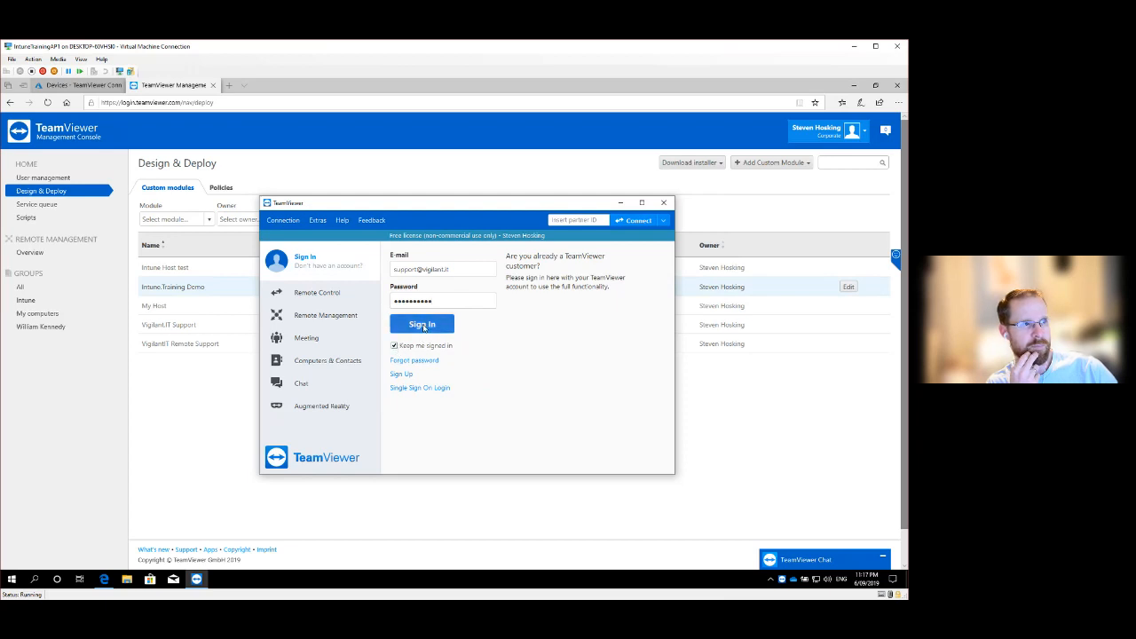
click(421, 324)
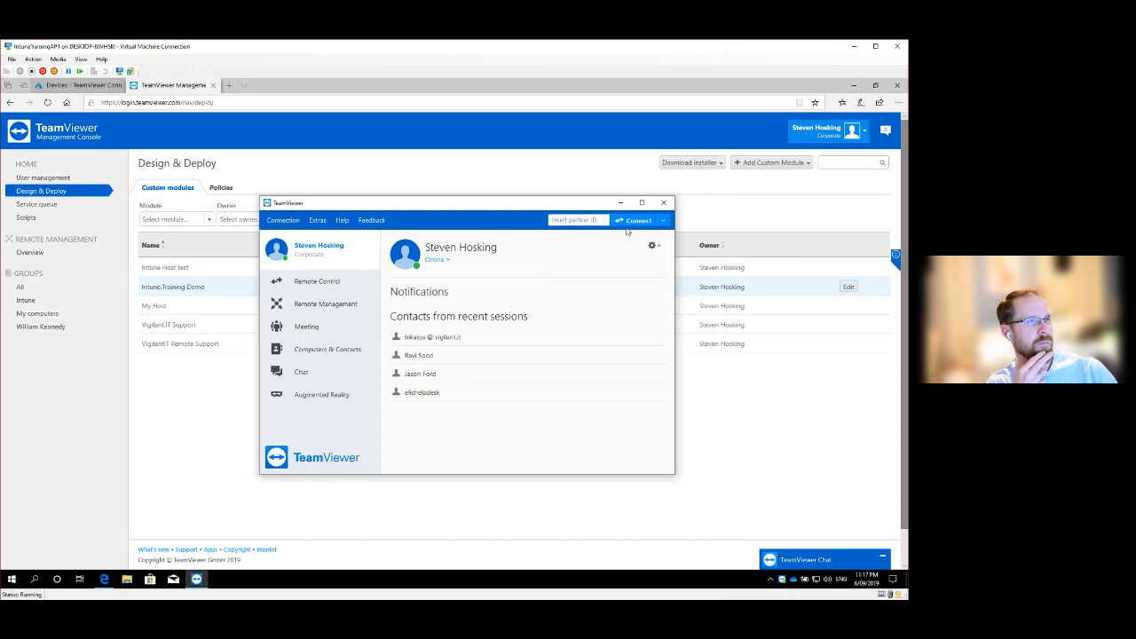
click(663, 202)
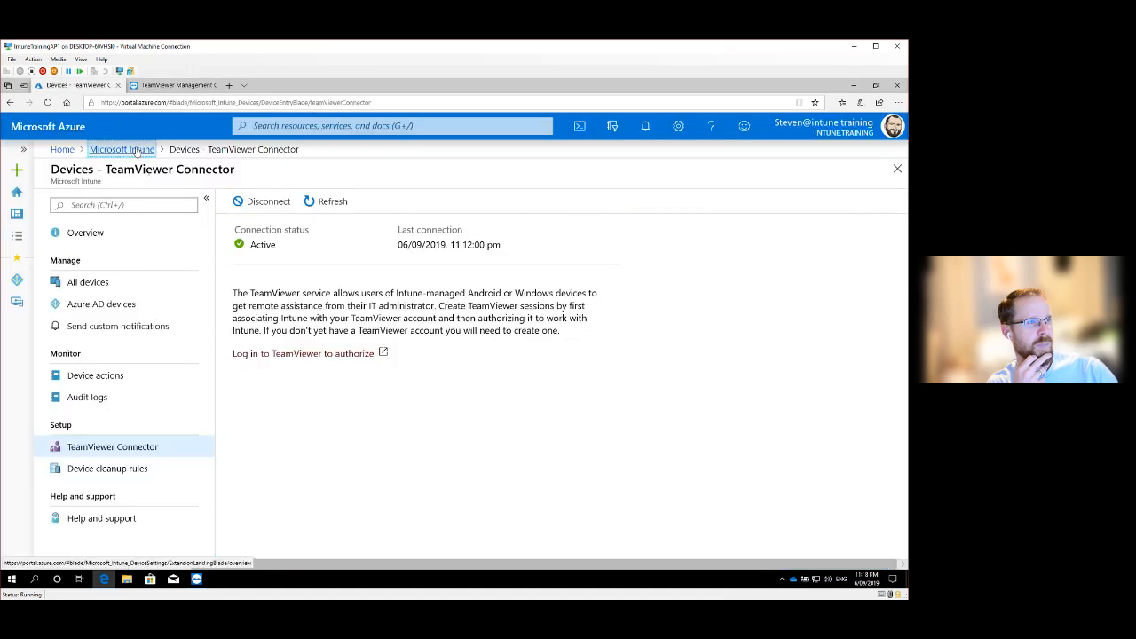
- Go from the Microsoft Intune breadcrumb to Devices > All devices and select DESKTOP-M7707V8
click(121, 148)
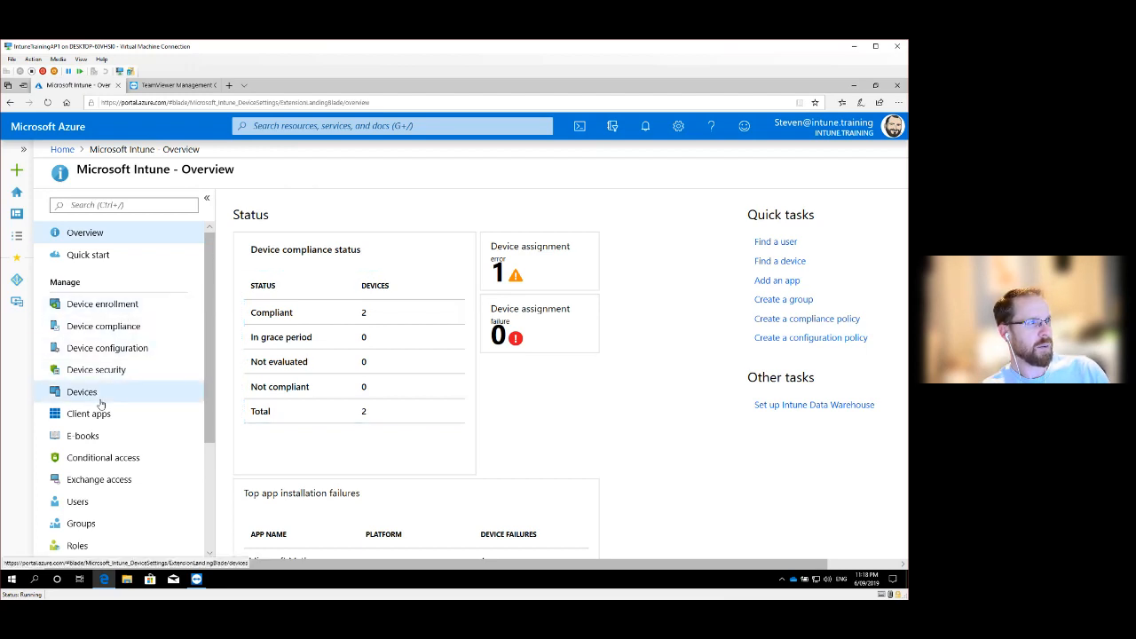
click(82, 392)
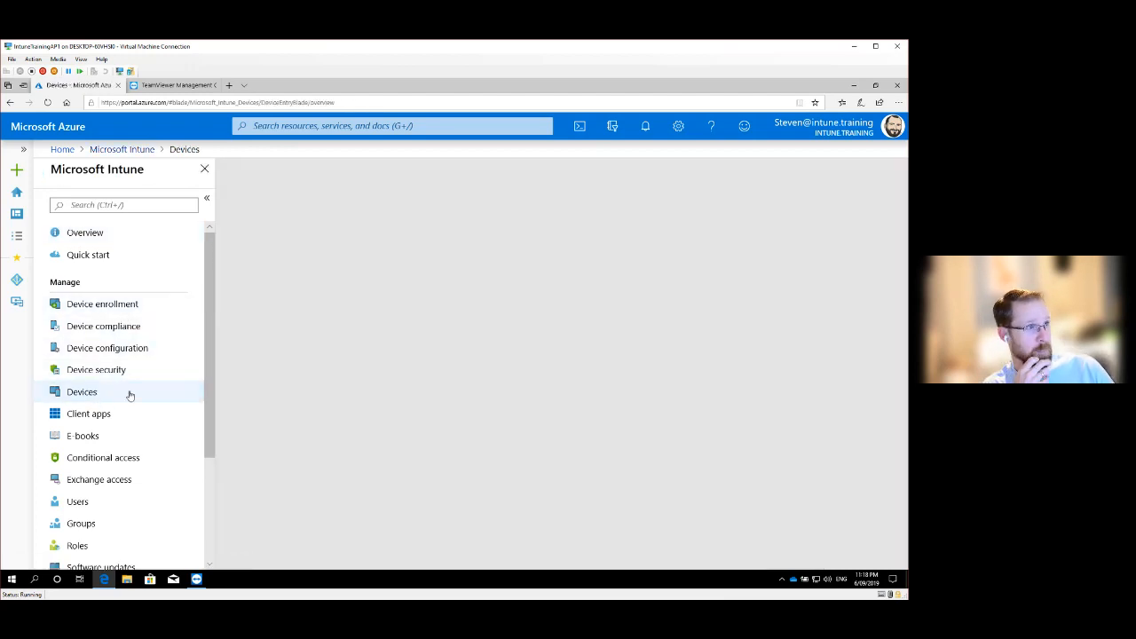
click(82, 391)
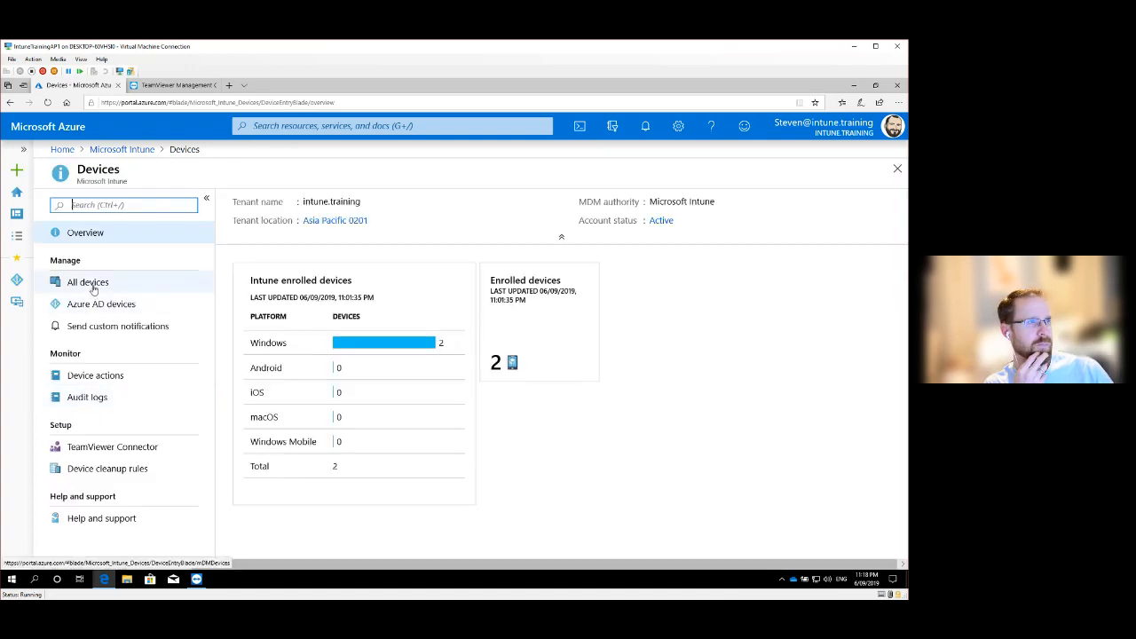
click(88, 282)
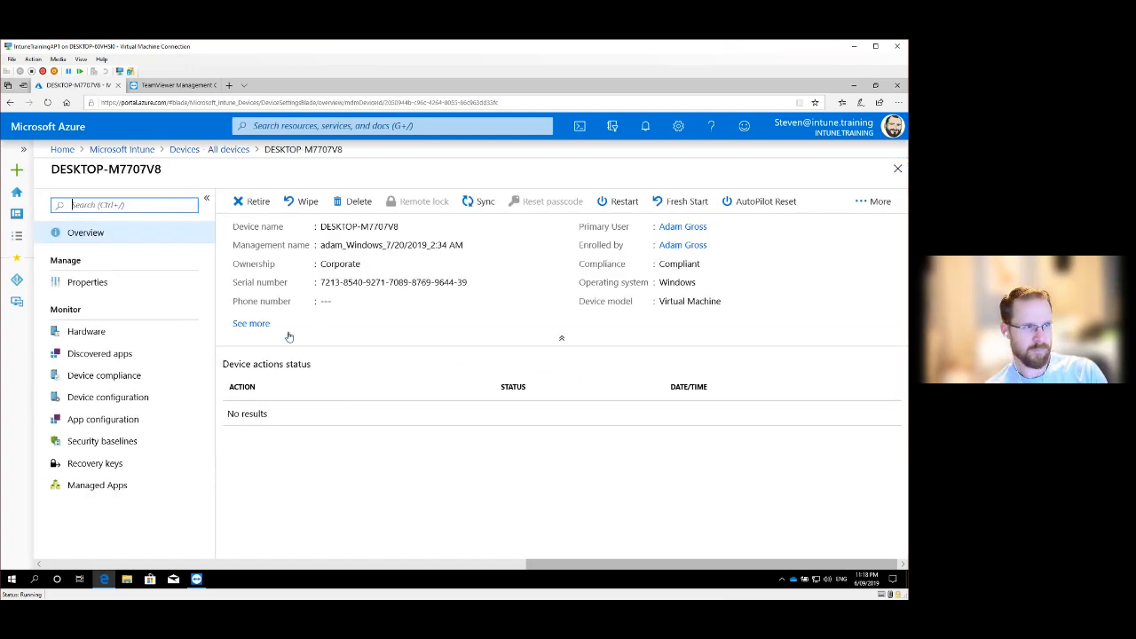
- Request and confirm a New Remote Assistance Session for DESKTOP-M7707V8 from the More actions menu
click(251, 323)
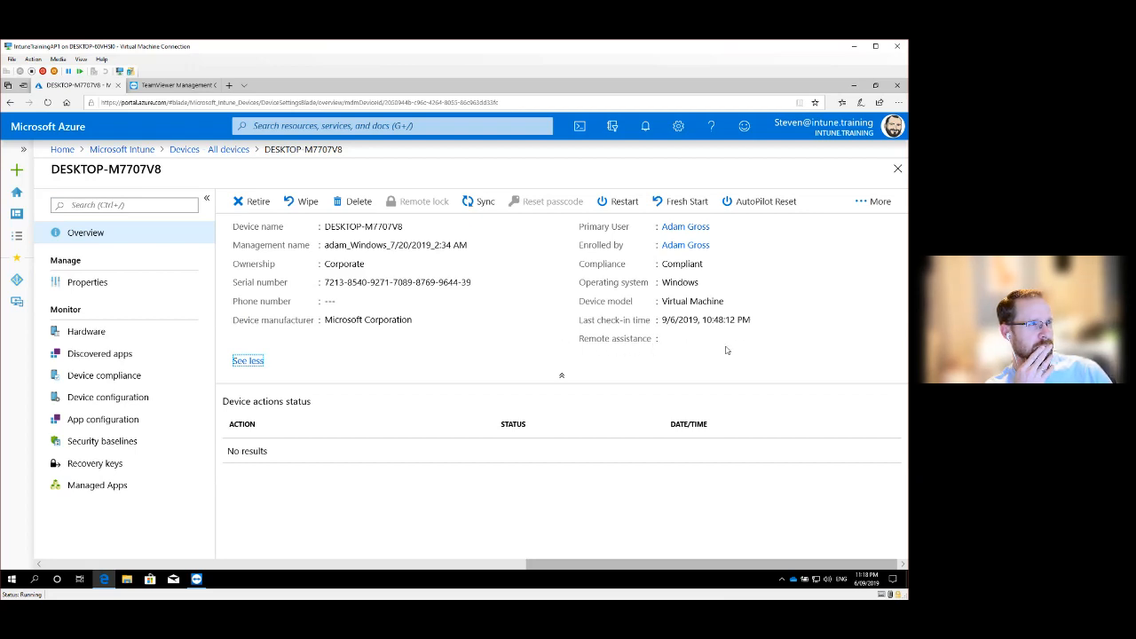
mouse_move(848, 268)
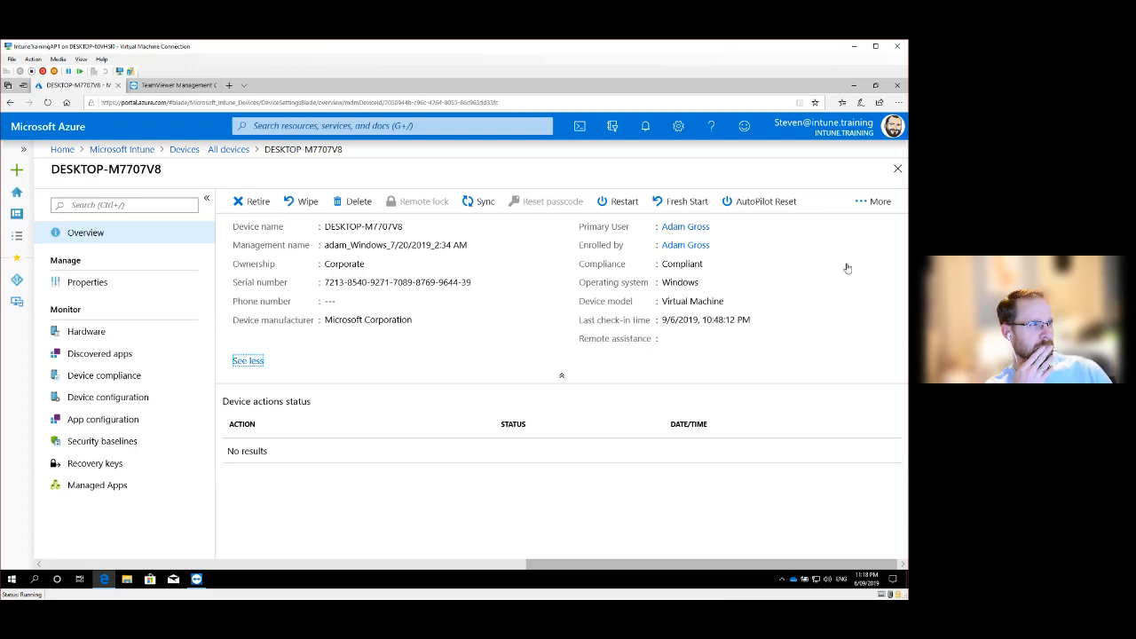
click(873, 201)
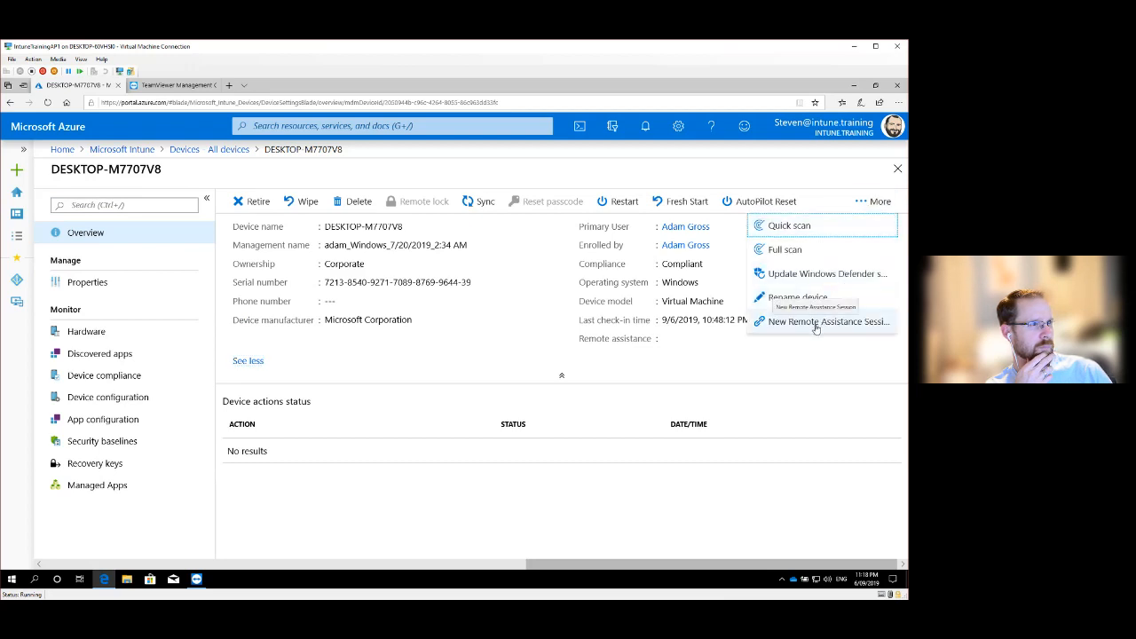
click(819, 321)
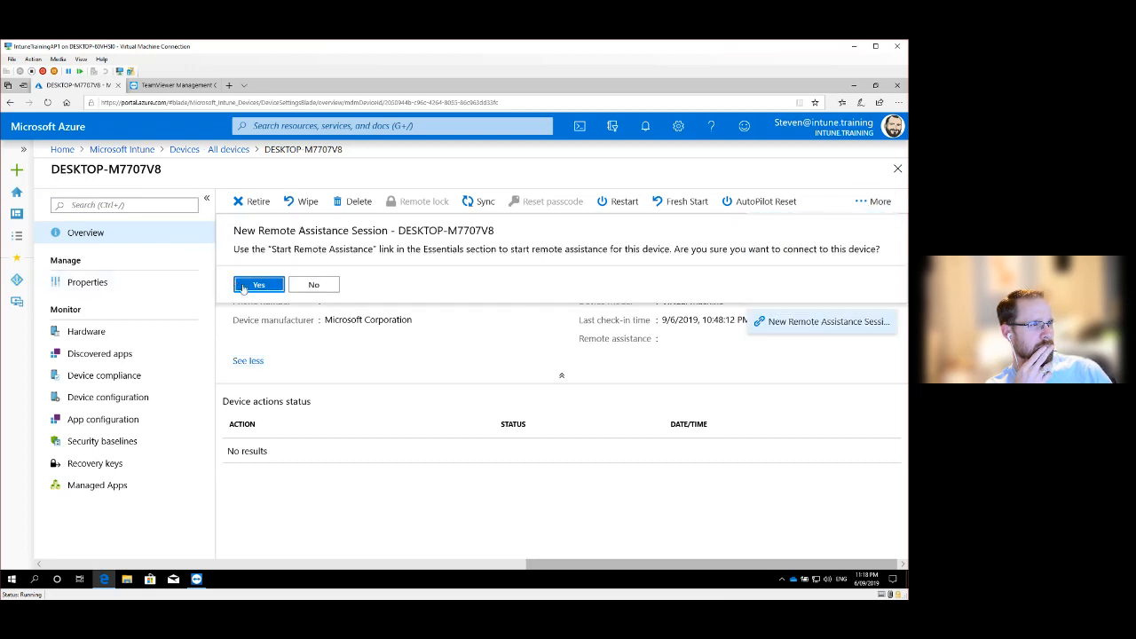
click(259, 284)
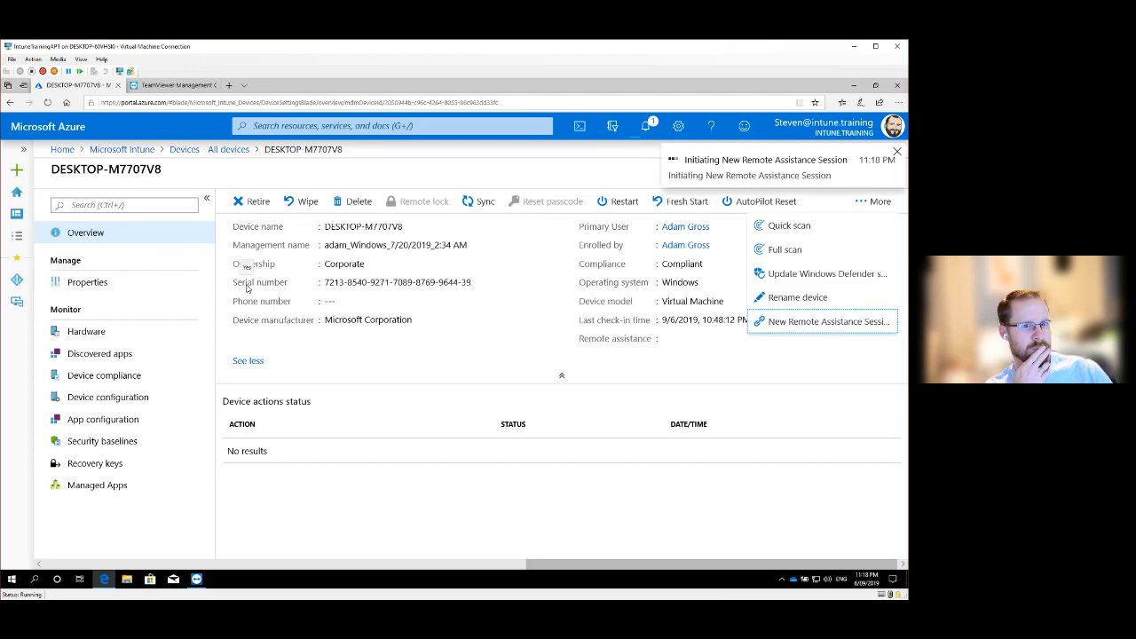
click(896, 151)
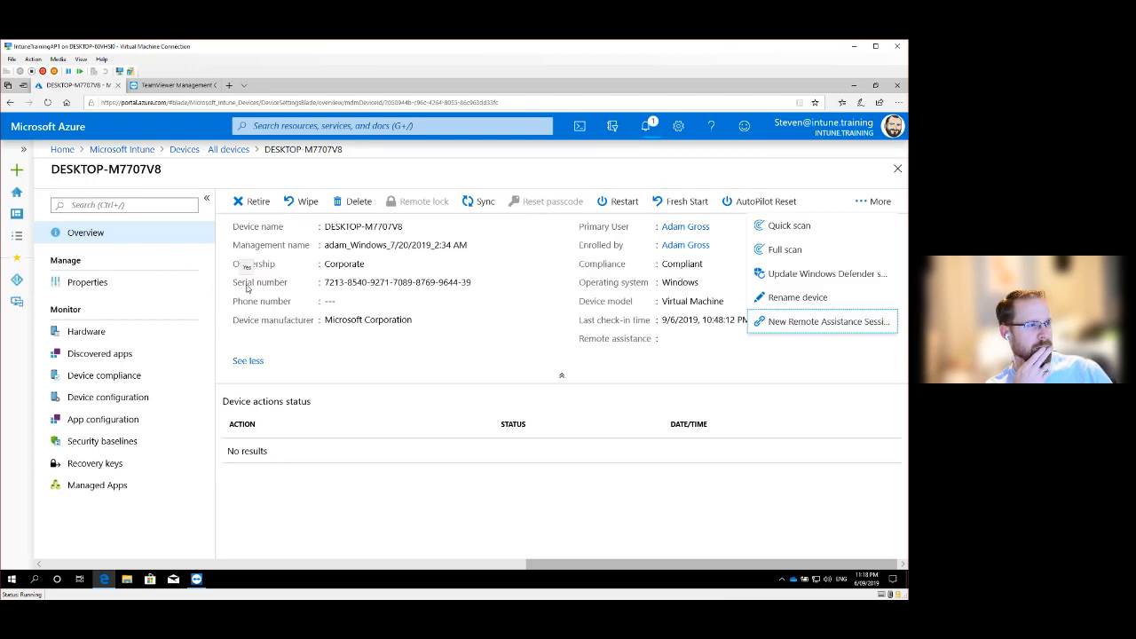
click(826, 321)
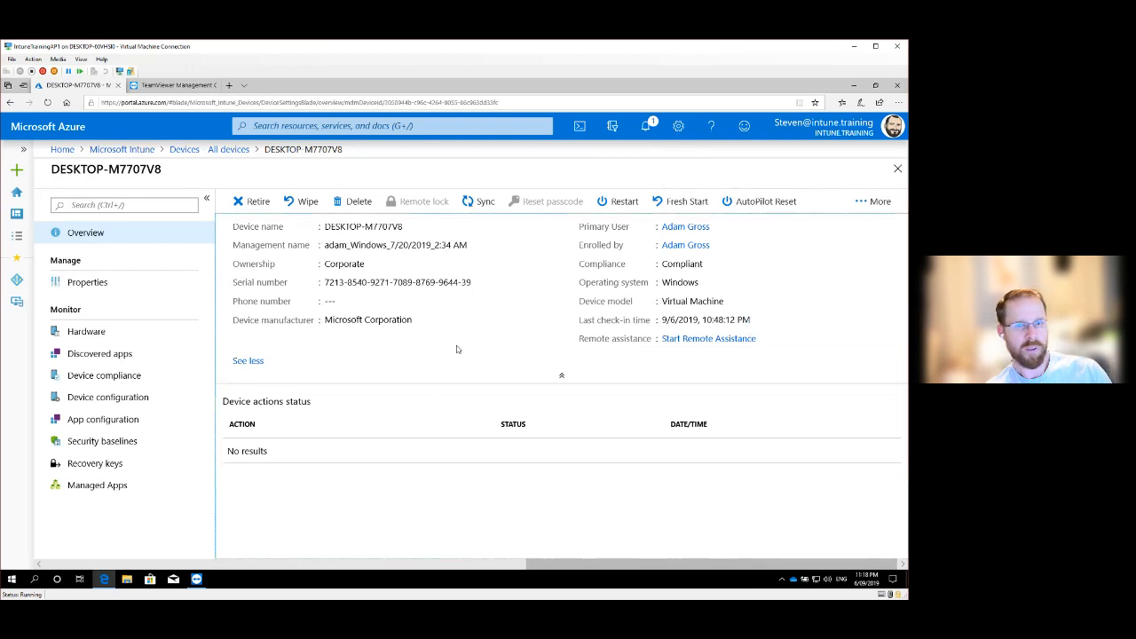
mouse_move(708, 338)
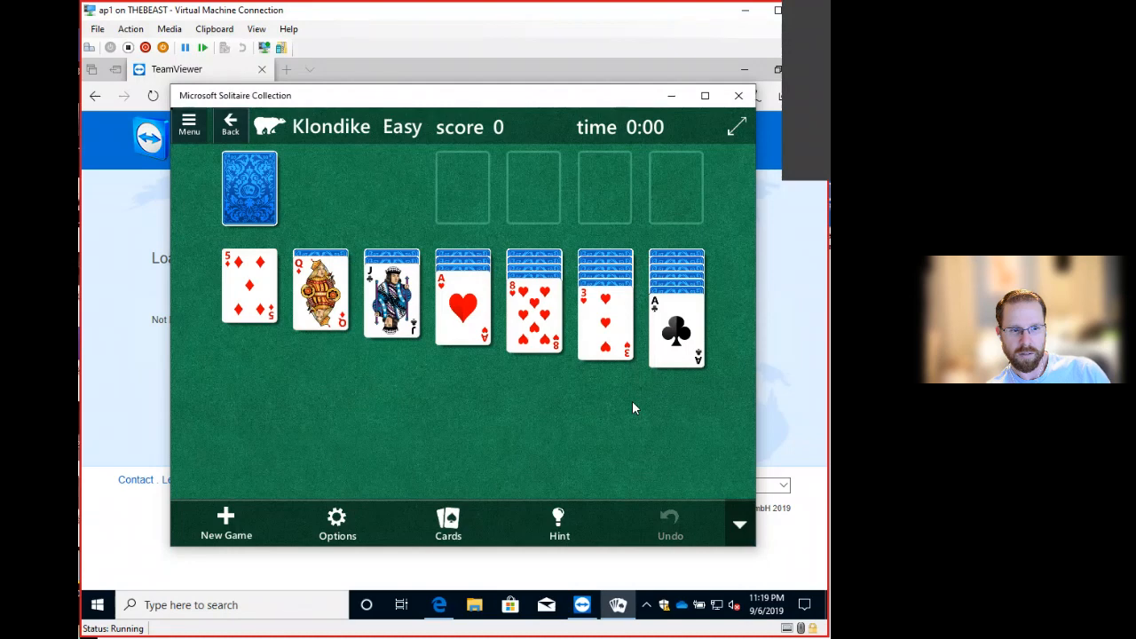
mouse_move(616, 369)
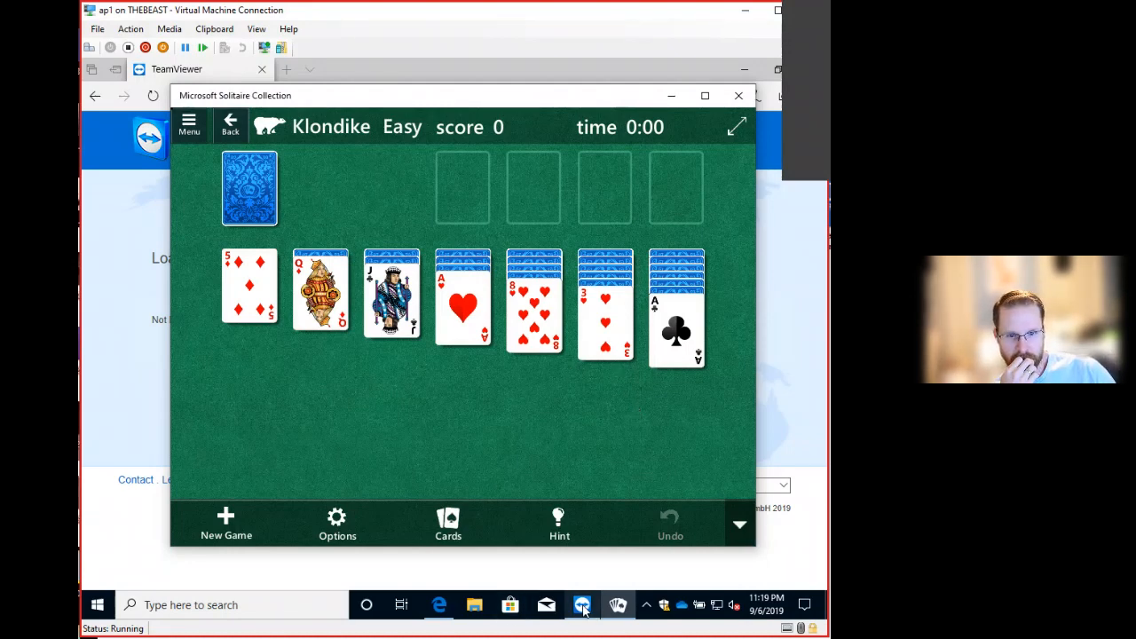
- Search 'company' from the VM's taskbar to bring up Company Portal
click(582, 604)
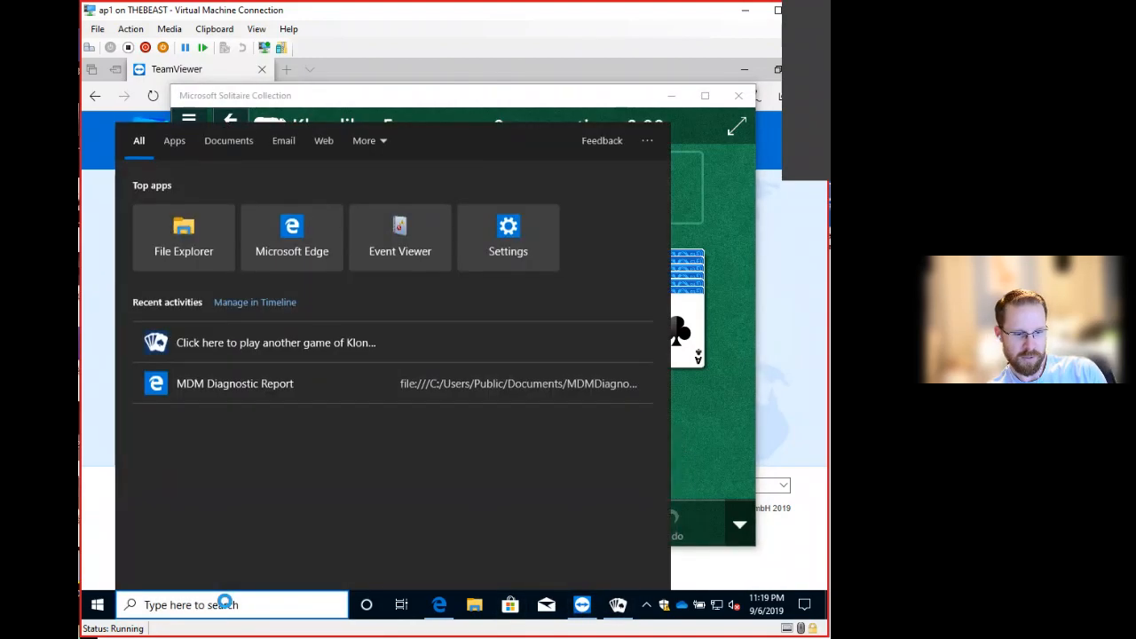
text(company)
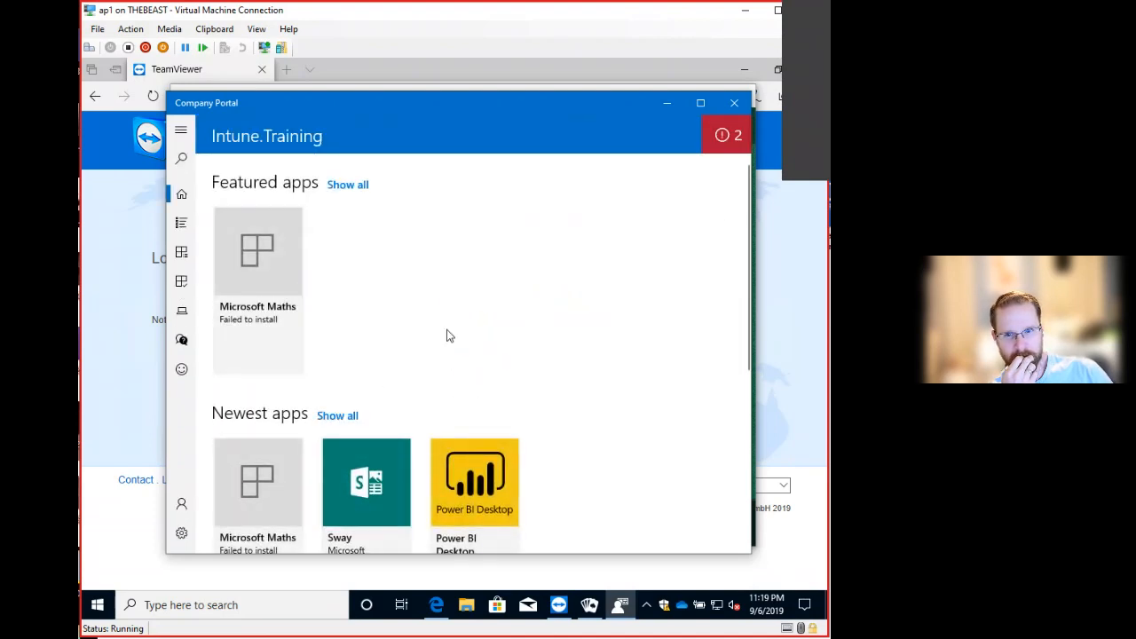
- Scroll the Company Portal home page and open its notifications to reach the assistance request
scroll(down, 3)
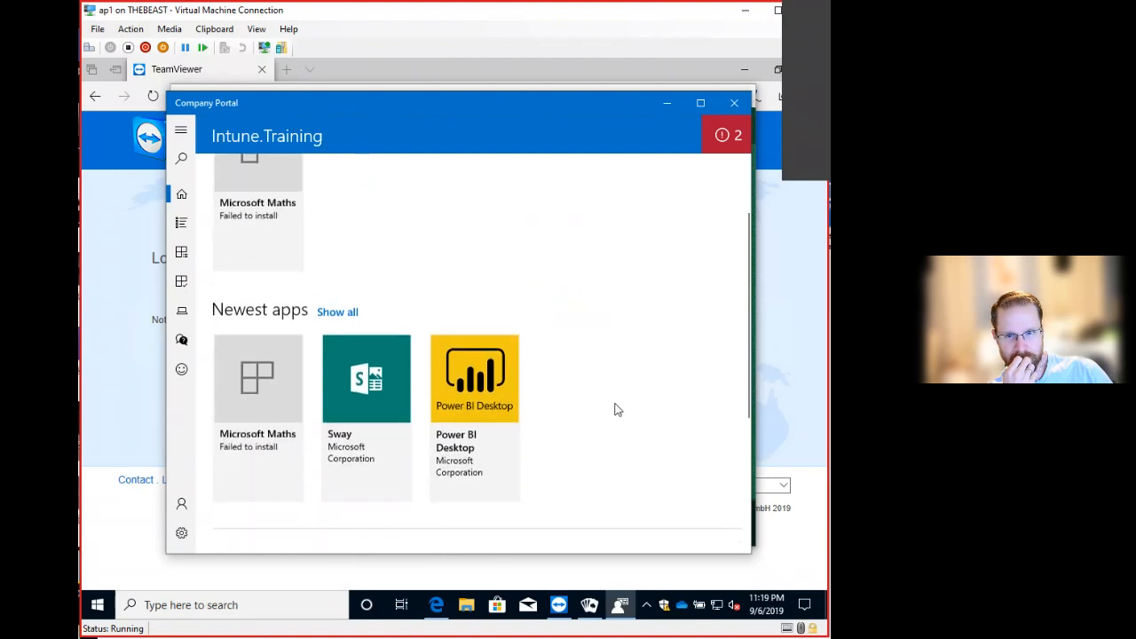
scroll(up, 3)
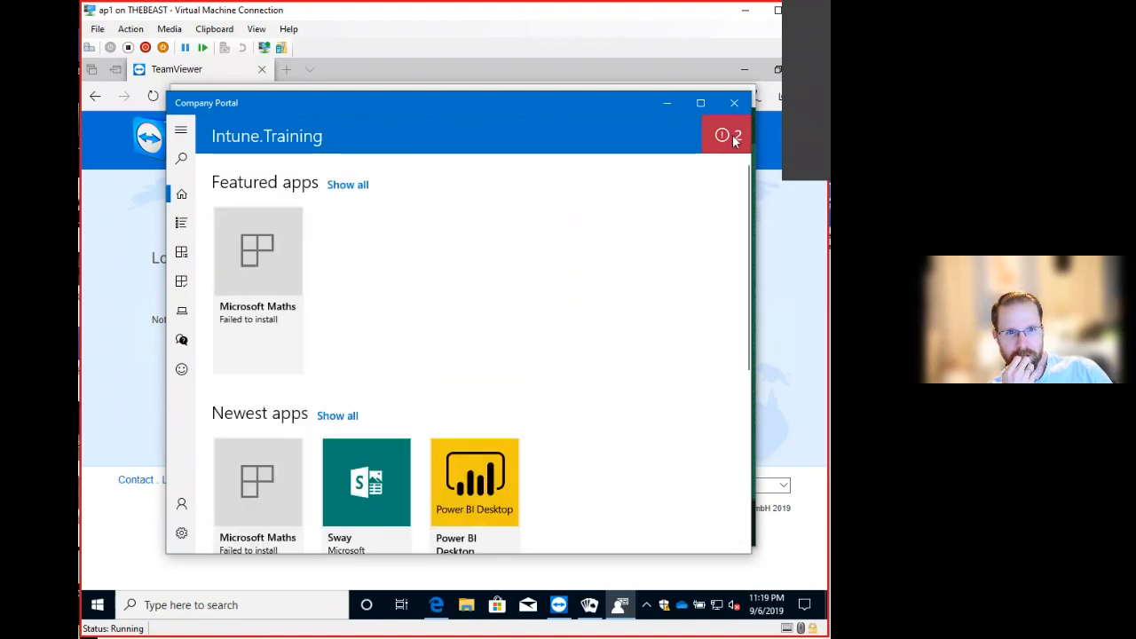
mouse_move(722, 135)
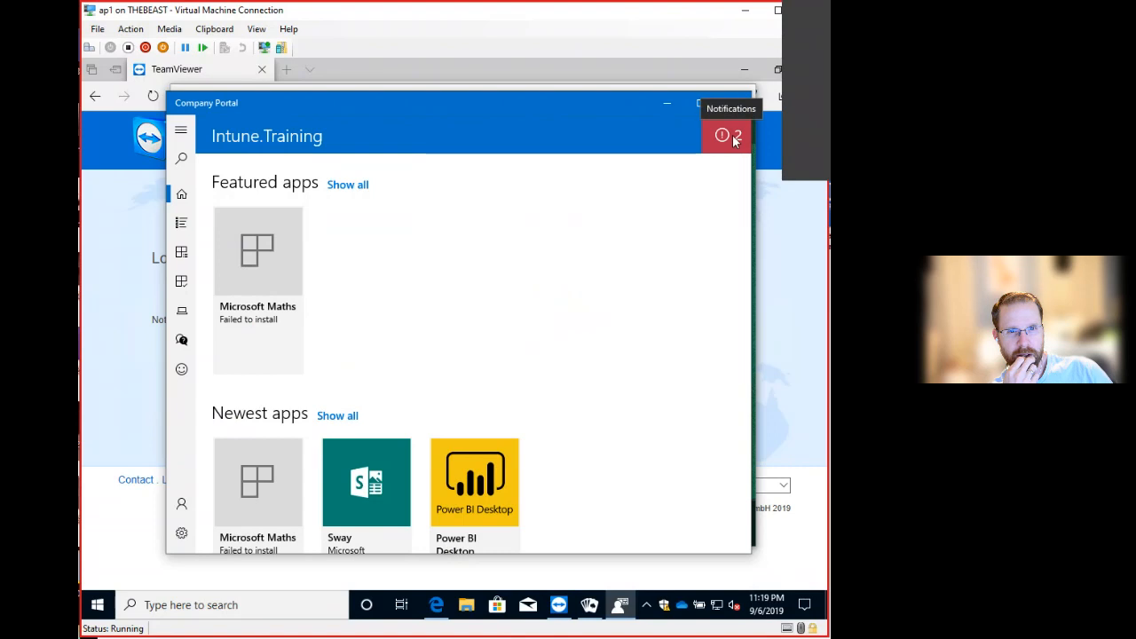
click(726, 134)
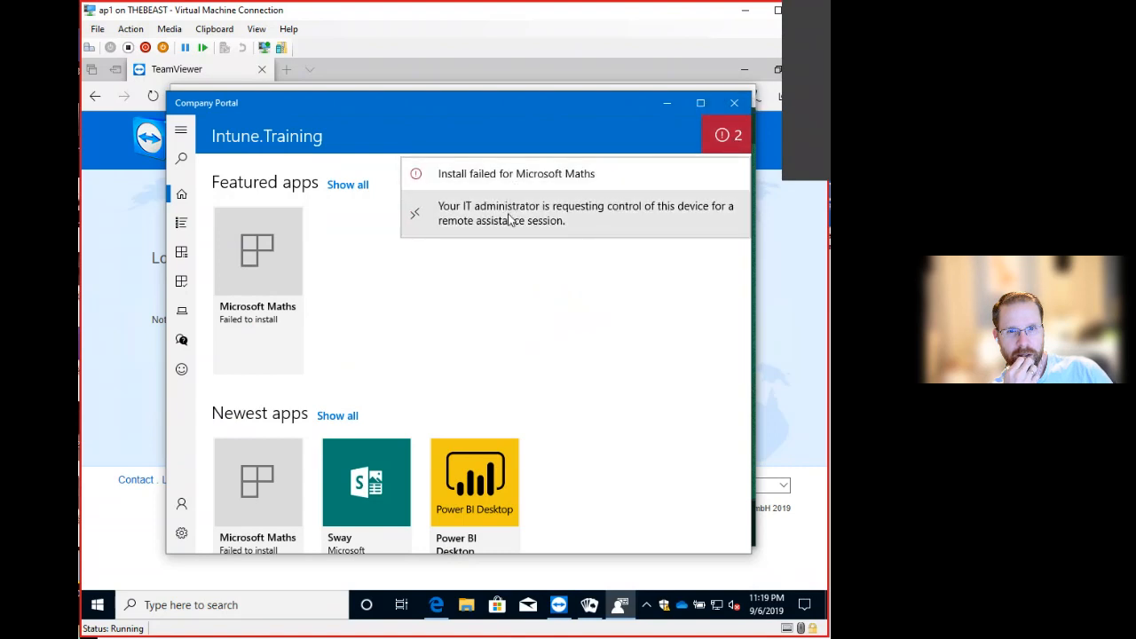
mouse_move(590, 220)
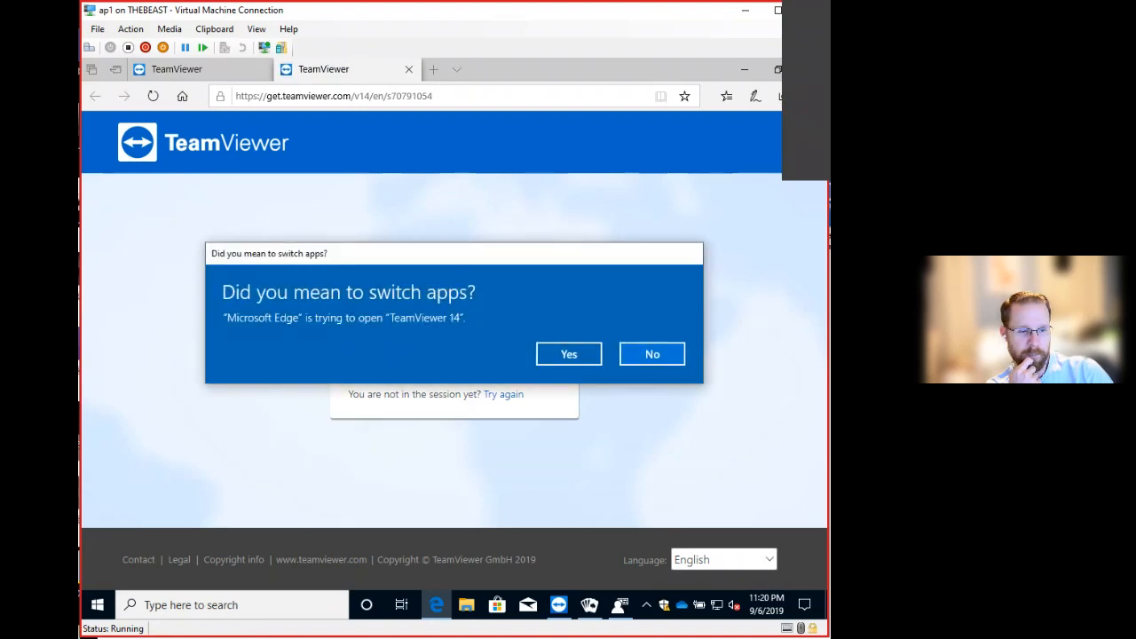
mouse_move(468, 355)
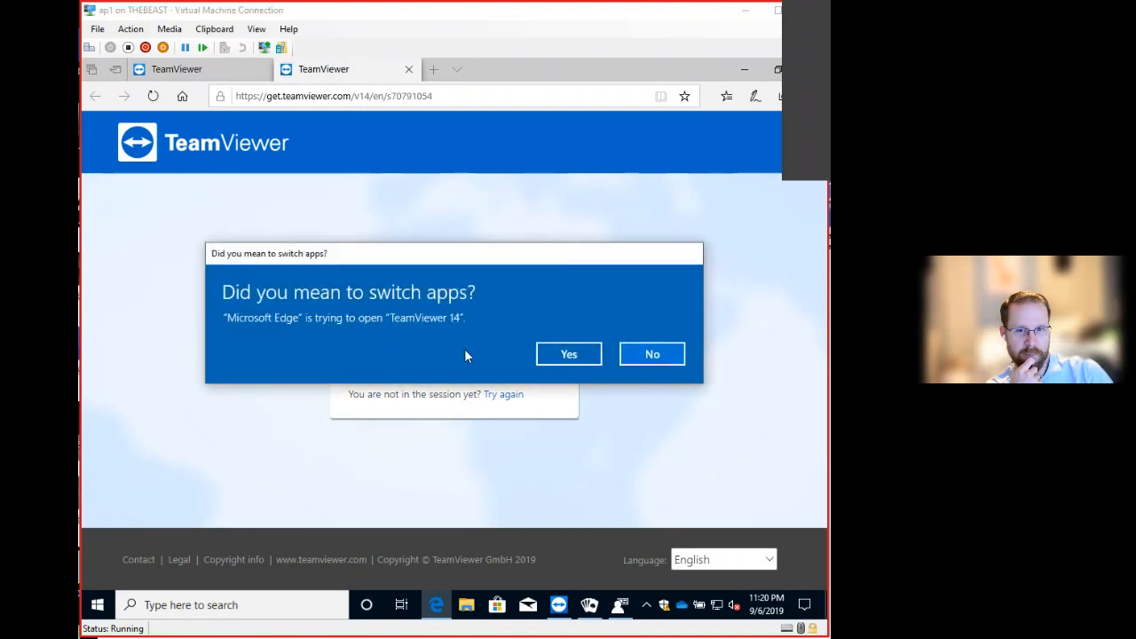
- Confirm switching to TeamViewer 14 and allow remote view and control of the desktop
click(568, 353)
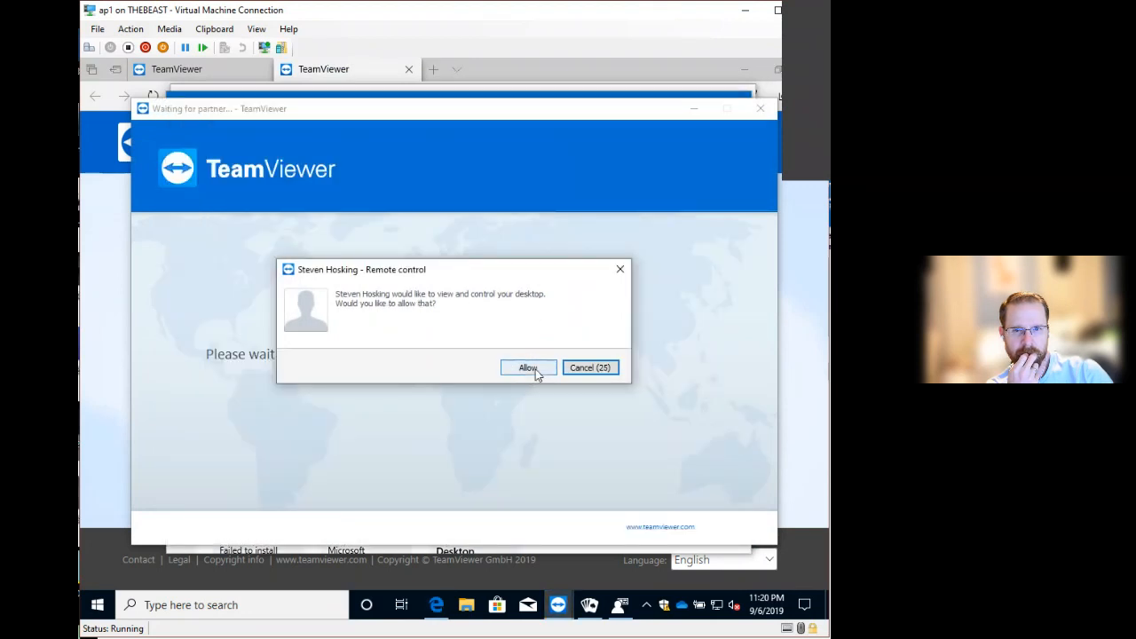
click(527, 367)
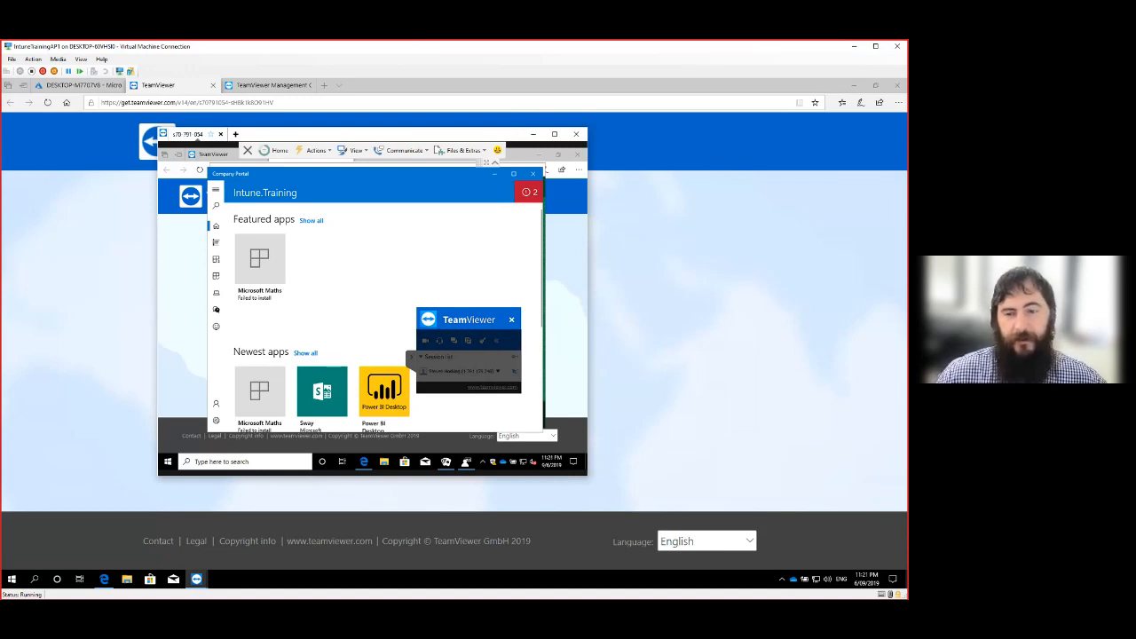
mouse_move(514, 189)
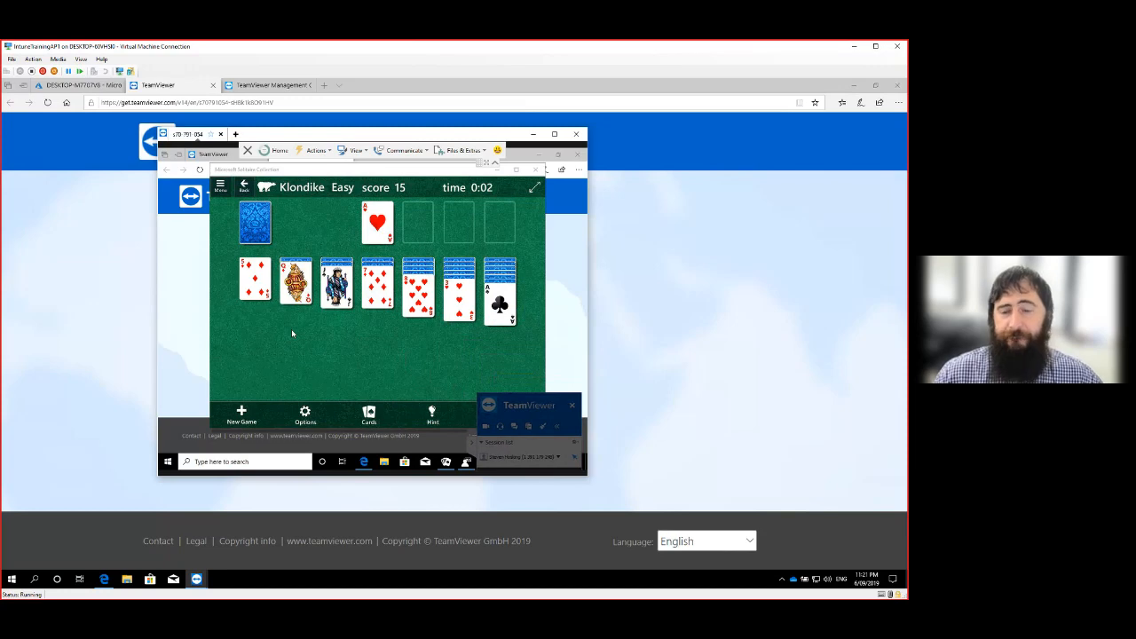
mouse_move(93, 173)
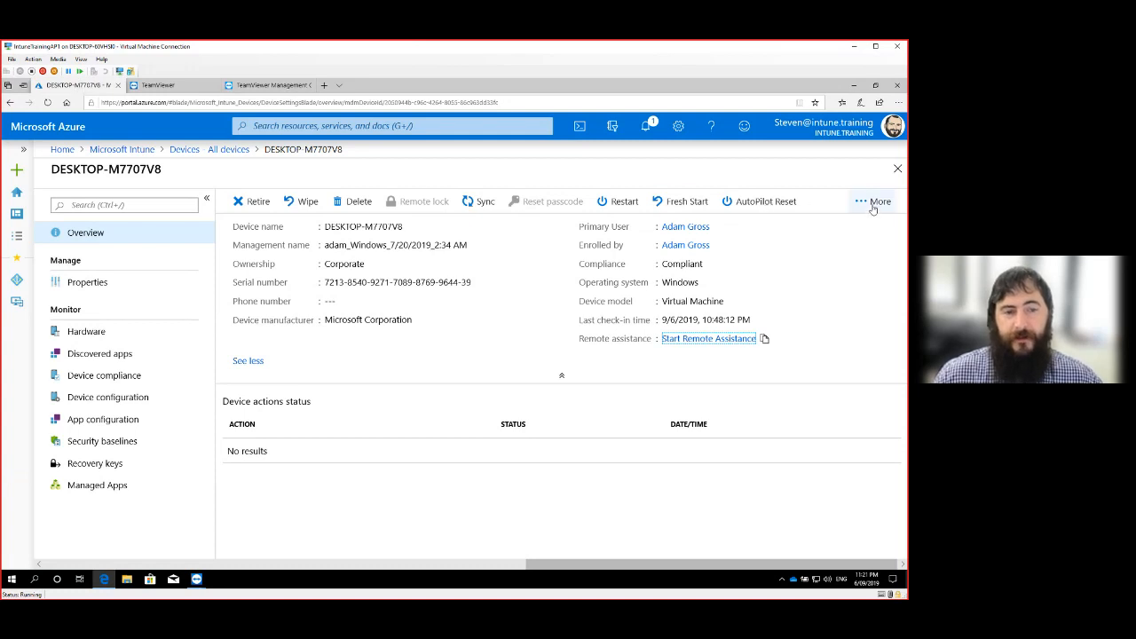
- Follow the device Overview's Start Remote Assistance link to launch the TeamViewer session page
click(874, 201)
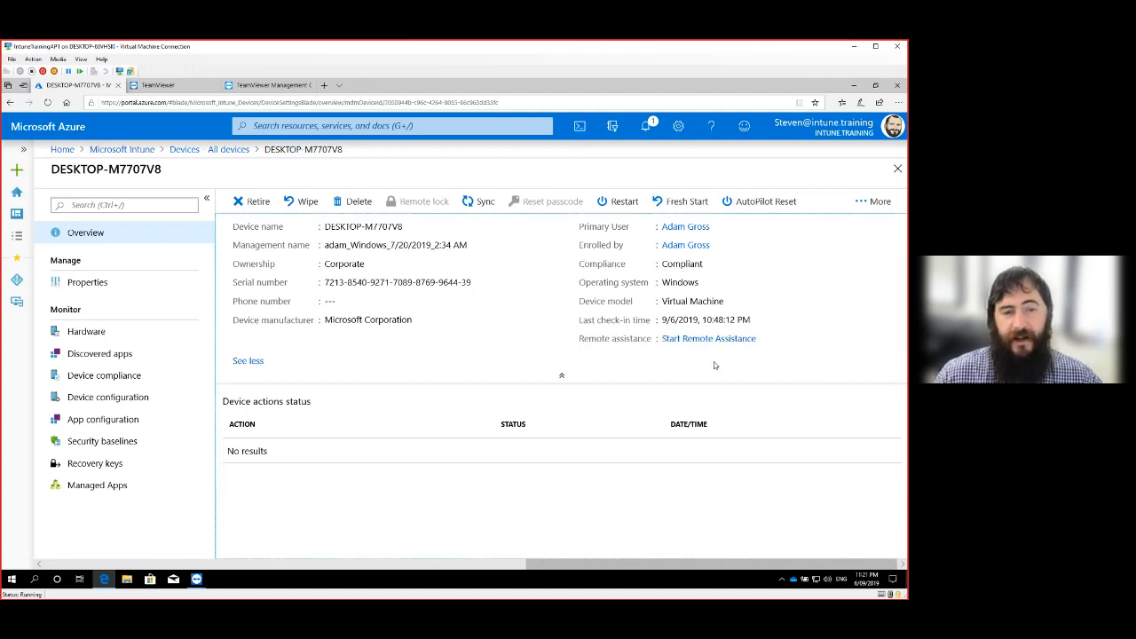
mouse_move(708, 338)
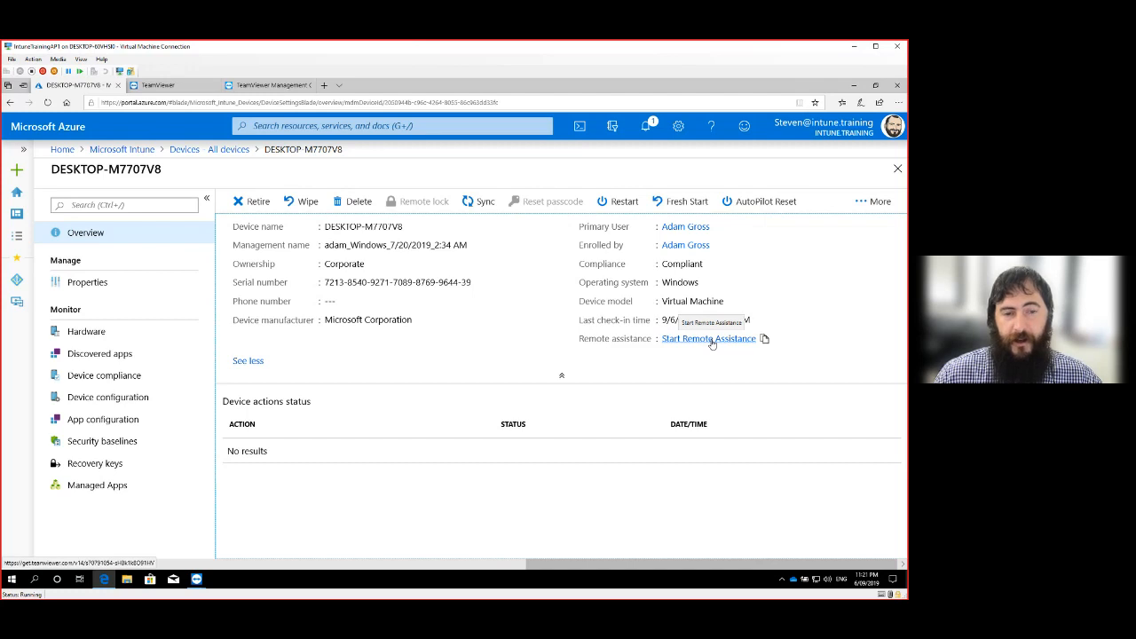
click(708, 338)
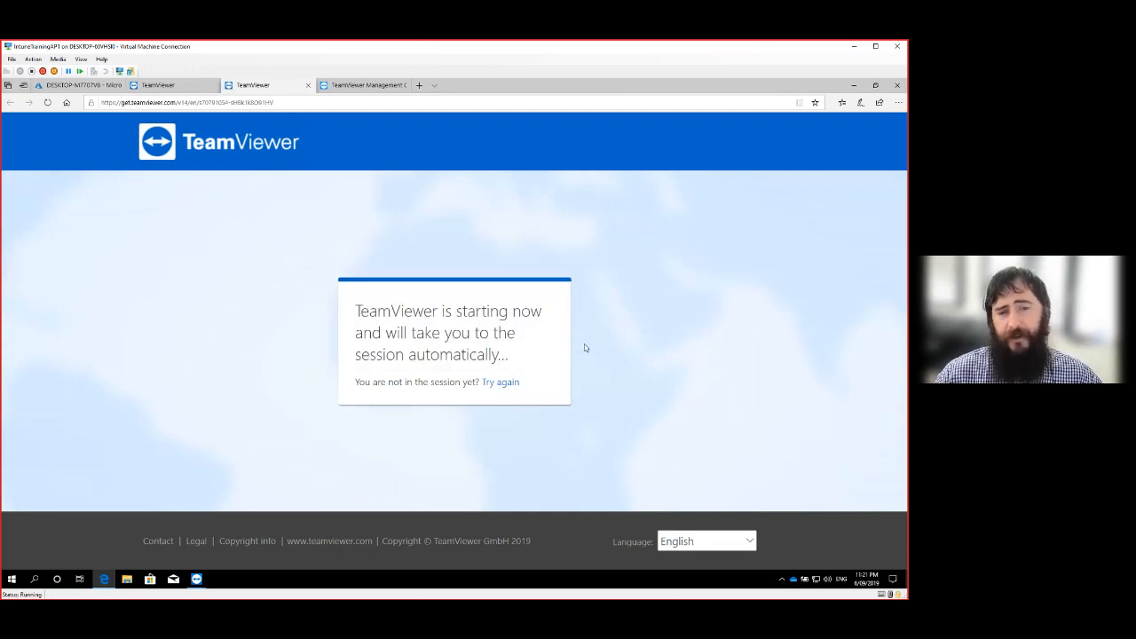
mouse_move(196, 579)
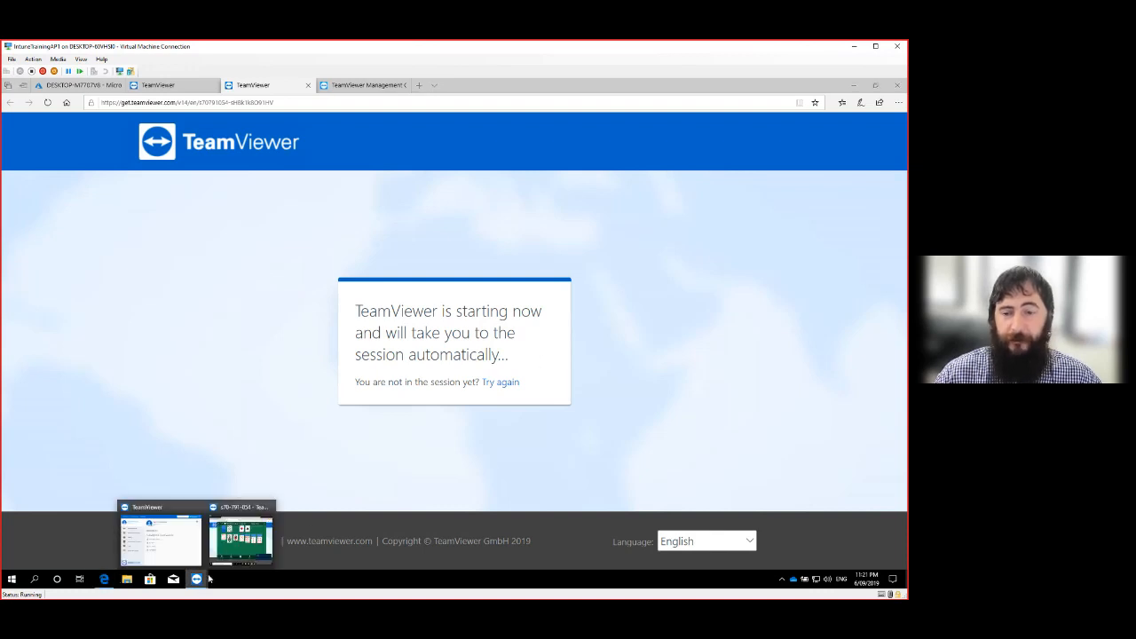
- Bring the TeamViewer session window with the user's Solitaire game back to the front
click(240, 537)
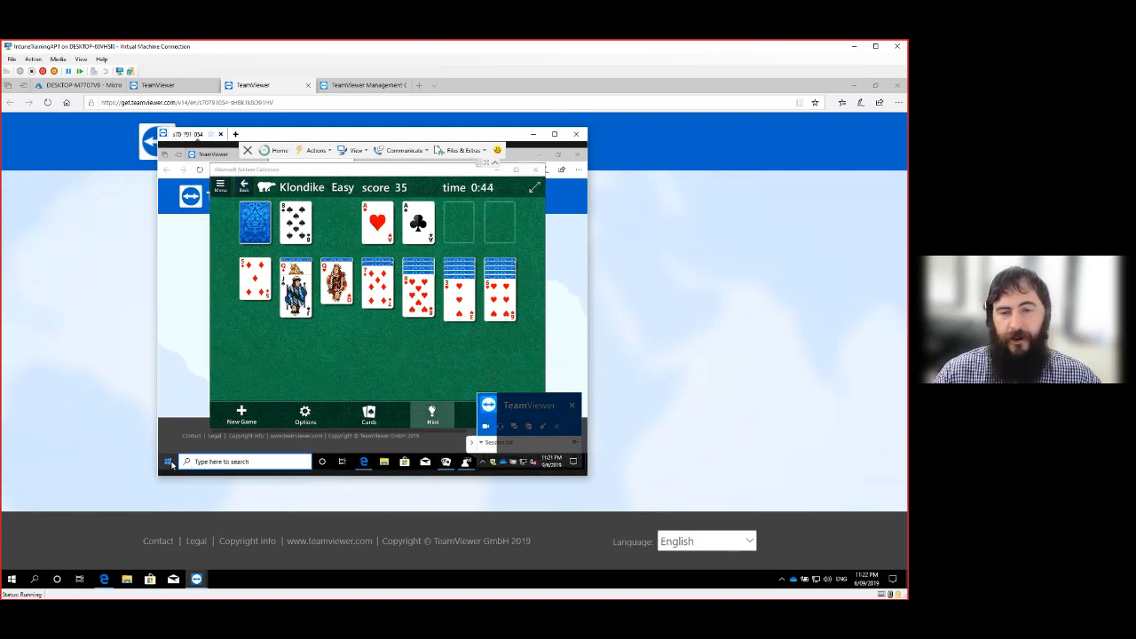
click(168, 461)
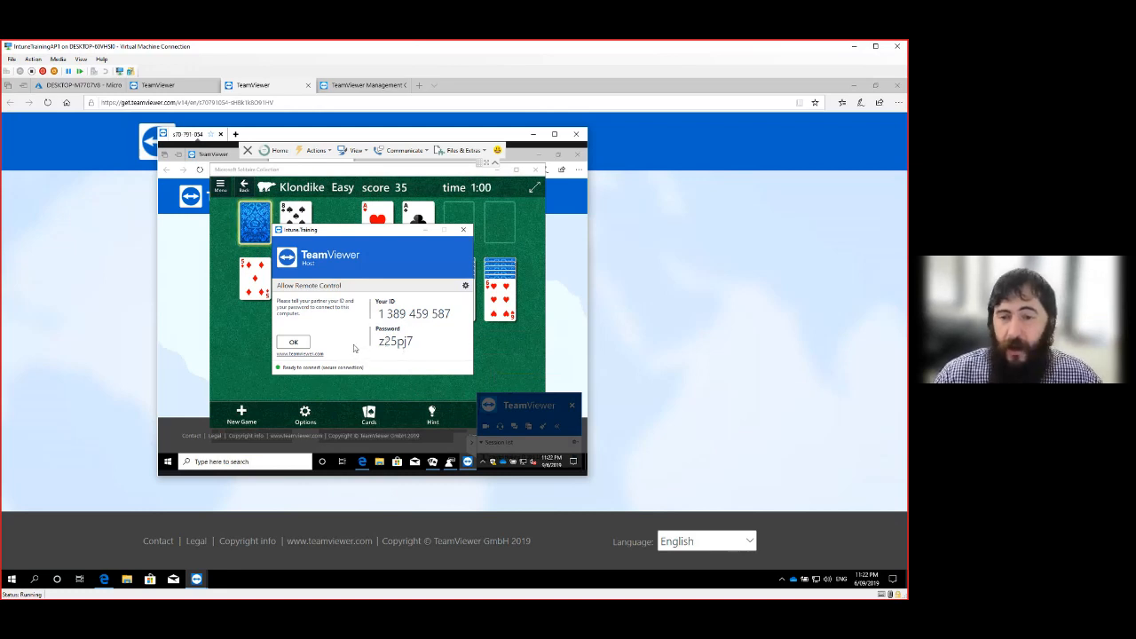
mouse_move(330, 322)
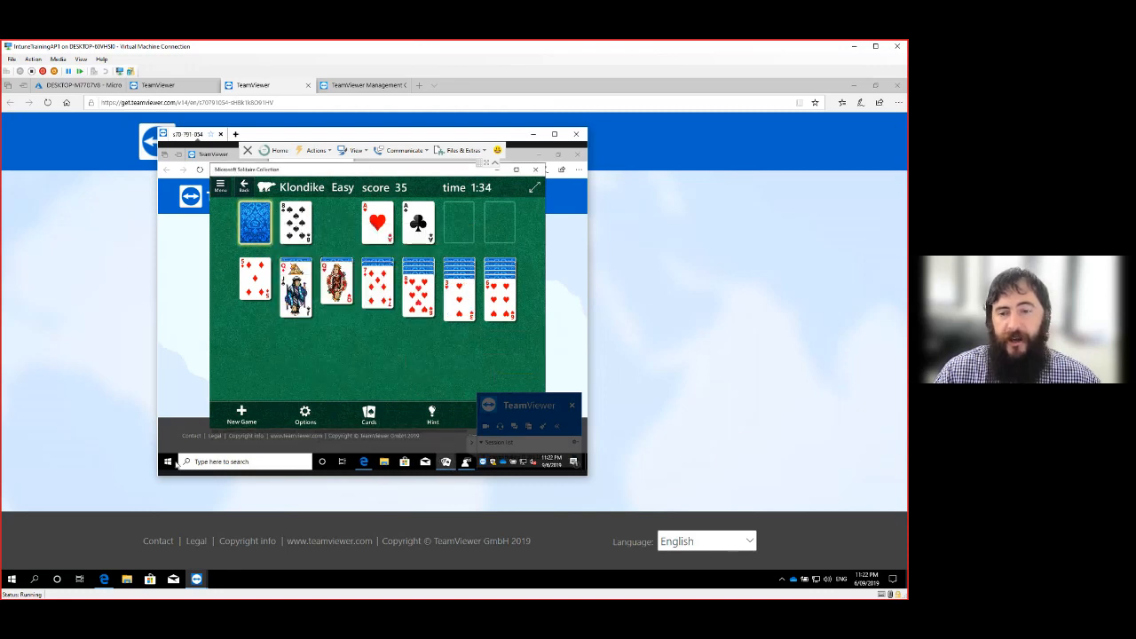
- Launch Windows PowerShell (Admin) from the remote PC's Start button menu
right_click(167, 462)
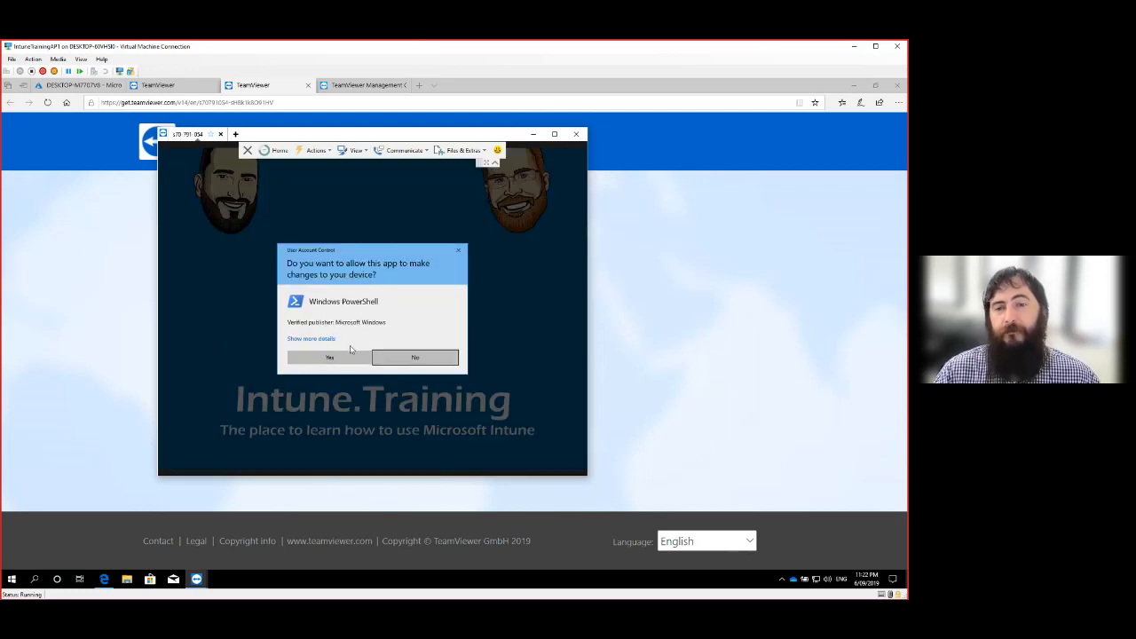
mouse_move(494, 277)
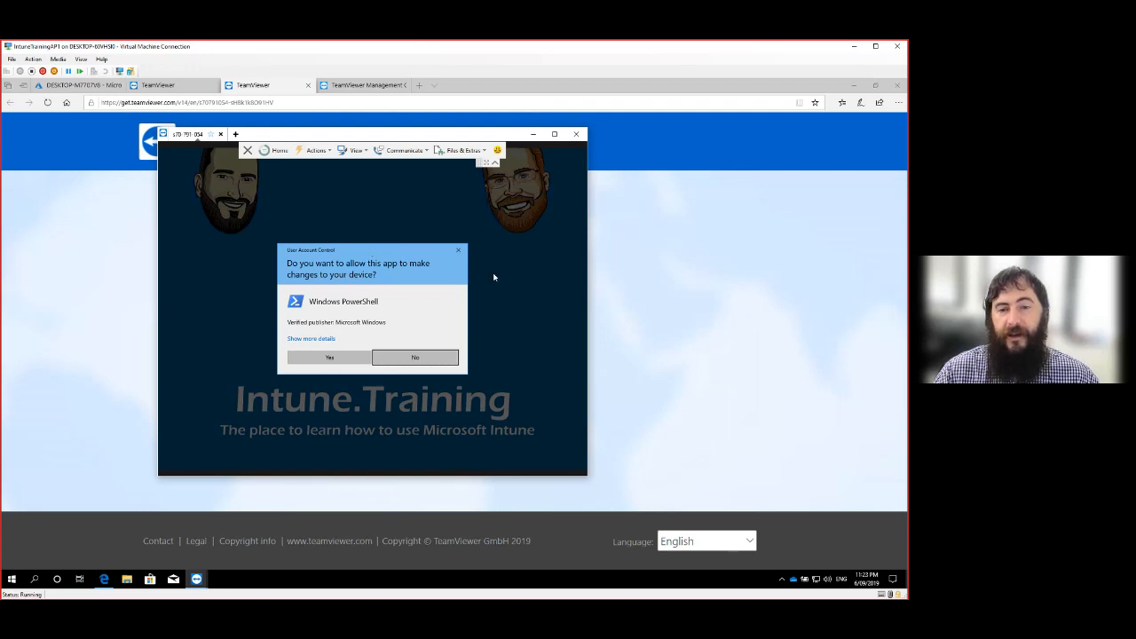
click(330, 357)
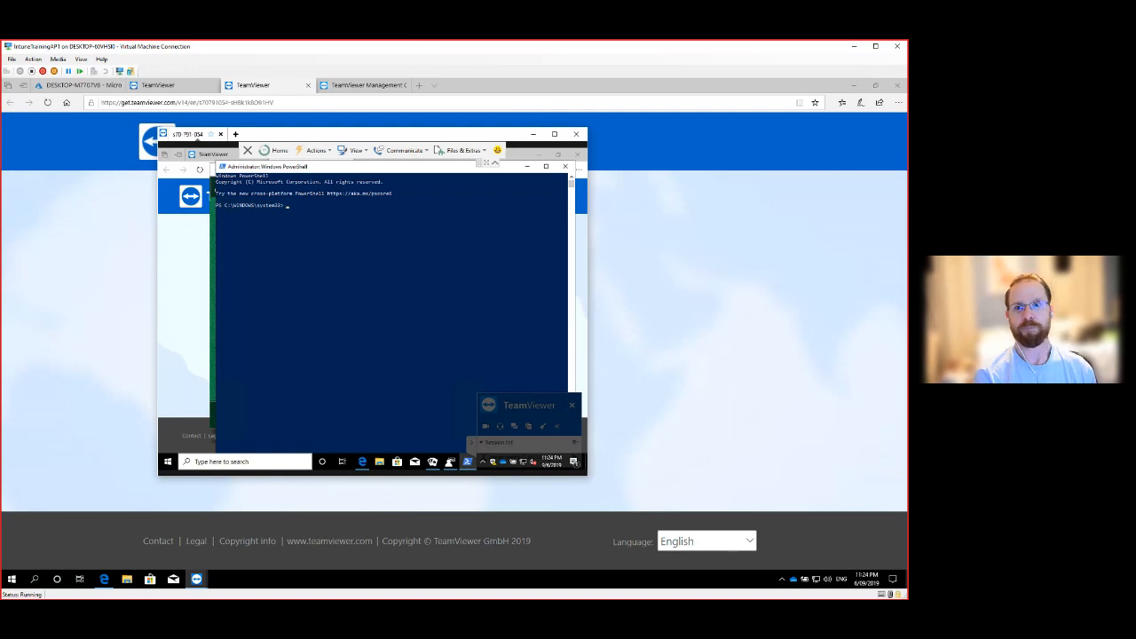
mouse_move(328, 360)
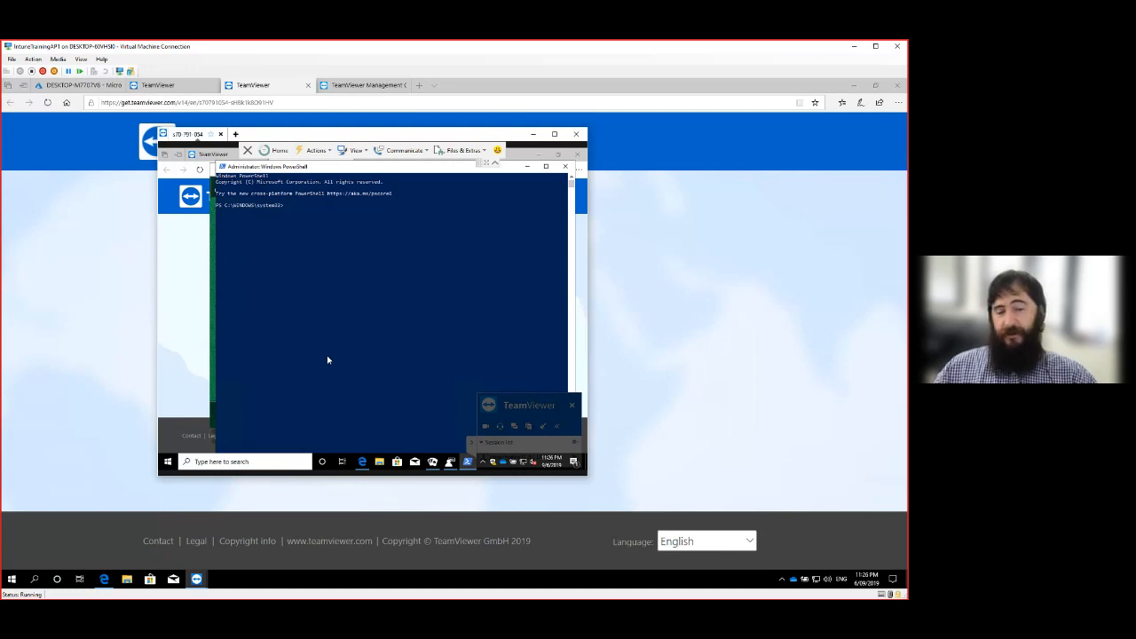
mouse_move(310, 354)
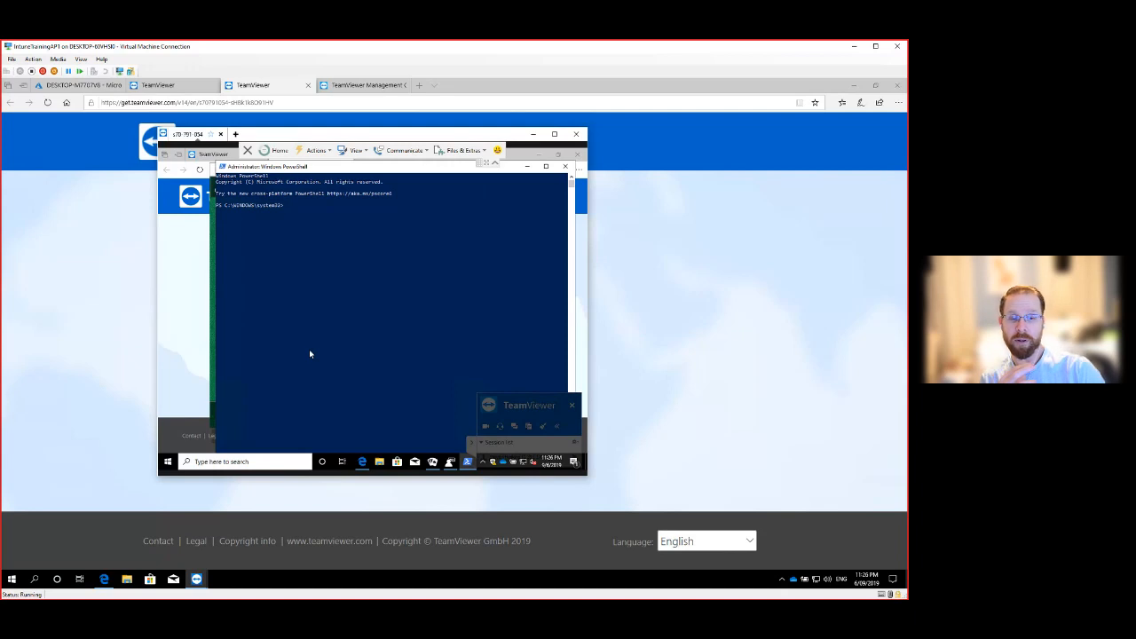
mouse_move(265, 427)
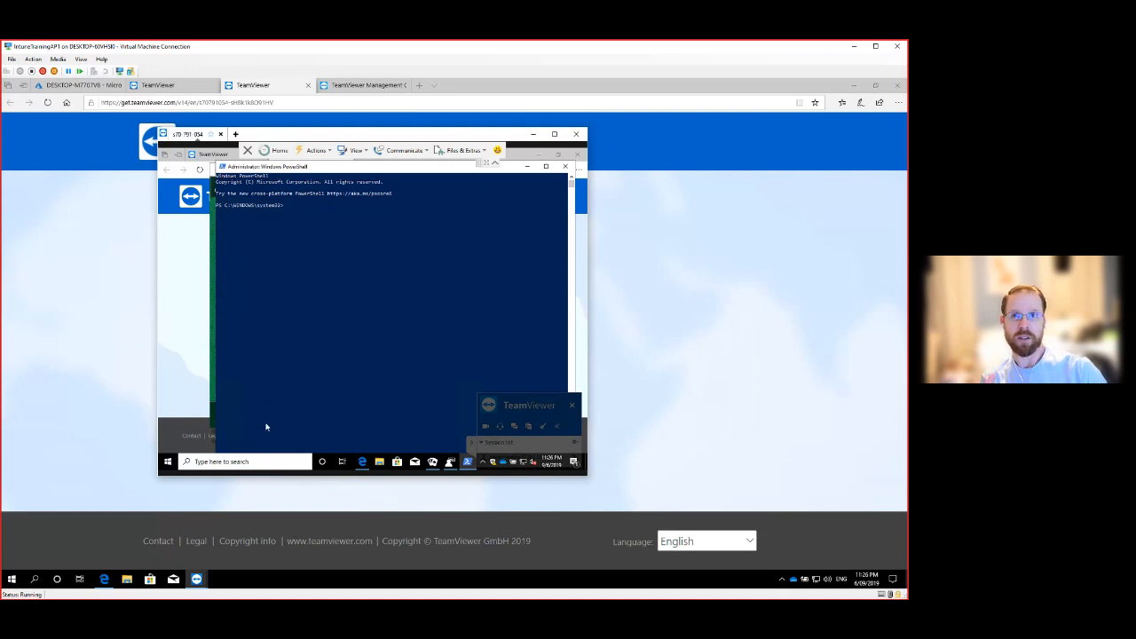
mouse_move(268, 351)
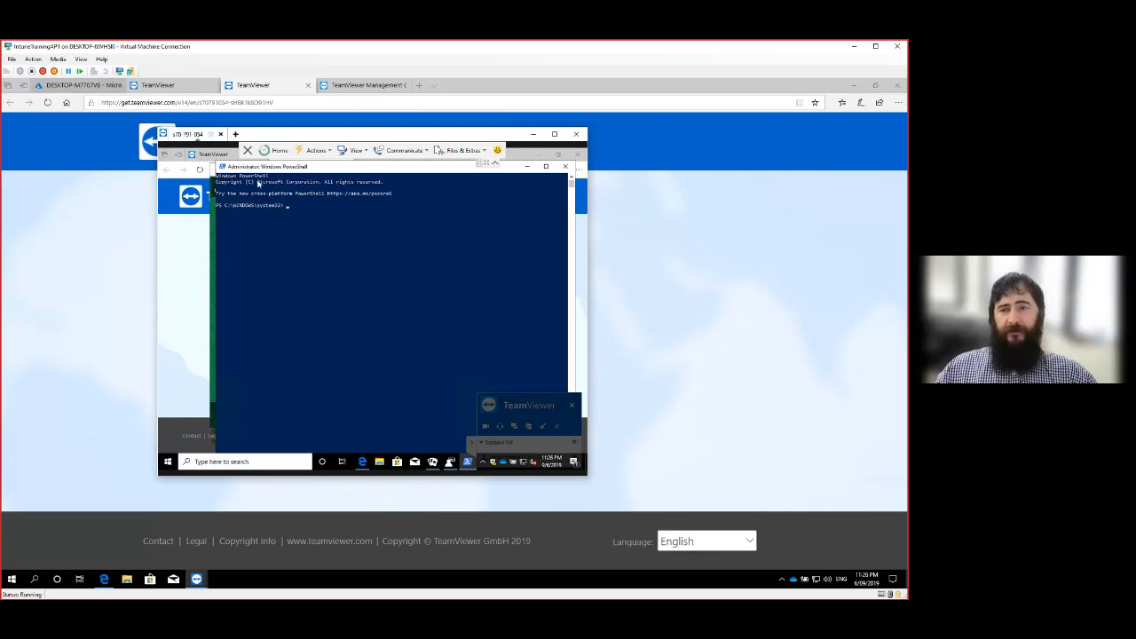
mouse_move(626, 89)
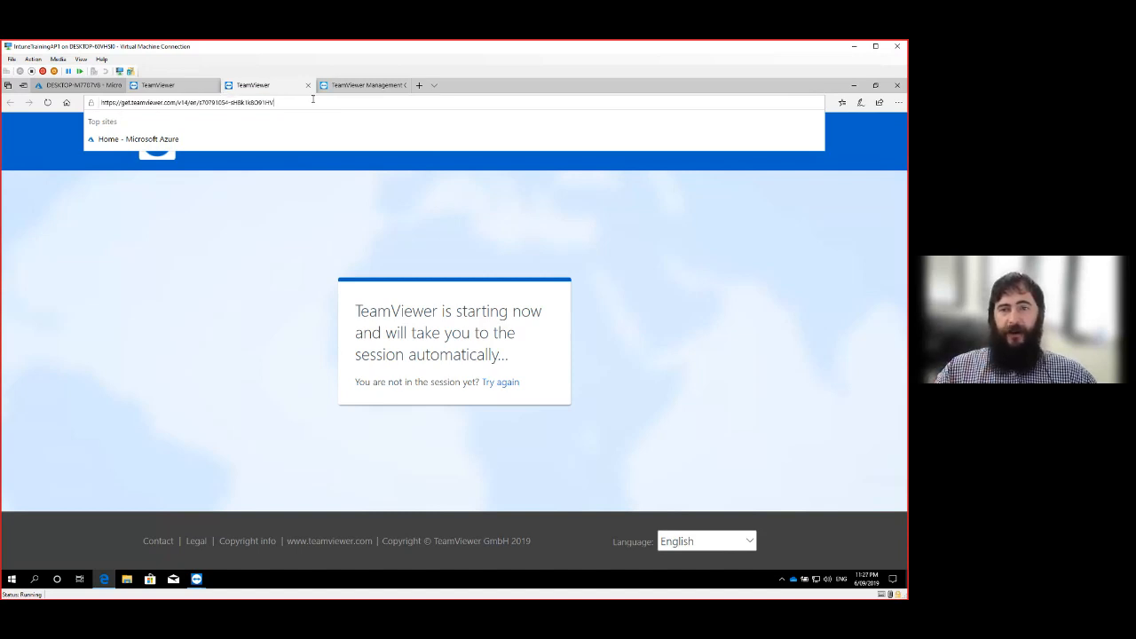
mouse_move(372, 212)
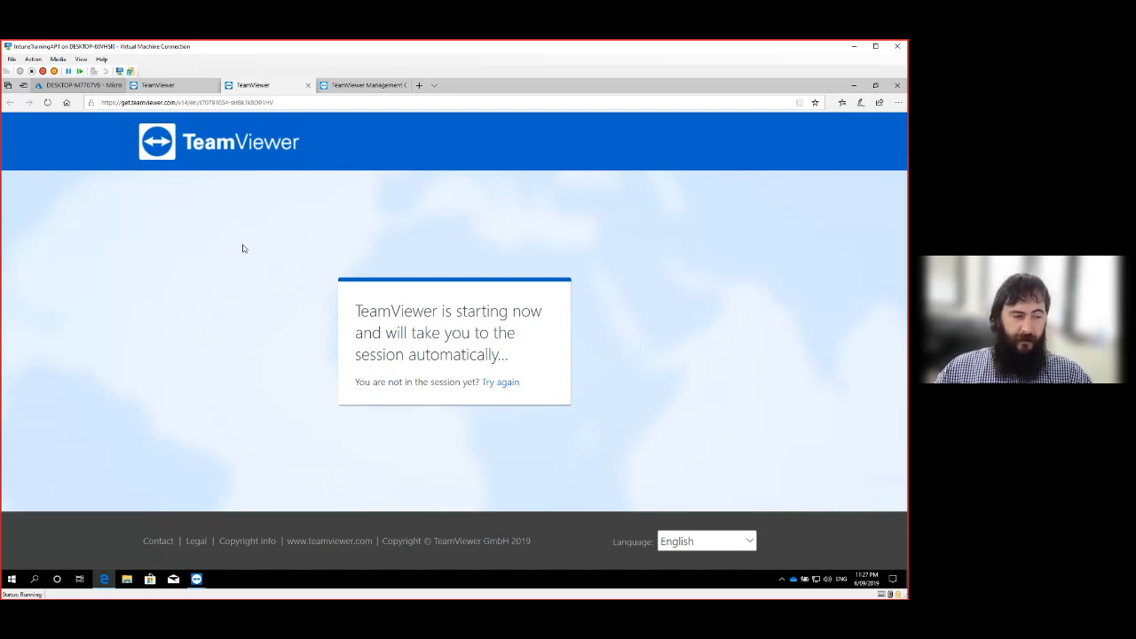
mouse_move(272, 365)
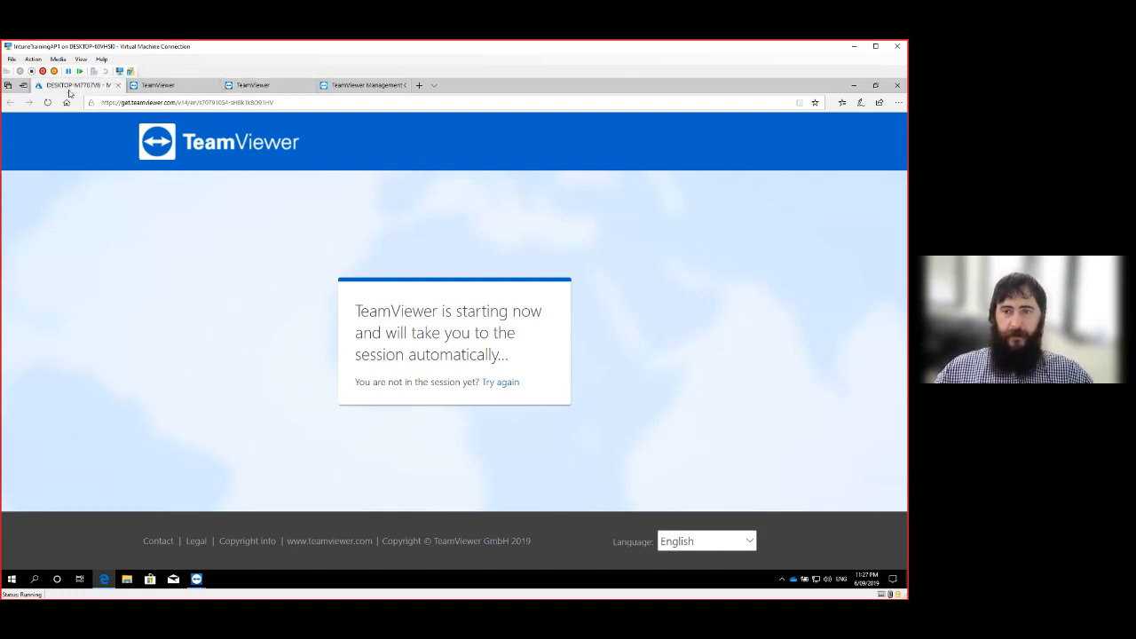
click(62, 85)
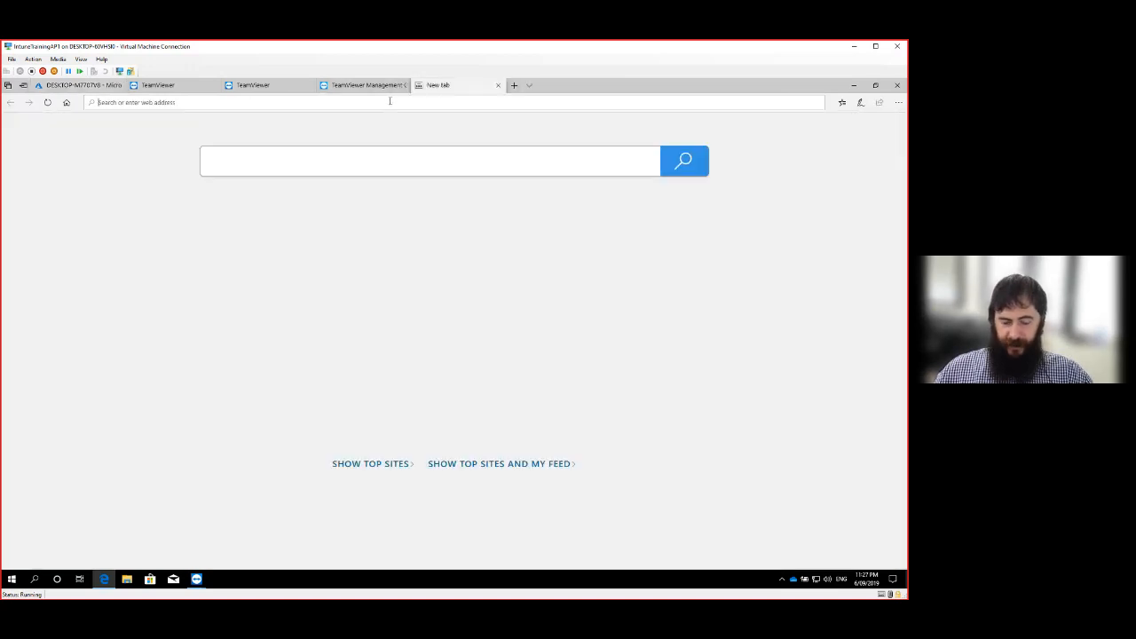
text(Start Remote Assistance)
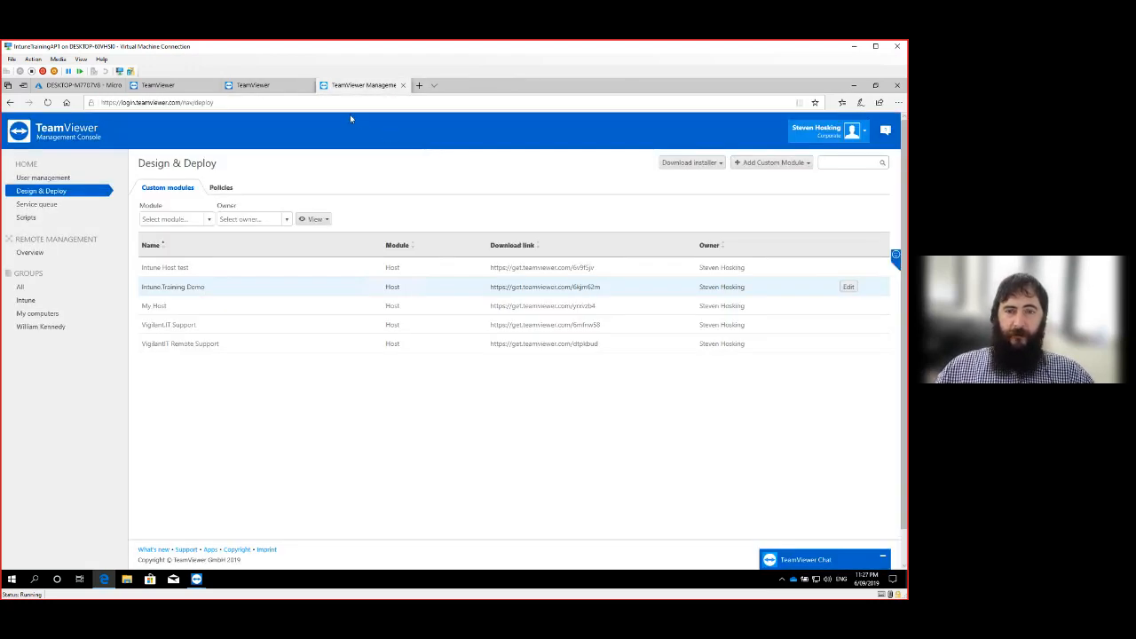
click(253, 84)
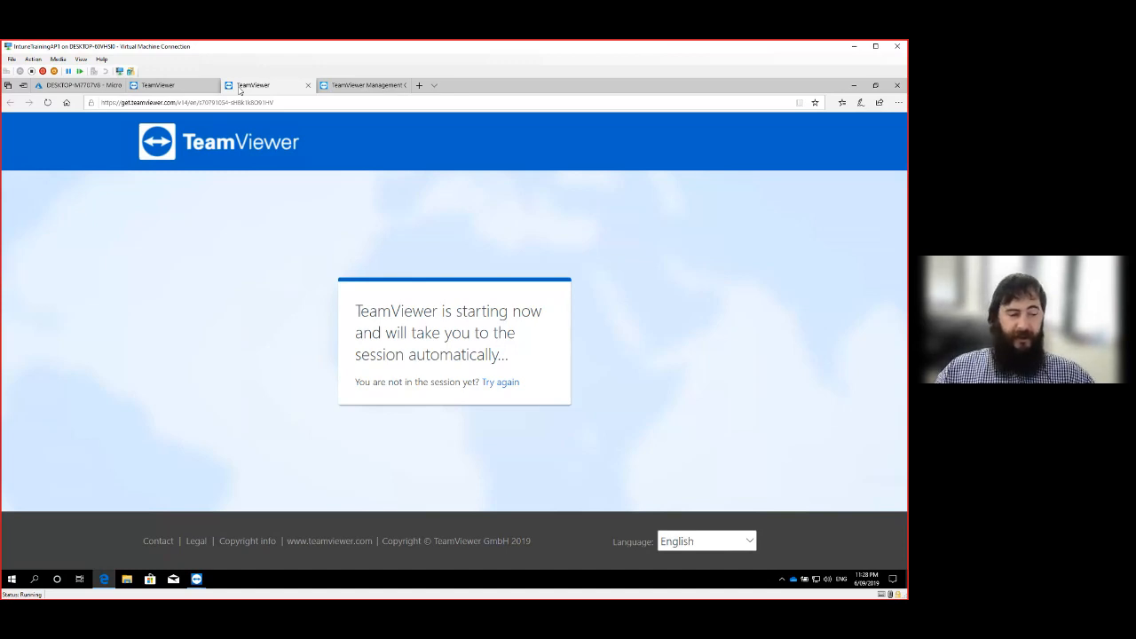
mouse_move(191, 211)
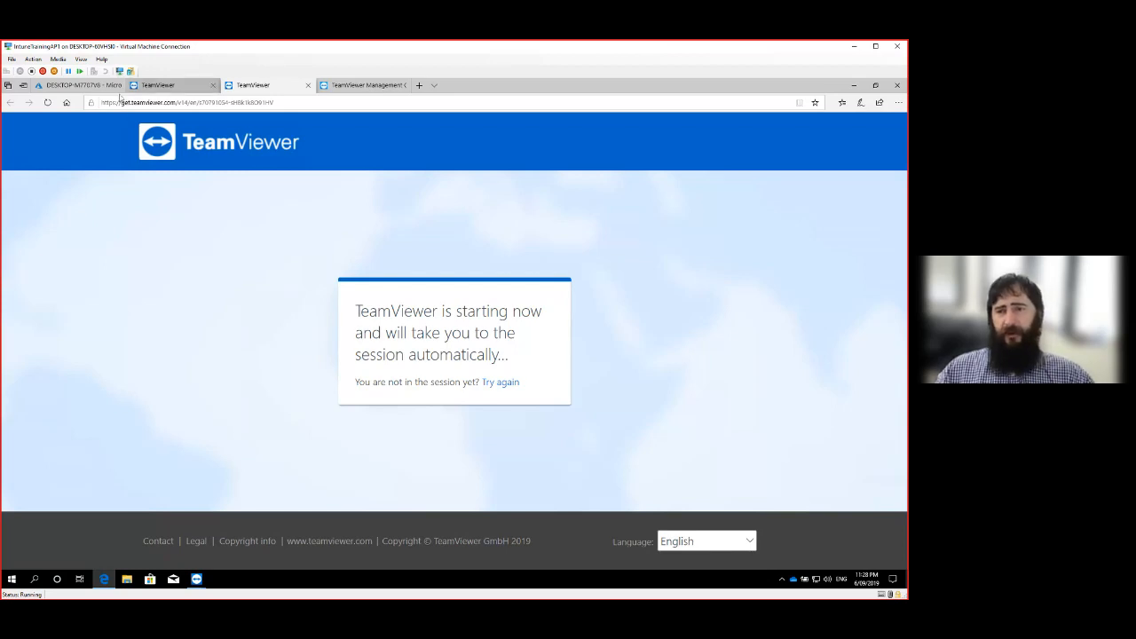
- Return to the Intune overview, go to Users, and search for 'adam'
click(76, 85)
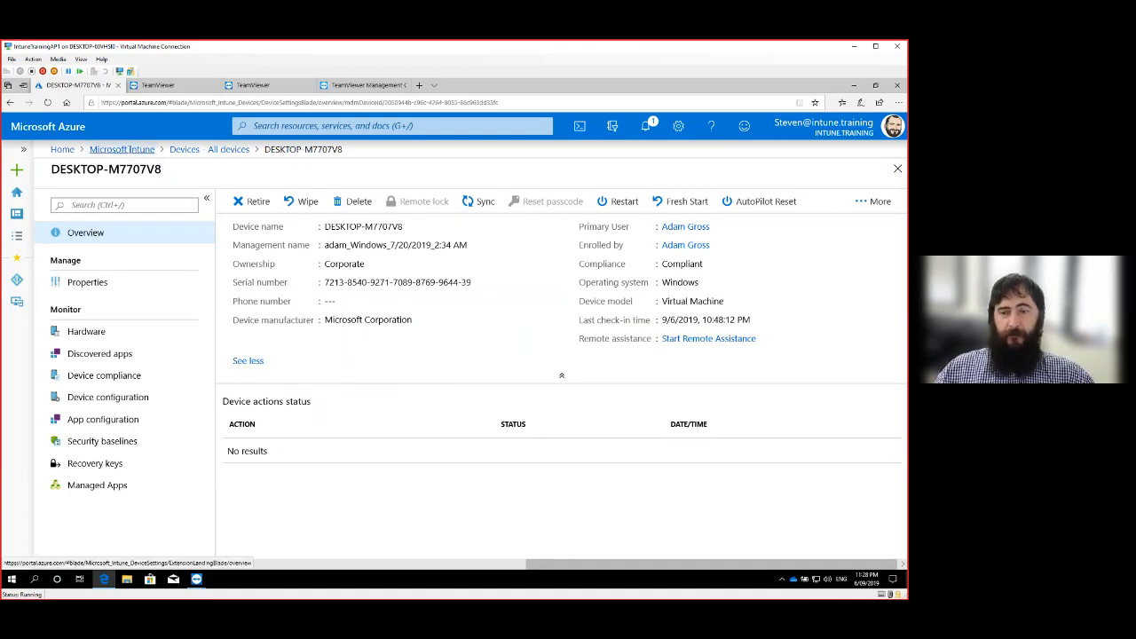
click(121, 149)
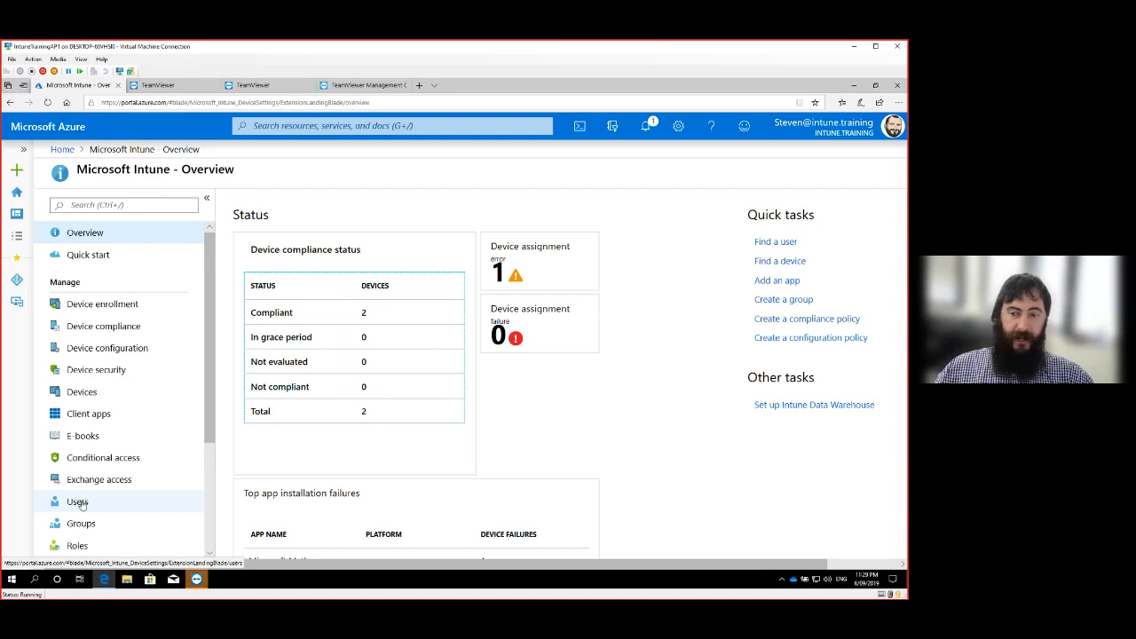
click(77, 501)
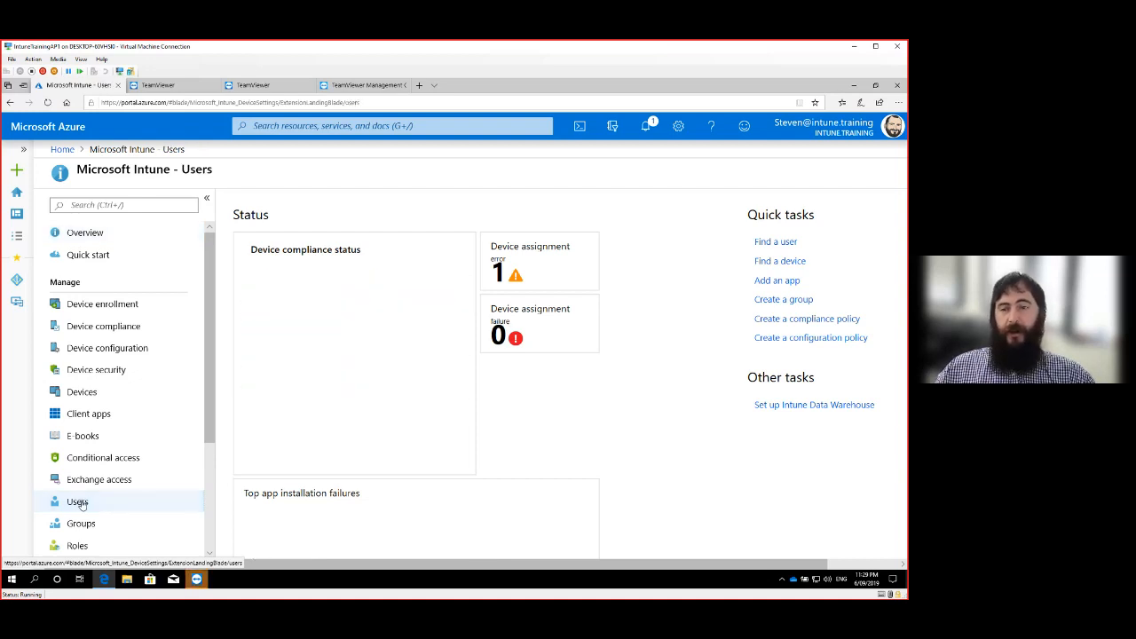
click(77, 501)
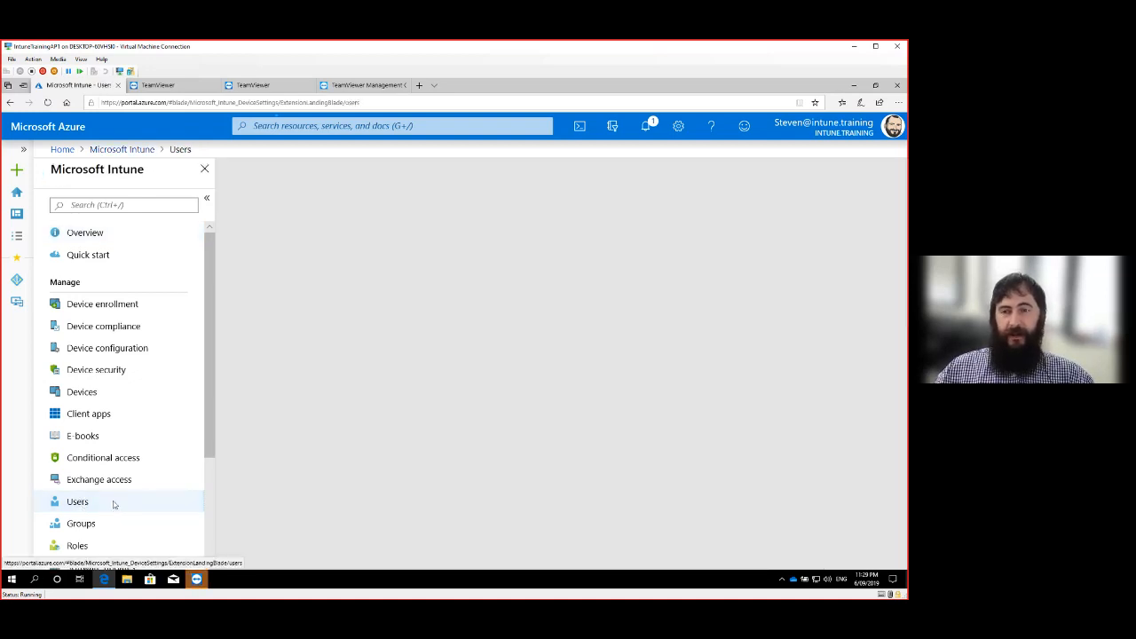
click(77, 502)
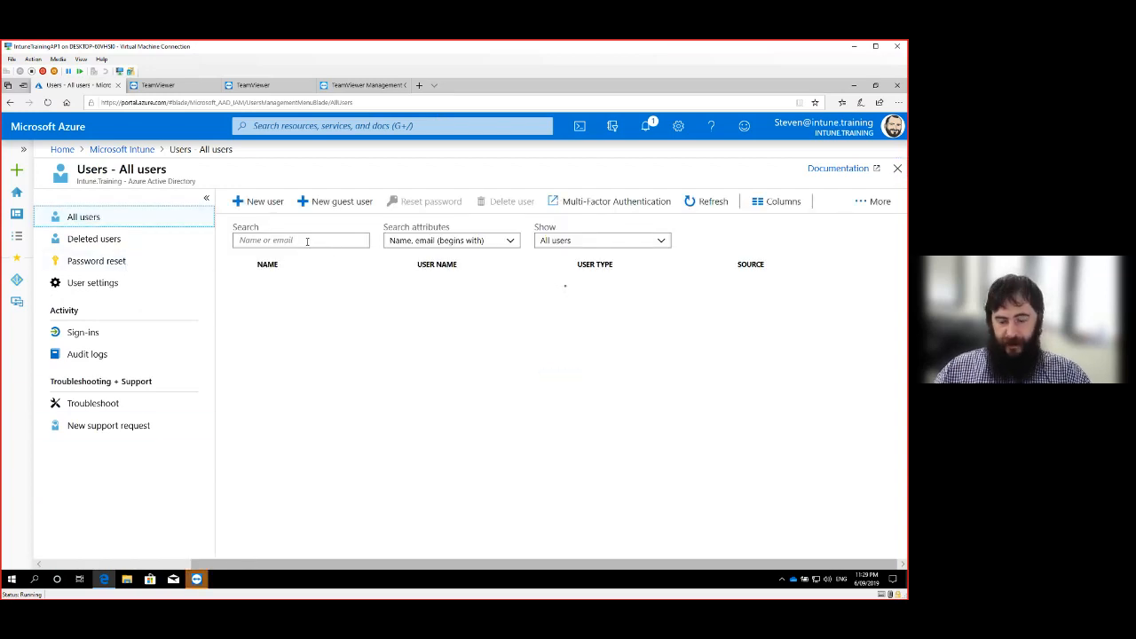
text(adam)
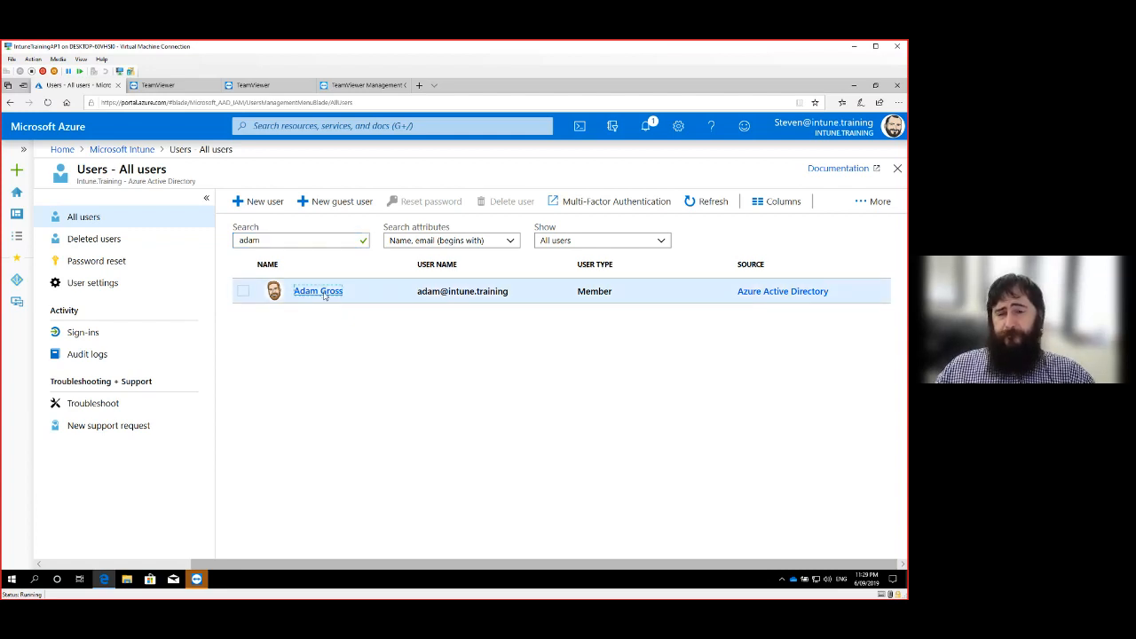
click(317, 291)
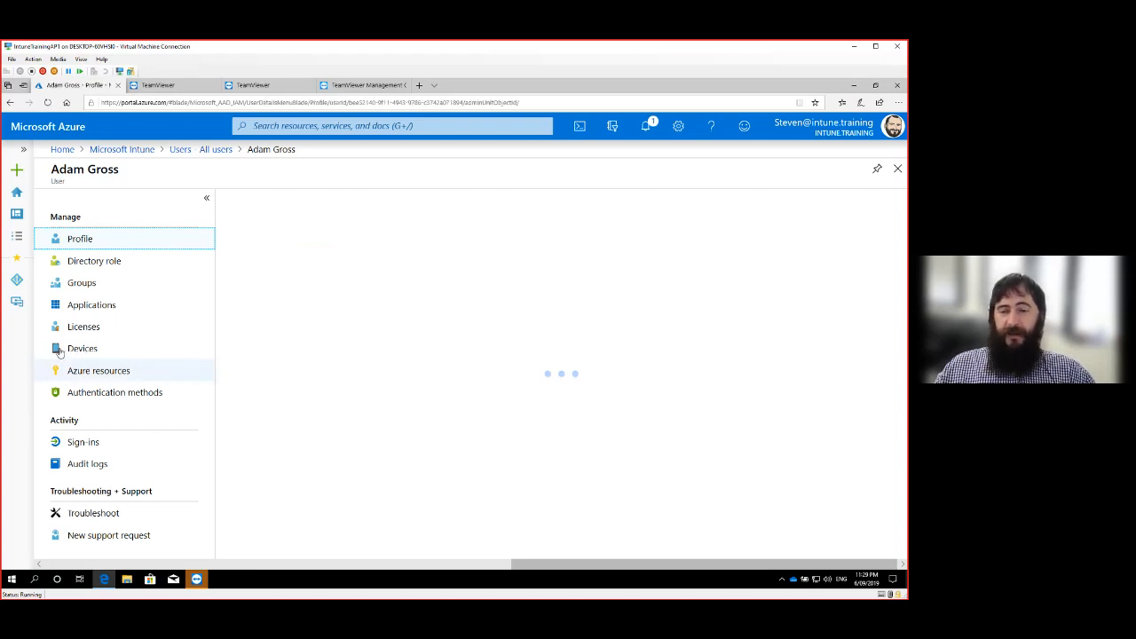
click(81, 348)
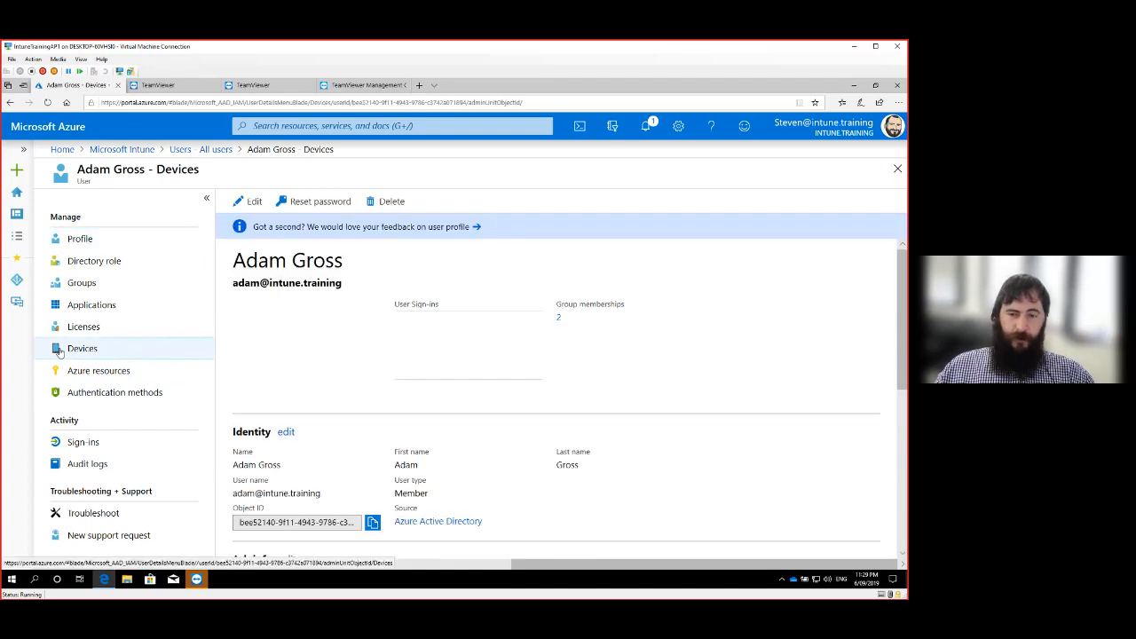
click(82, 348)
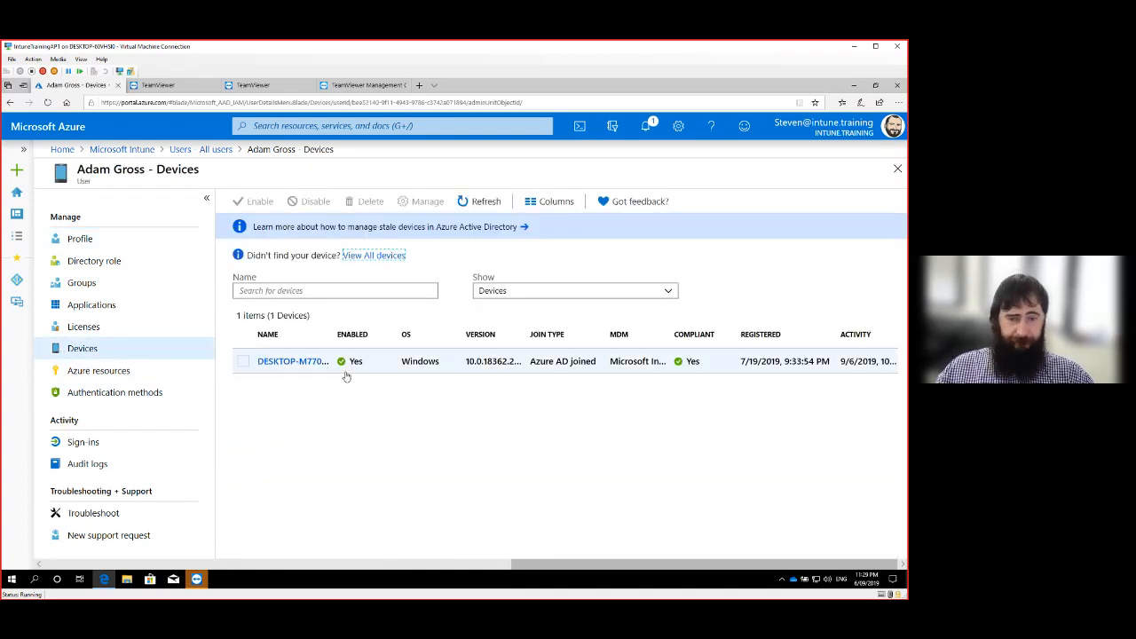
mouse_move(311, 368)
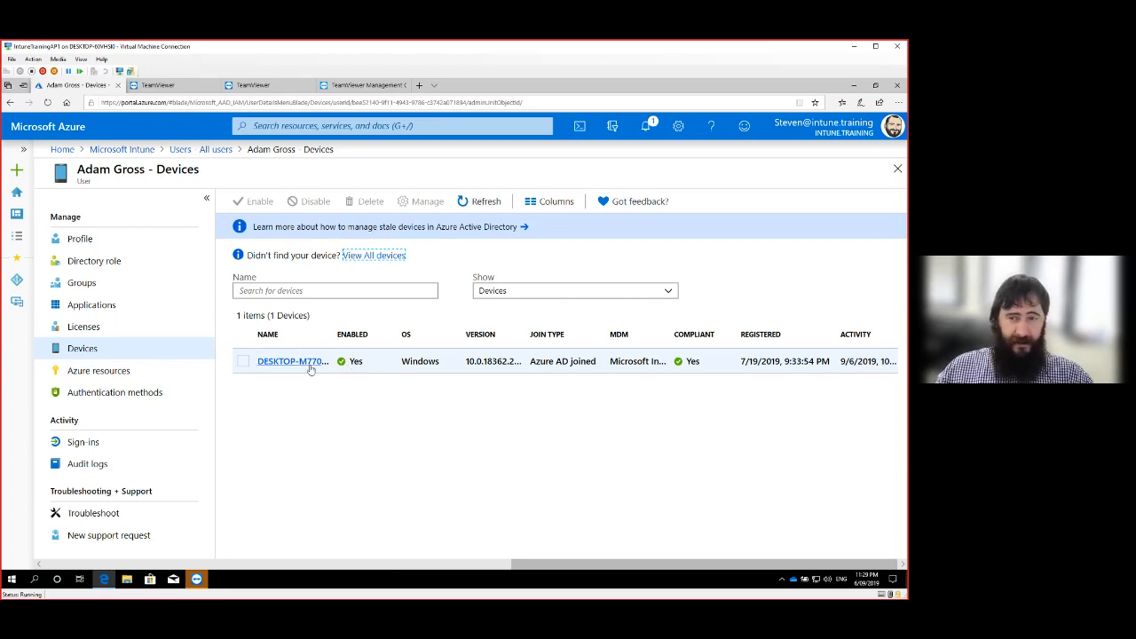
mouse_move(291, 364)
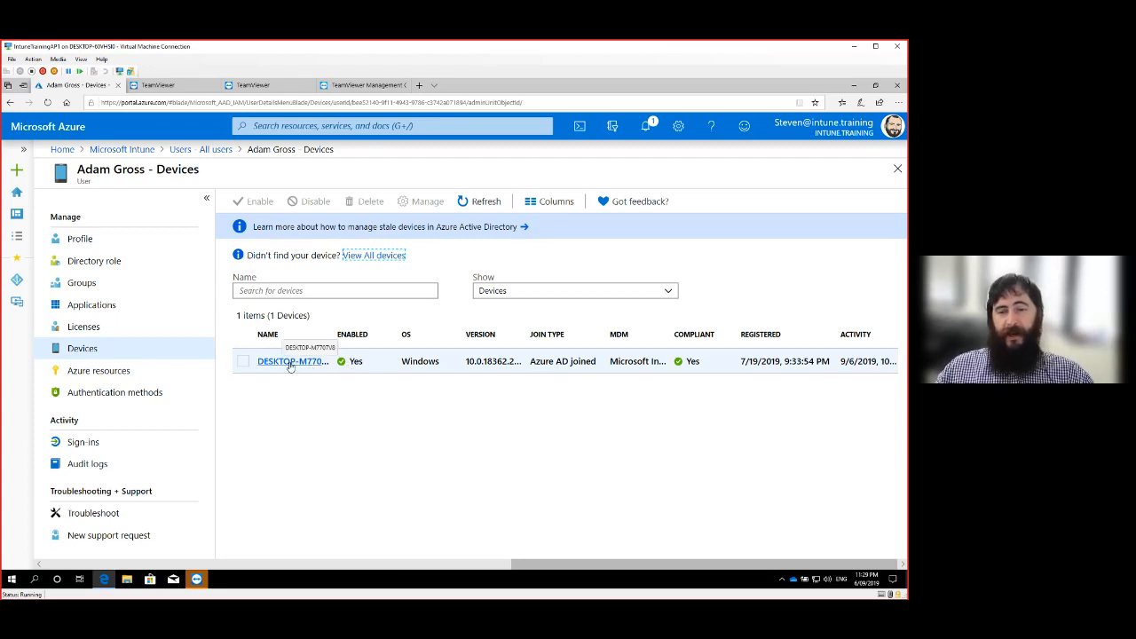
mouse_move(347, 509)
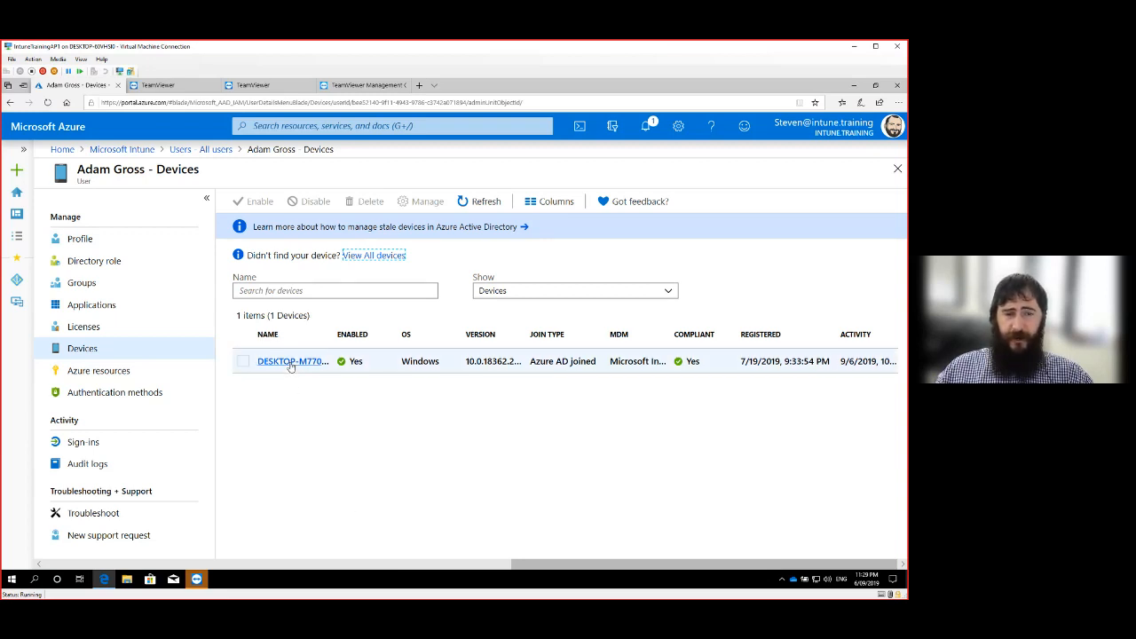
click(291, 362)
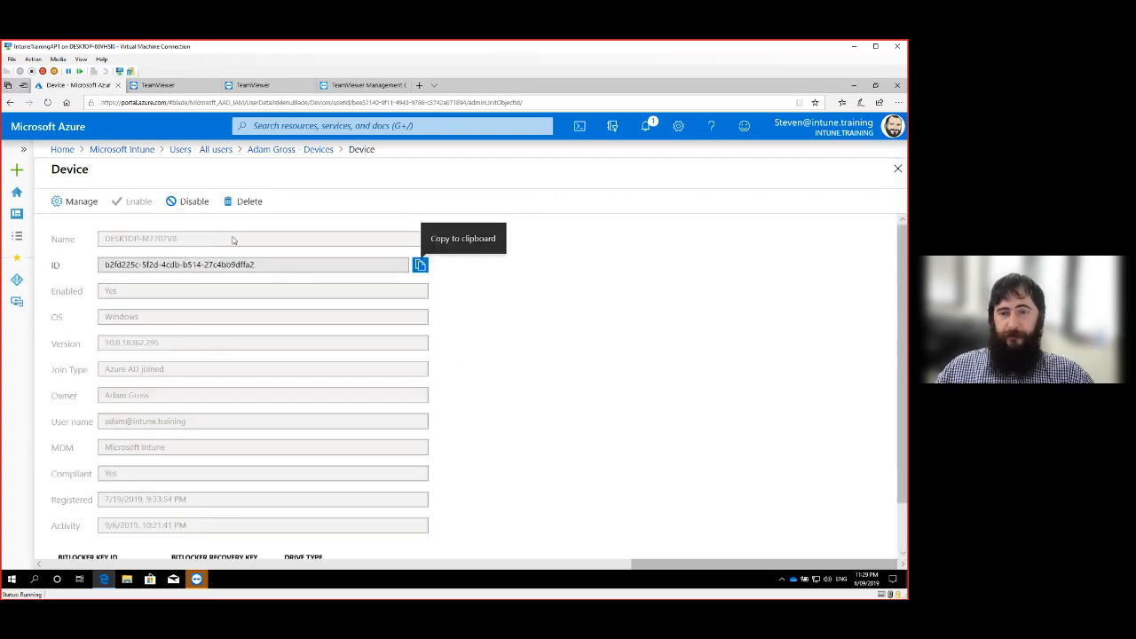
click(262, 238)
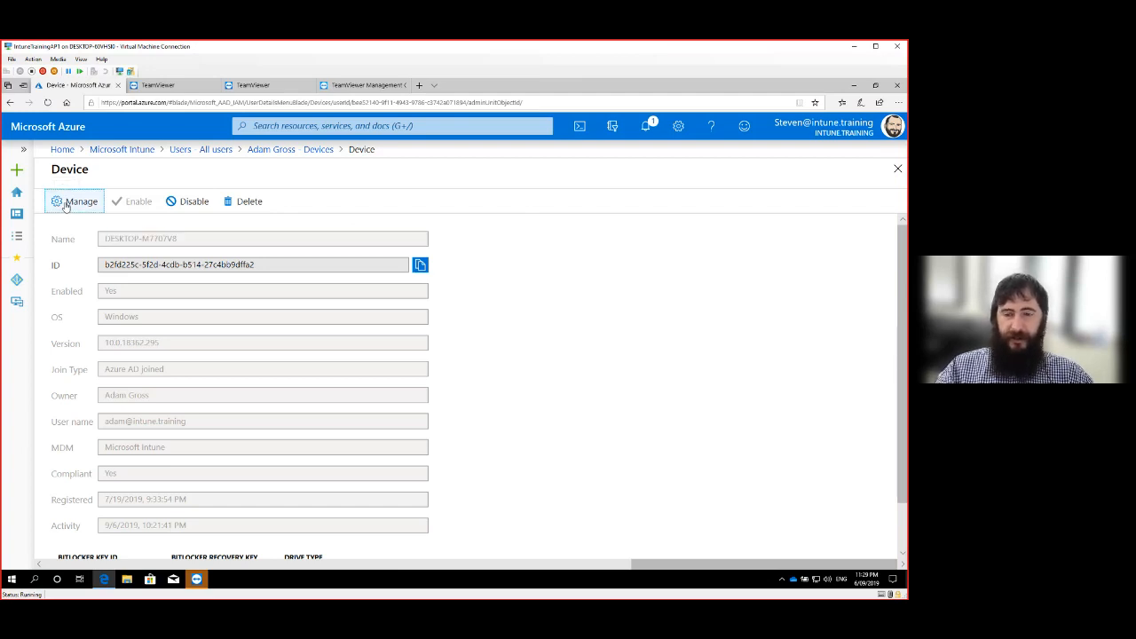
click(318, 149)
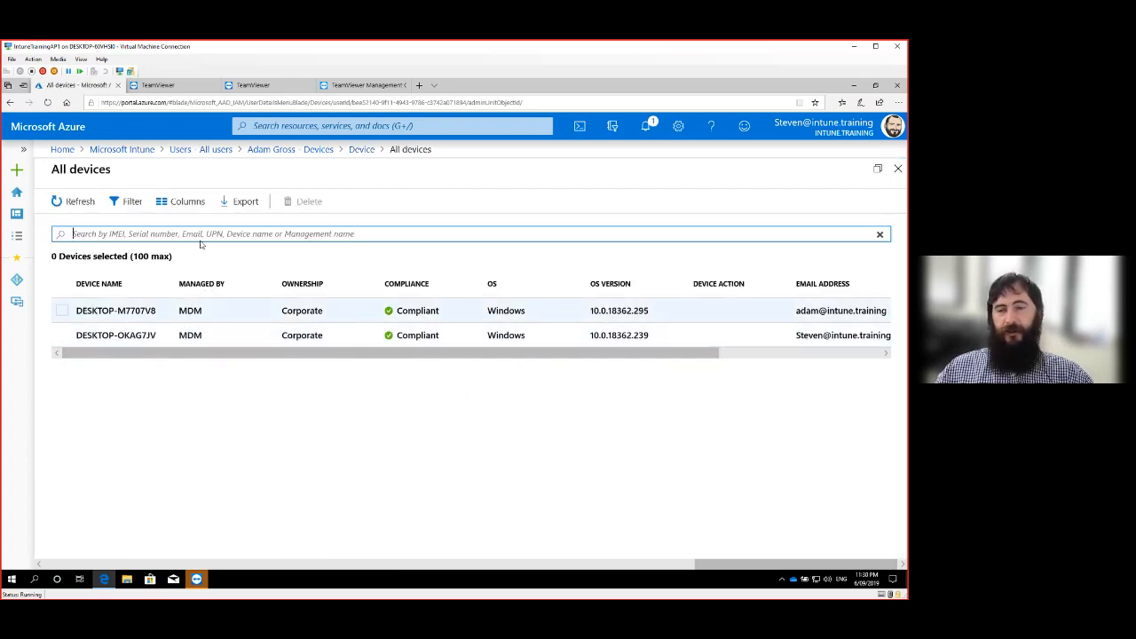
text(DESKTOP-M7707V8)
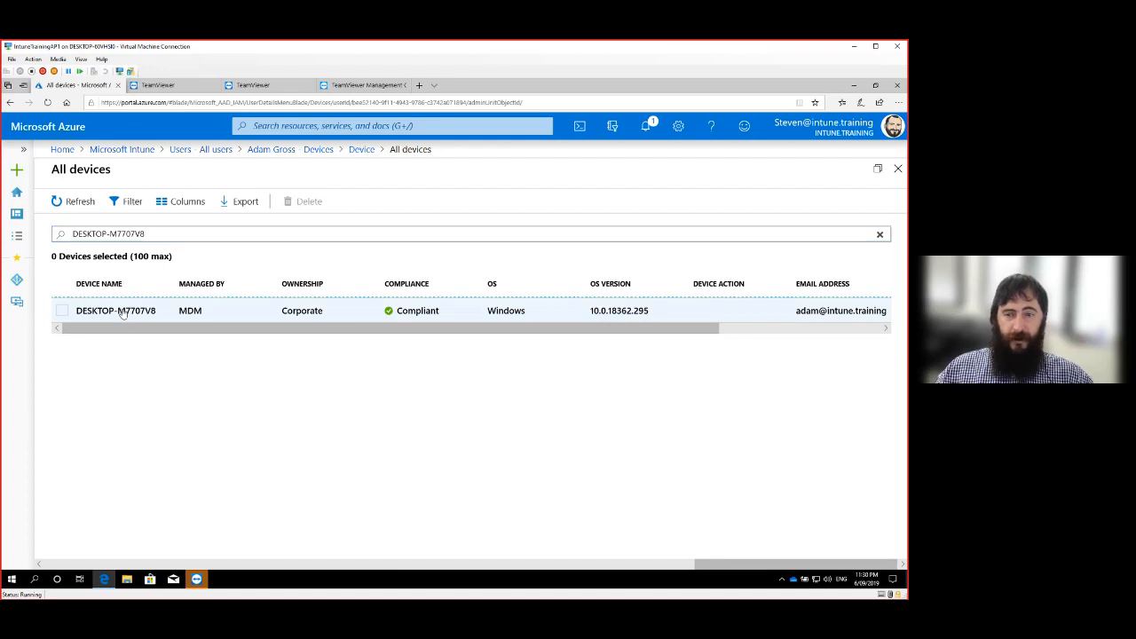
click(116, 311)
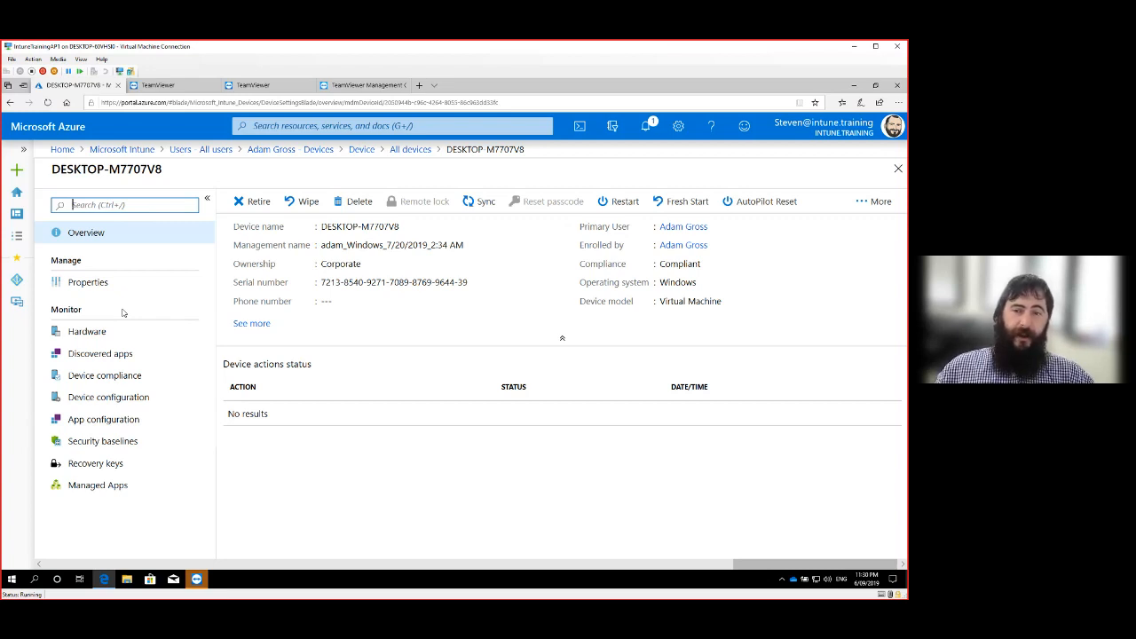
mouse_move(133, 318)
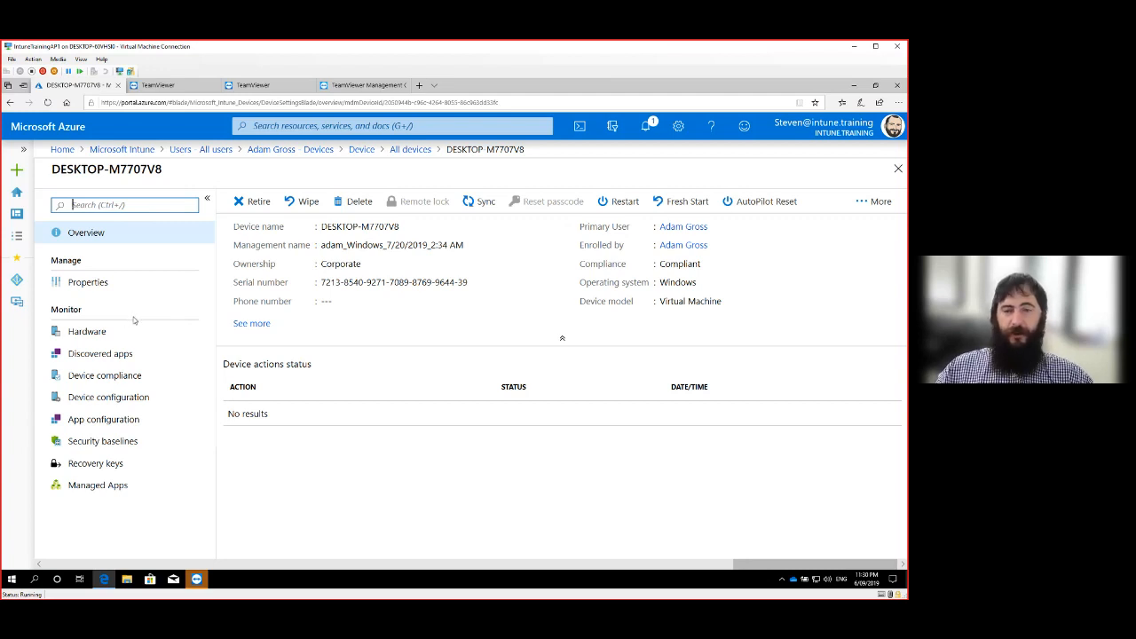
mouse_move(126, 455)
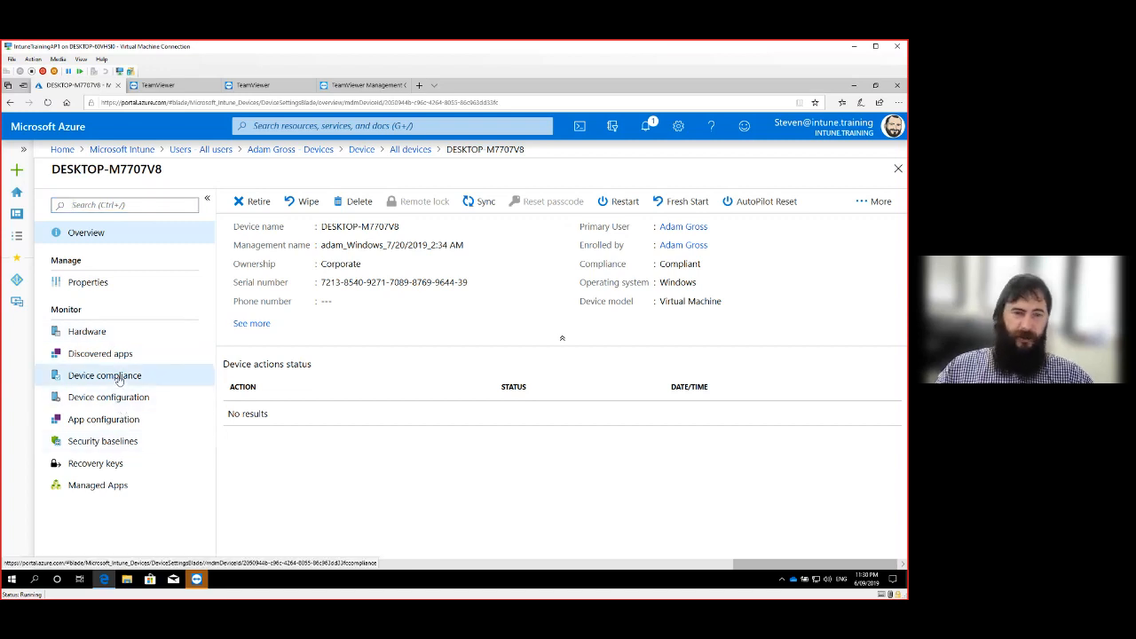
- Review DESKTOP-M7707V8's compliance and configuration results, then expand its overview with See more
click(104, 374)
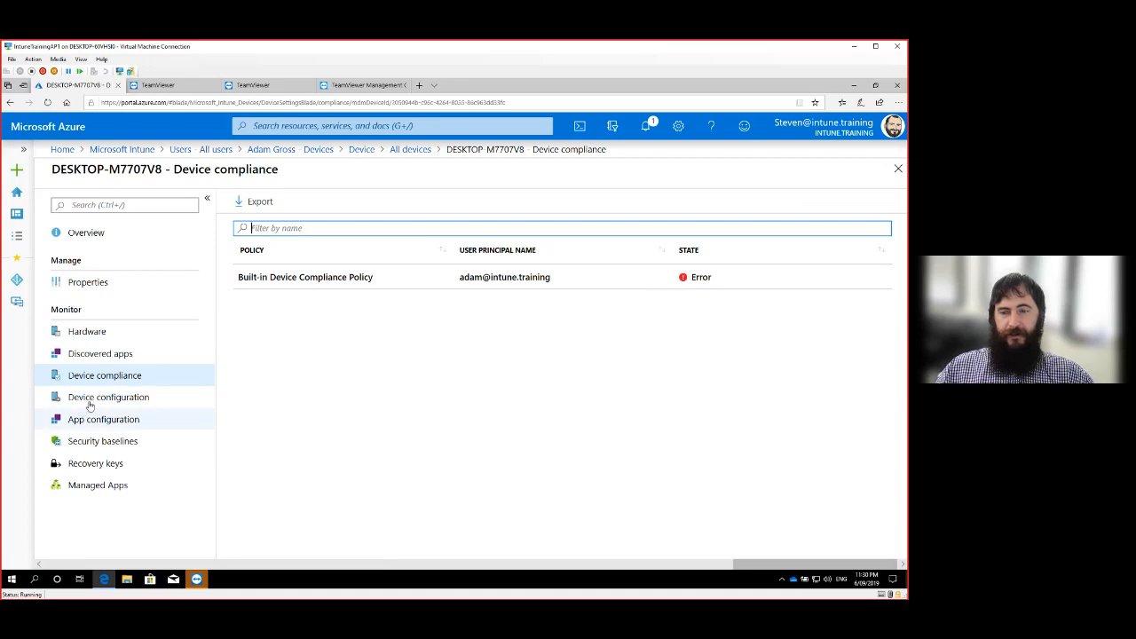
click(108, 397)
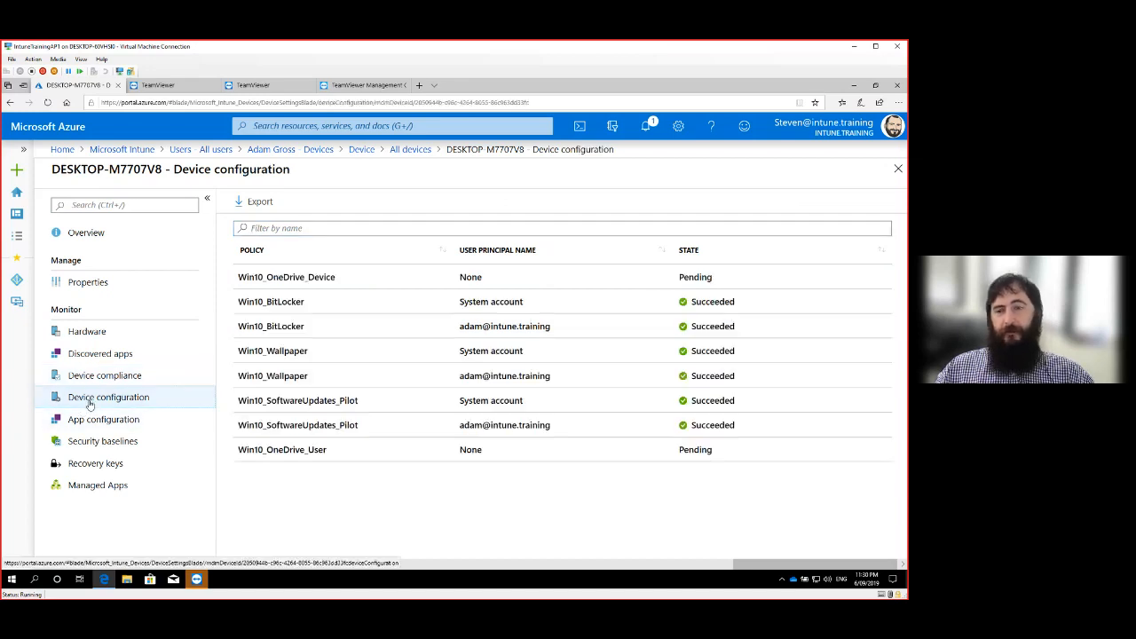
click(562, 228)
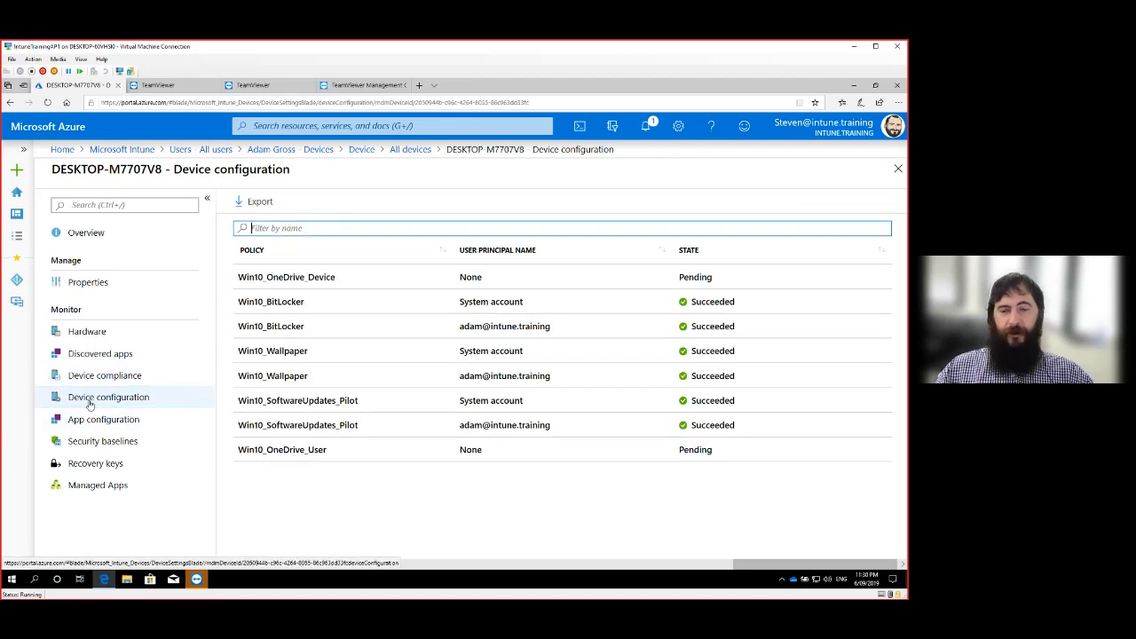
mouse_move(131, 390)
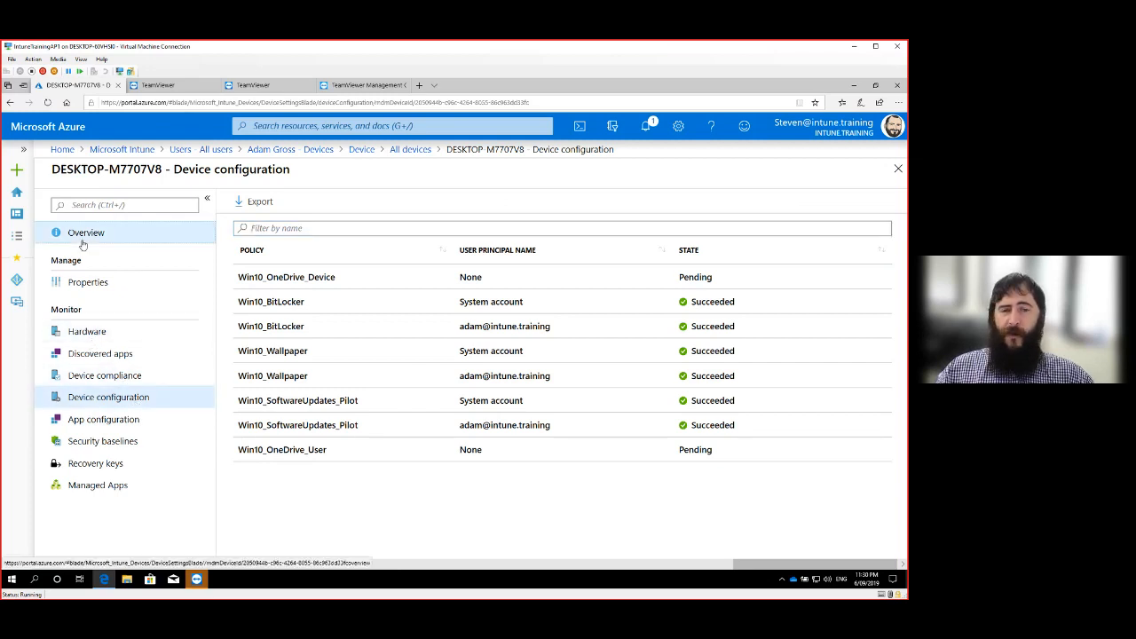
click(85, 232)
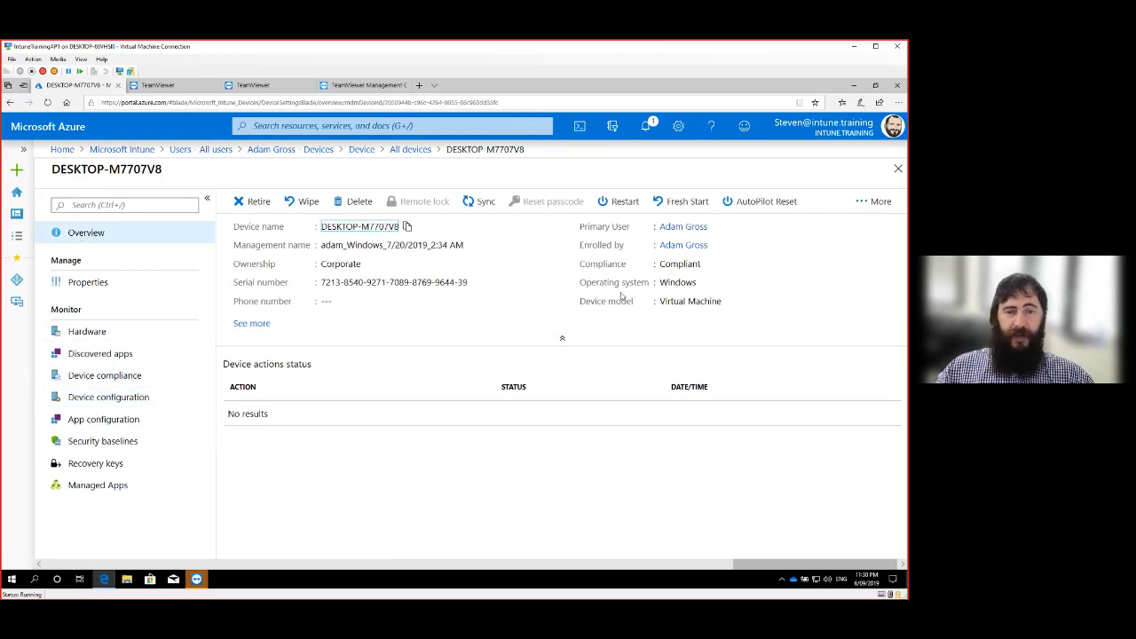
click(251, 323)
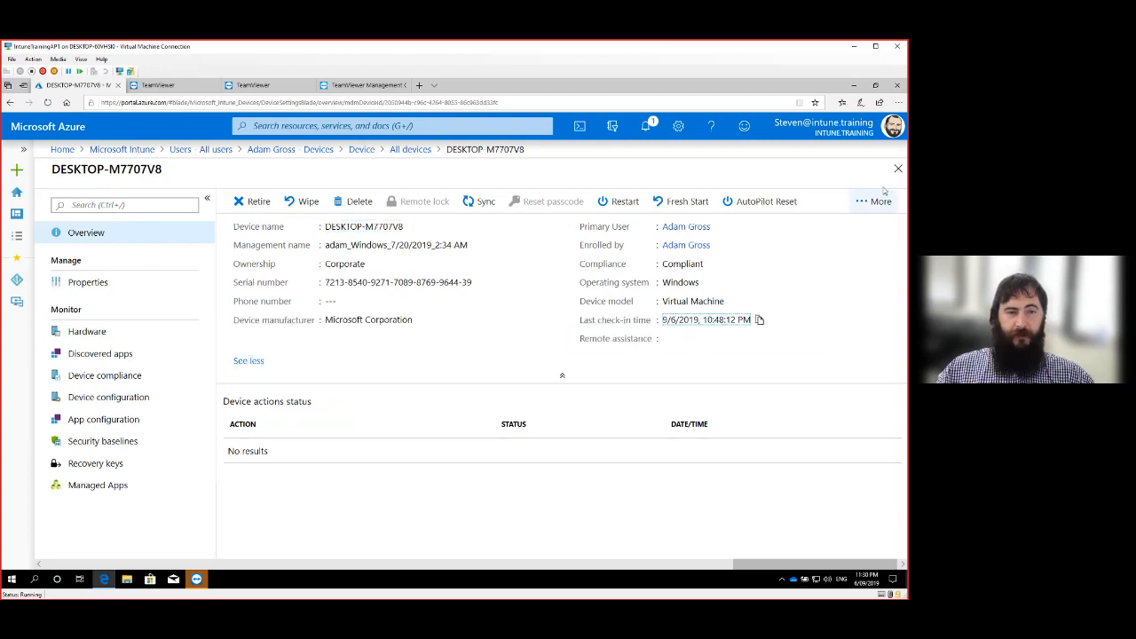
- Confirm a New Remote Assistance Session for DESKTOP-M7707V8 and follow its Start Remote Assistance link
click(880, 200)
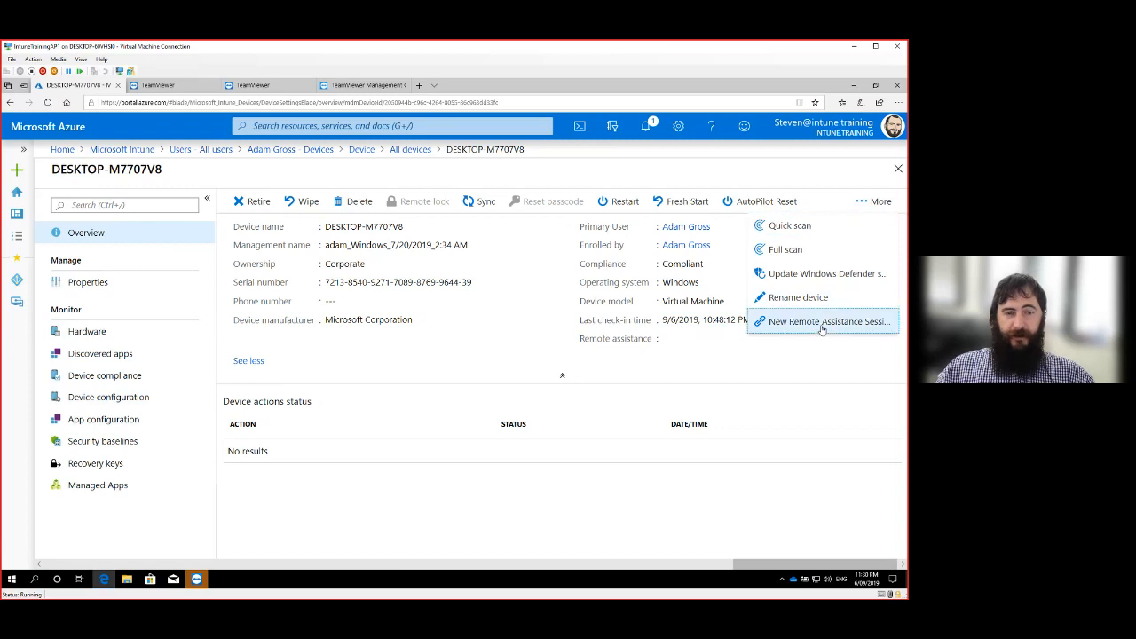
click(824, 321)
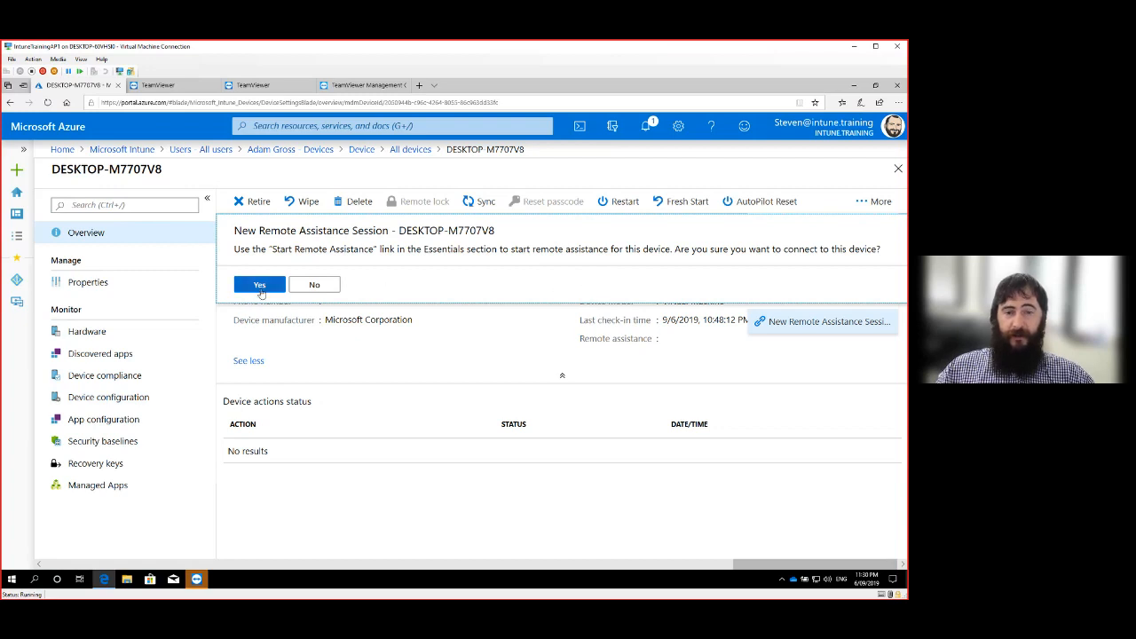
click(259, 284)
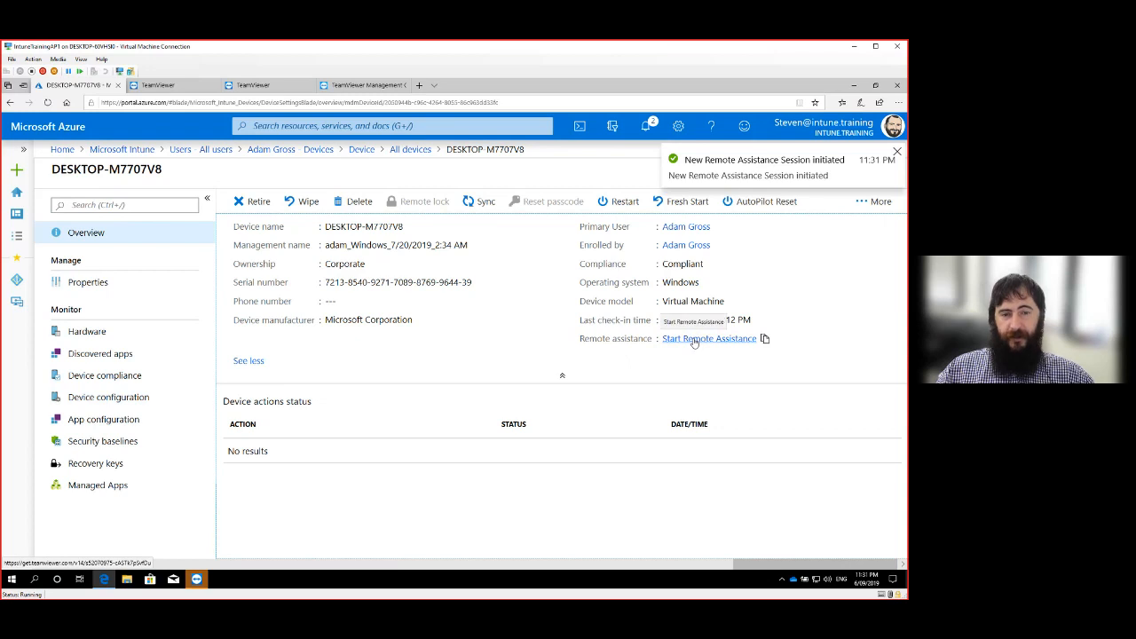
click(709, 338)
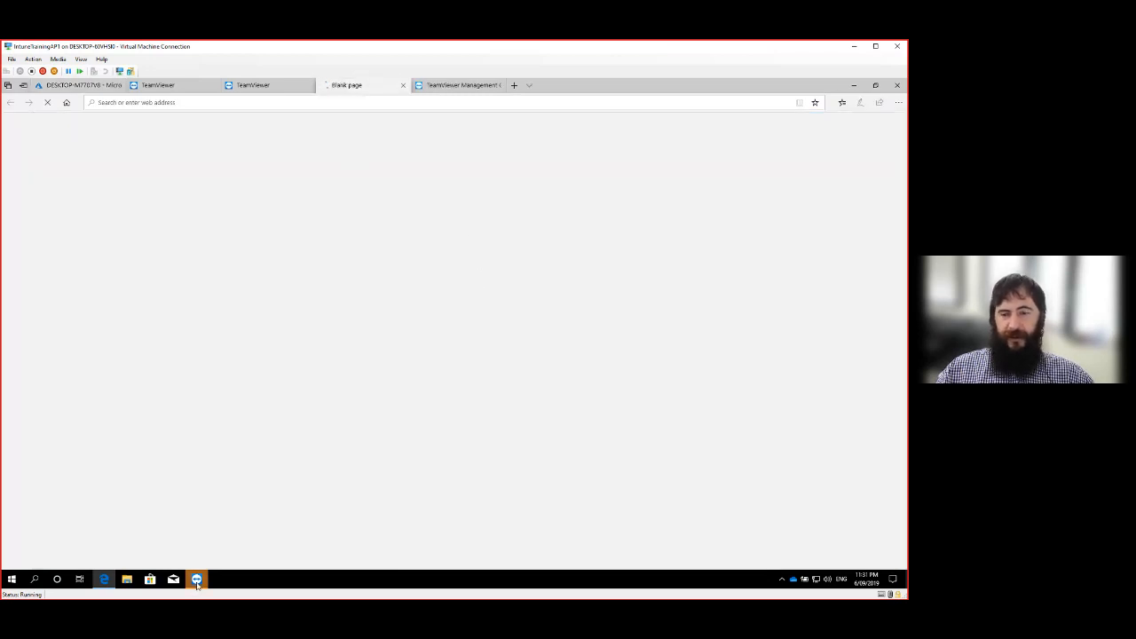
click(196, 579)
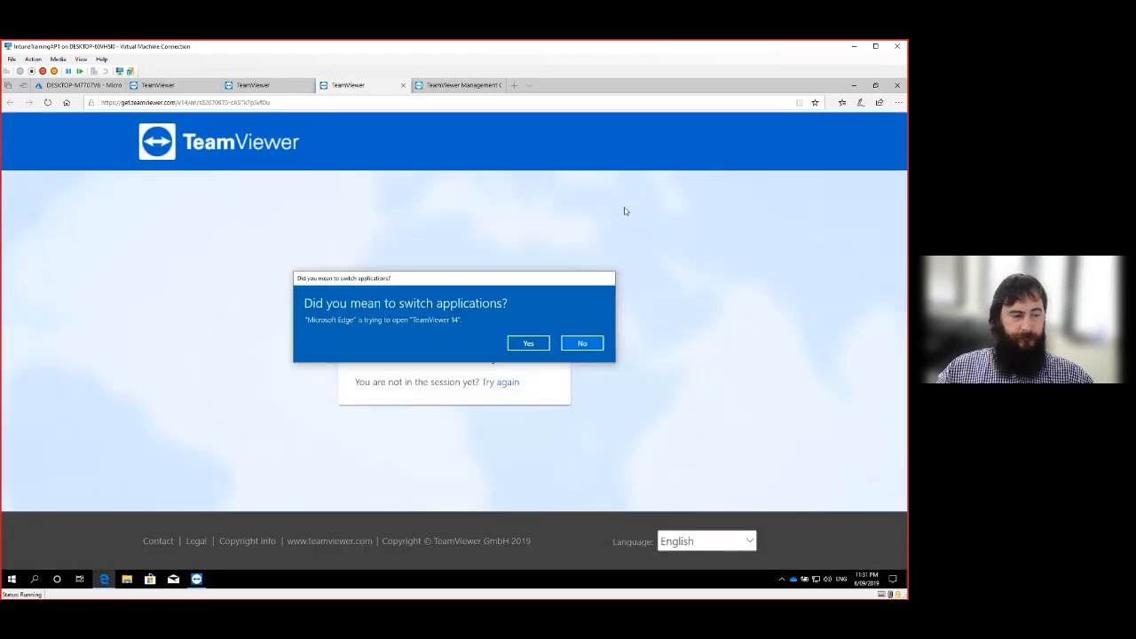
- Allow the browser to switch to TeamViewer 14 so the session waits for the partner
click(528, 343)
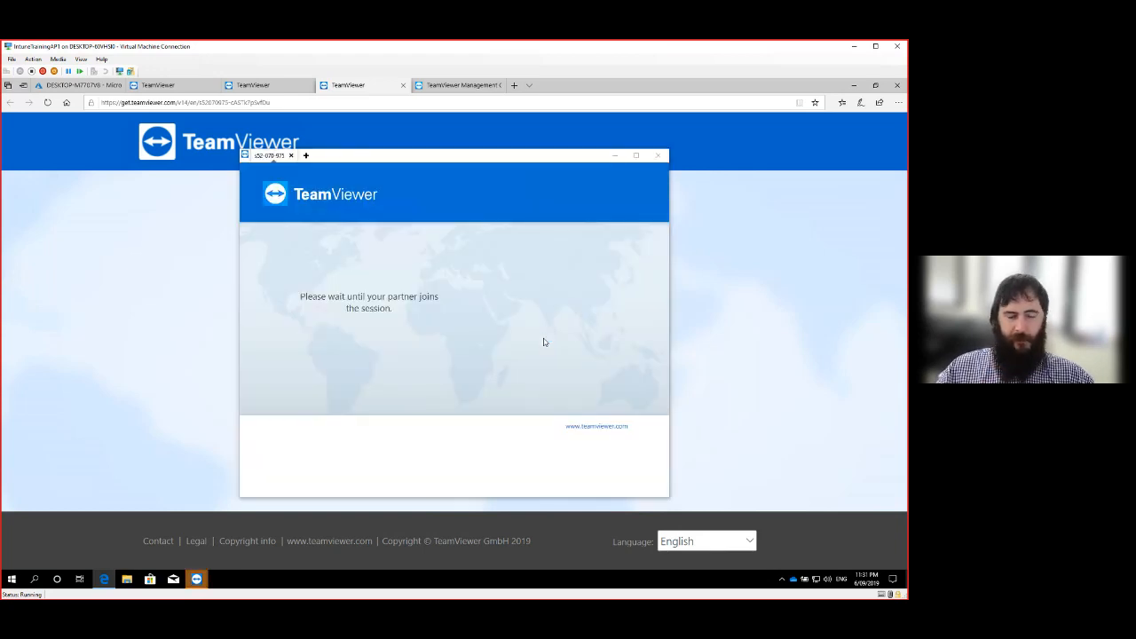
mouse_move(528, 276)
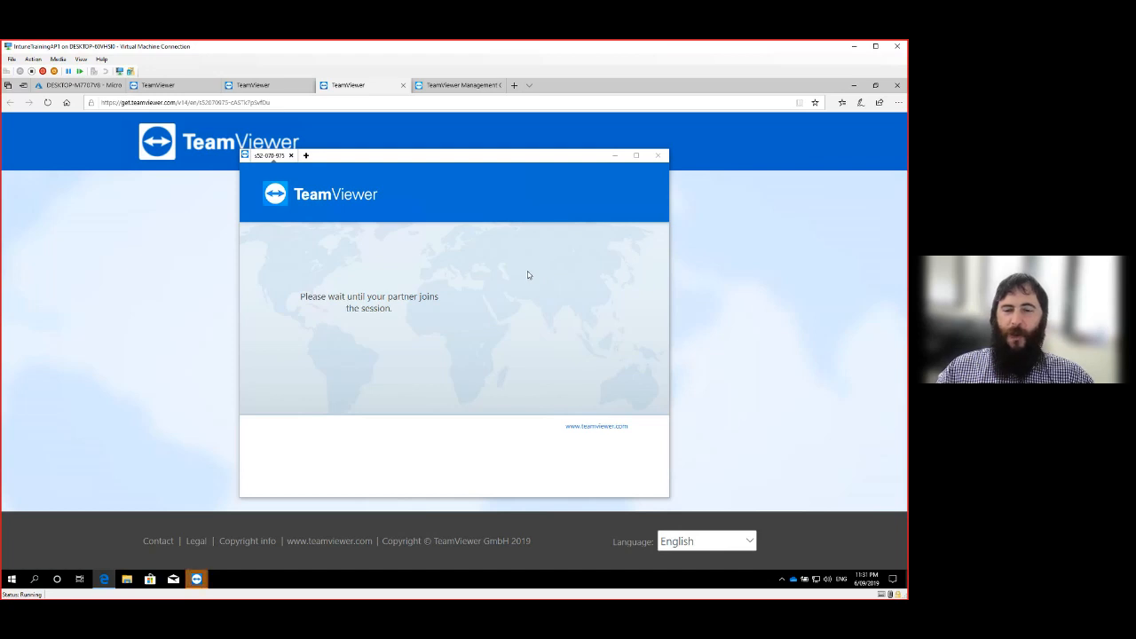
mouse_move(260, 274)
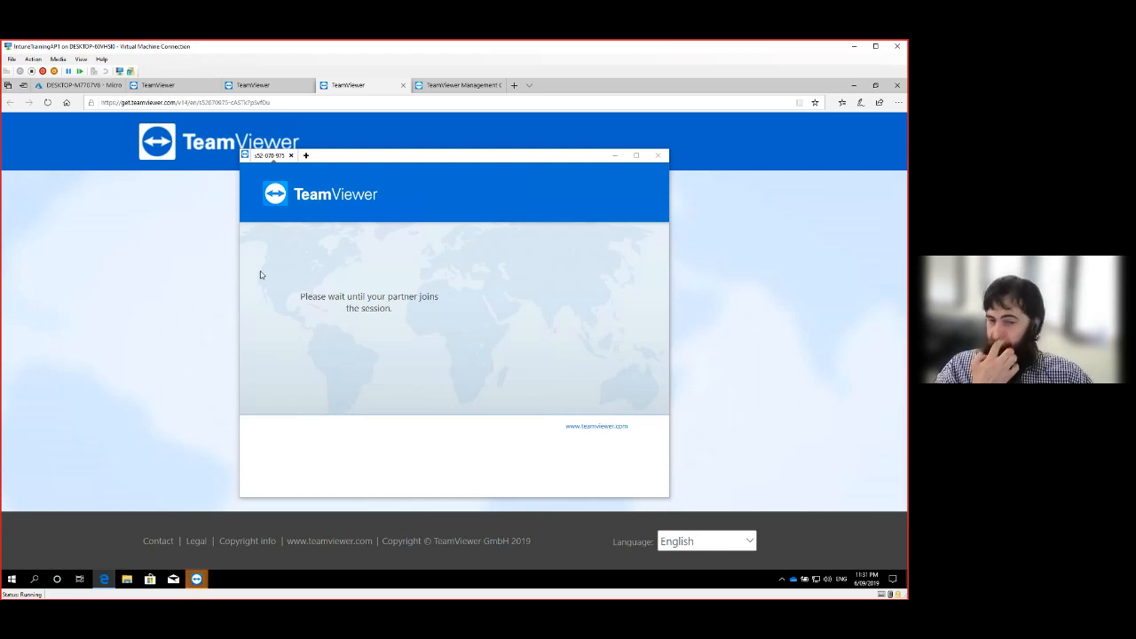
mouse_move(40, 240)
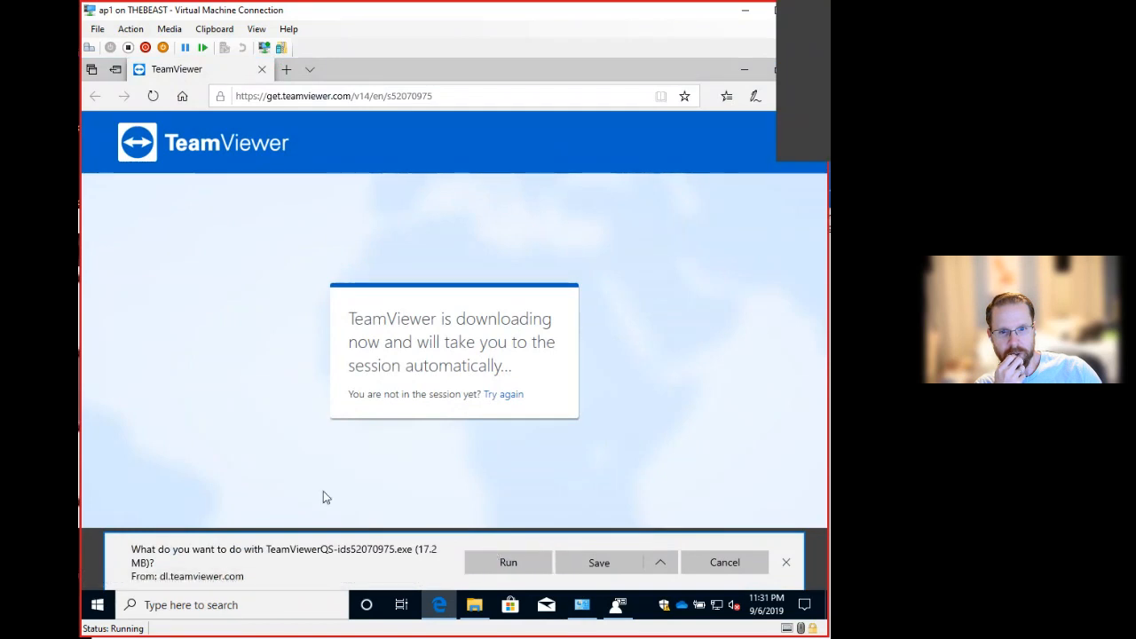
mouse_move(453, 584)
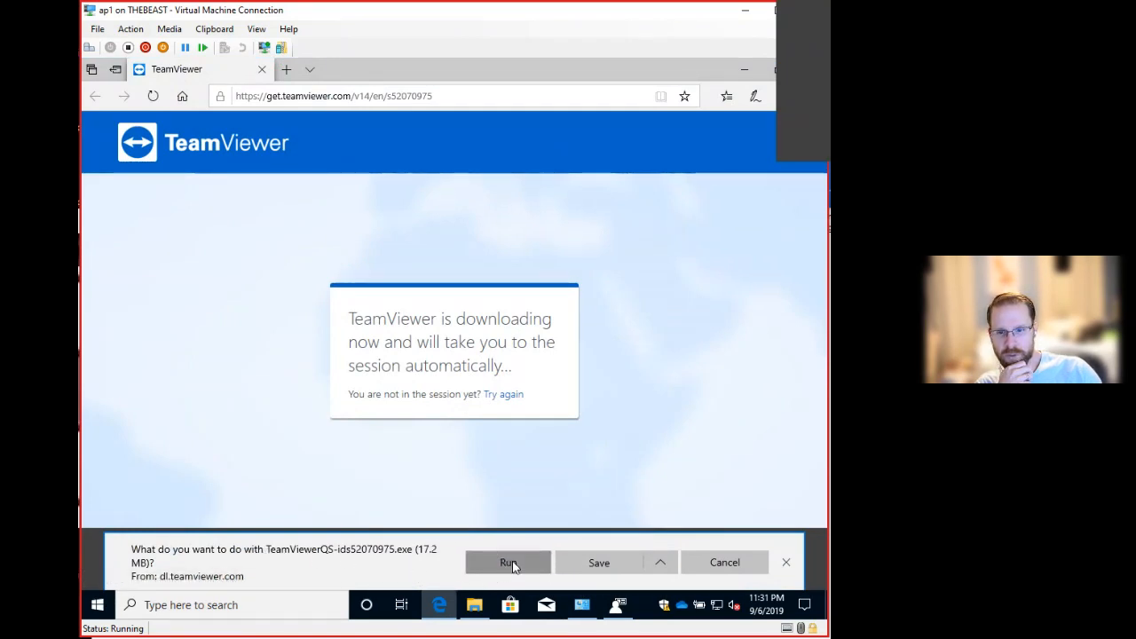
- Run the QuickSupport download on the user's PC and allow remote control
click(507, 562)
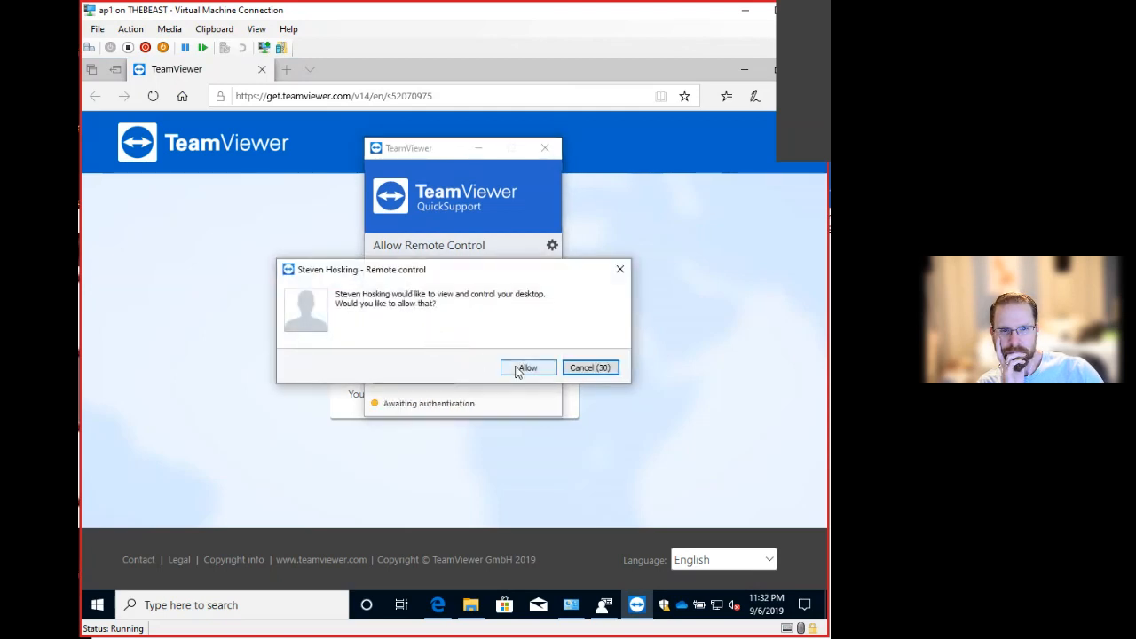
click(527, 367)
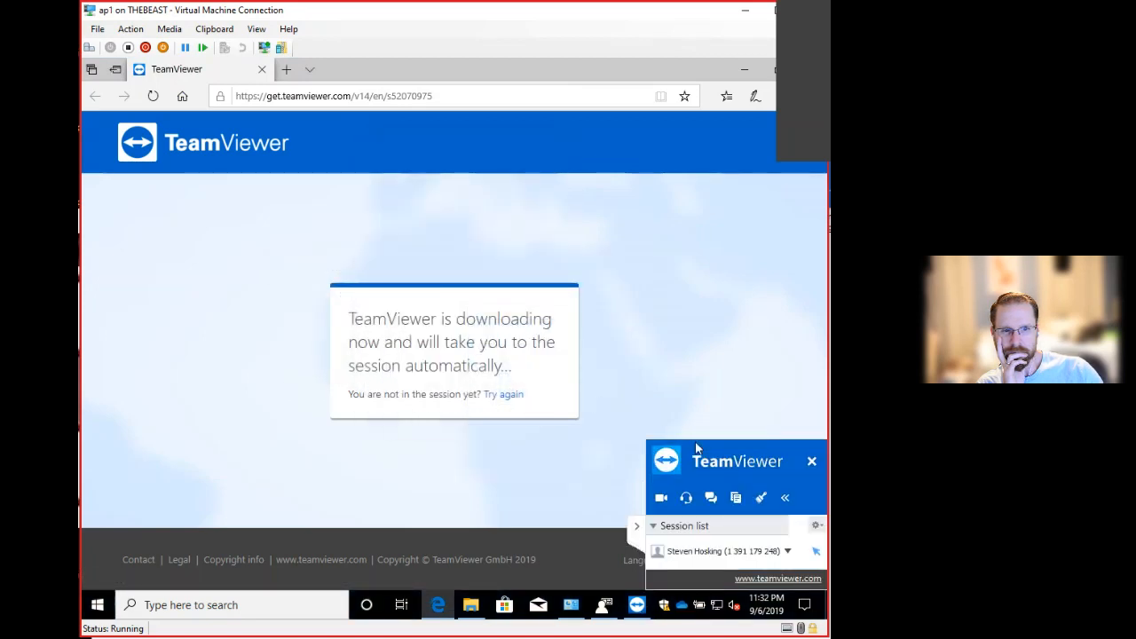
mouse_move(726, 468)
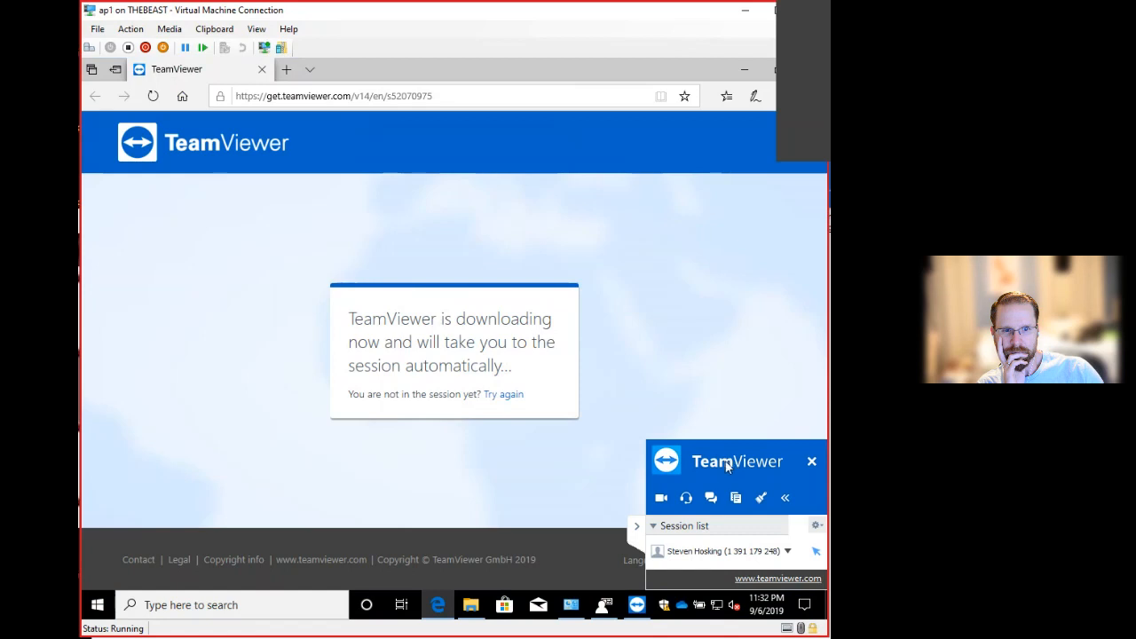
mouse_move(528, 577)
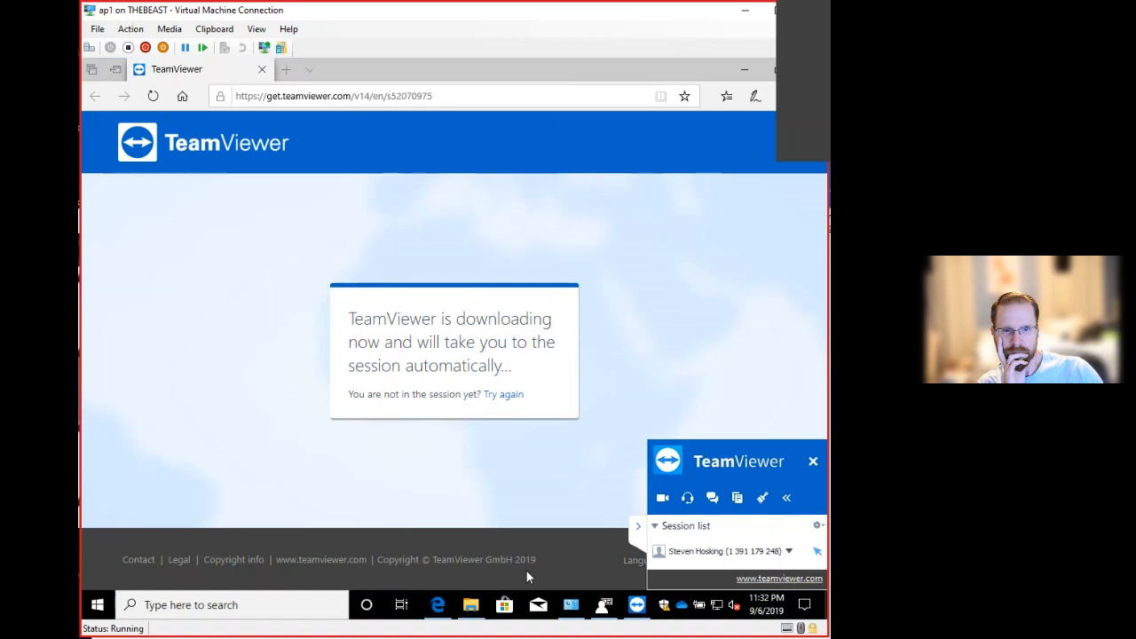
- Collapse the QuickSupport session panel and launch Windows PowerShell (Admin), answering the UAC prompt
click(812, 460)
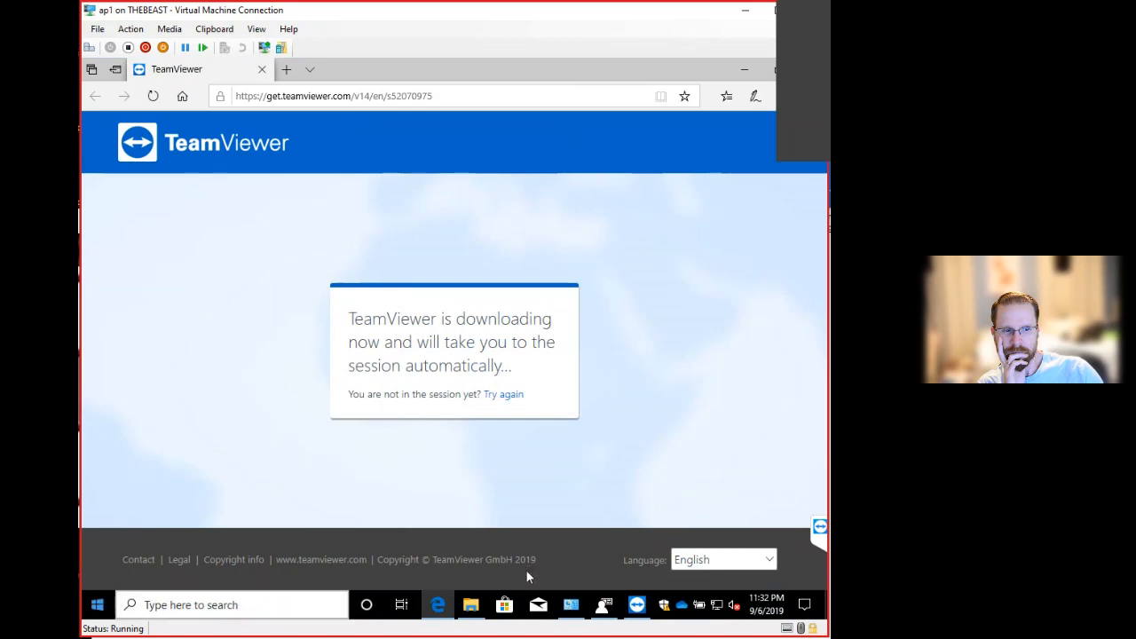
right_click(97, 604)
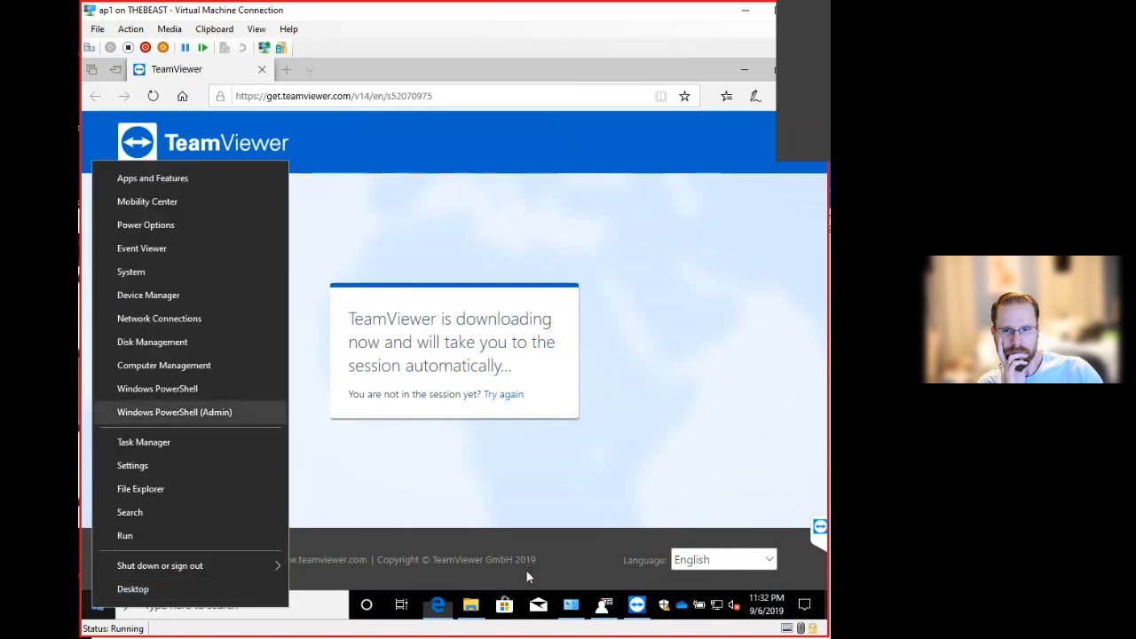
click(174, 411)
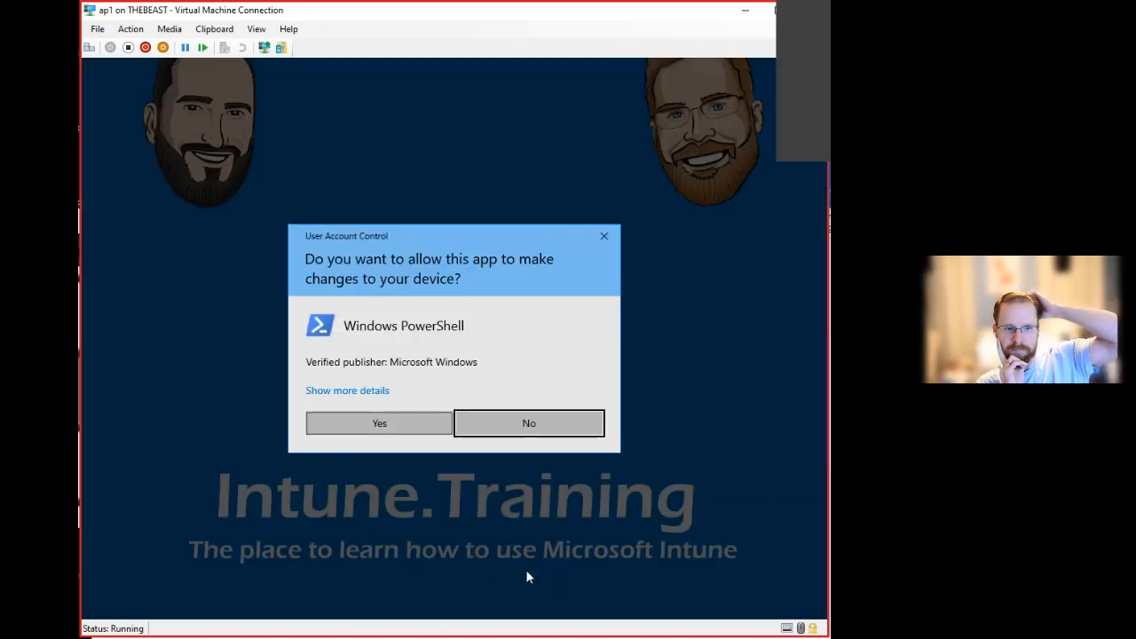
click(378, 423)
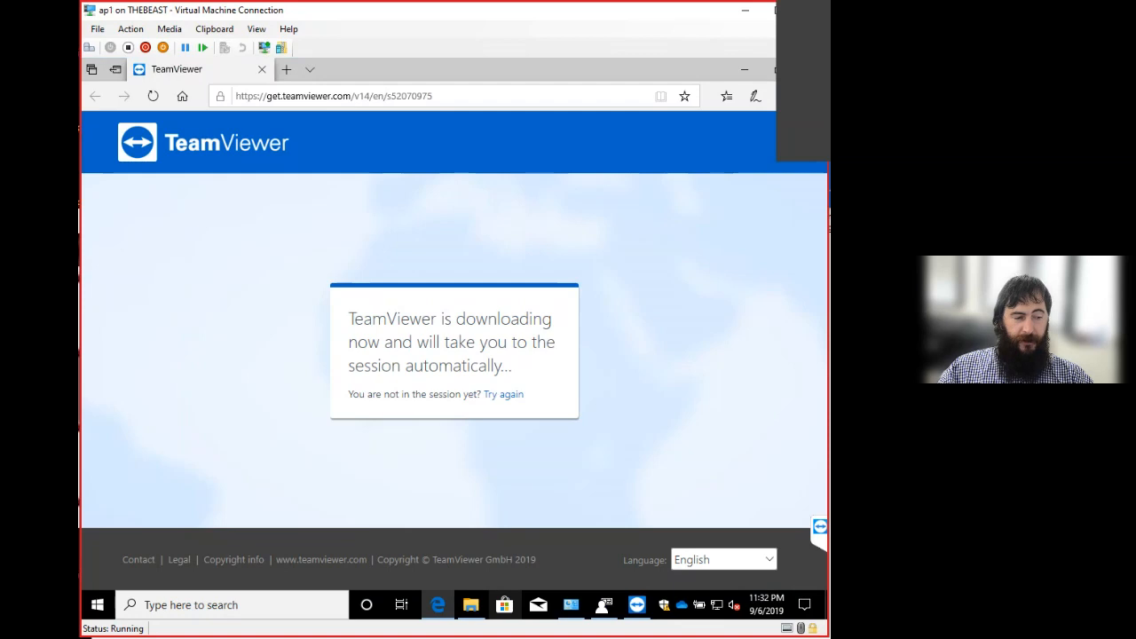
mouse_move(504, 605)
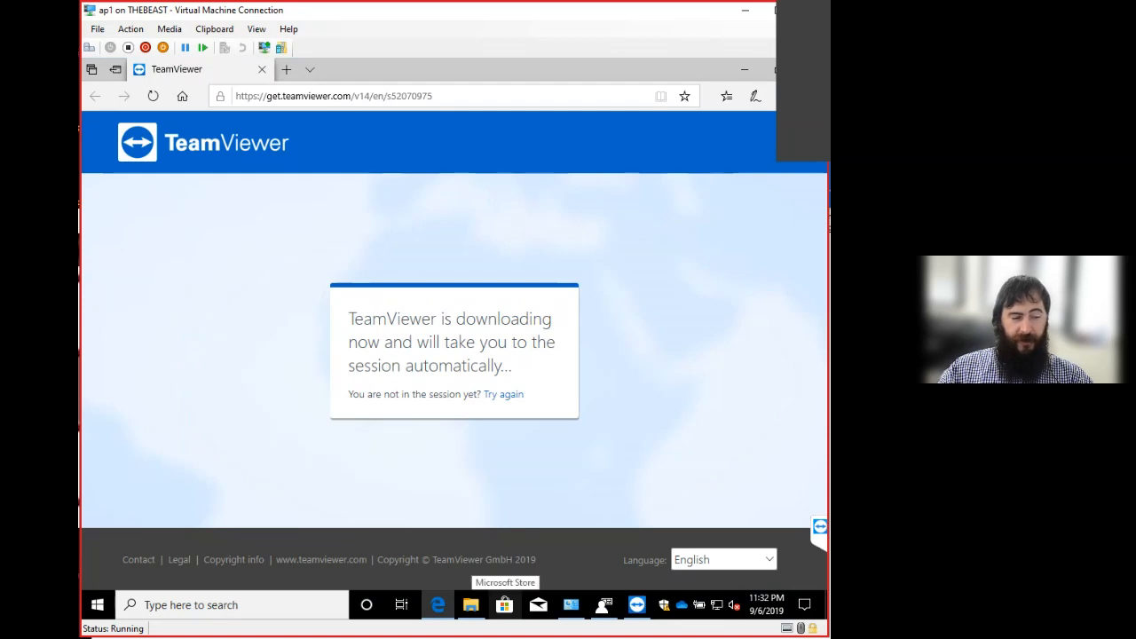